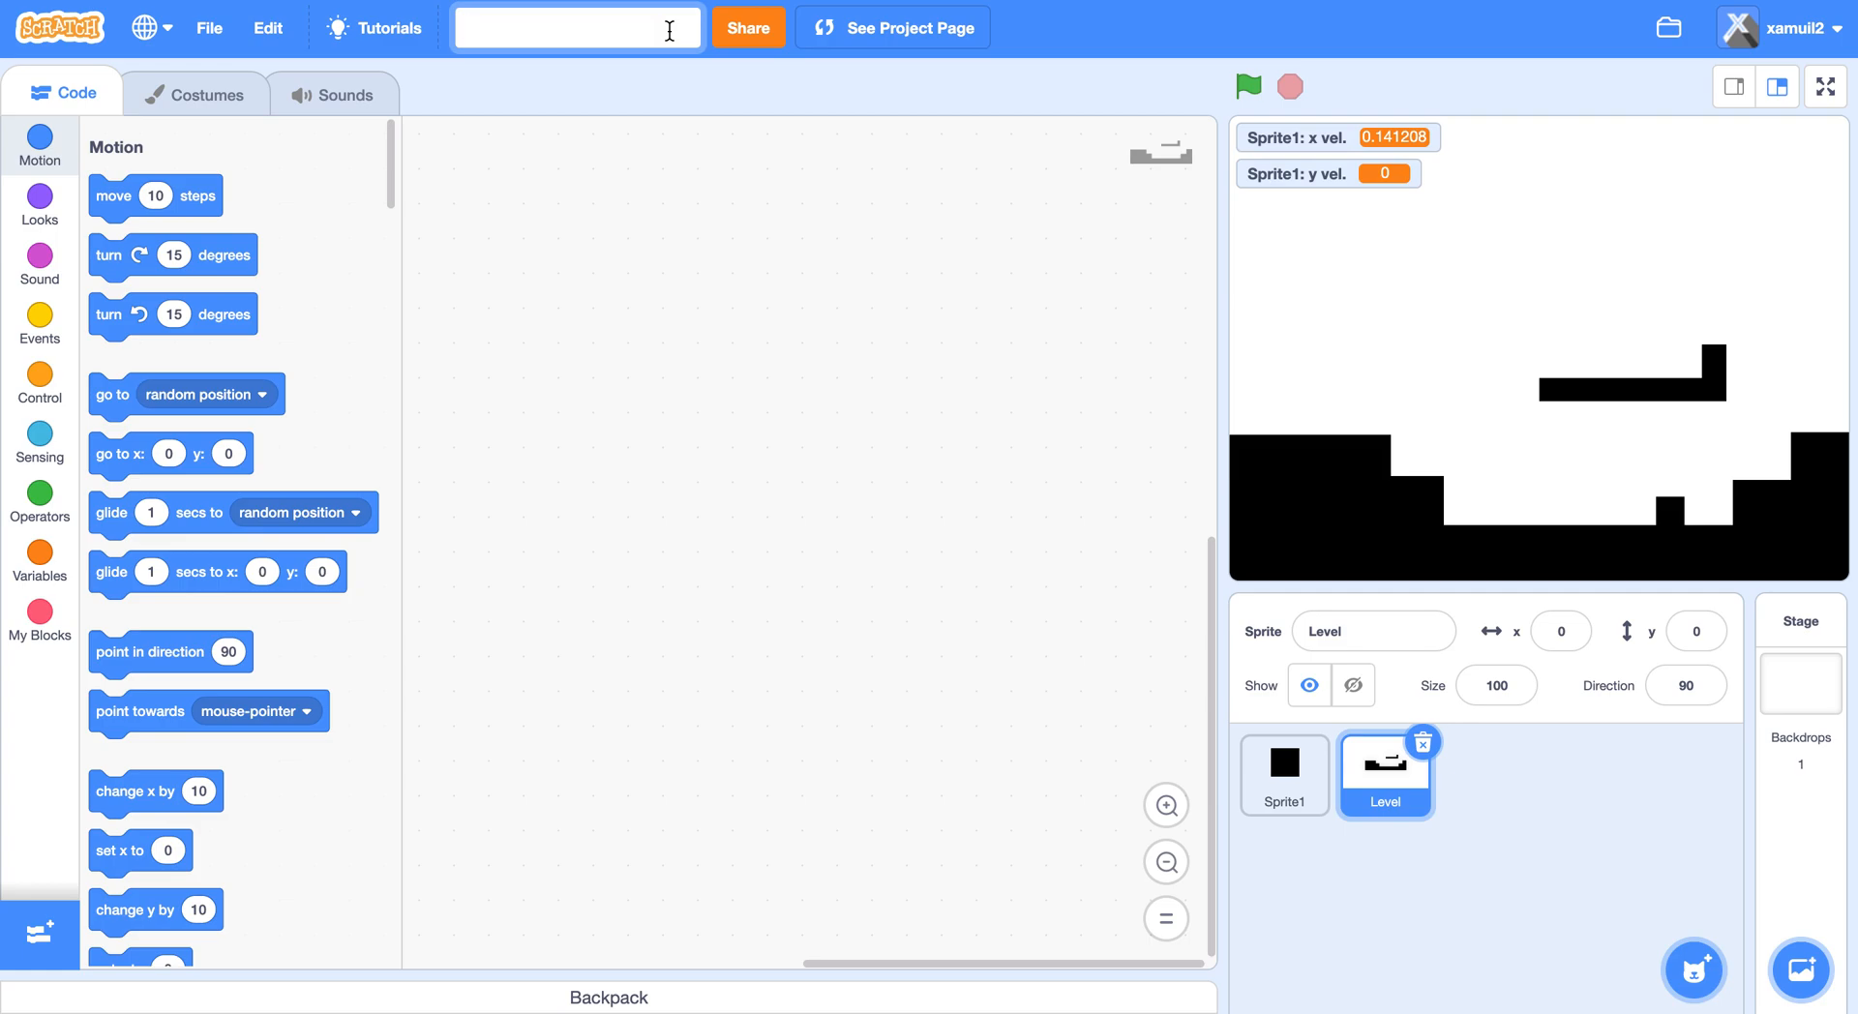
Replace the default project title with 'Enemy AI'.
{"action": "type", "text": "Proje"}
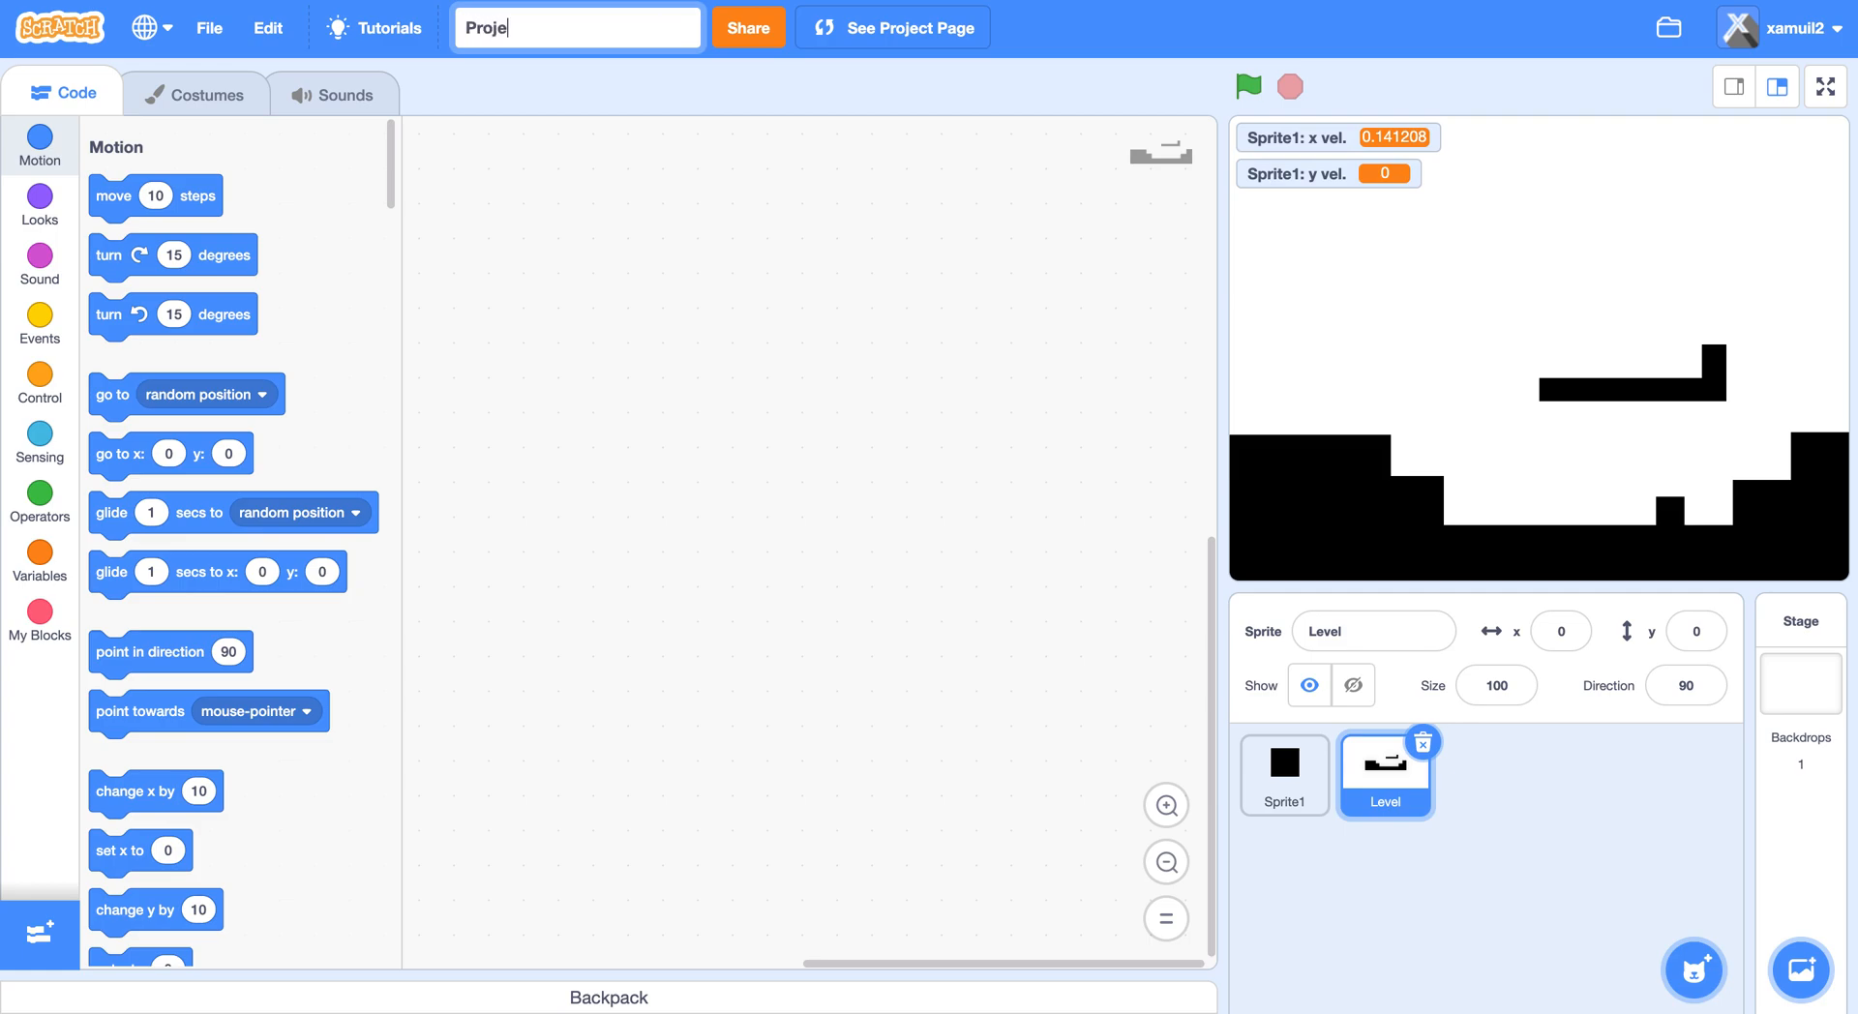
{"action": "type", "text": "Enemy AI"}
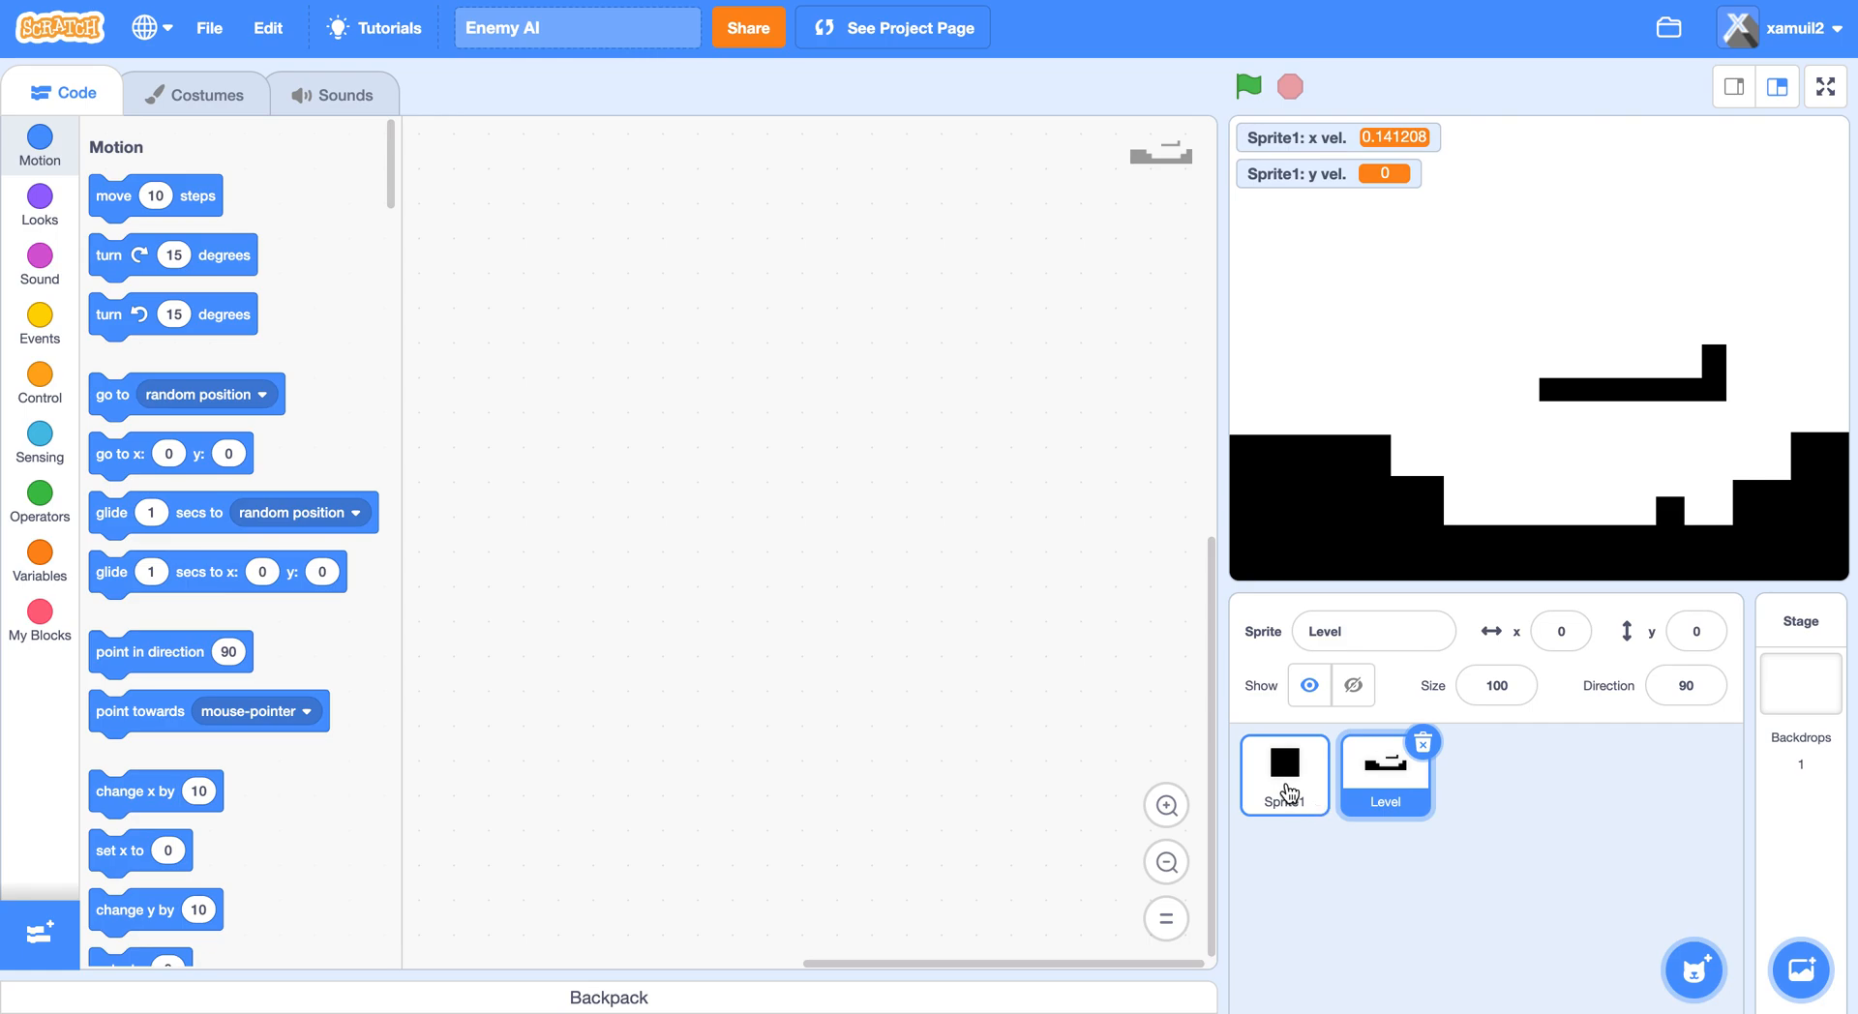
Review Sprite1's platformer physics script and test it with the green flag.
{"action": "left_click", "coordinate": [1283, 776]}
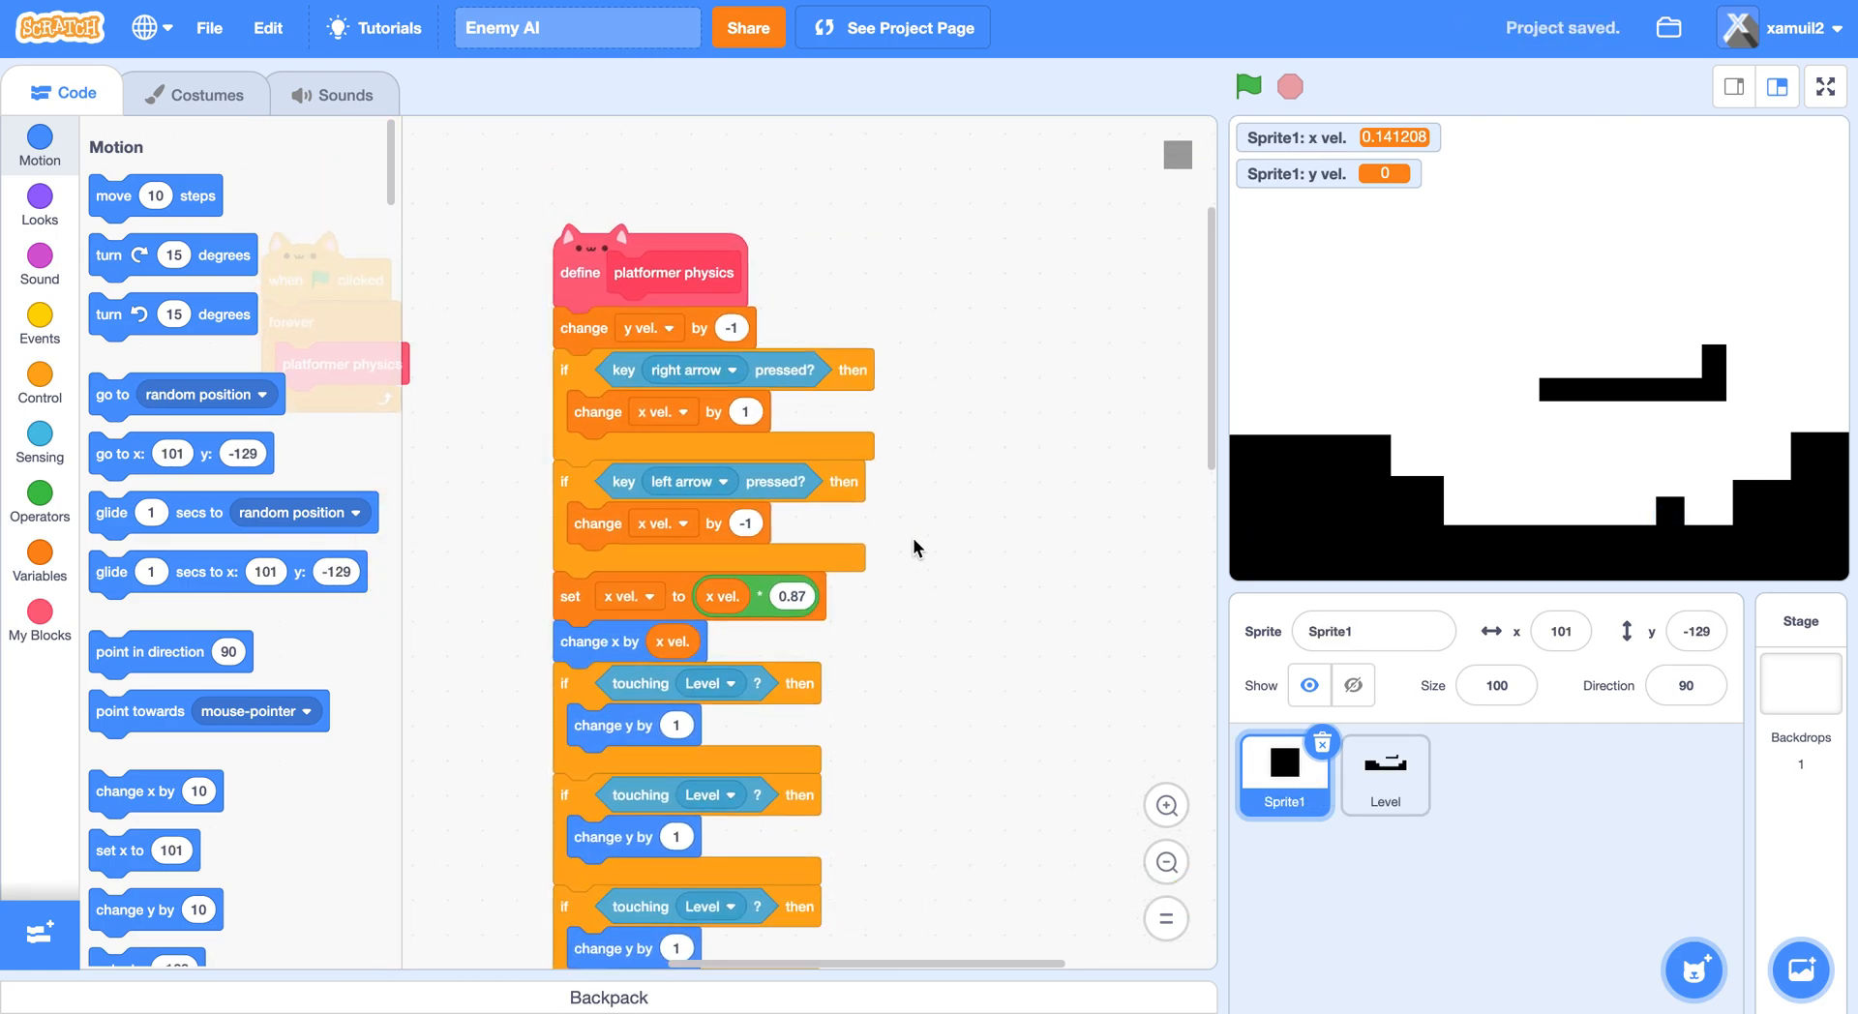
{"action": "scroll", "scroll_direction": "down", "scroll_amount": 3}
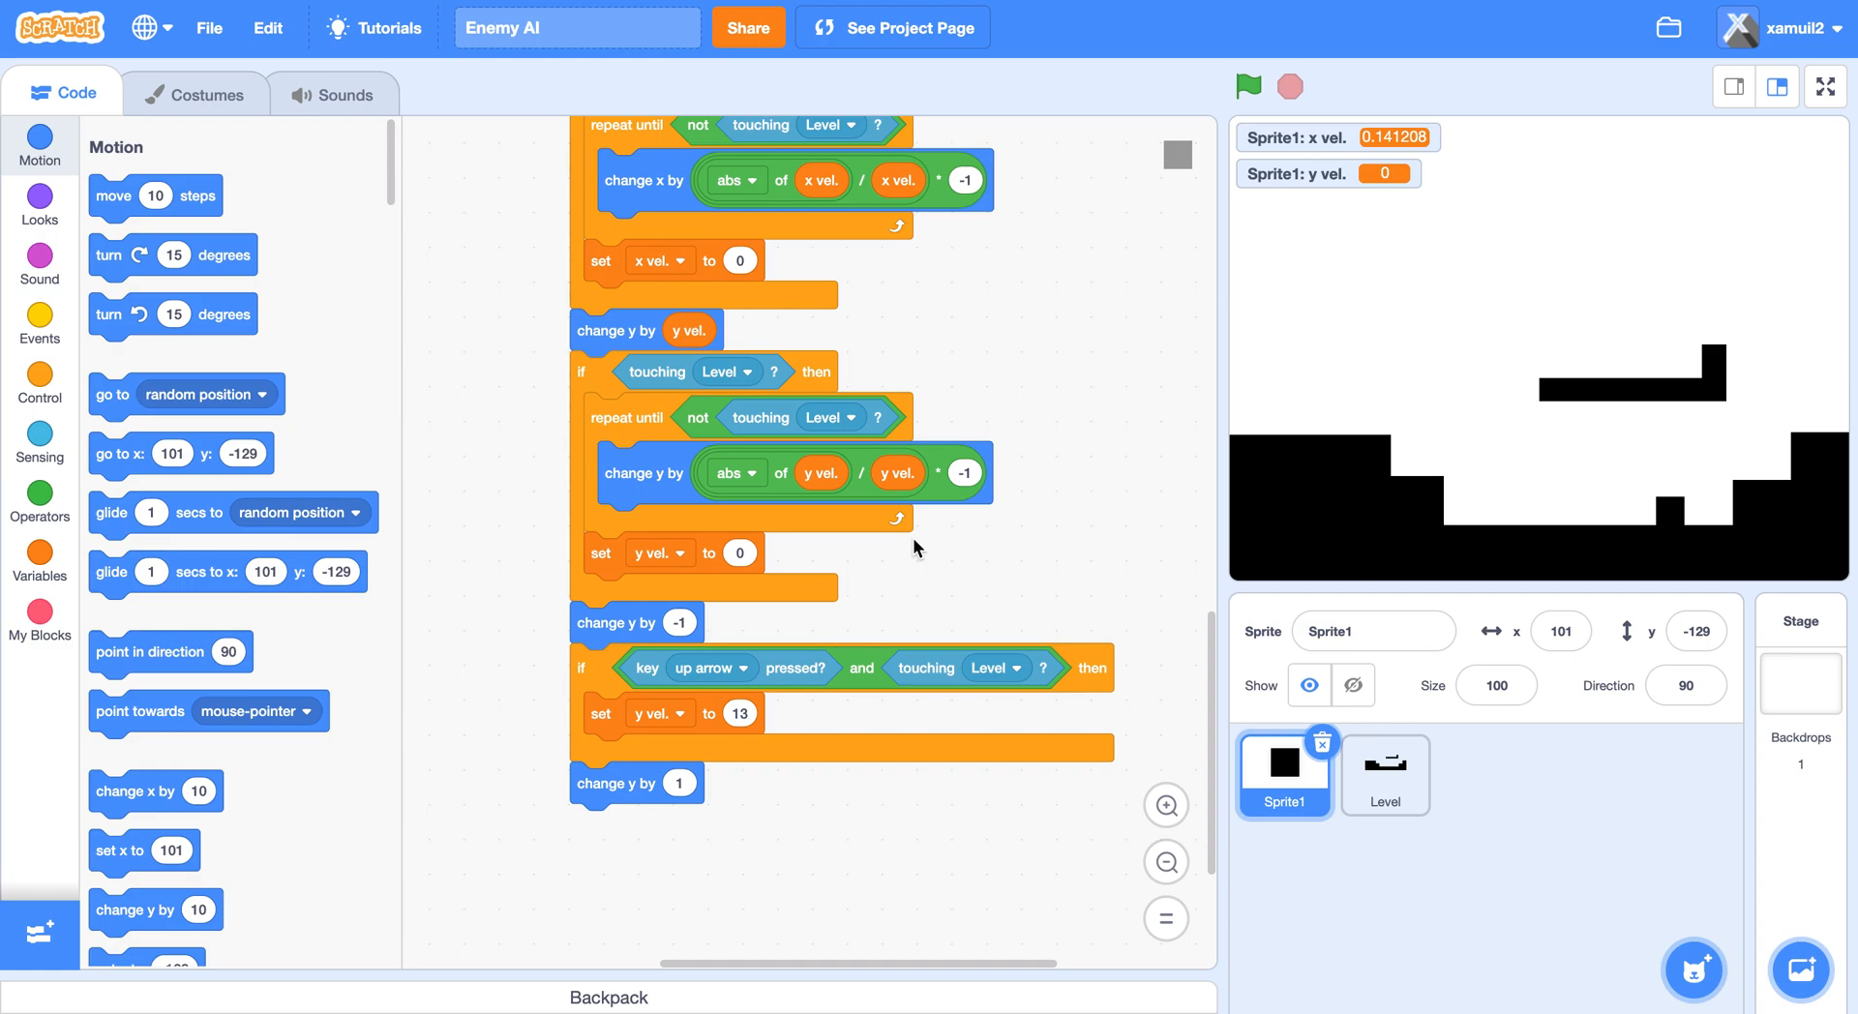
{"action": "left_click", "coordinate": [1246, 85]}
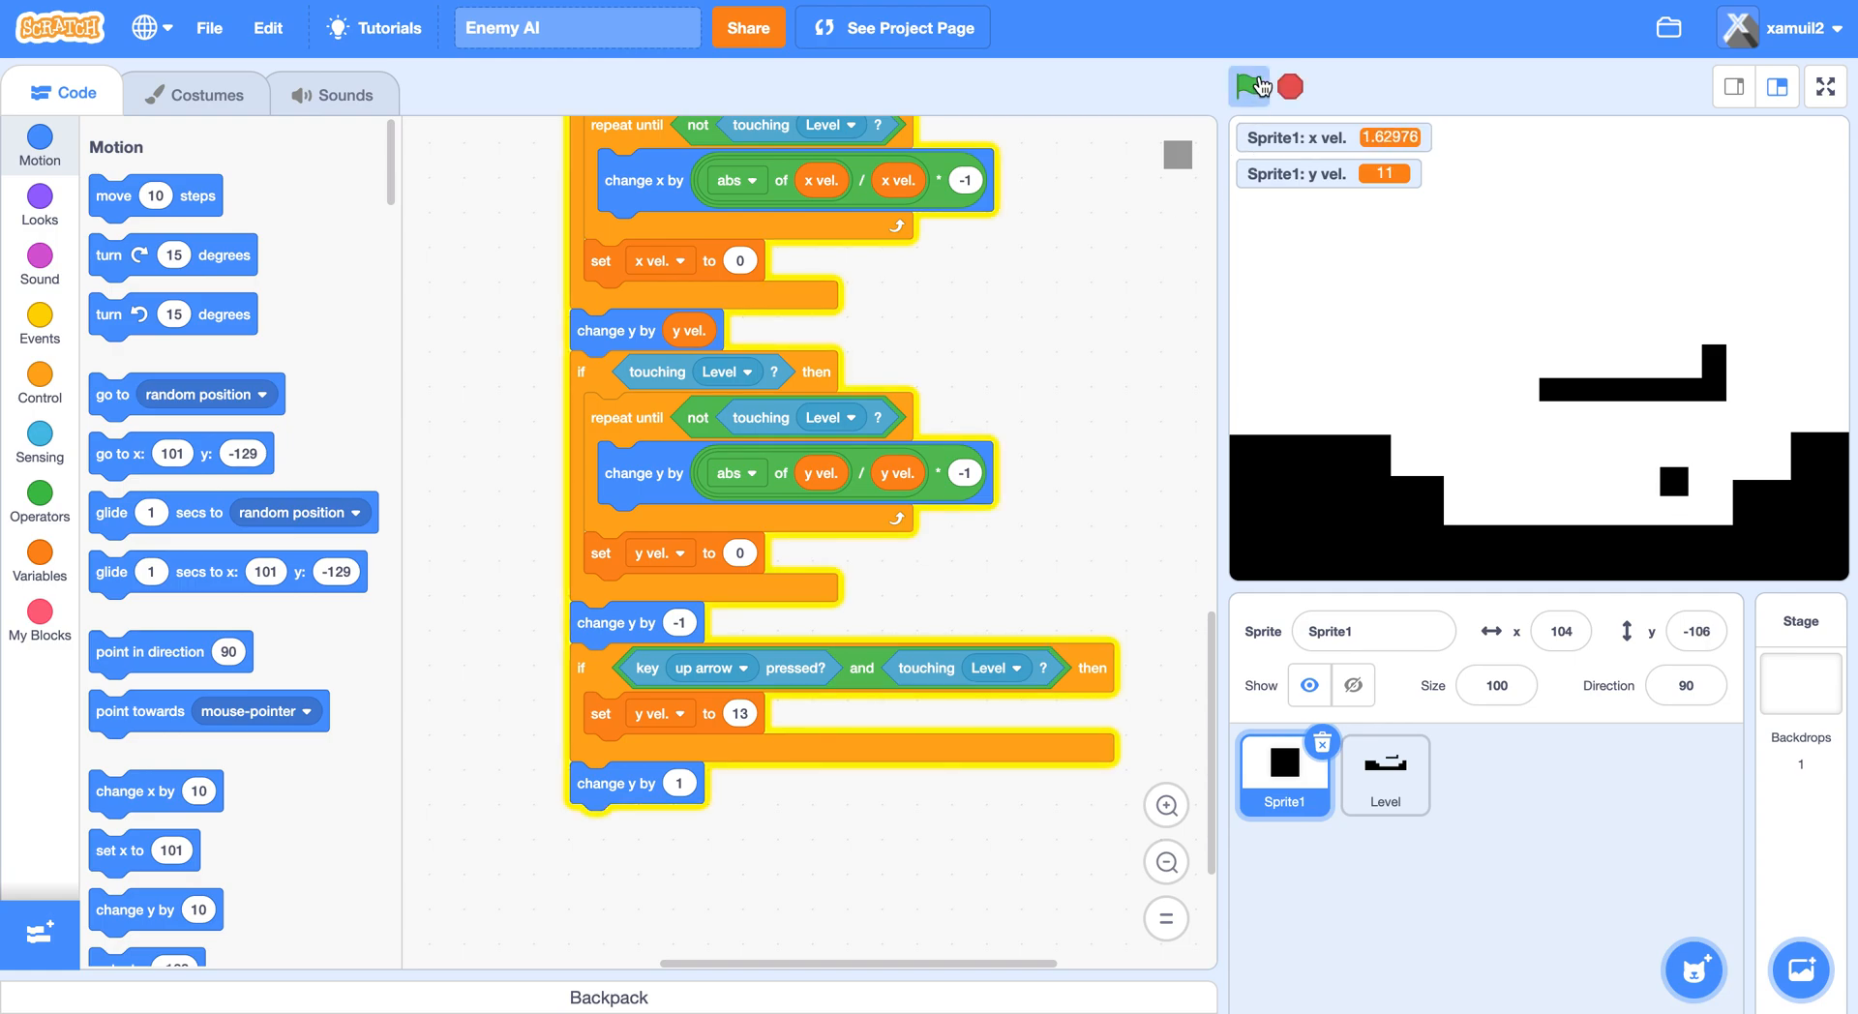
{"action": "left_click", "coordinate": [1247, 86]}
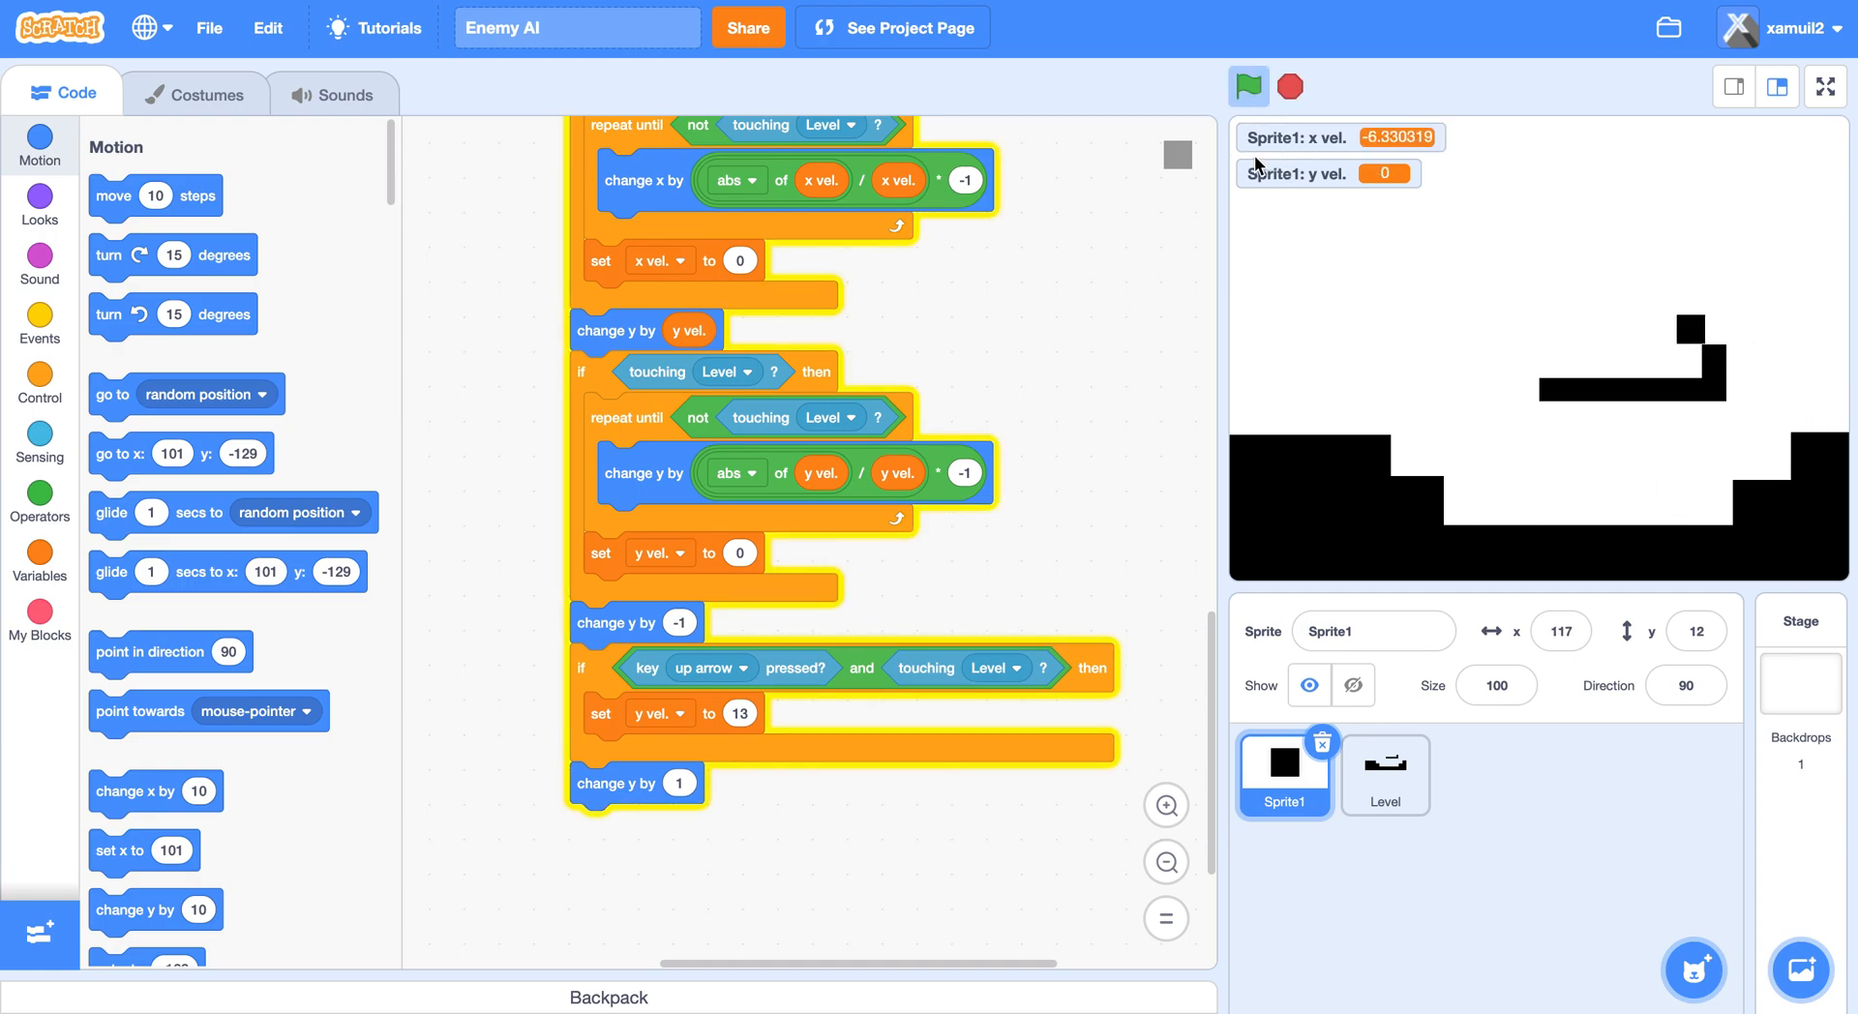
{"action": "left_click", "coordinate": [1290, 85]}
{"action": "type", "text": "enem"}
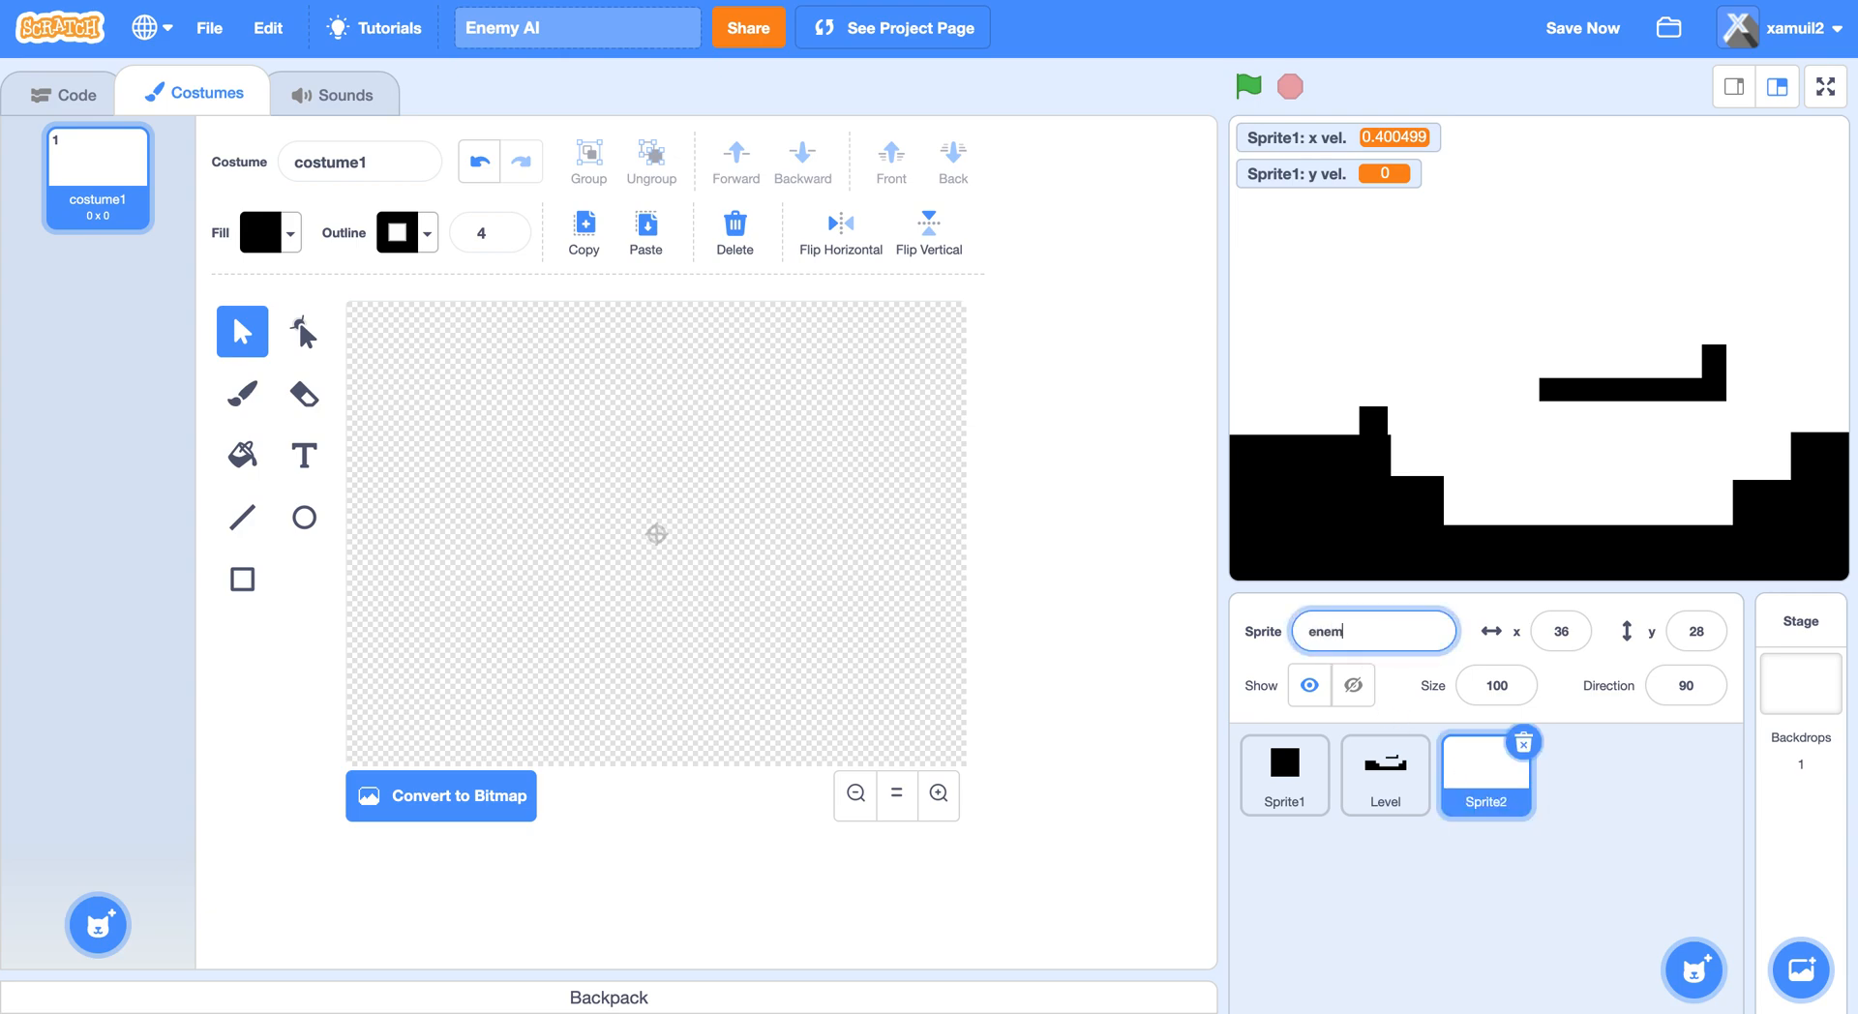
Name the new sprite 'enemy', rename Sprite1 to 'player', and select enemy.
{"action": "left_click", "coordinate": [1283, 775]}
{"action": "type", "text": "player"}
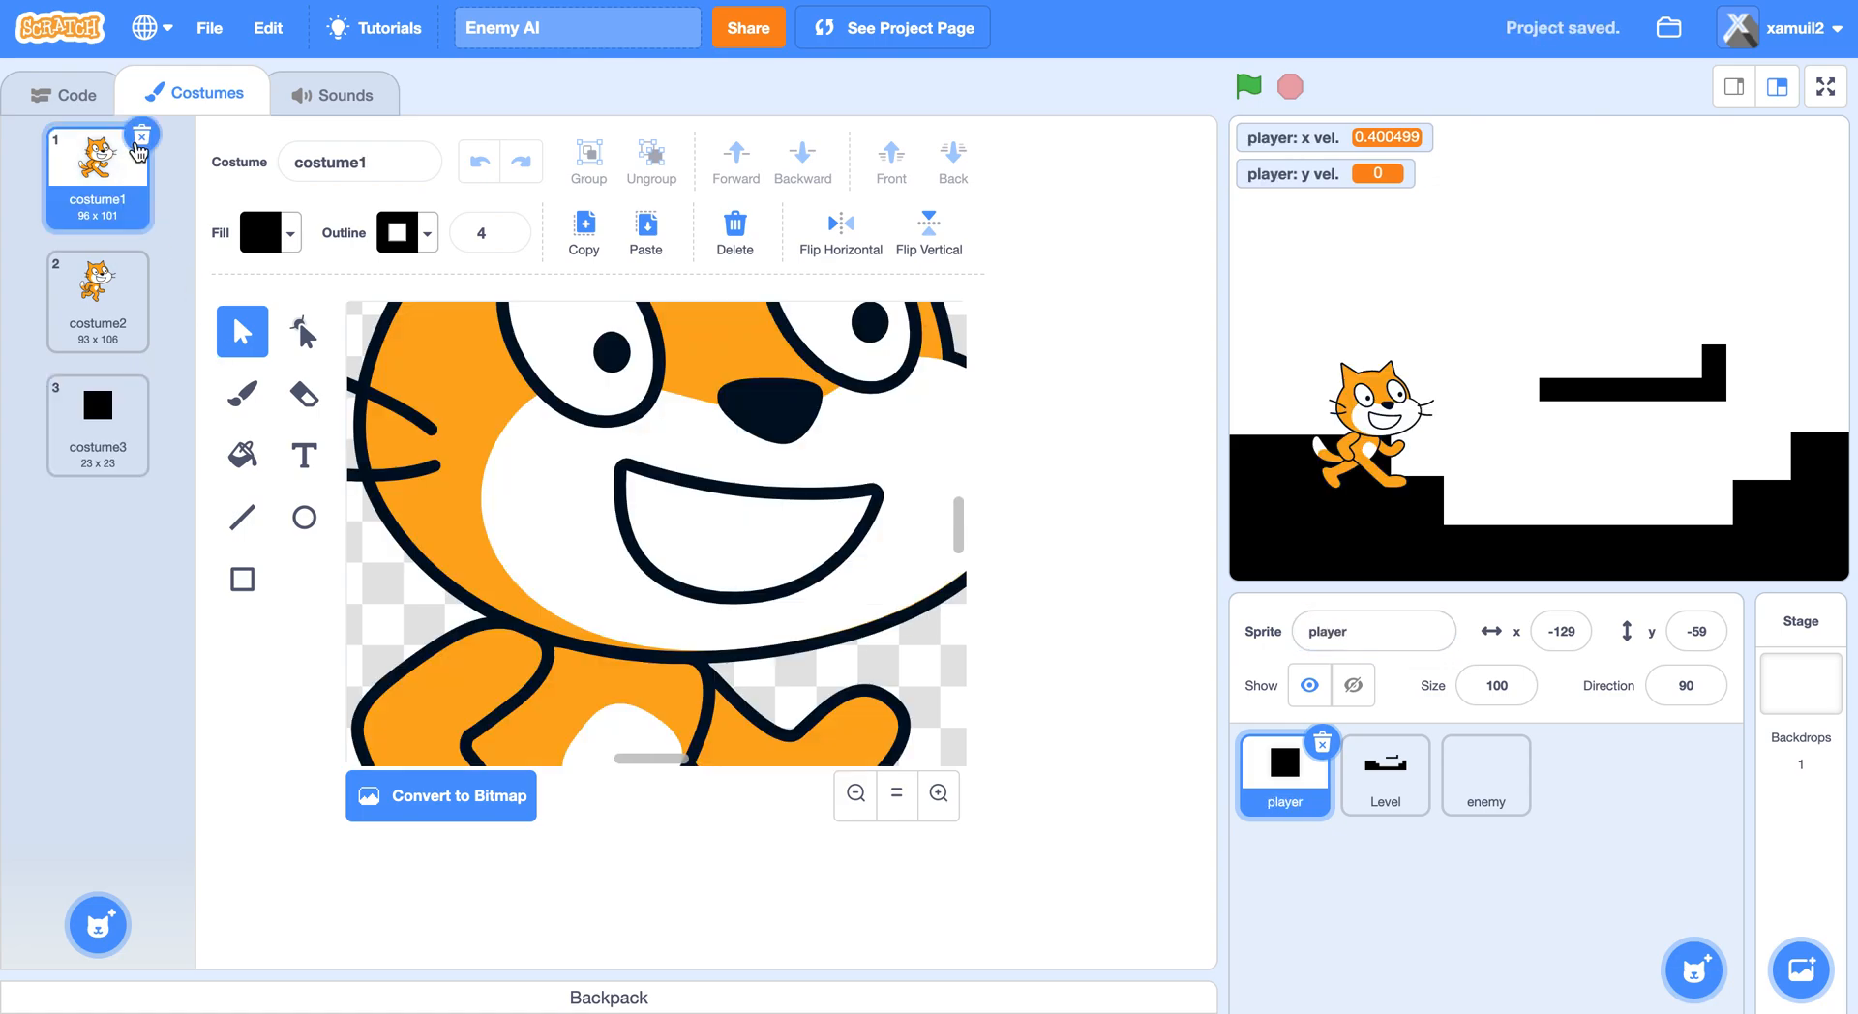
{"action": "left_click", "coordinate": [1485, 775]}
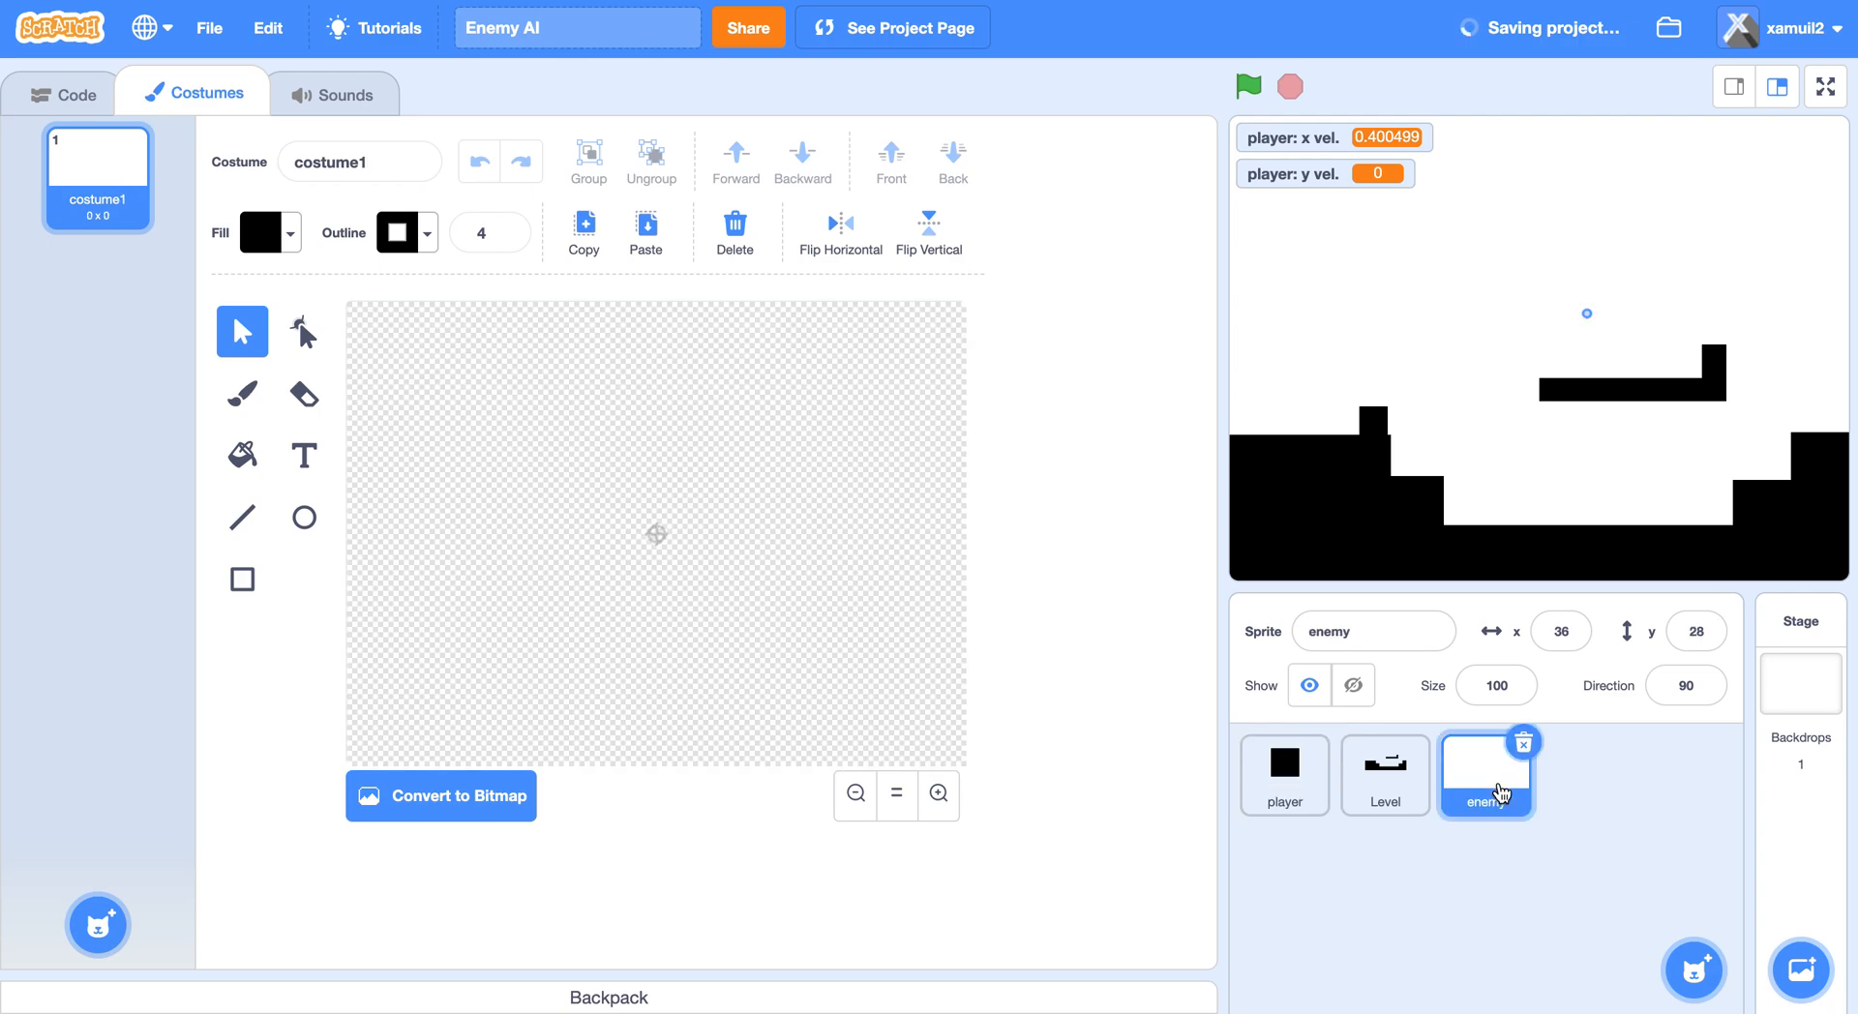
{"action": "left_click", "coordinate": [938, 795]}
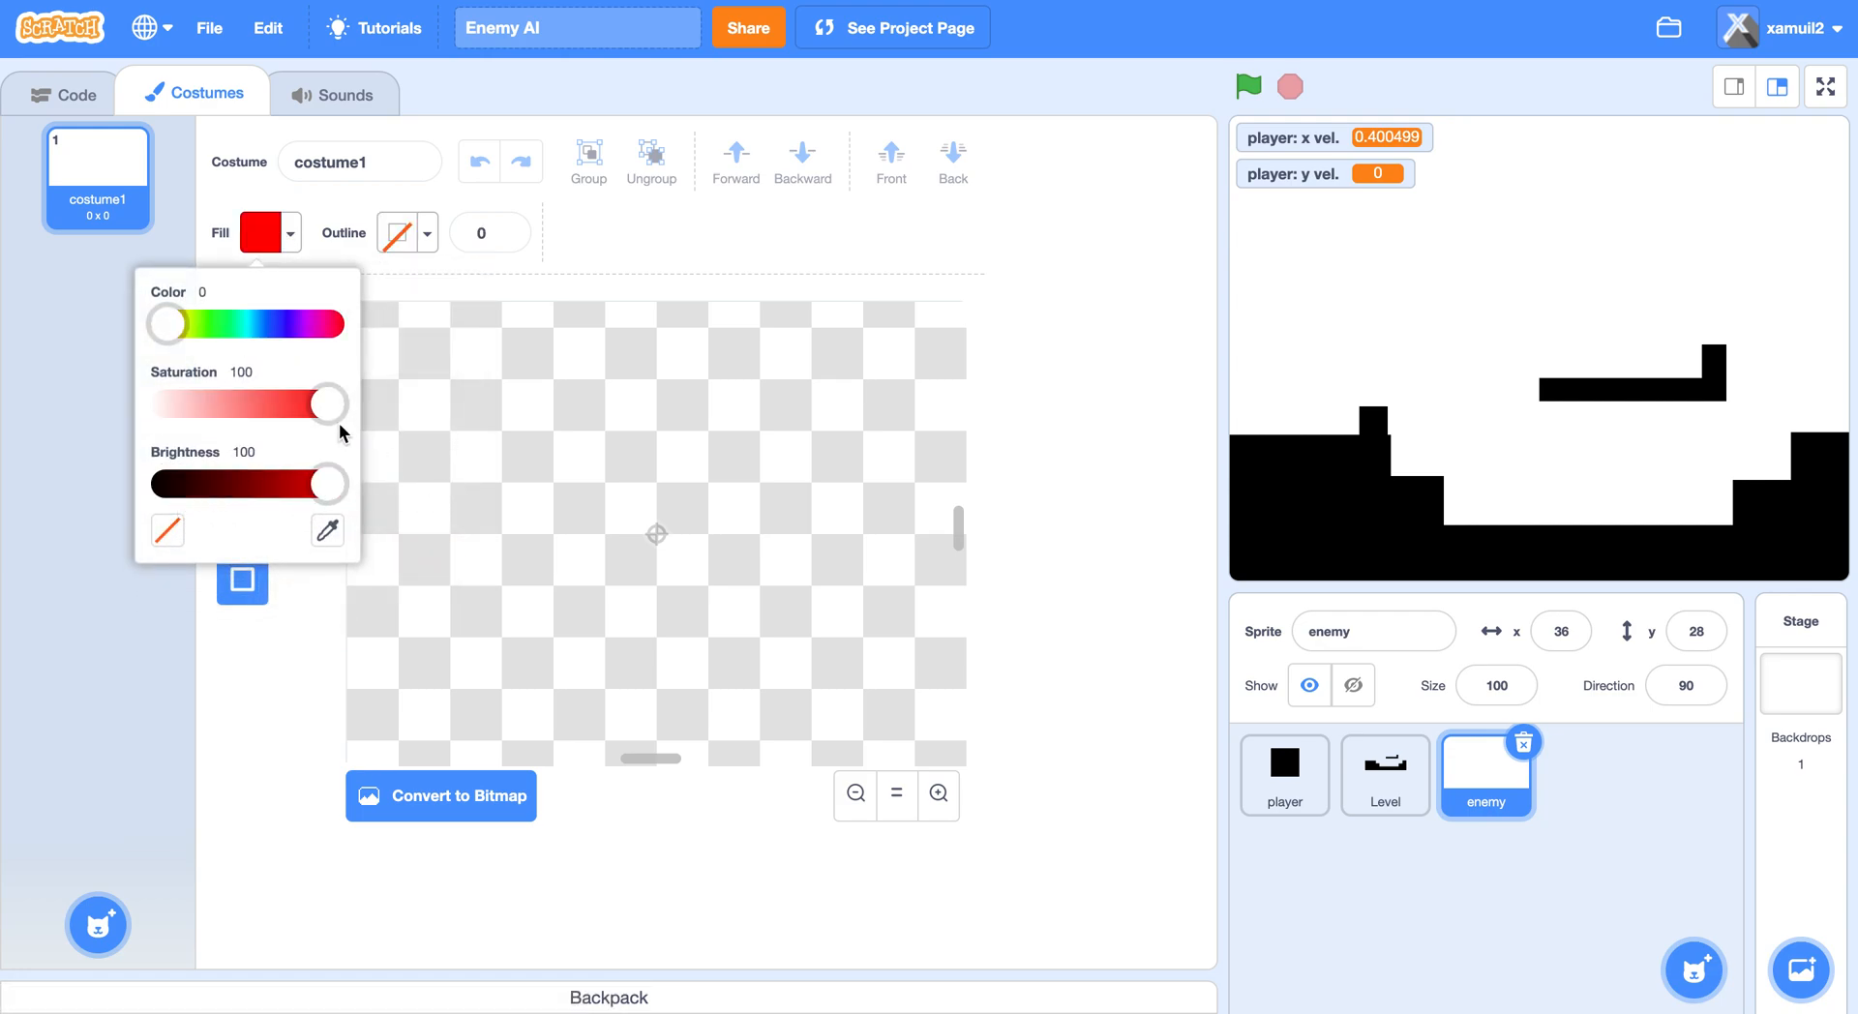
Draw a light-red square enemy costume, convert it to bitmap, and return to Code.
{"action": "left_click_drag", "start_coordinate": [328, 402], "coordinate": [263, 403]}
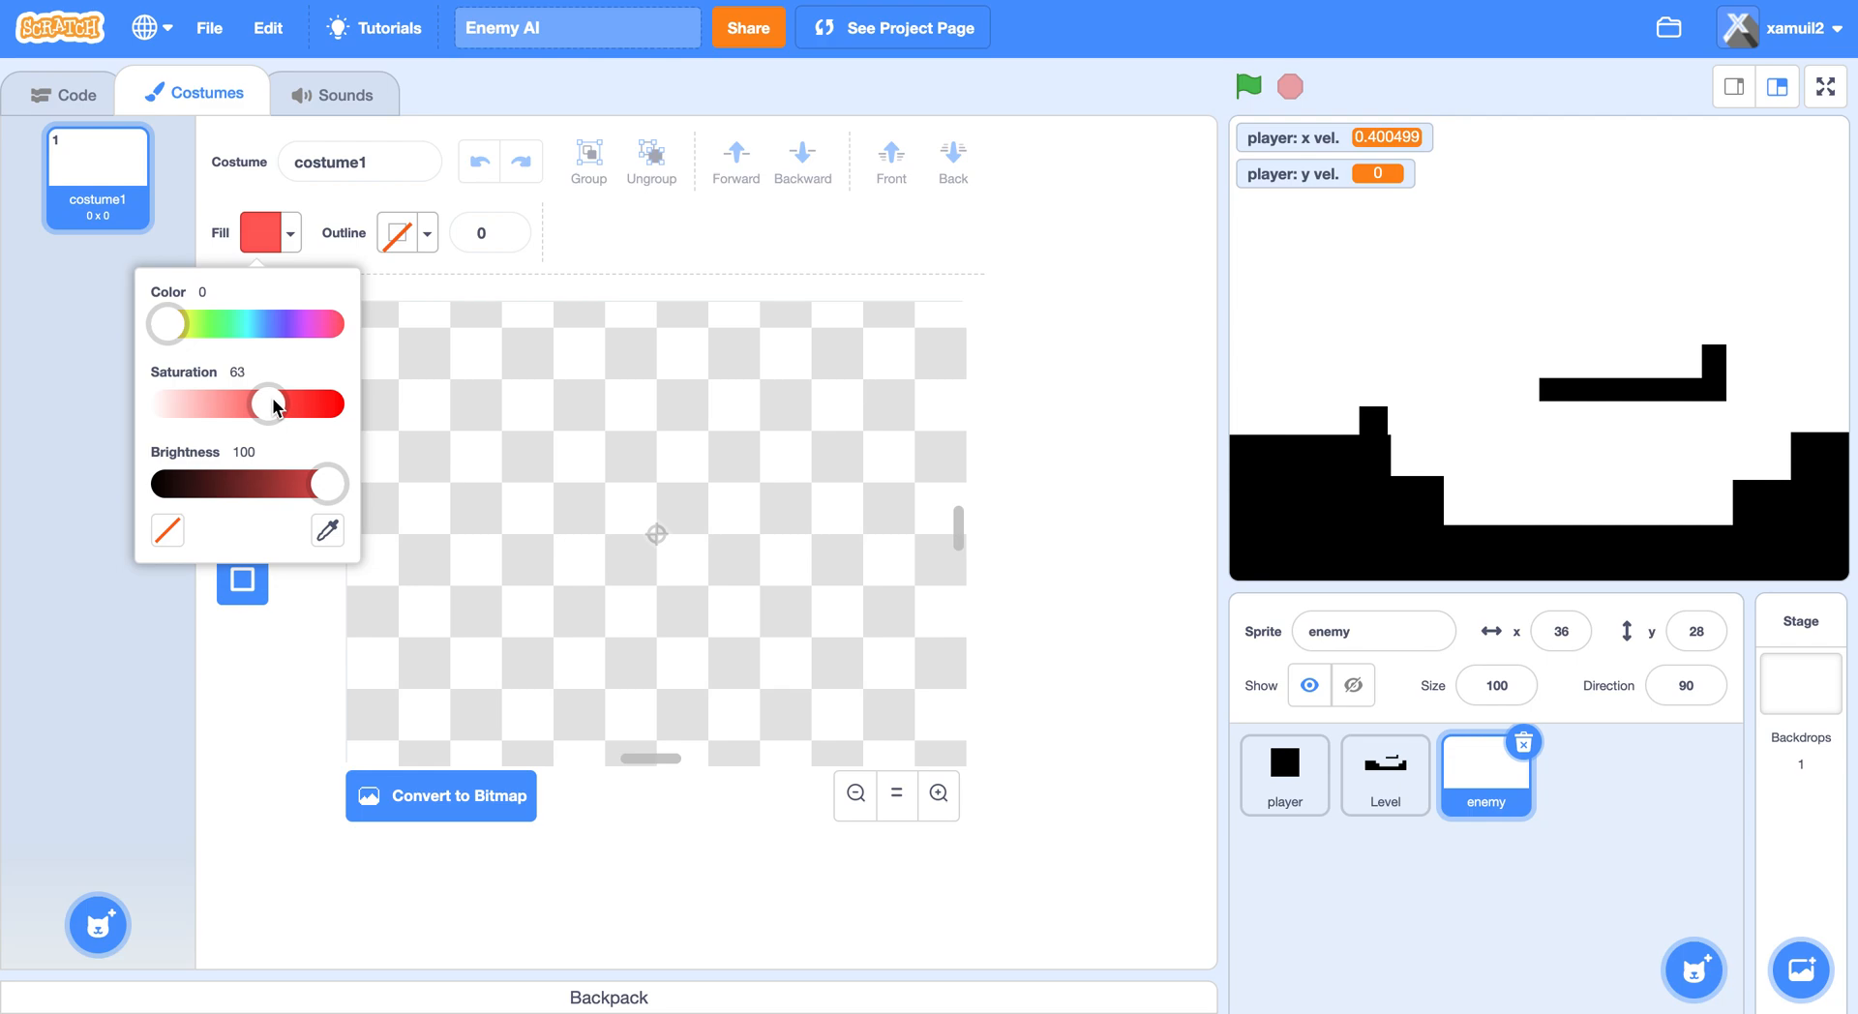
{"action": "left_click_drag", "start_coordinate": [271, 403], "coordinate": [262, 403]}
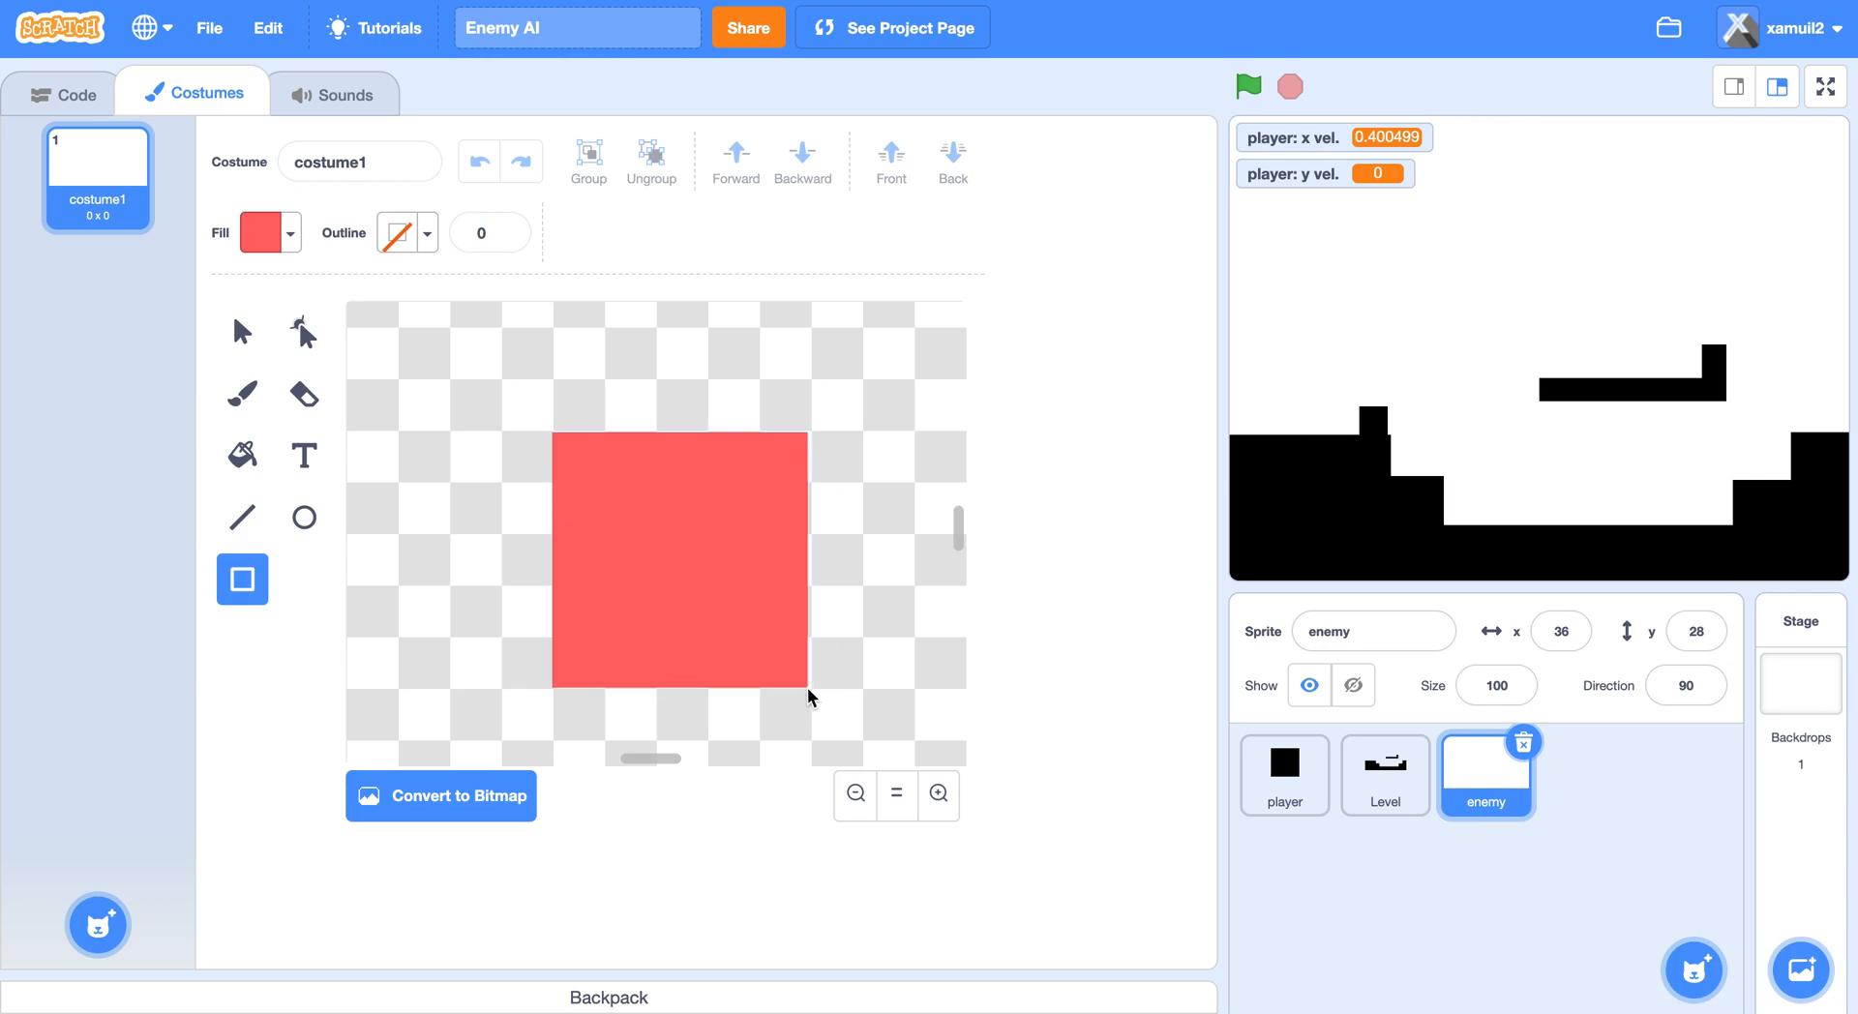
{"action": "left_click", "coordinate": [676, 556]}
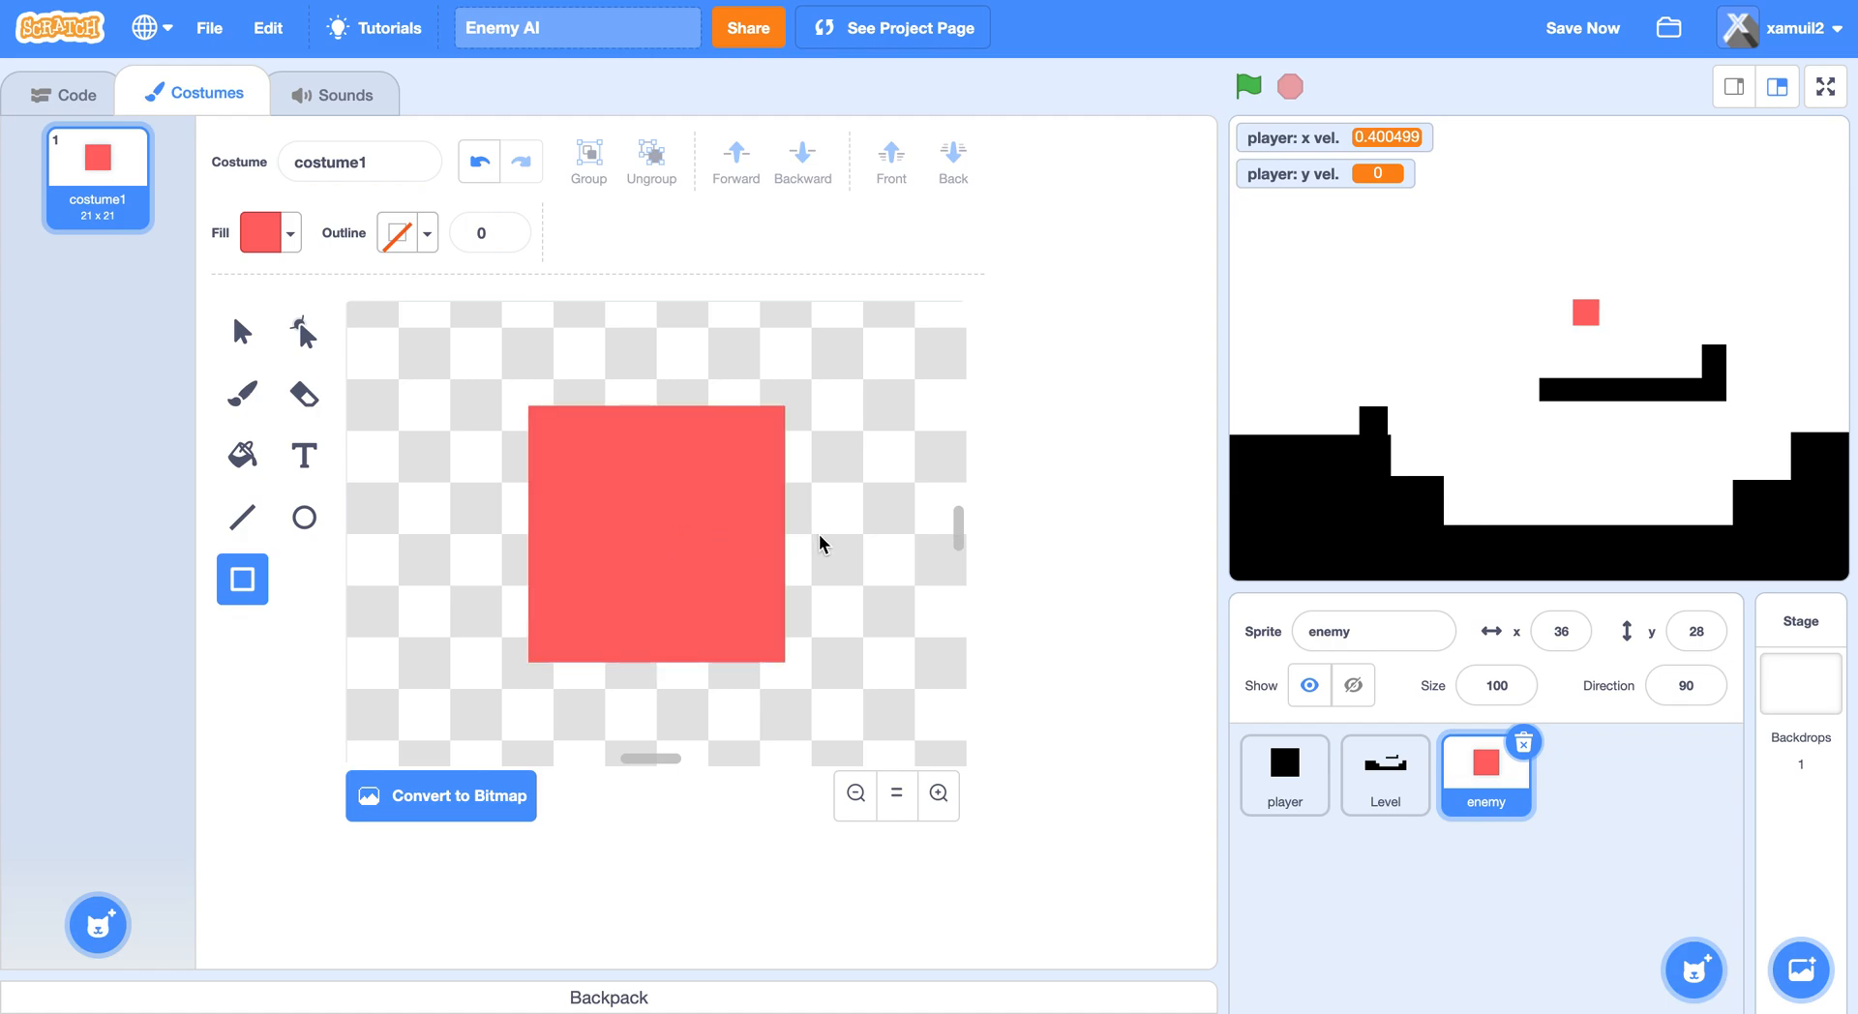
{"action": "left_click", "coordinate": [440, 796]}
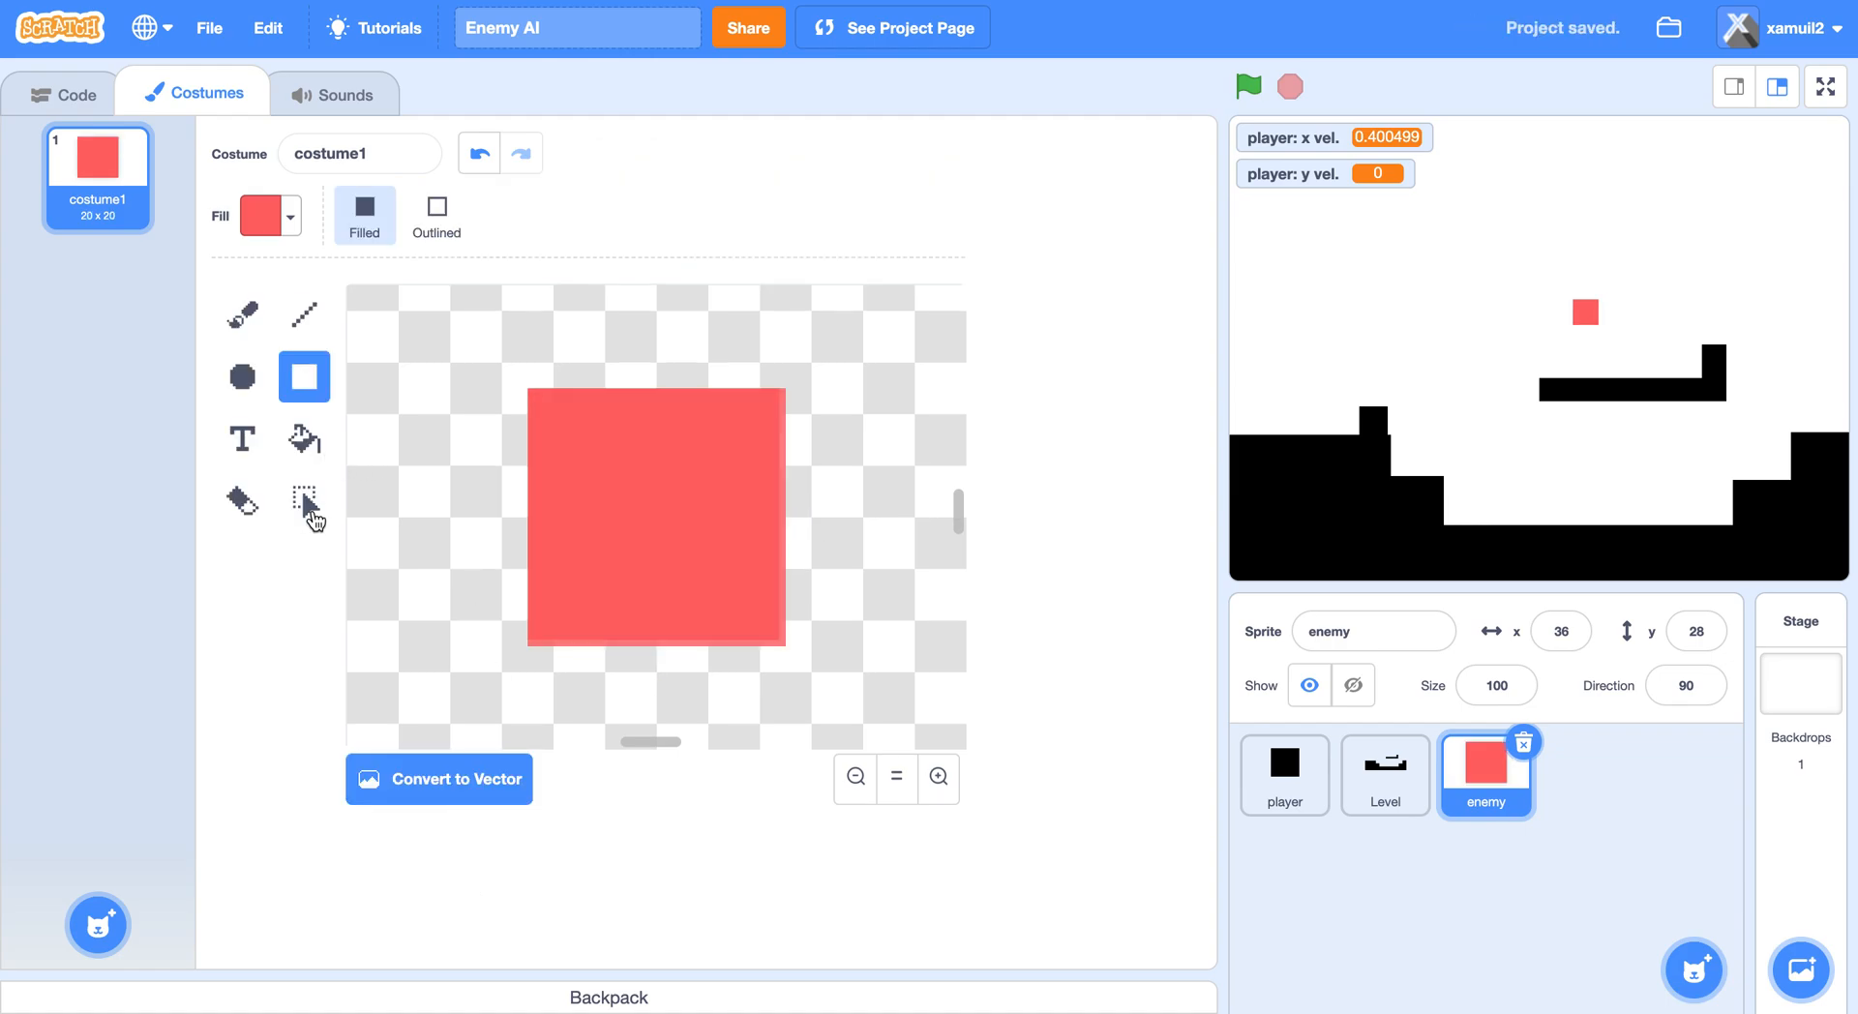
{"action": "left_click", "coordinate": [62, 94]}
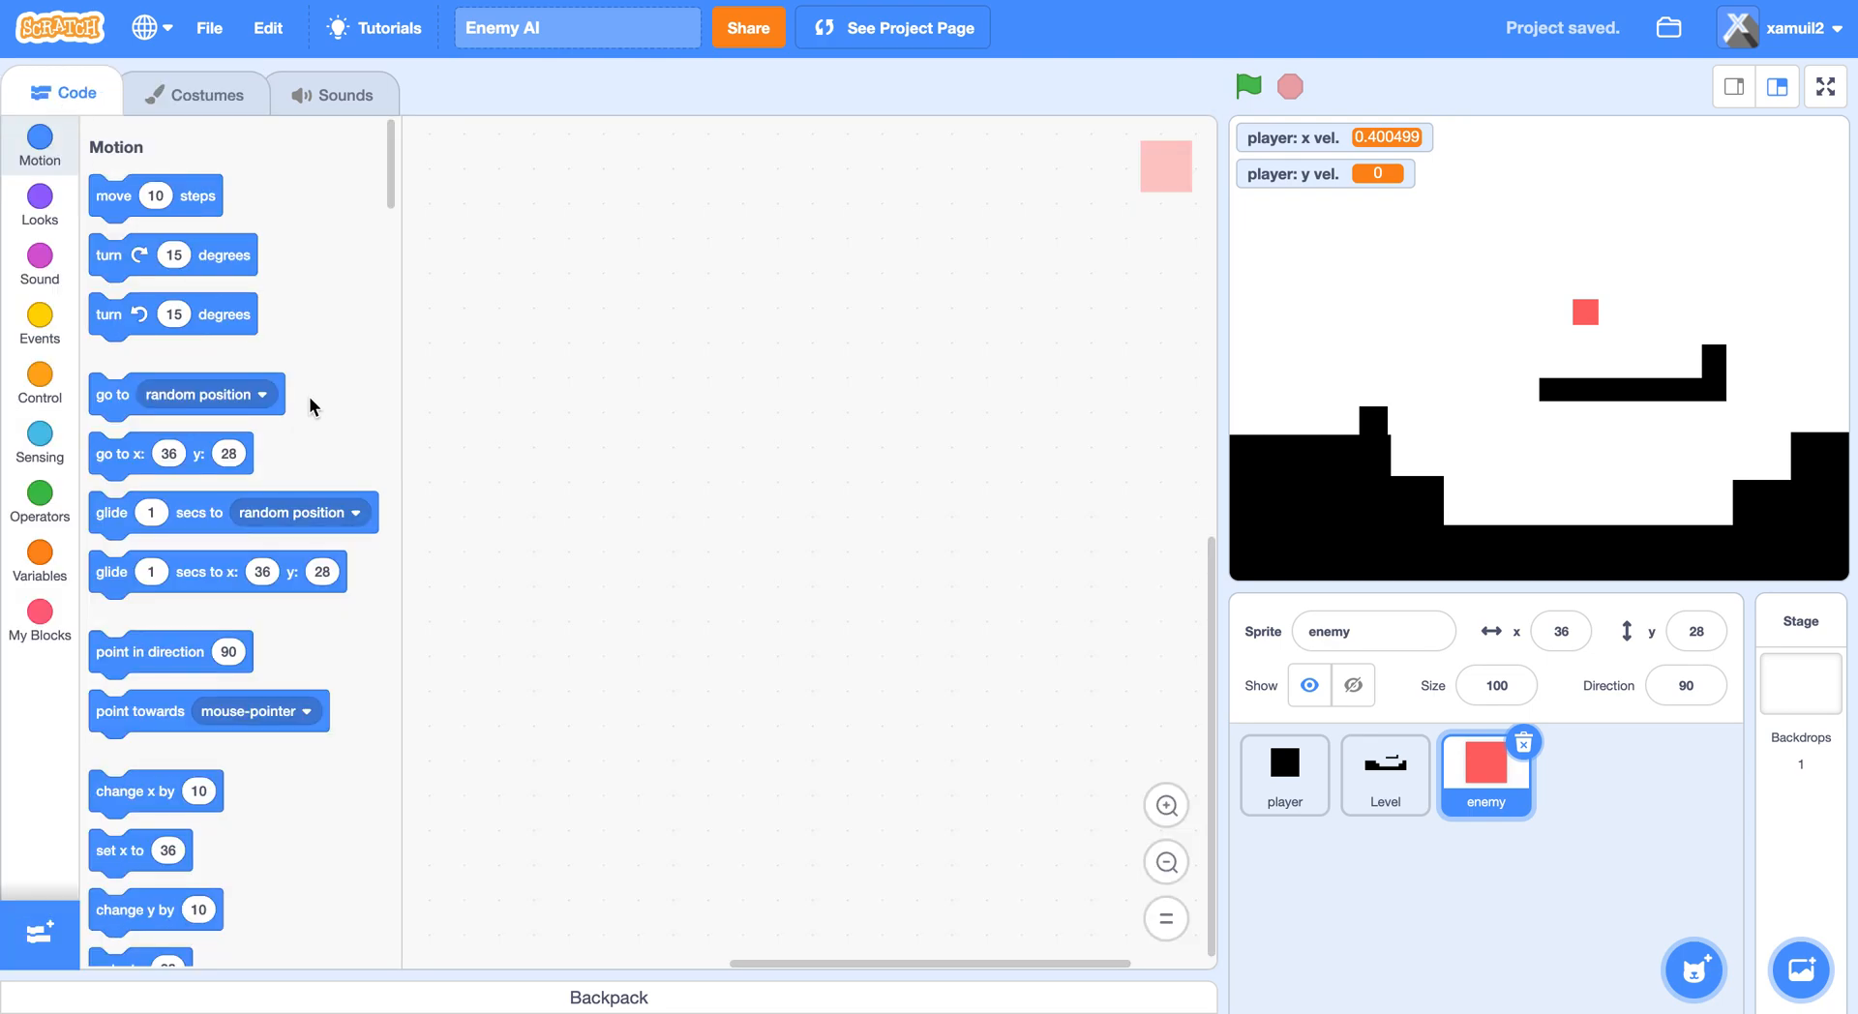
{"action": "mouse_move", "coordinate": [28, 641]}
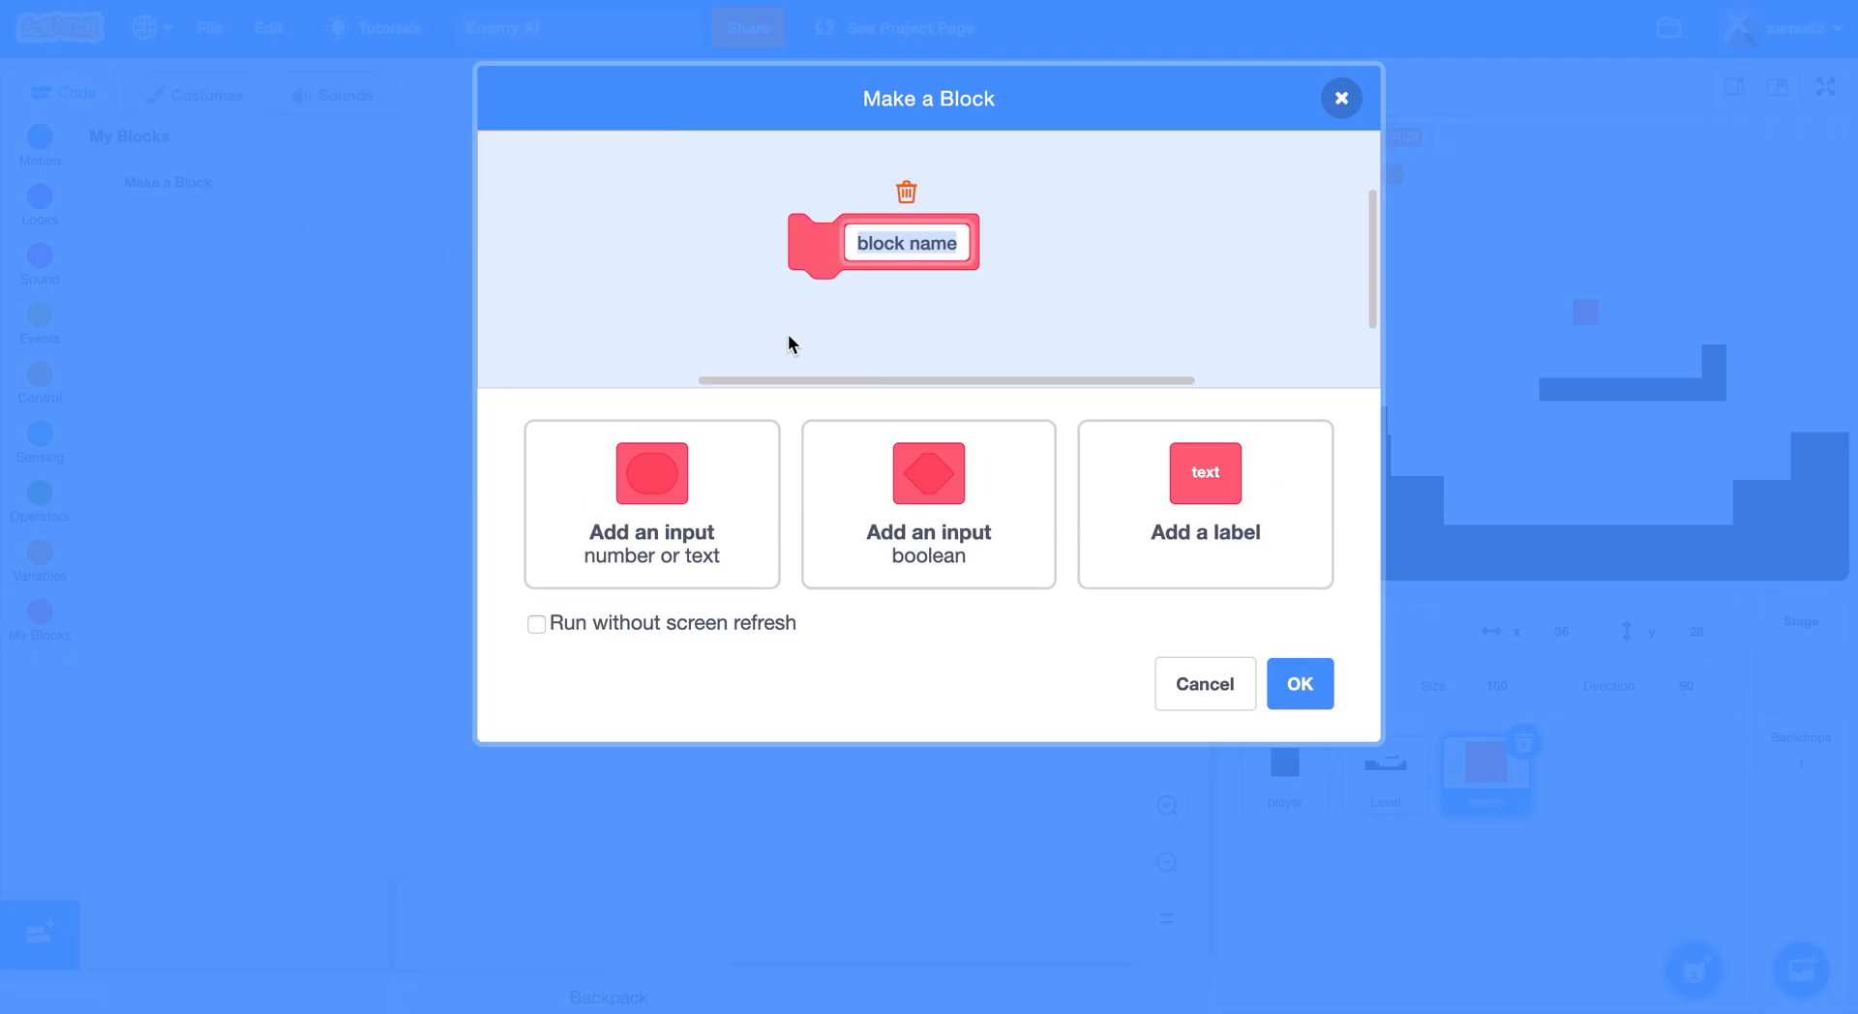
Create the custom block 'clone at x: (x) y: (y)' with number inputs x and y.
{"action": "type", "text": "clone at x"}
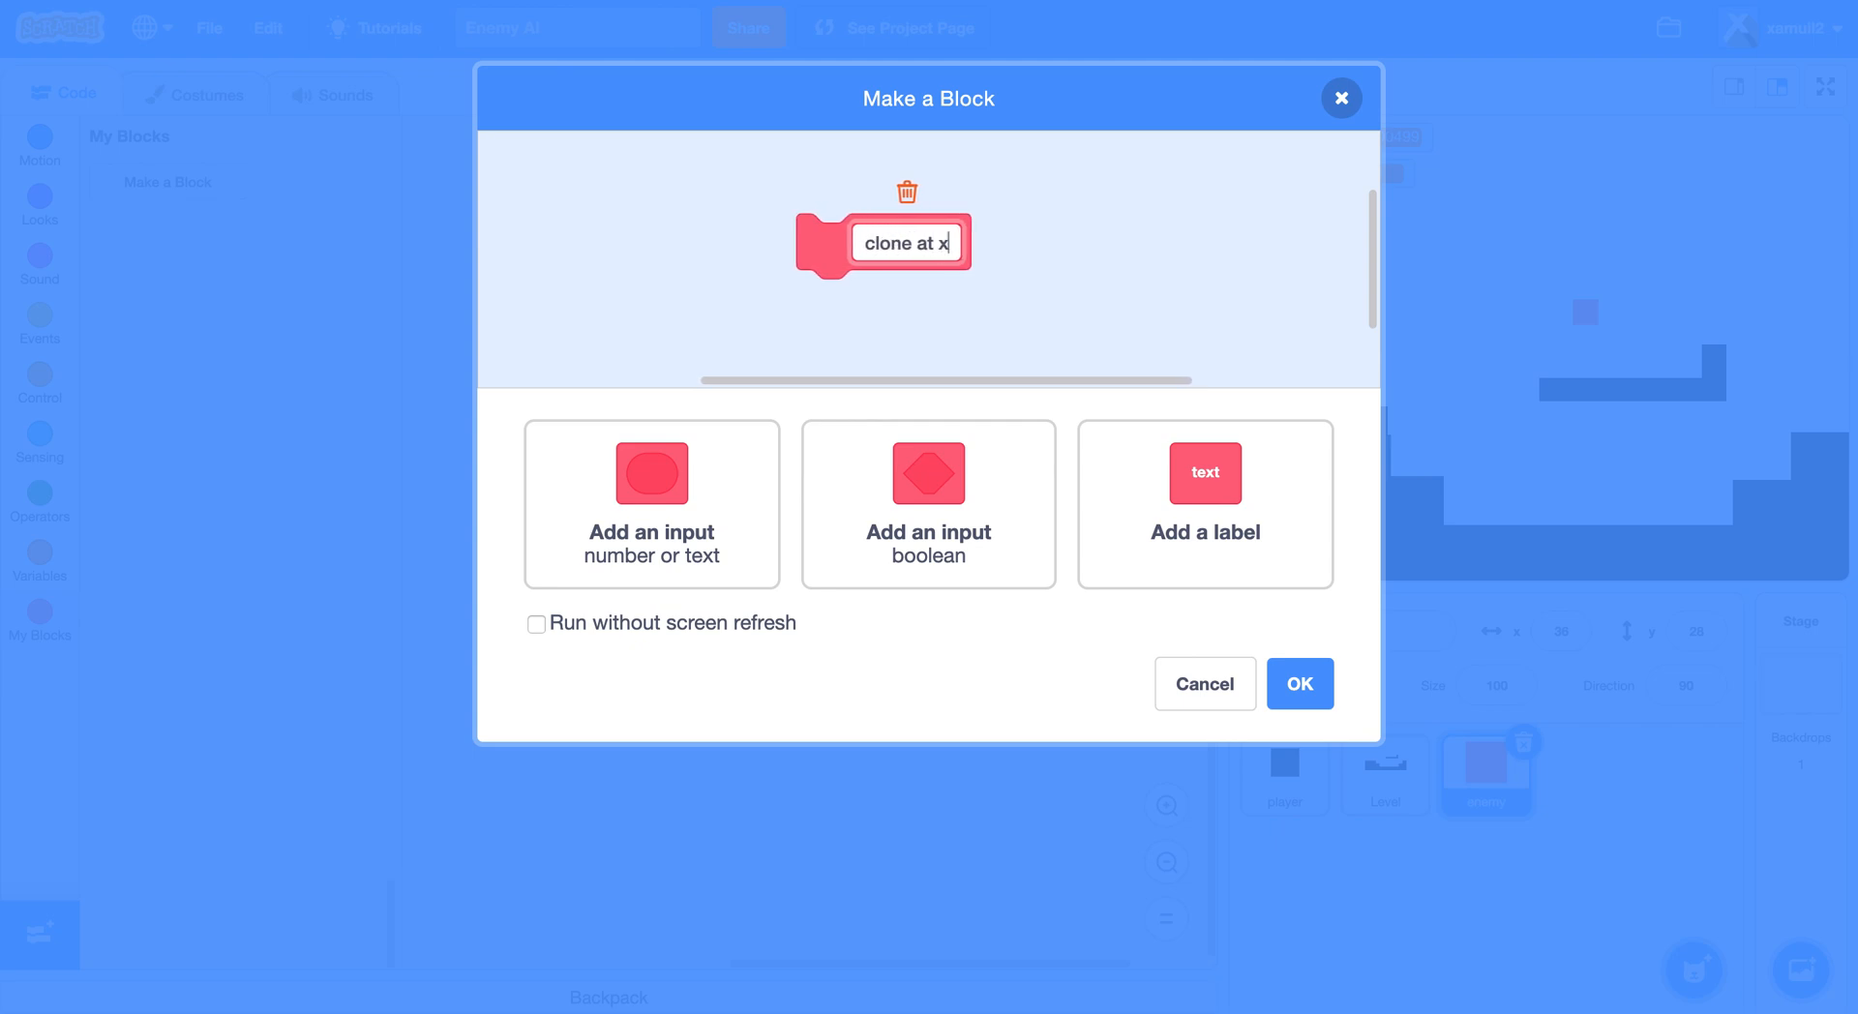
{"action": "left_click", "coordinate": [1203, 503]}
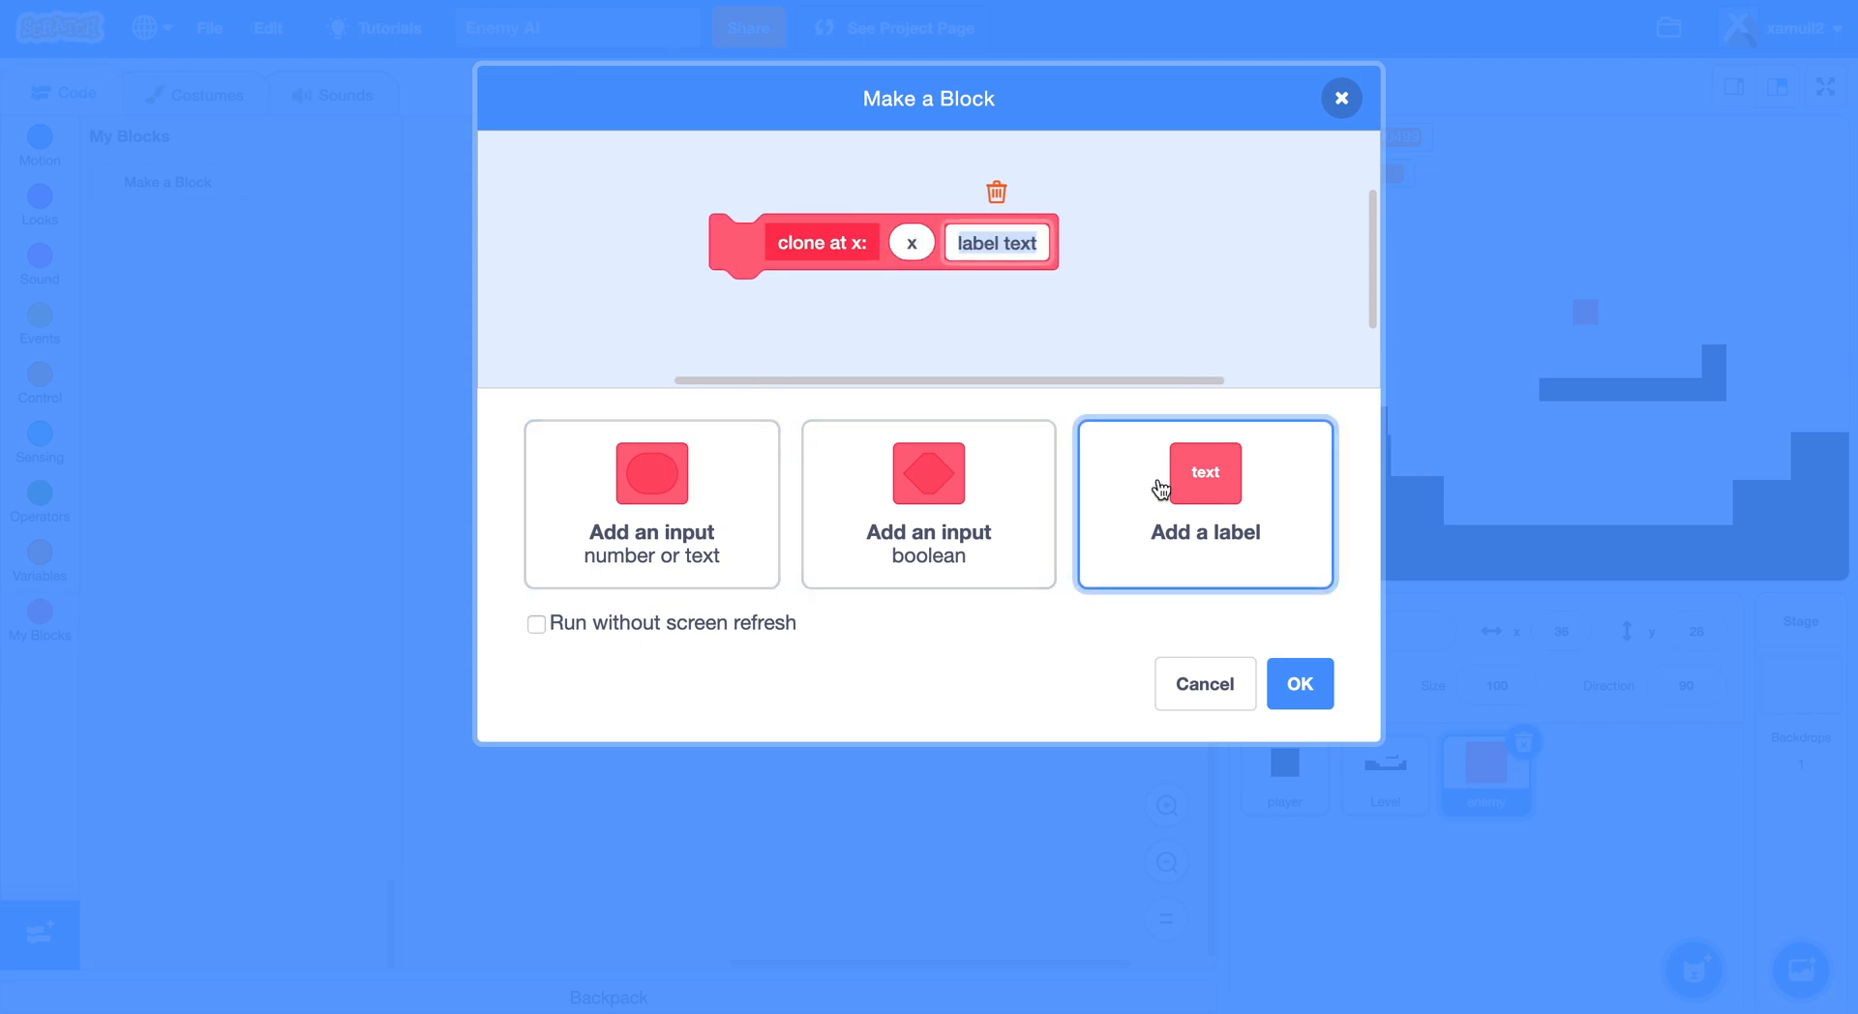
{"action": "left_click", "coordinate": [650, 503]}
{"action": "type", "text": "y"}
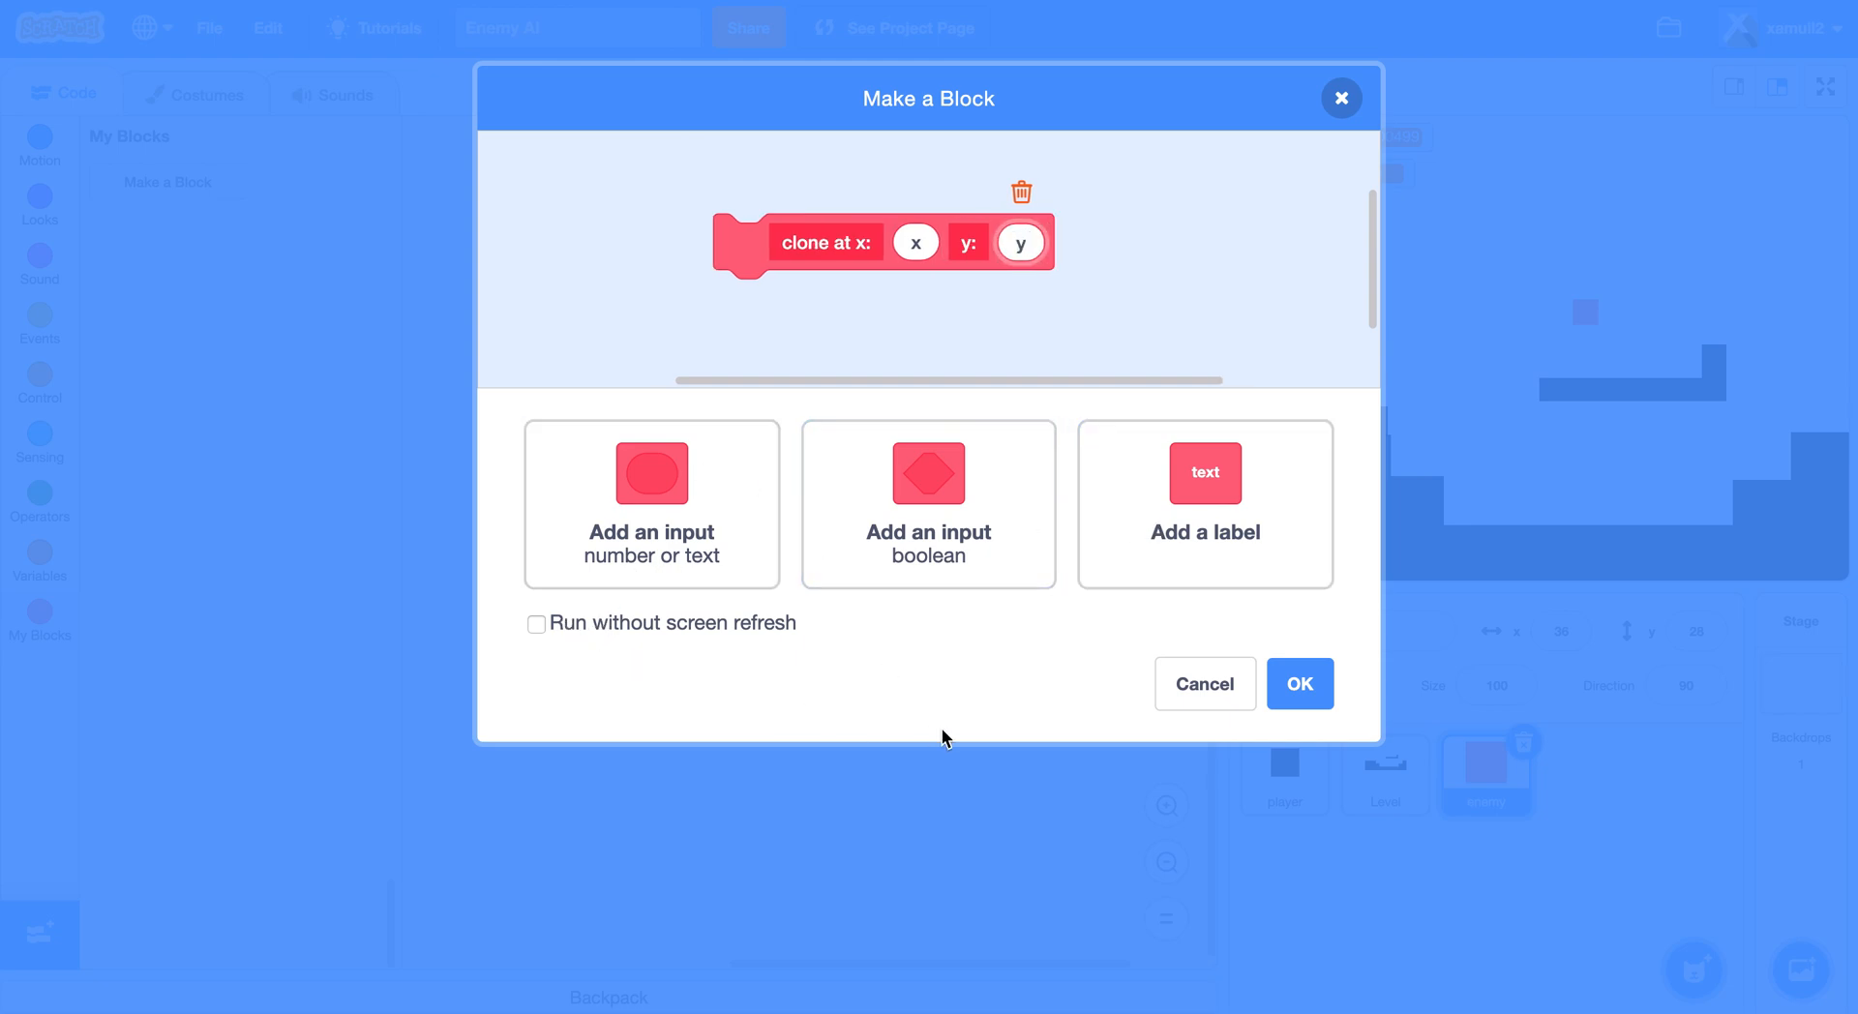
{"action": "left_click", "coordinate": [1299, 683]}
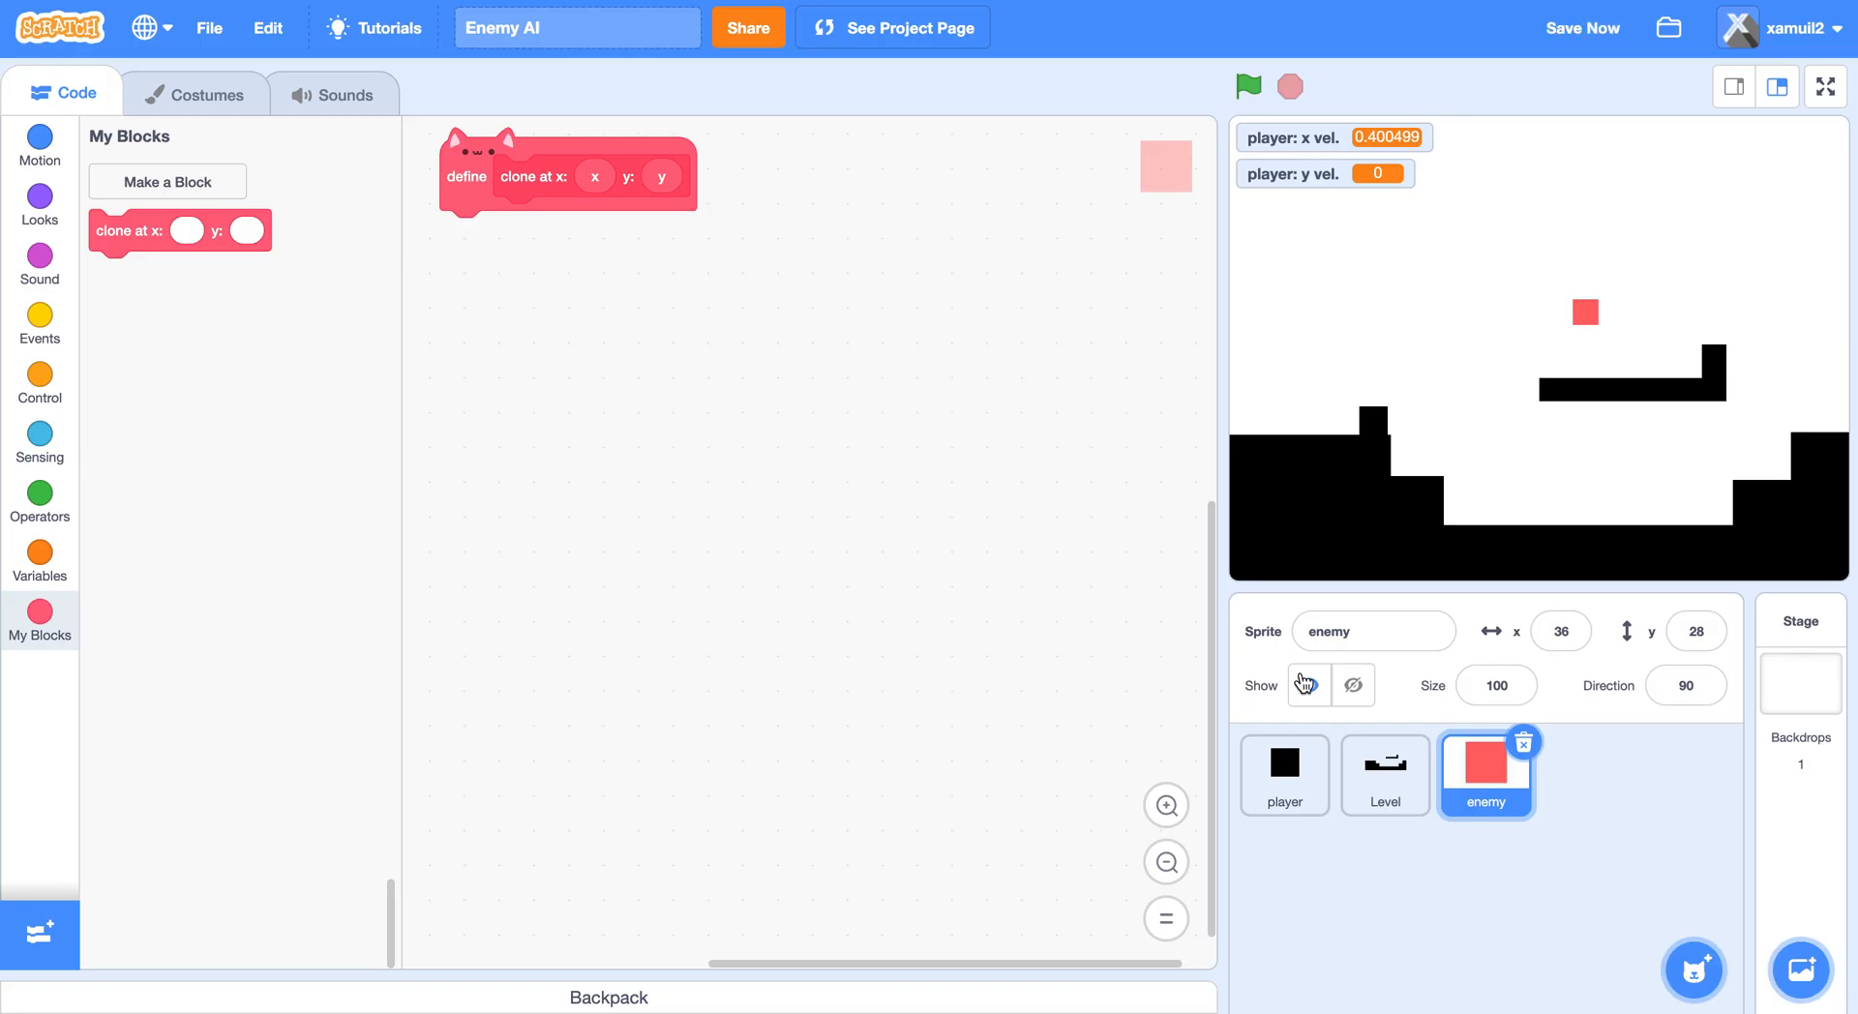
Make the clone at definition go to x, y and create a clone of myself.
{"action": "left_click_drag", "start_coordinate": [568, 176], "coordinate": [638, 228]}
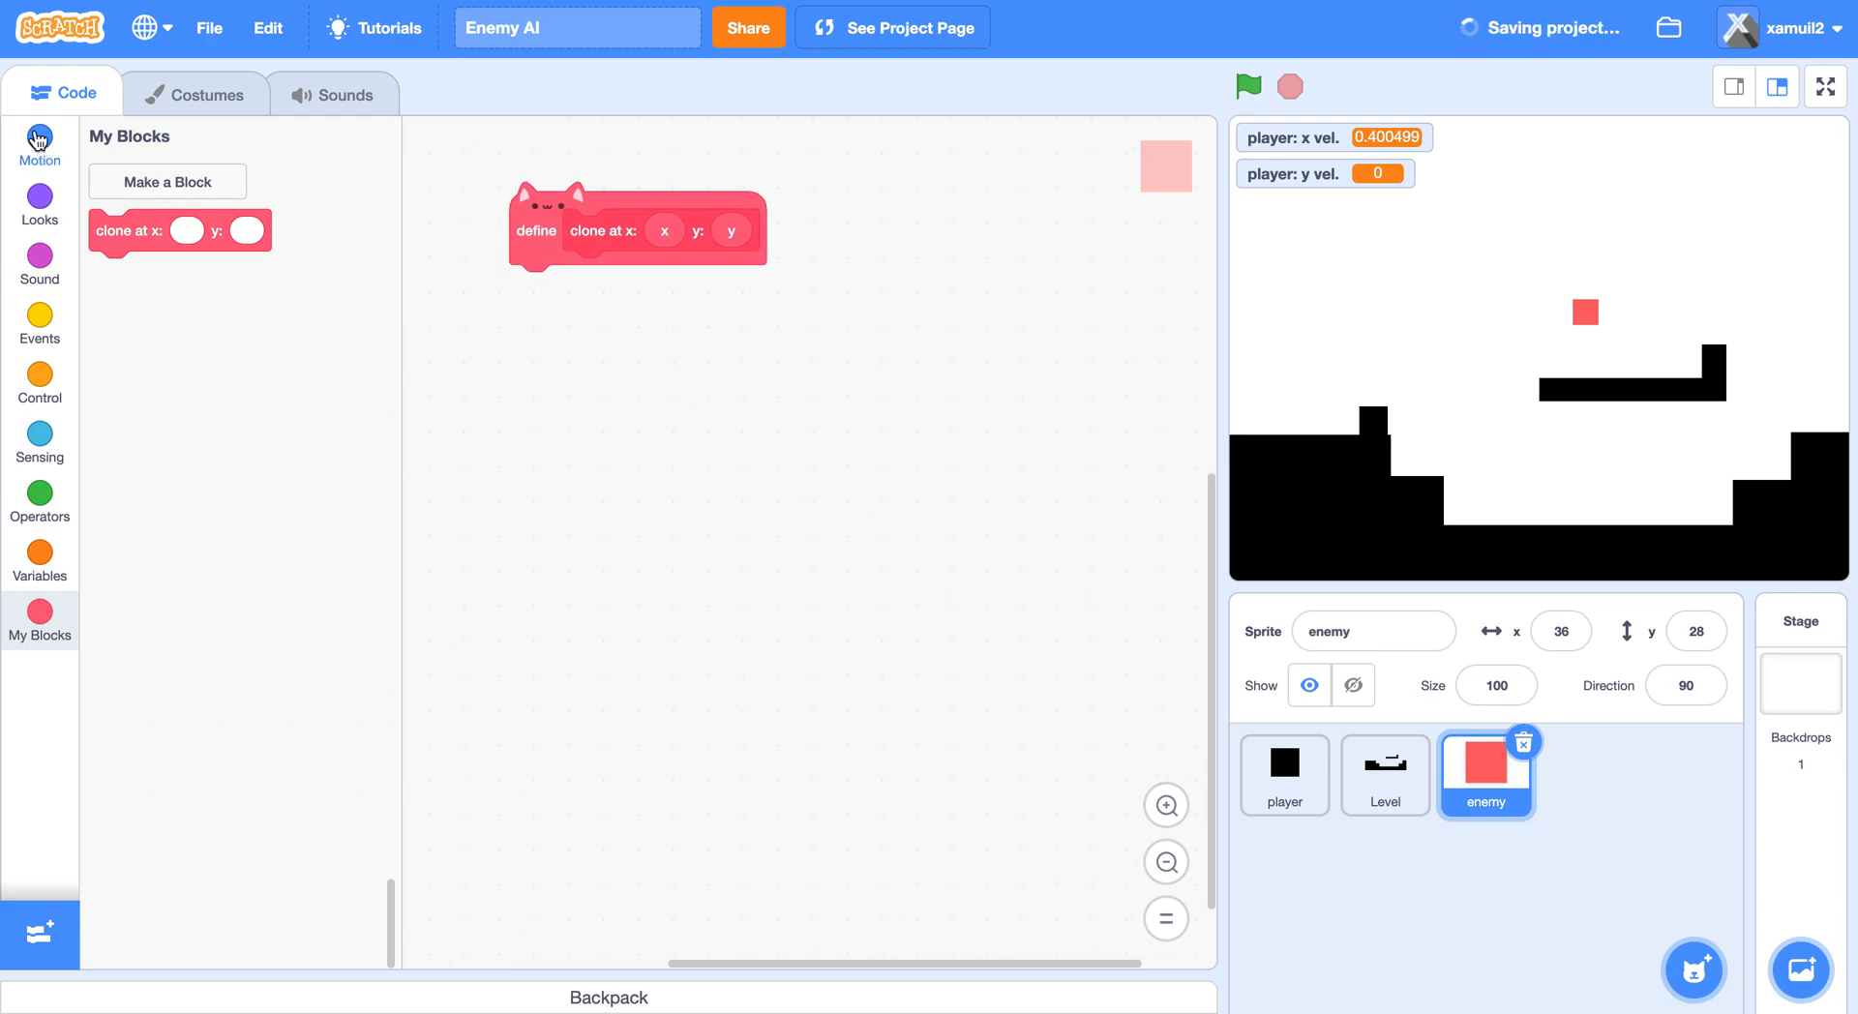
{"action": "left_click", "coordinate": [39, 144]}
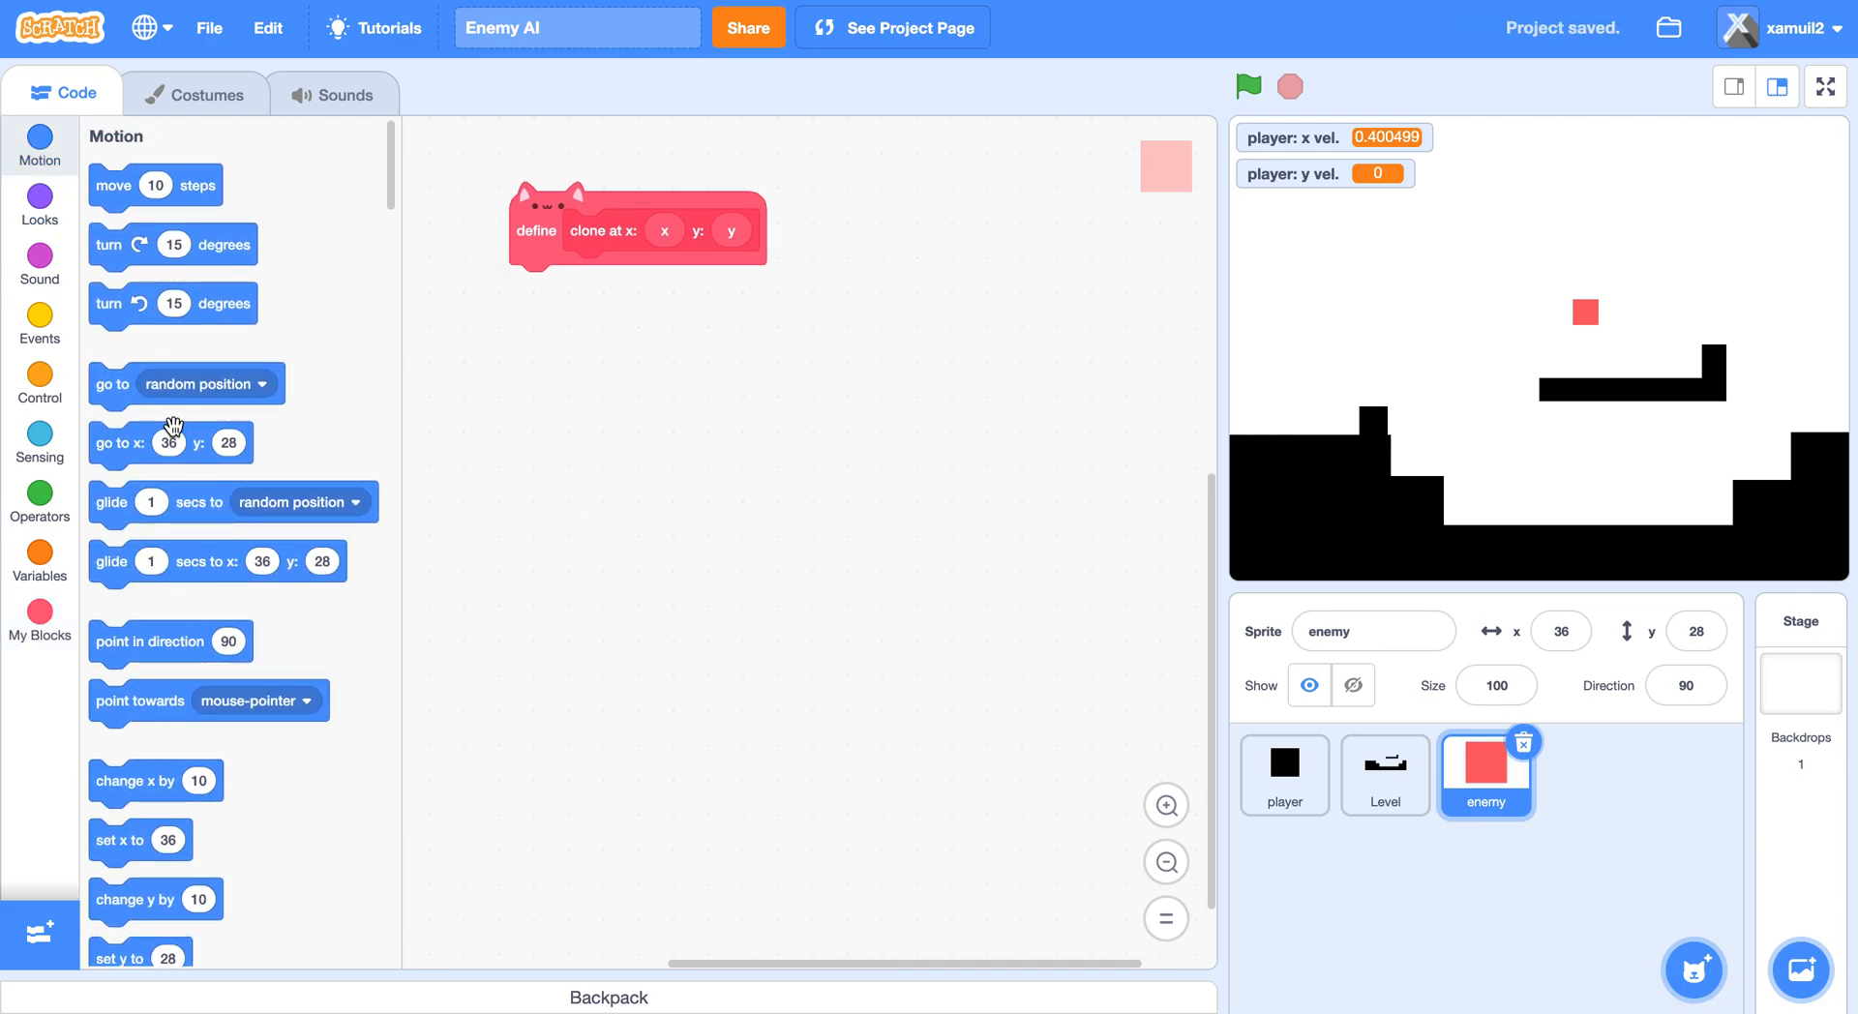
{"action": "left_click_drag", "start_coordinate": [112, 443], "coordinate": [591, 285]}
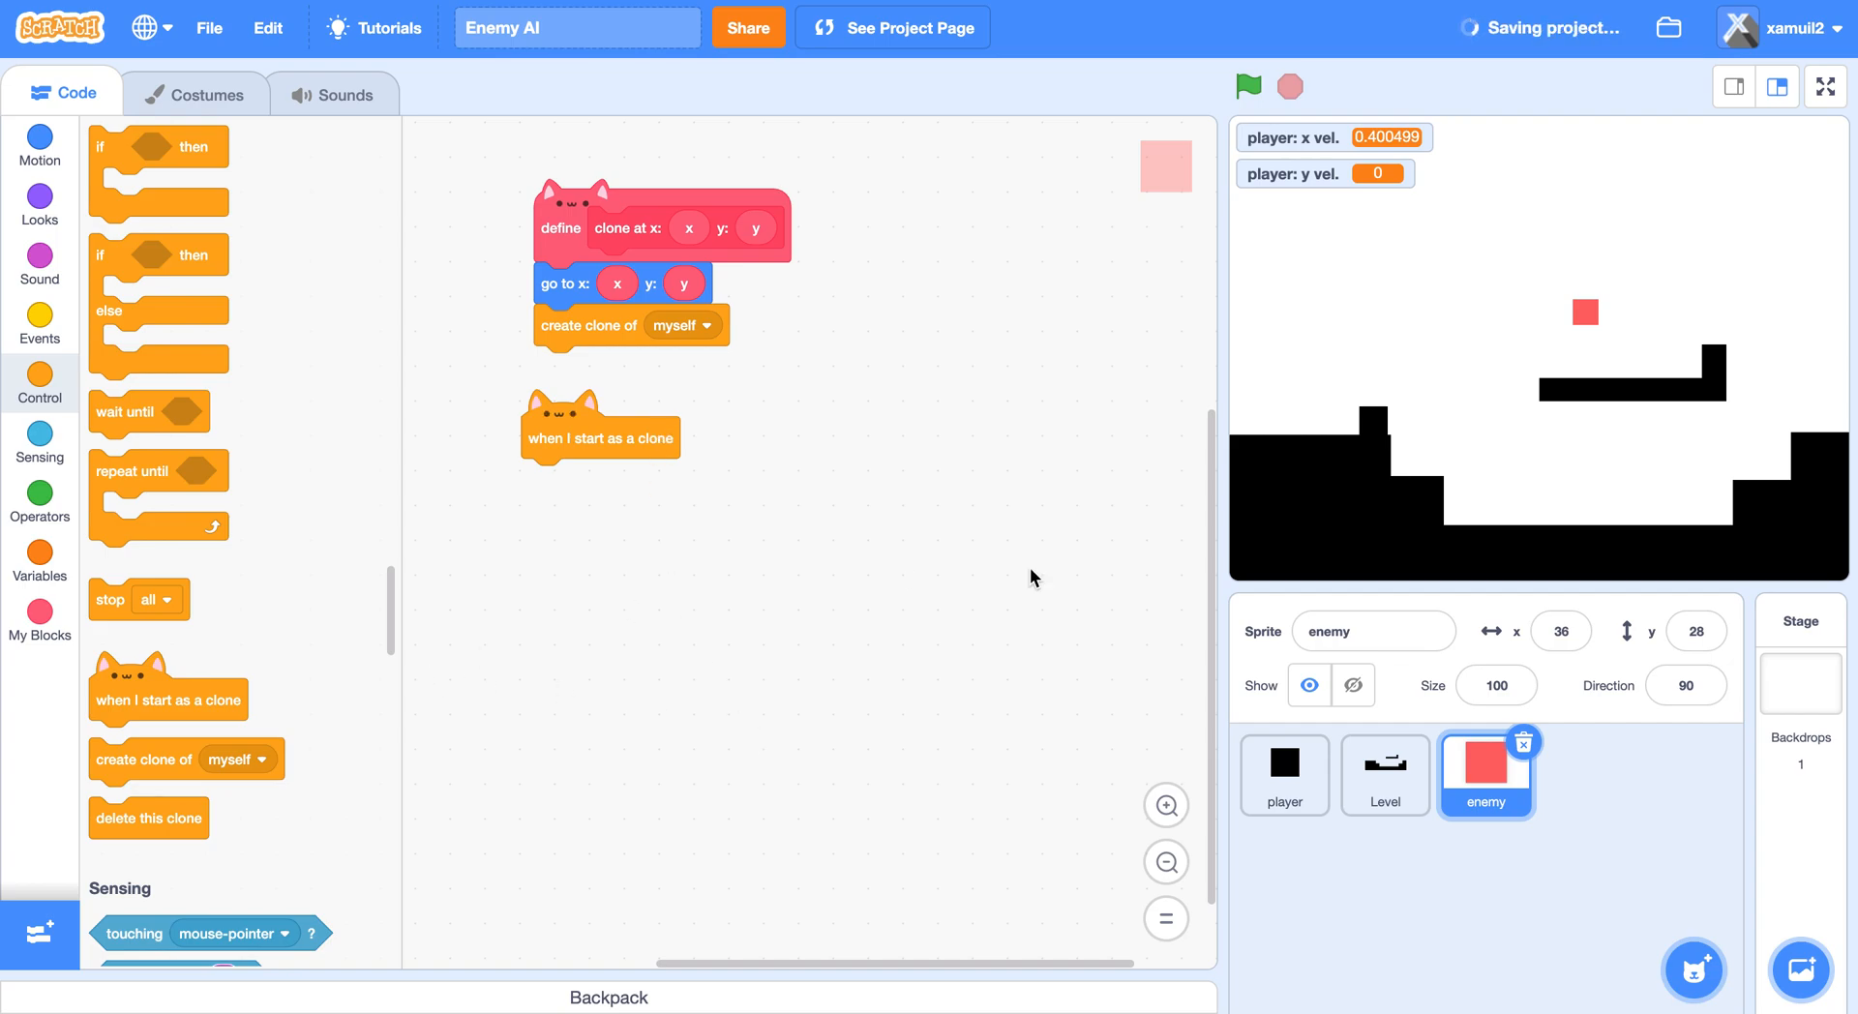
{"action": "left_click", "coordinate": [1283, 776]}
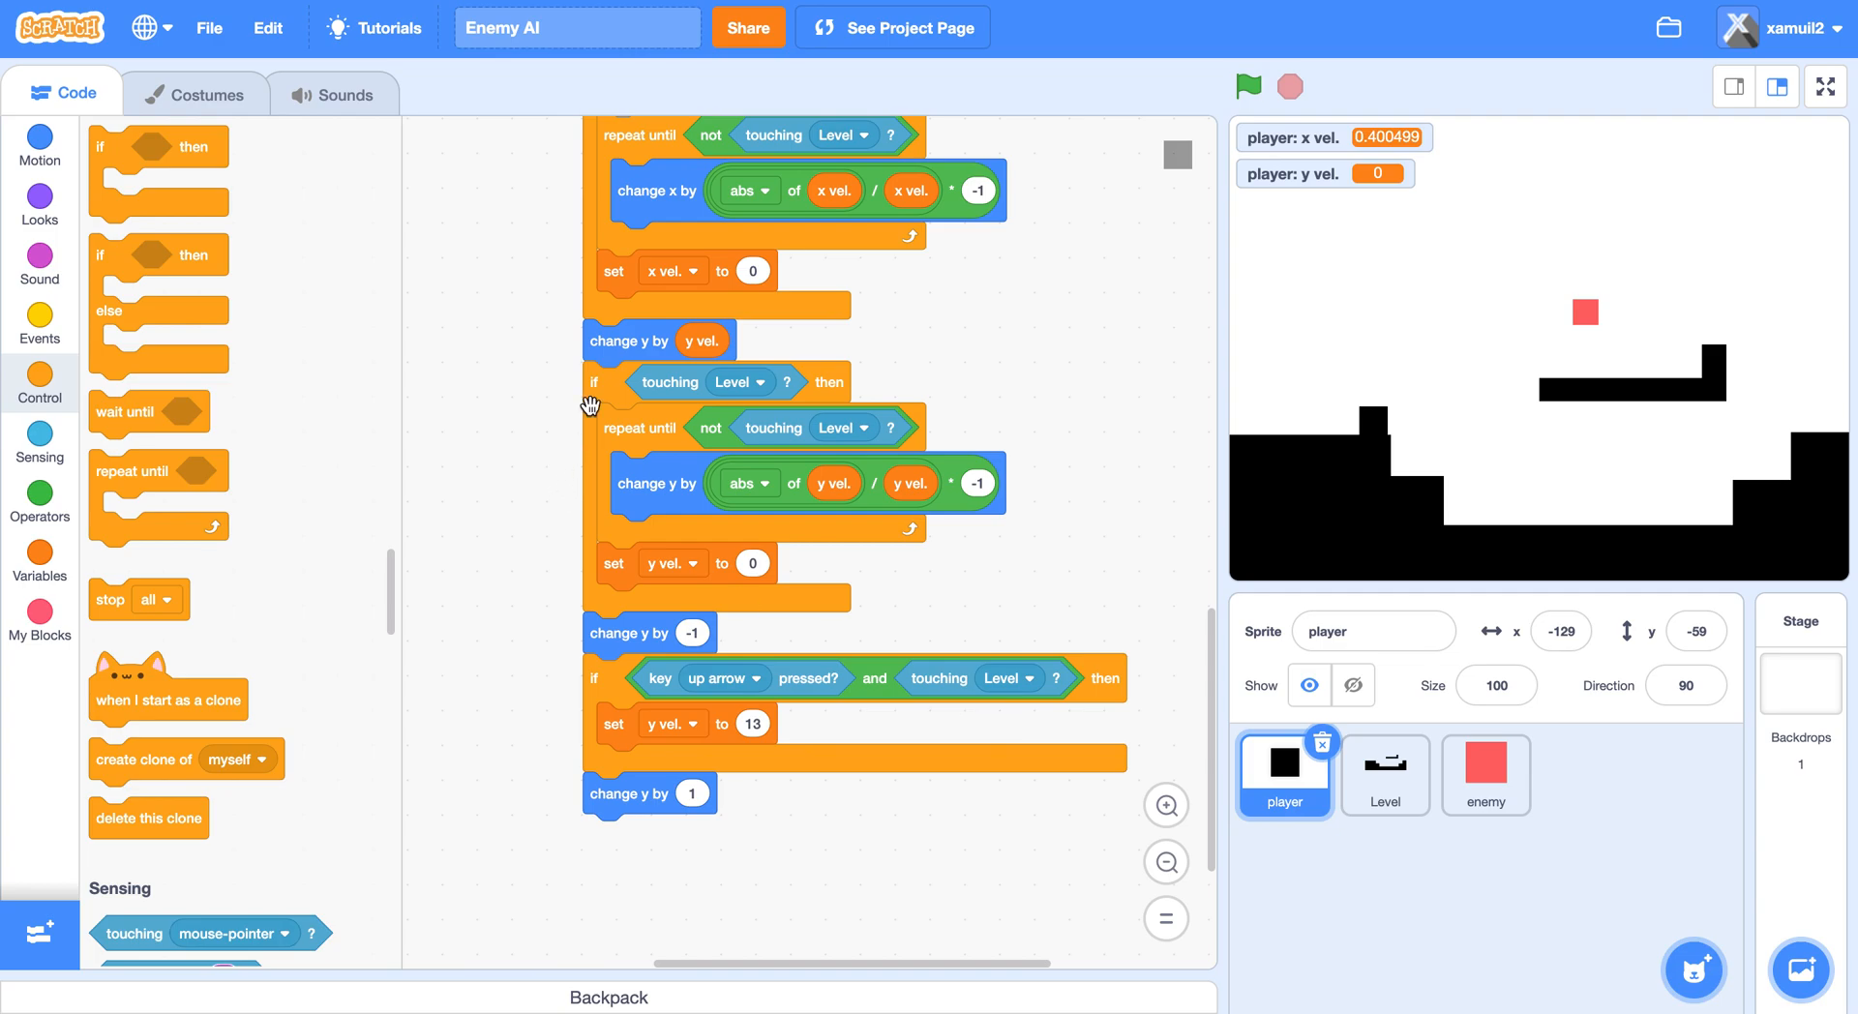
Glance at the player's physics script, then return to the enemy sprite.
{"action": "left_click", "coordinate": [1485, 775]}
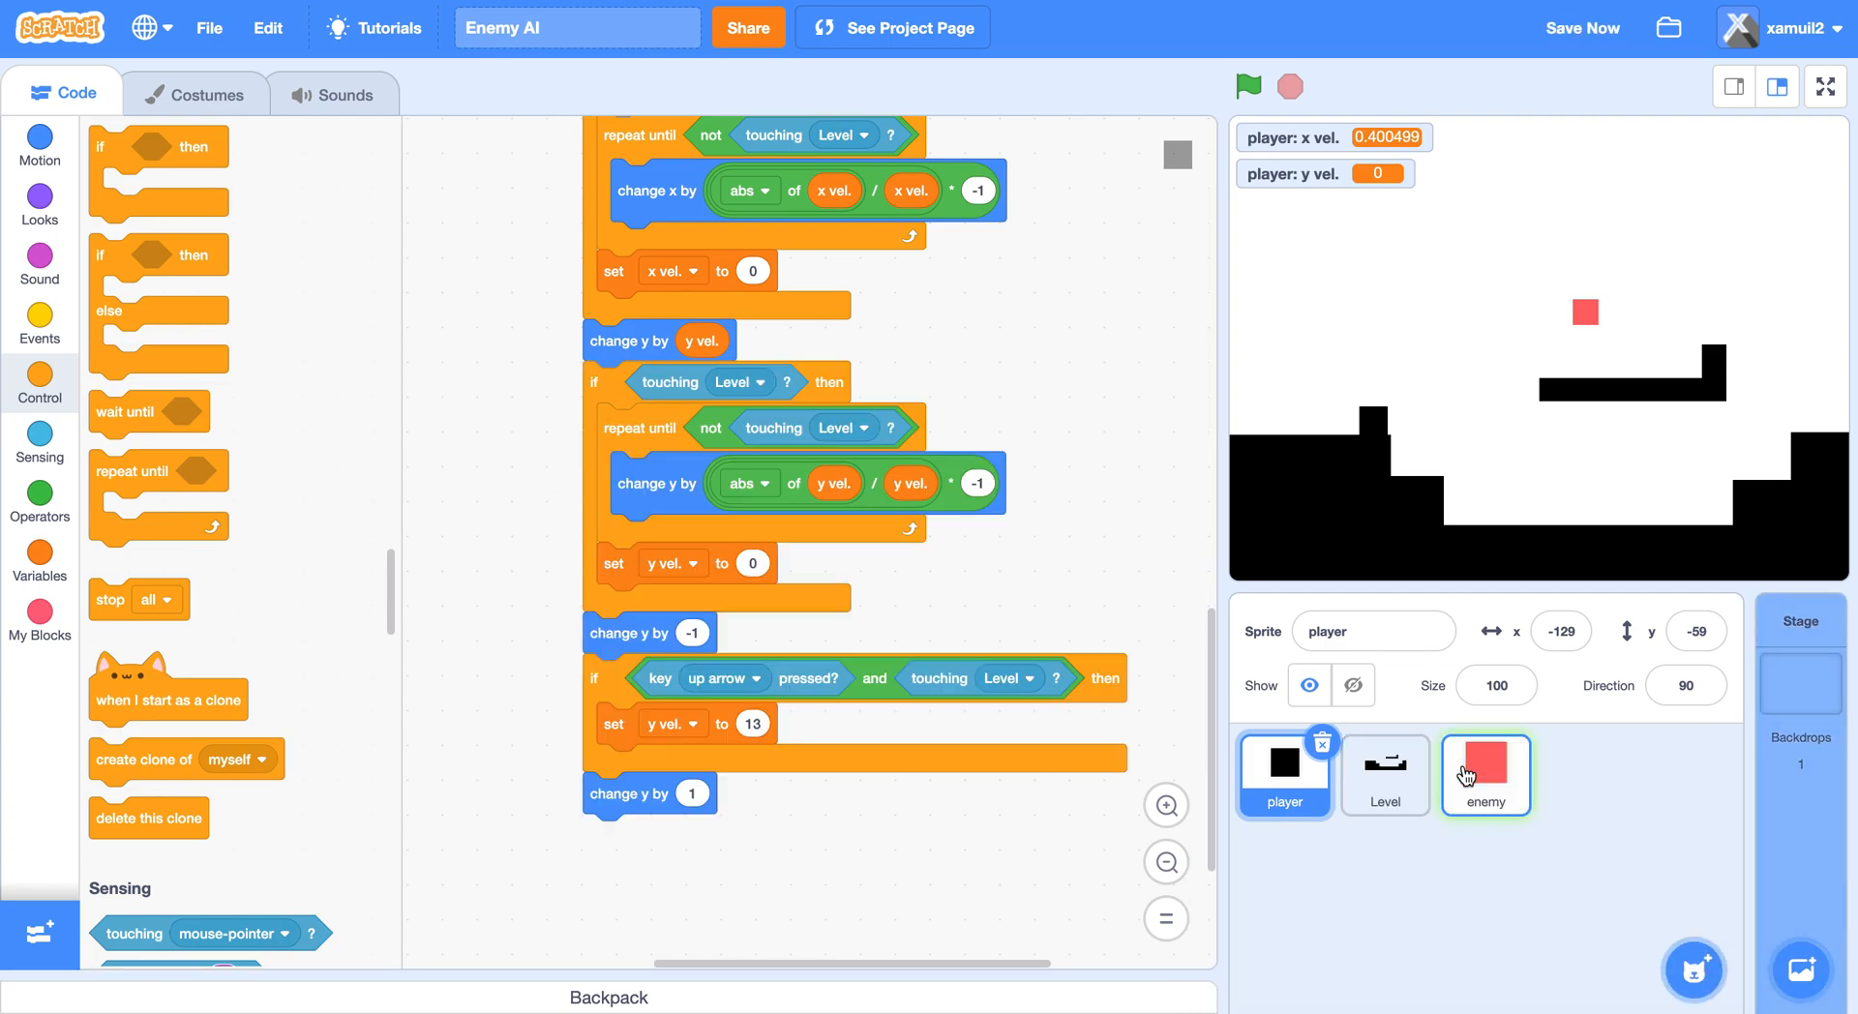
{"action": "left_click", "coordinate": [1483, 775]}
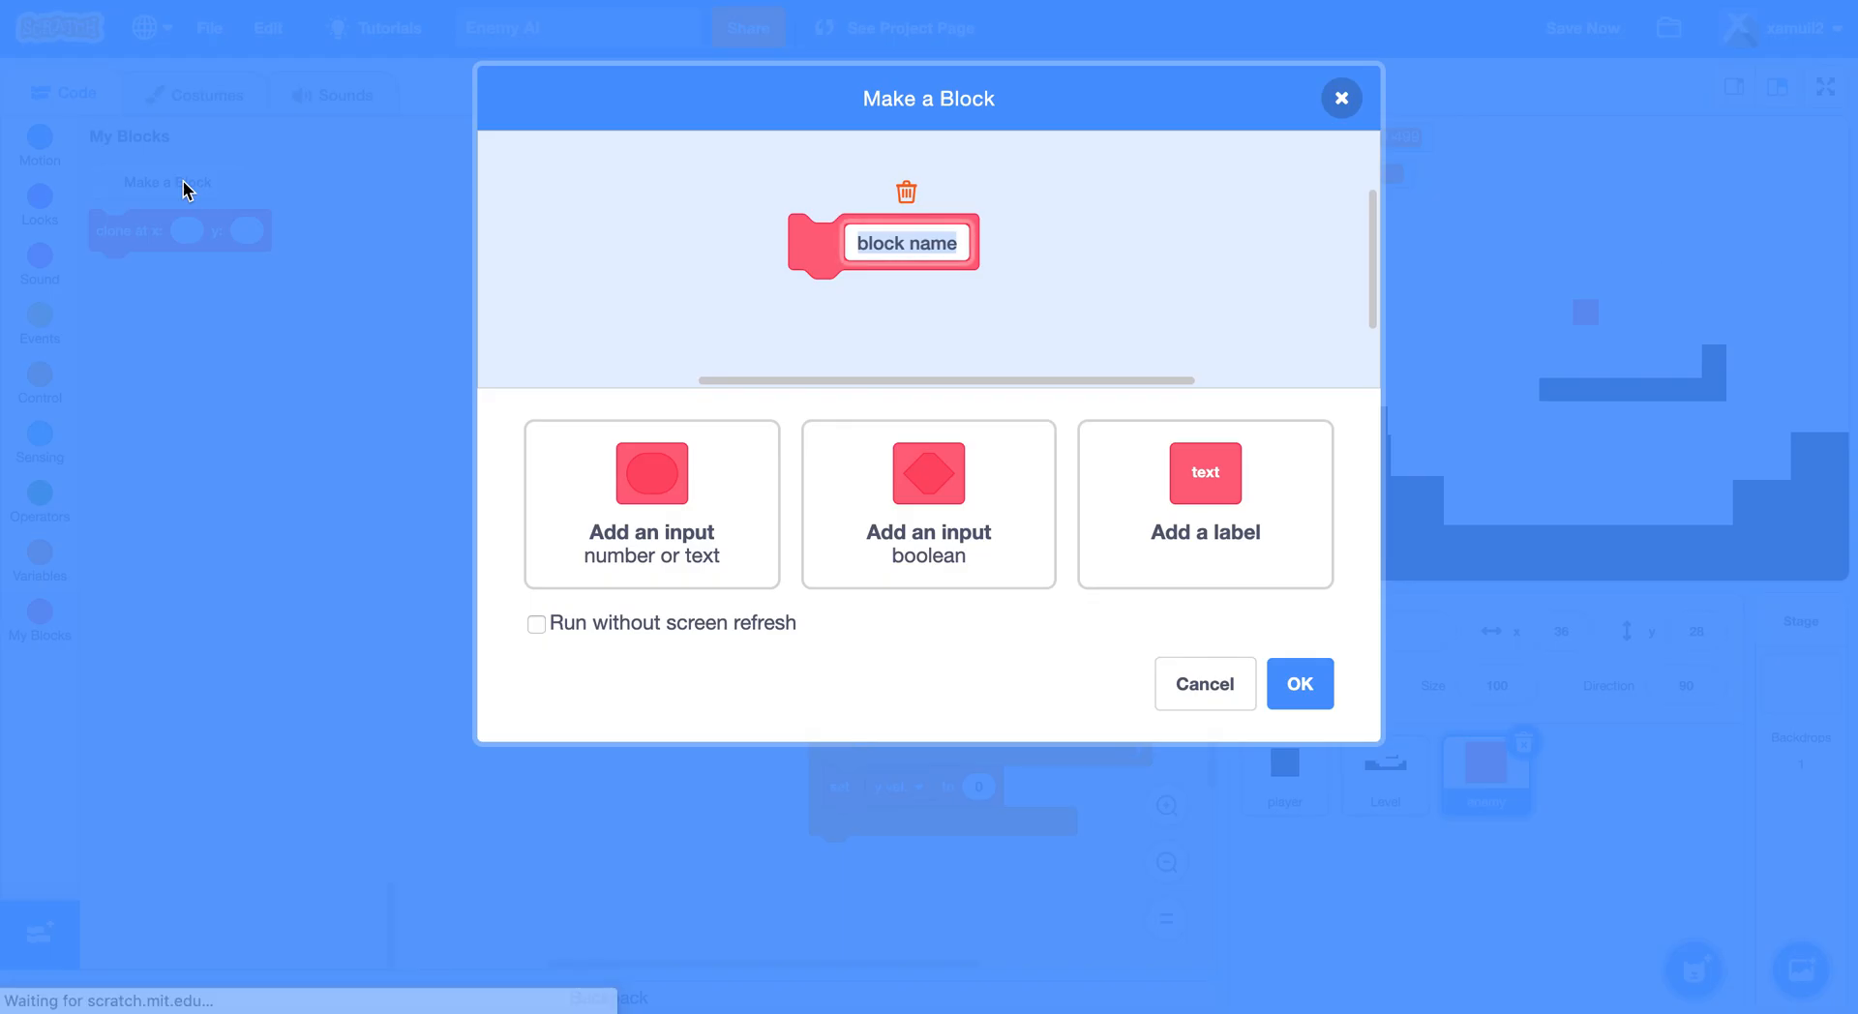
Make a second custom block named 'clone physics' with no inputs.
{"action": "type", "text": "clone"}
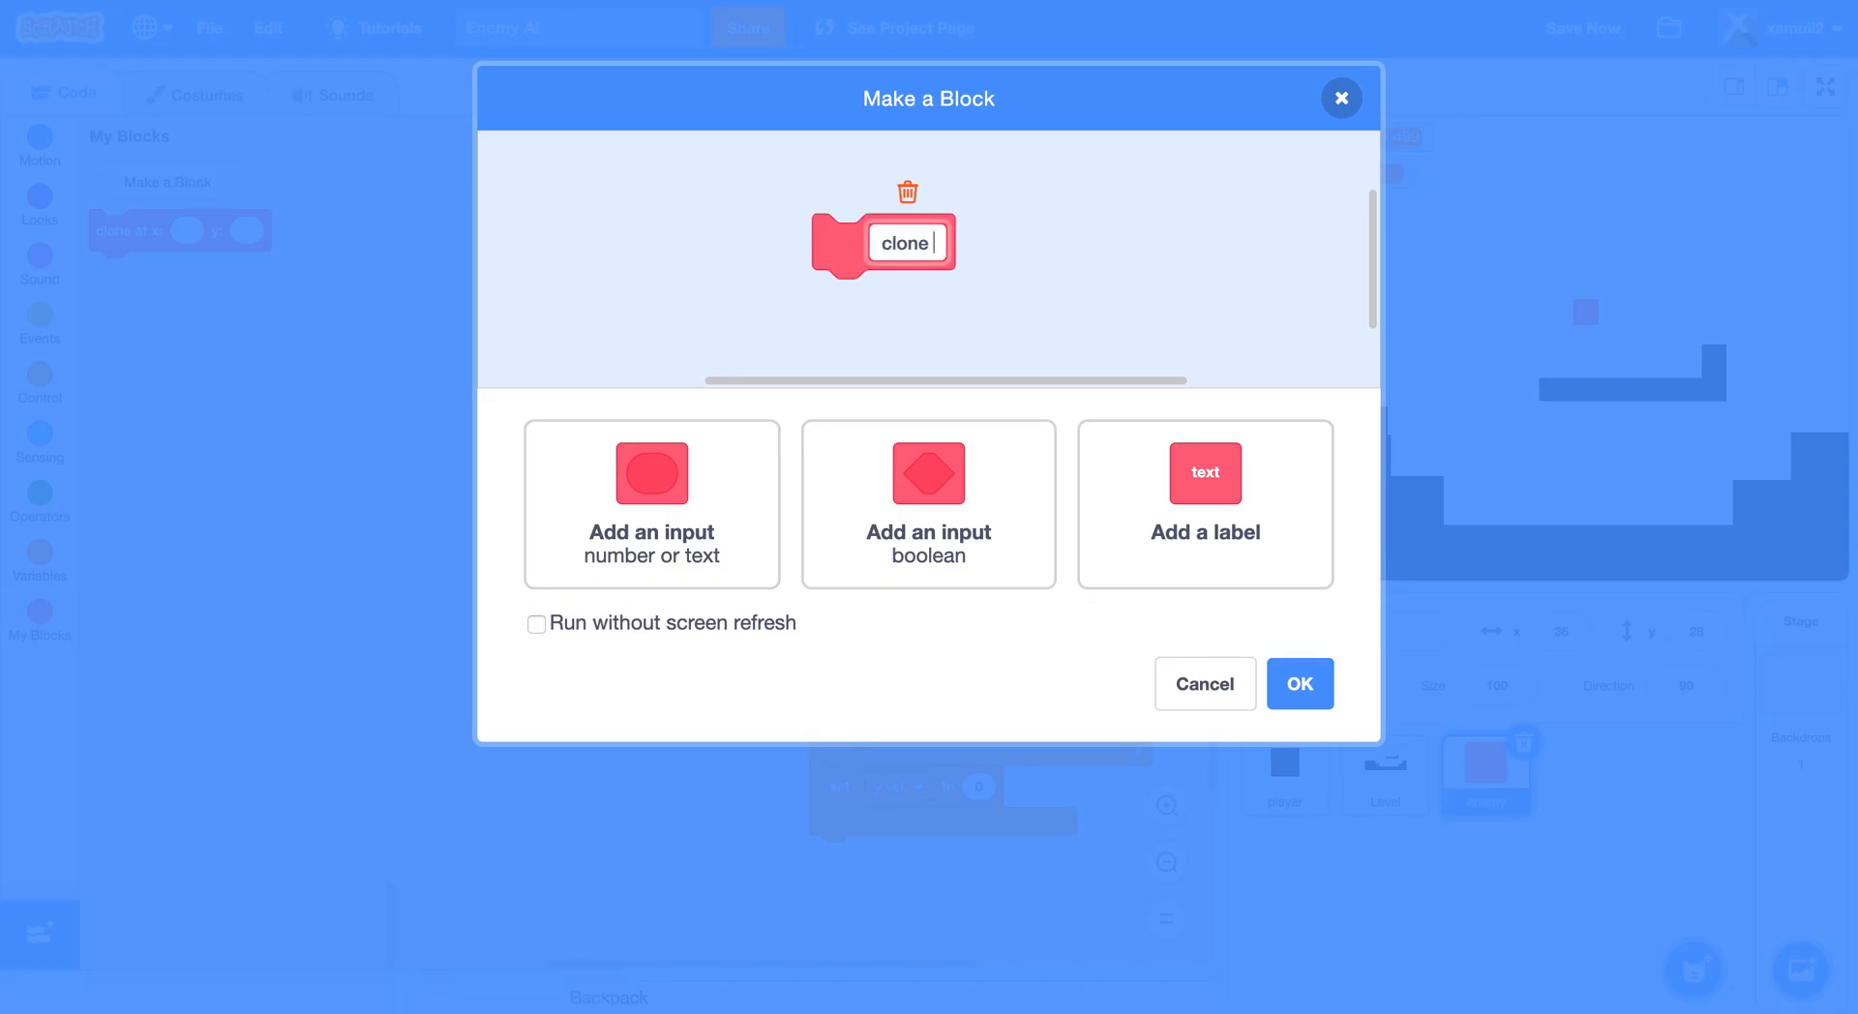
{"action": "type", "text": "physics"}
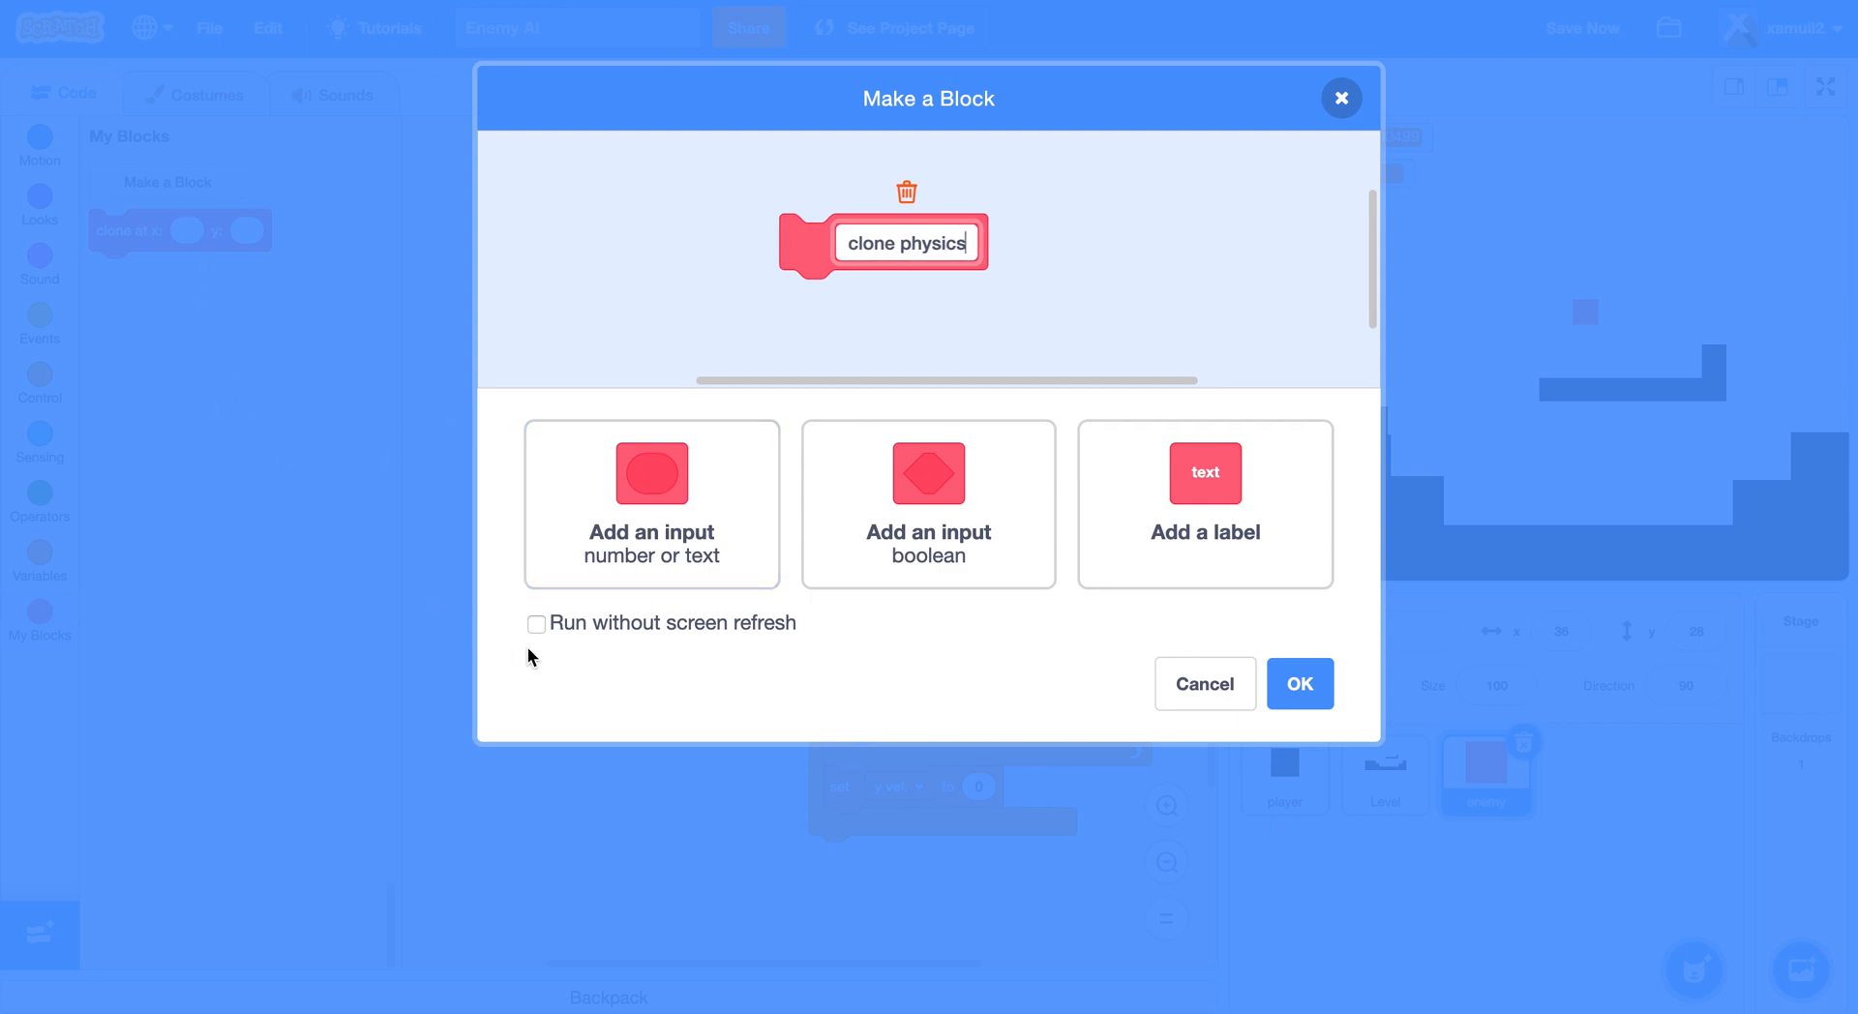
{"action": "left_click", "coordinate": [1299, 683]}
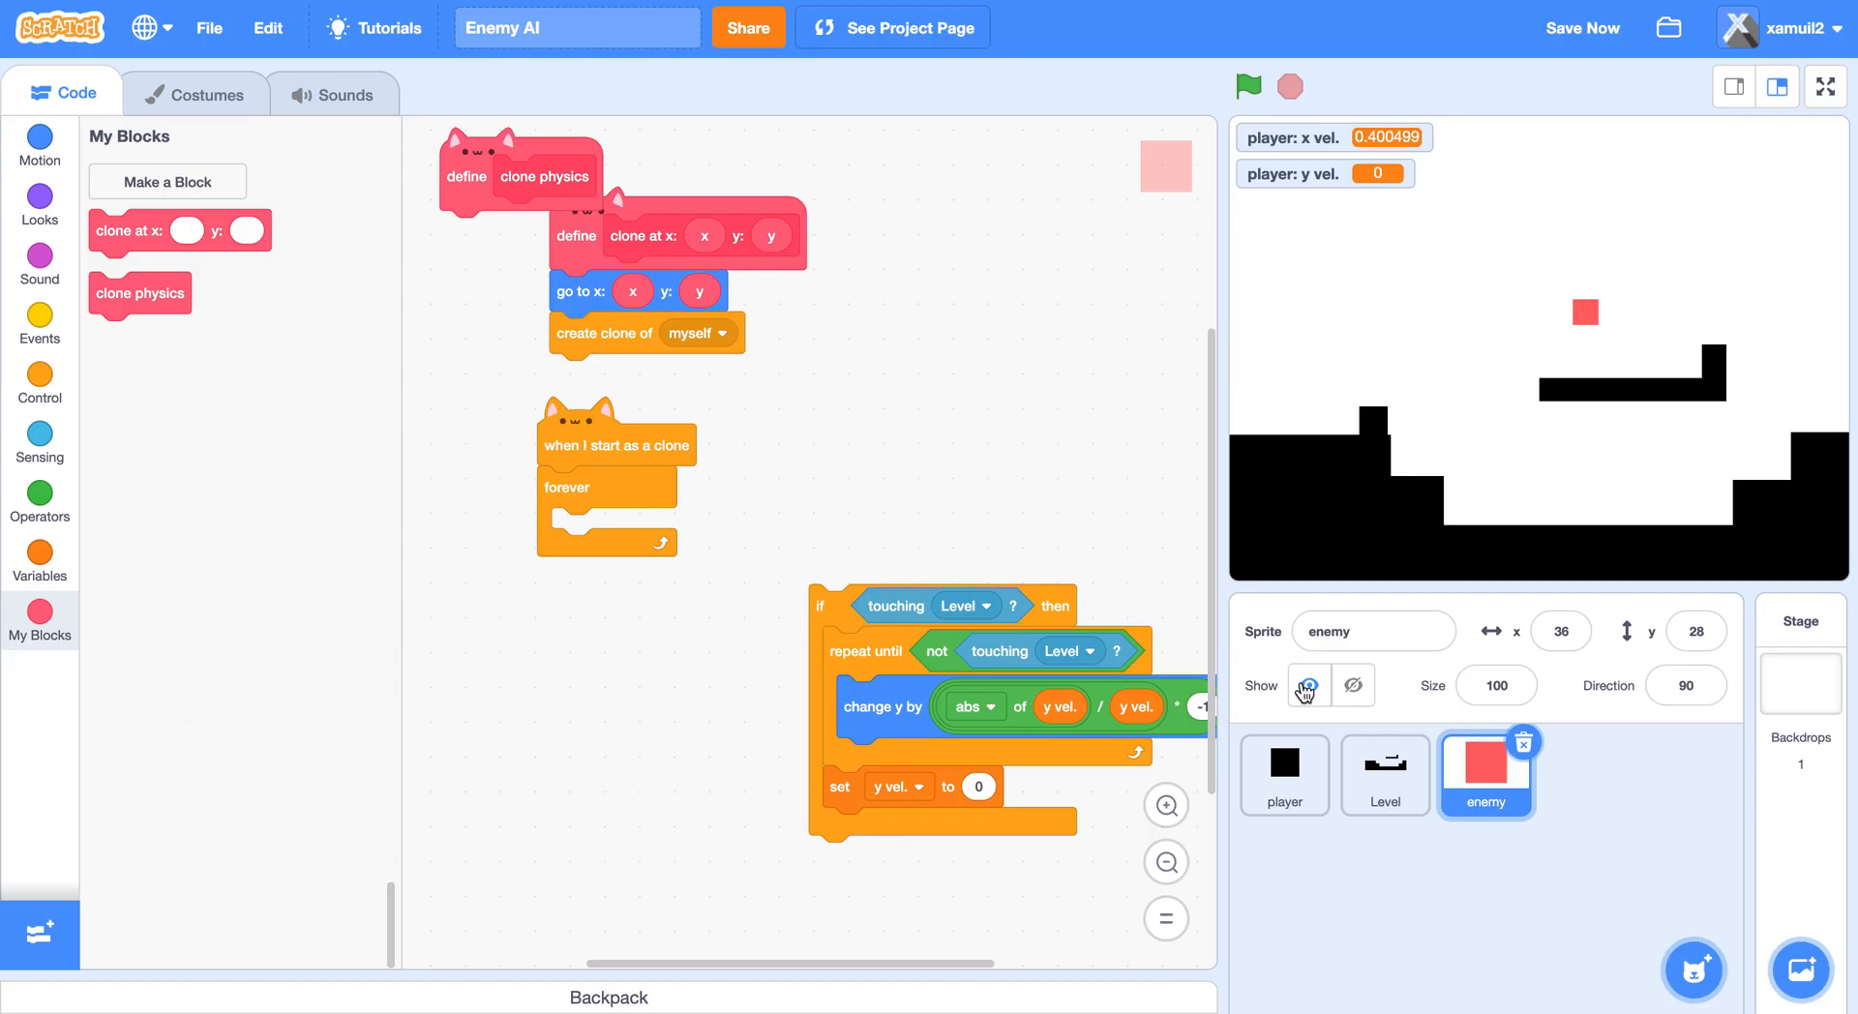
Attach define clone physics to the collision script, adding change y vel. by -1 gravity.
{"action": "left_click_drag", "start_coordinate": [517, 175], "coordinate": [944, 321]}
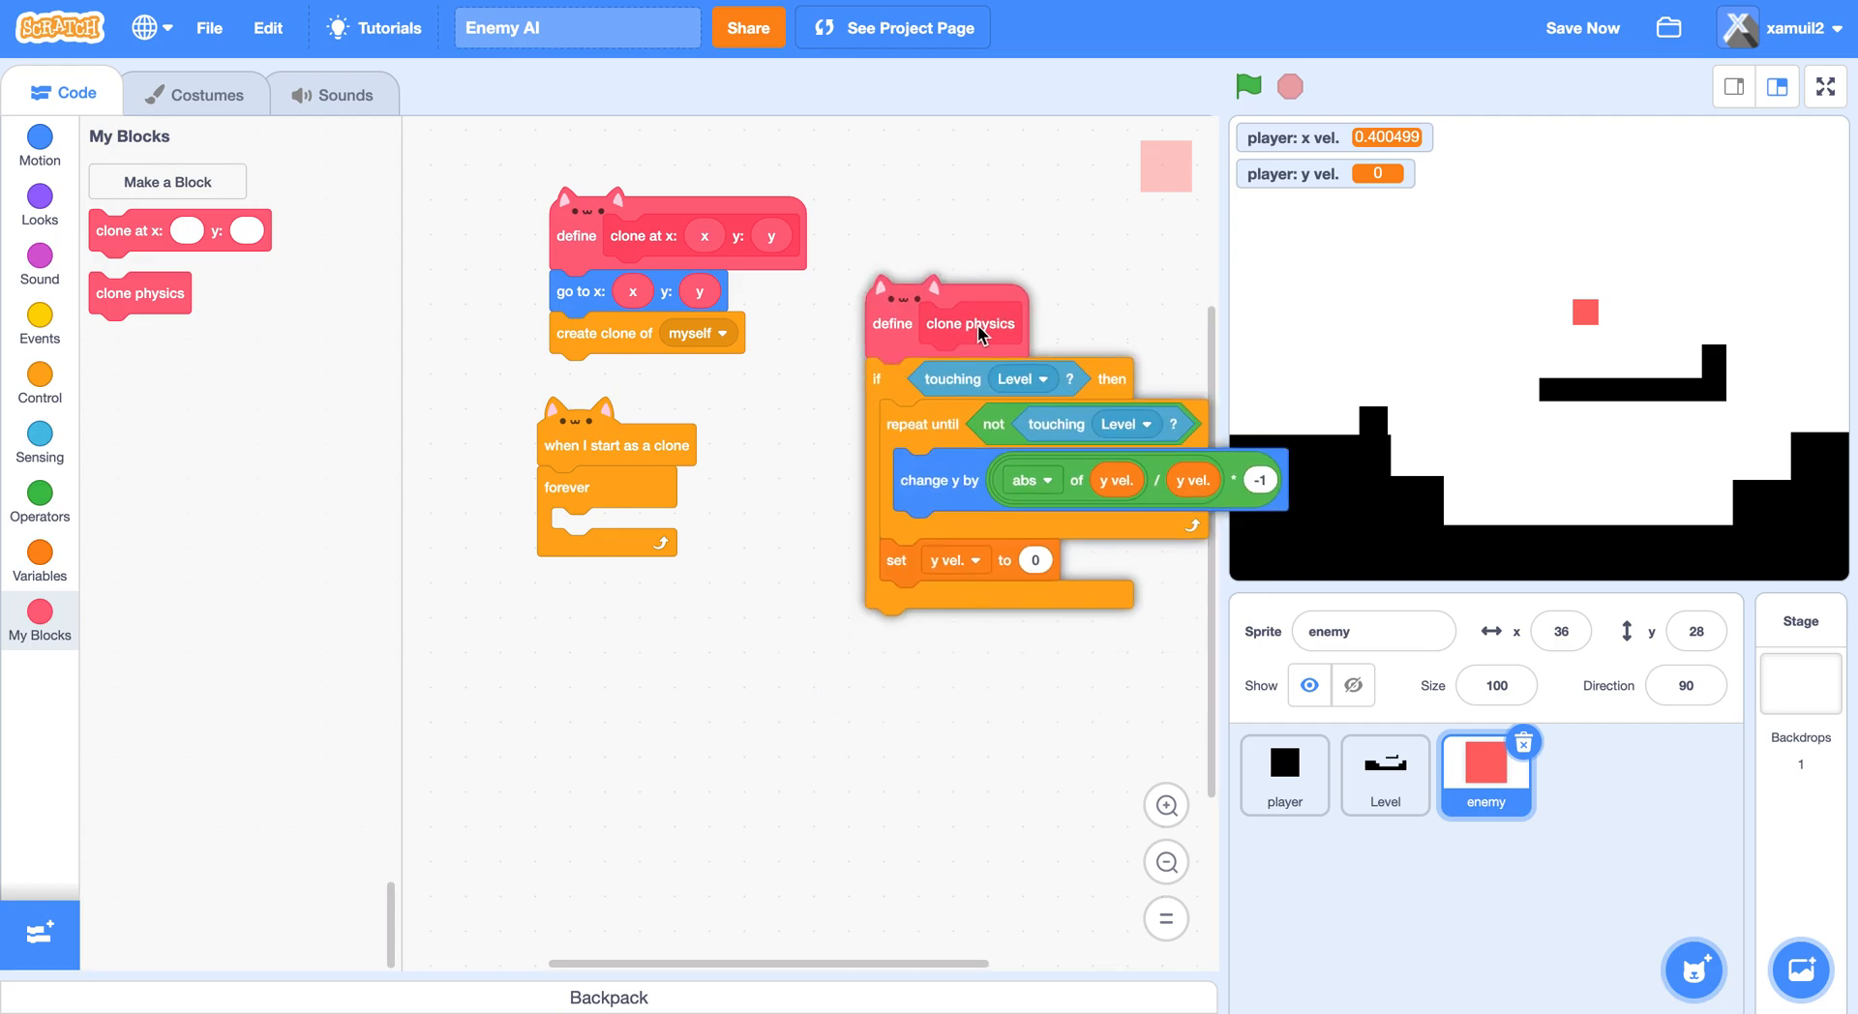
{"action": "left_click", "coordinate": [38, 561]}
{"action": "type", "text": "-1"}
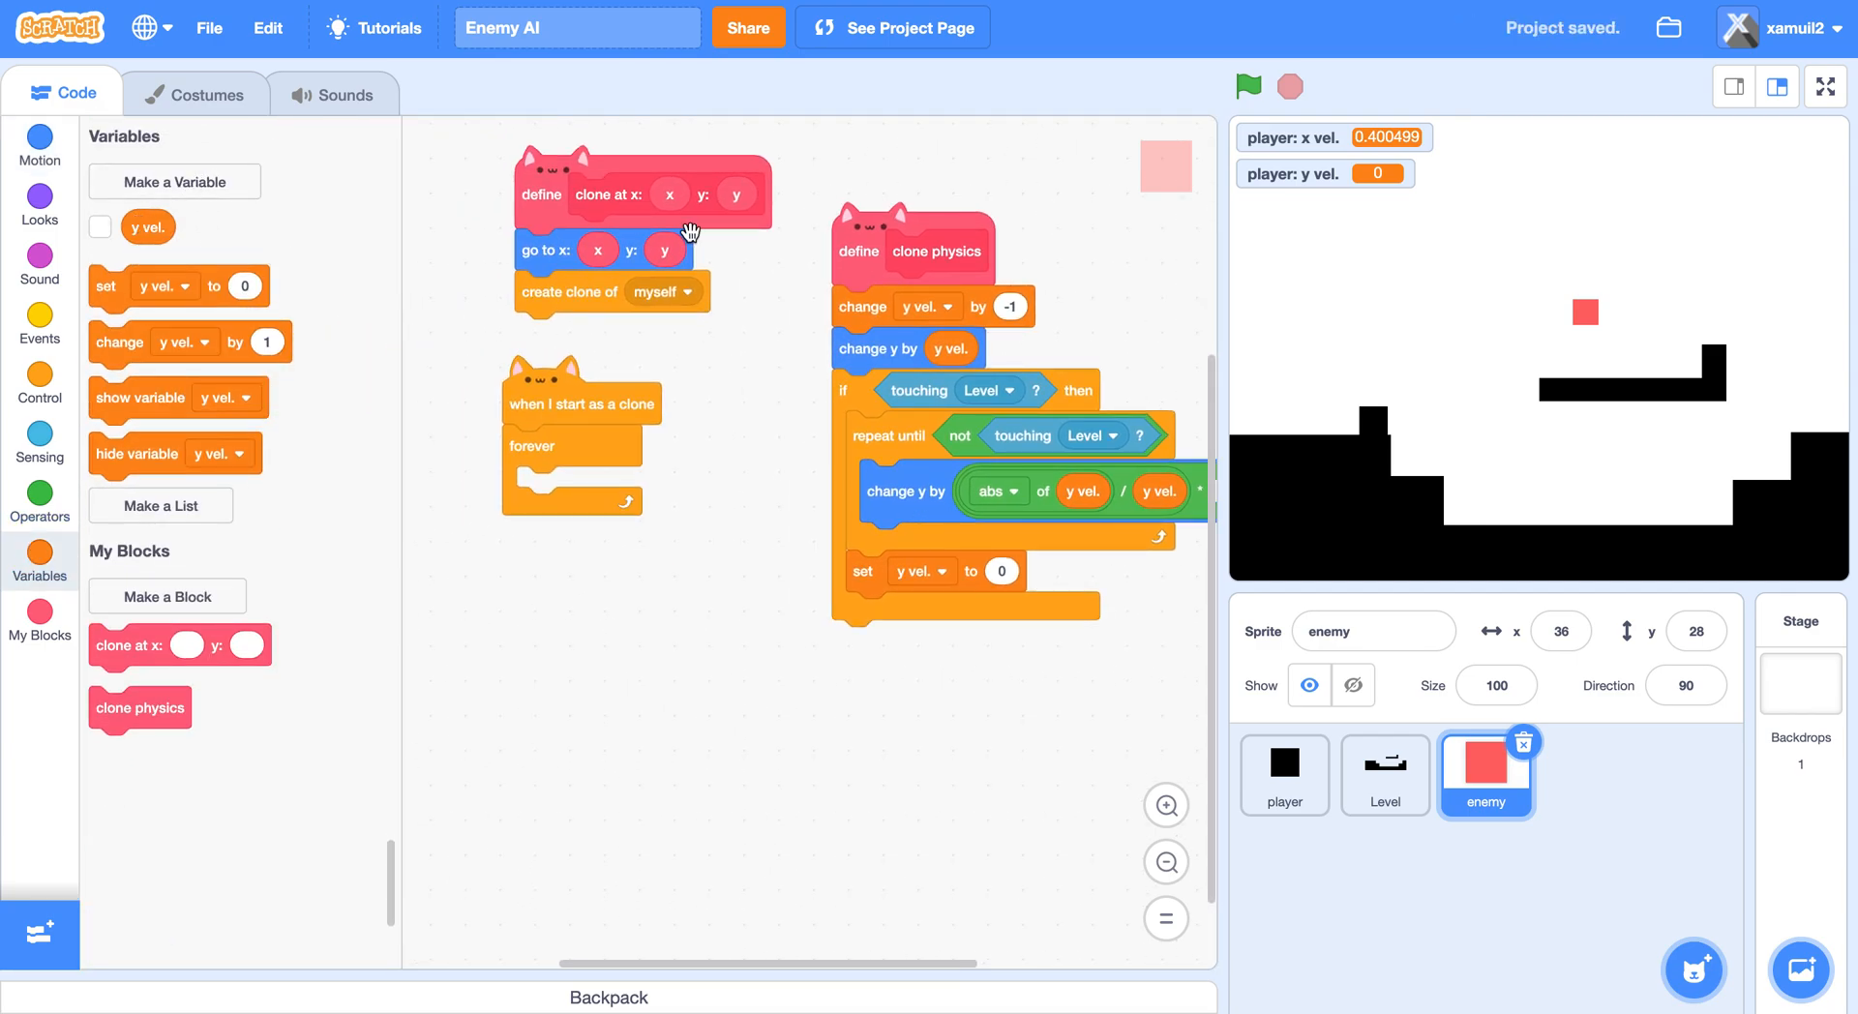
{"action": "left_click", "coordinate": [1246, 85]}
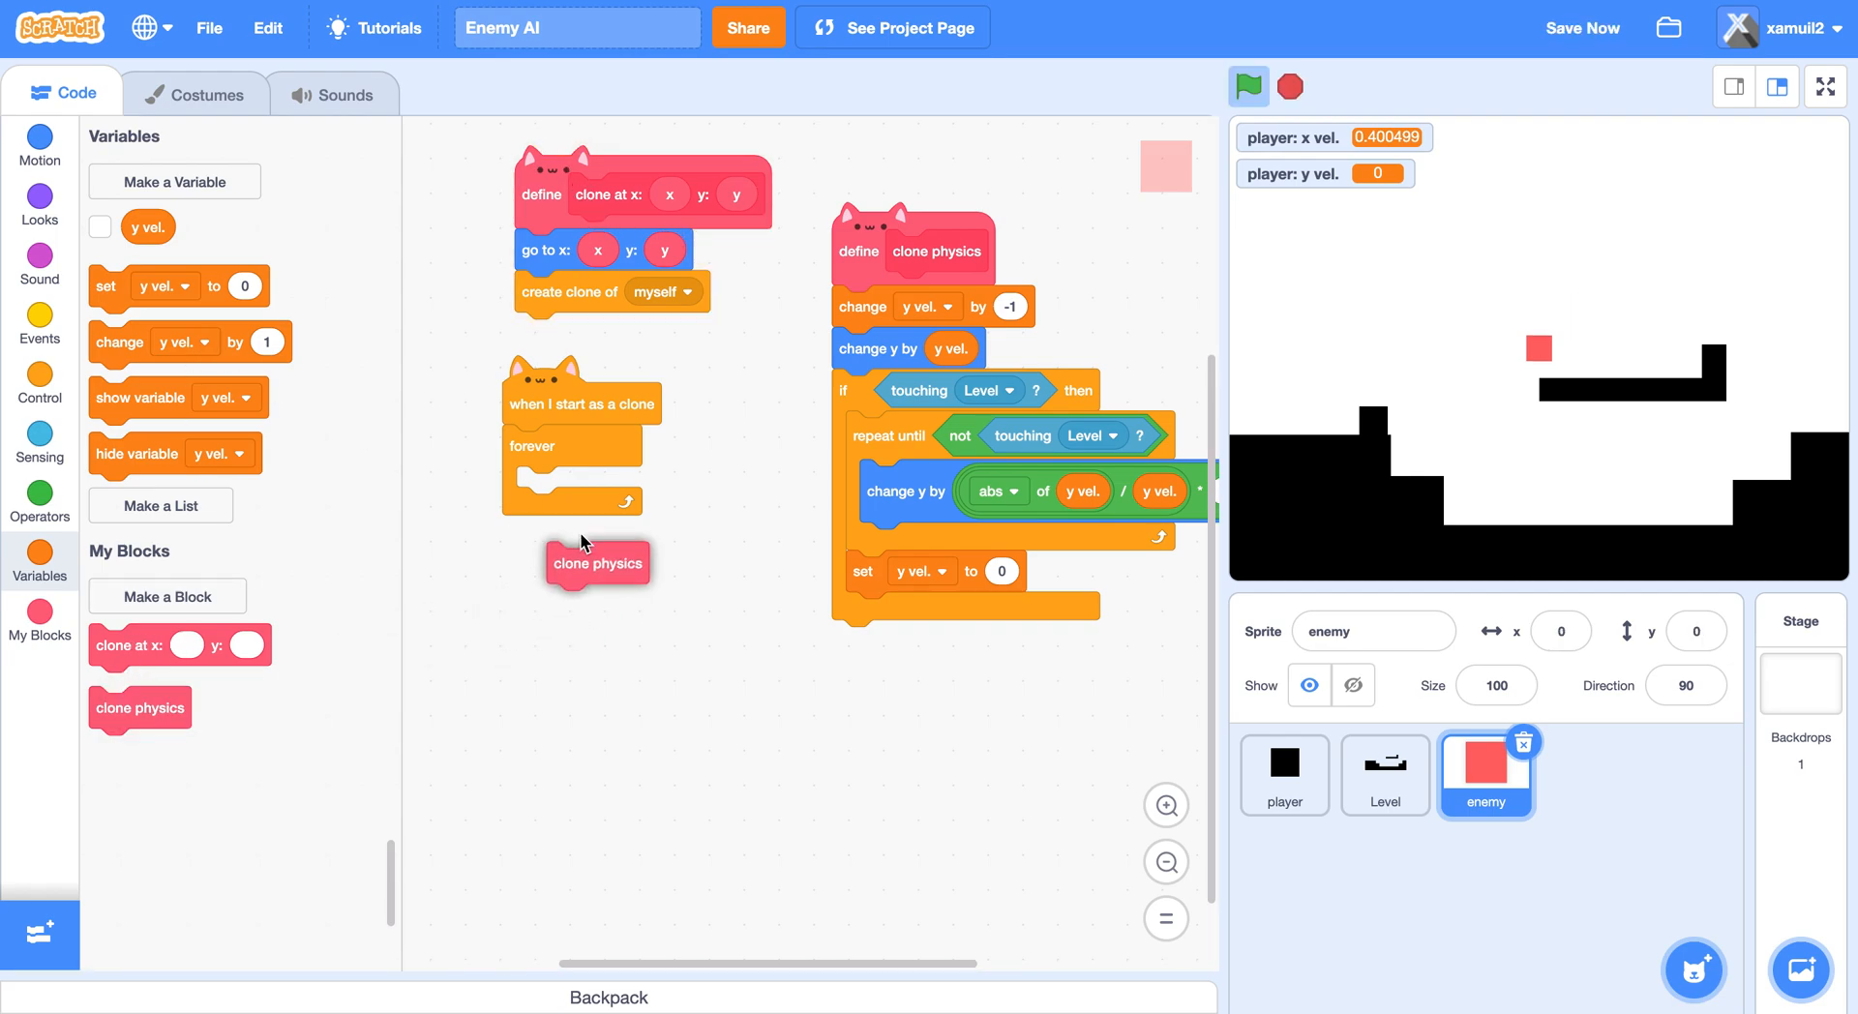
Call clone physics in the clone's forever loop, test, and run clone at x: 50 y: 100.
{"action": "left_click_drag", "start_coordinate": [598, 563], "coordinate": [566, 487]}
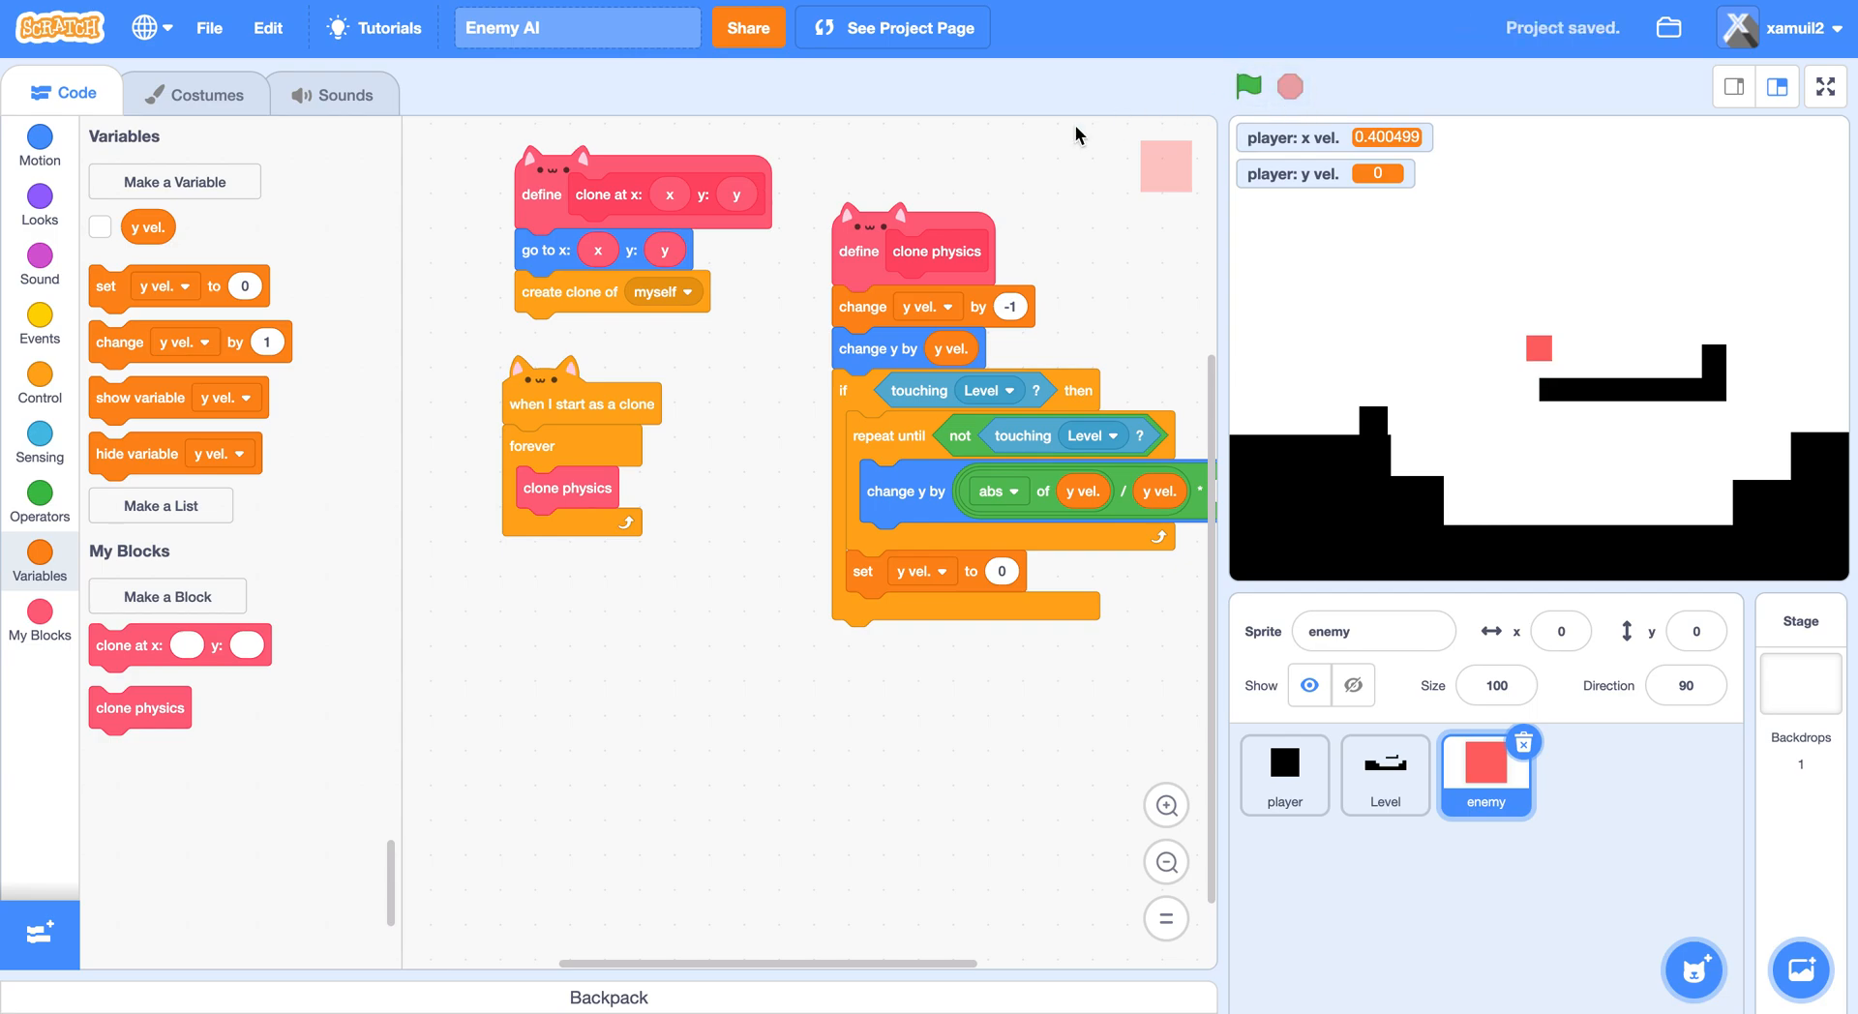
{"action": "left_click", "coordinate": [1247, 85]}
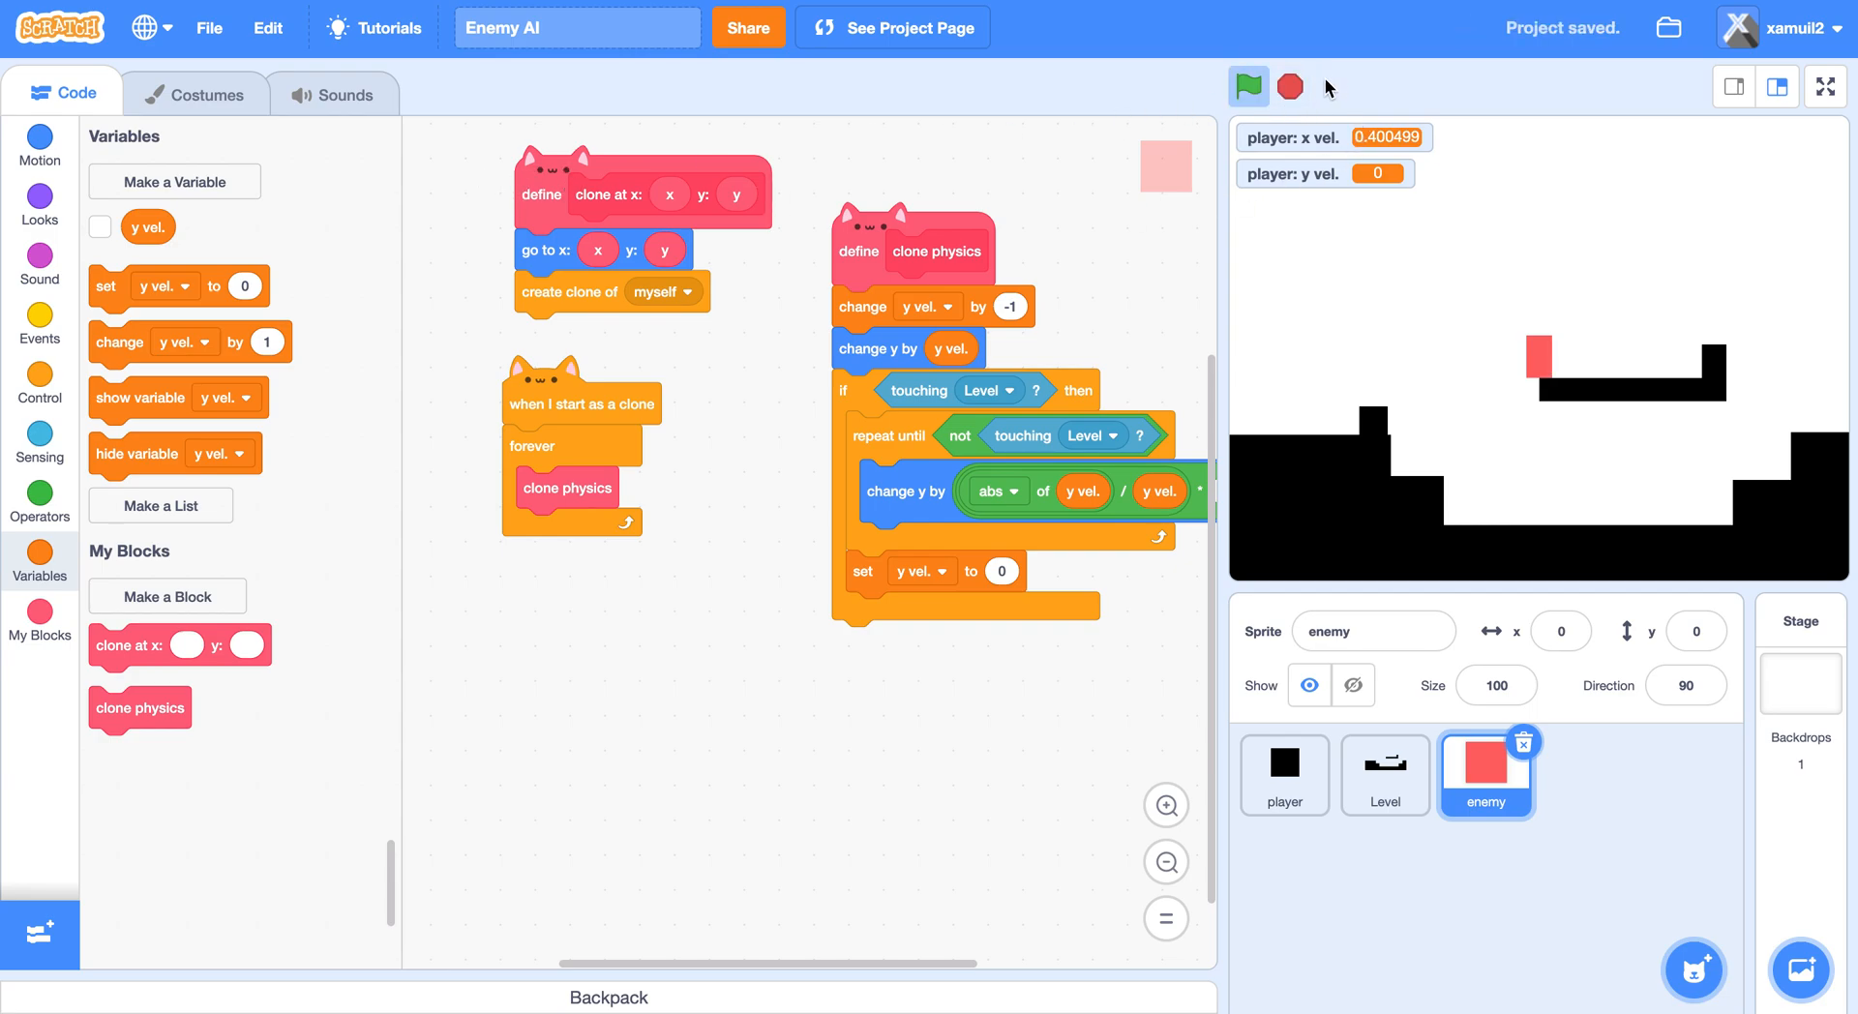
{"action": "left_click", "coordinate": [1248, 86]}
{"action": "type", "text": "50"}
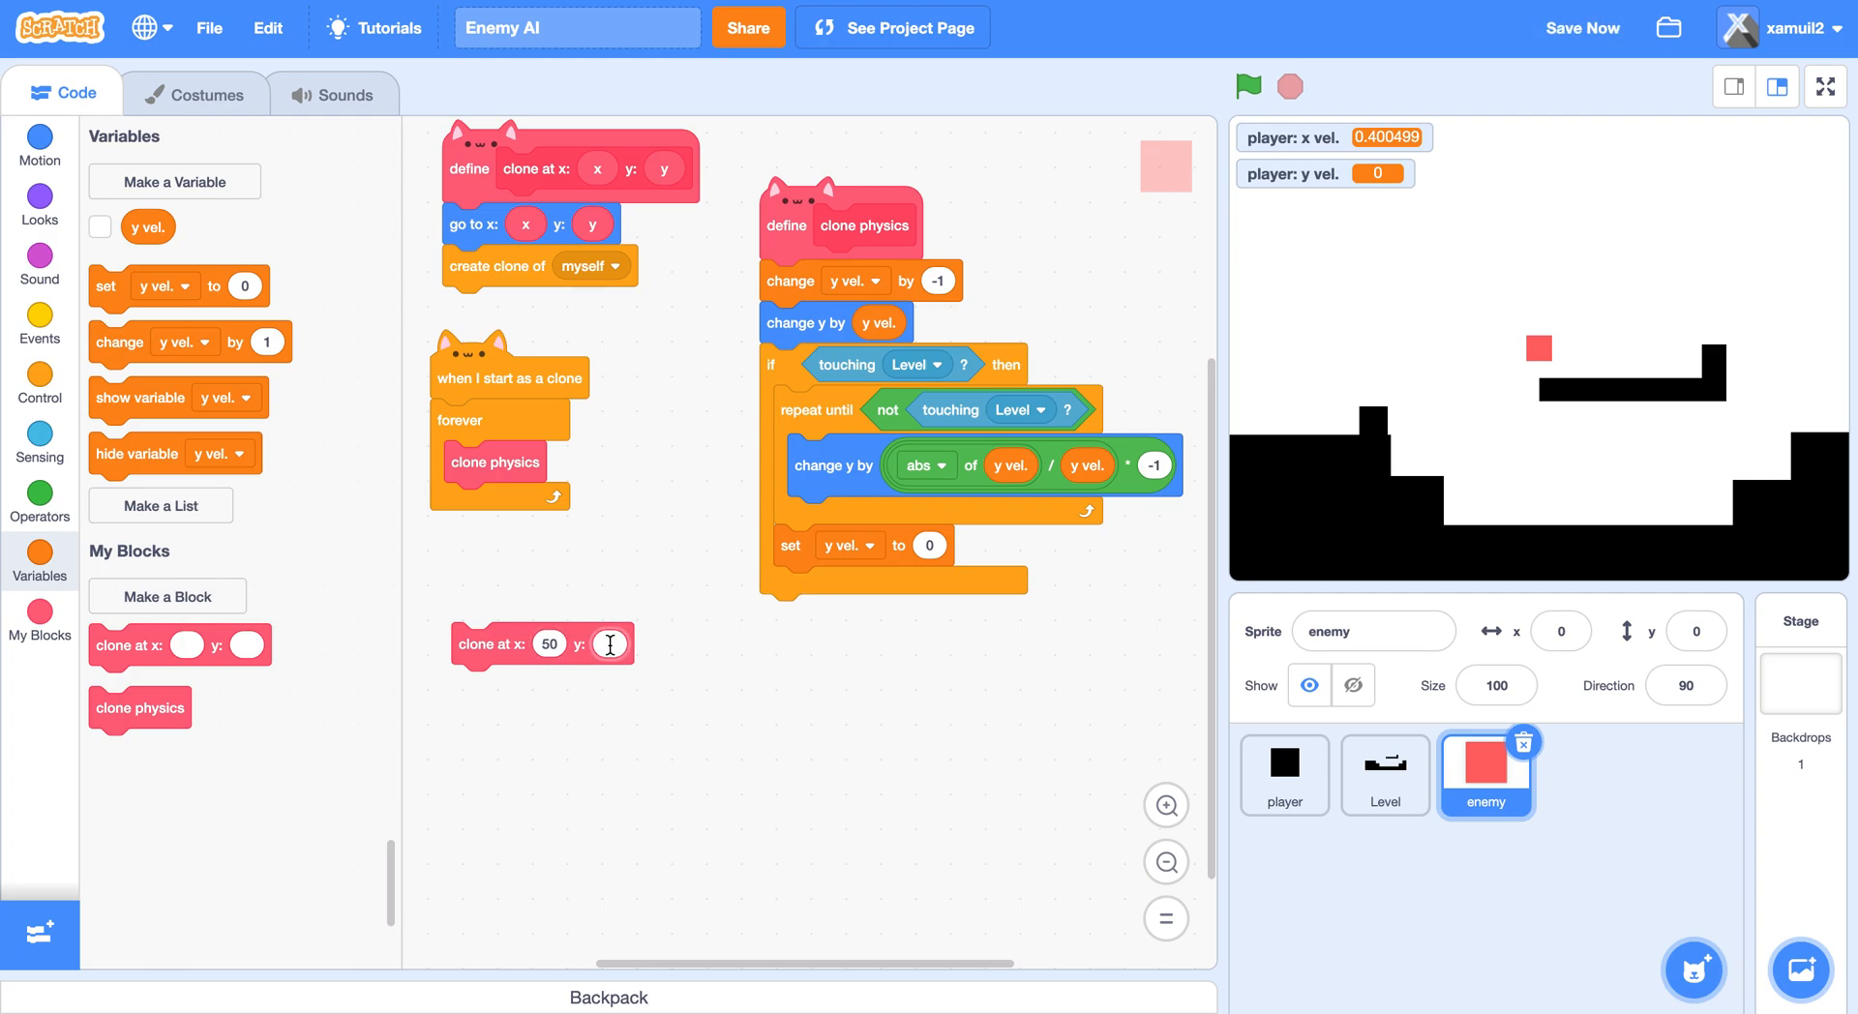
{"action": "type", "text": "100"}
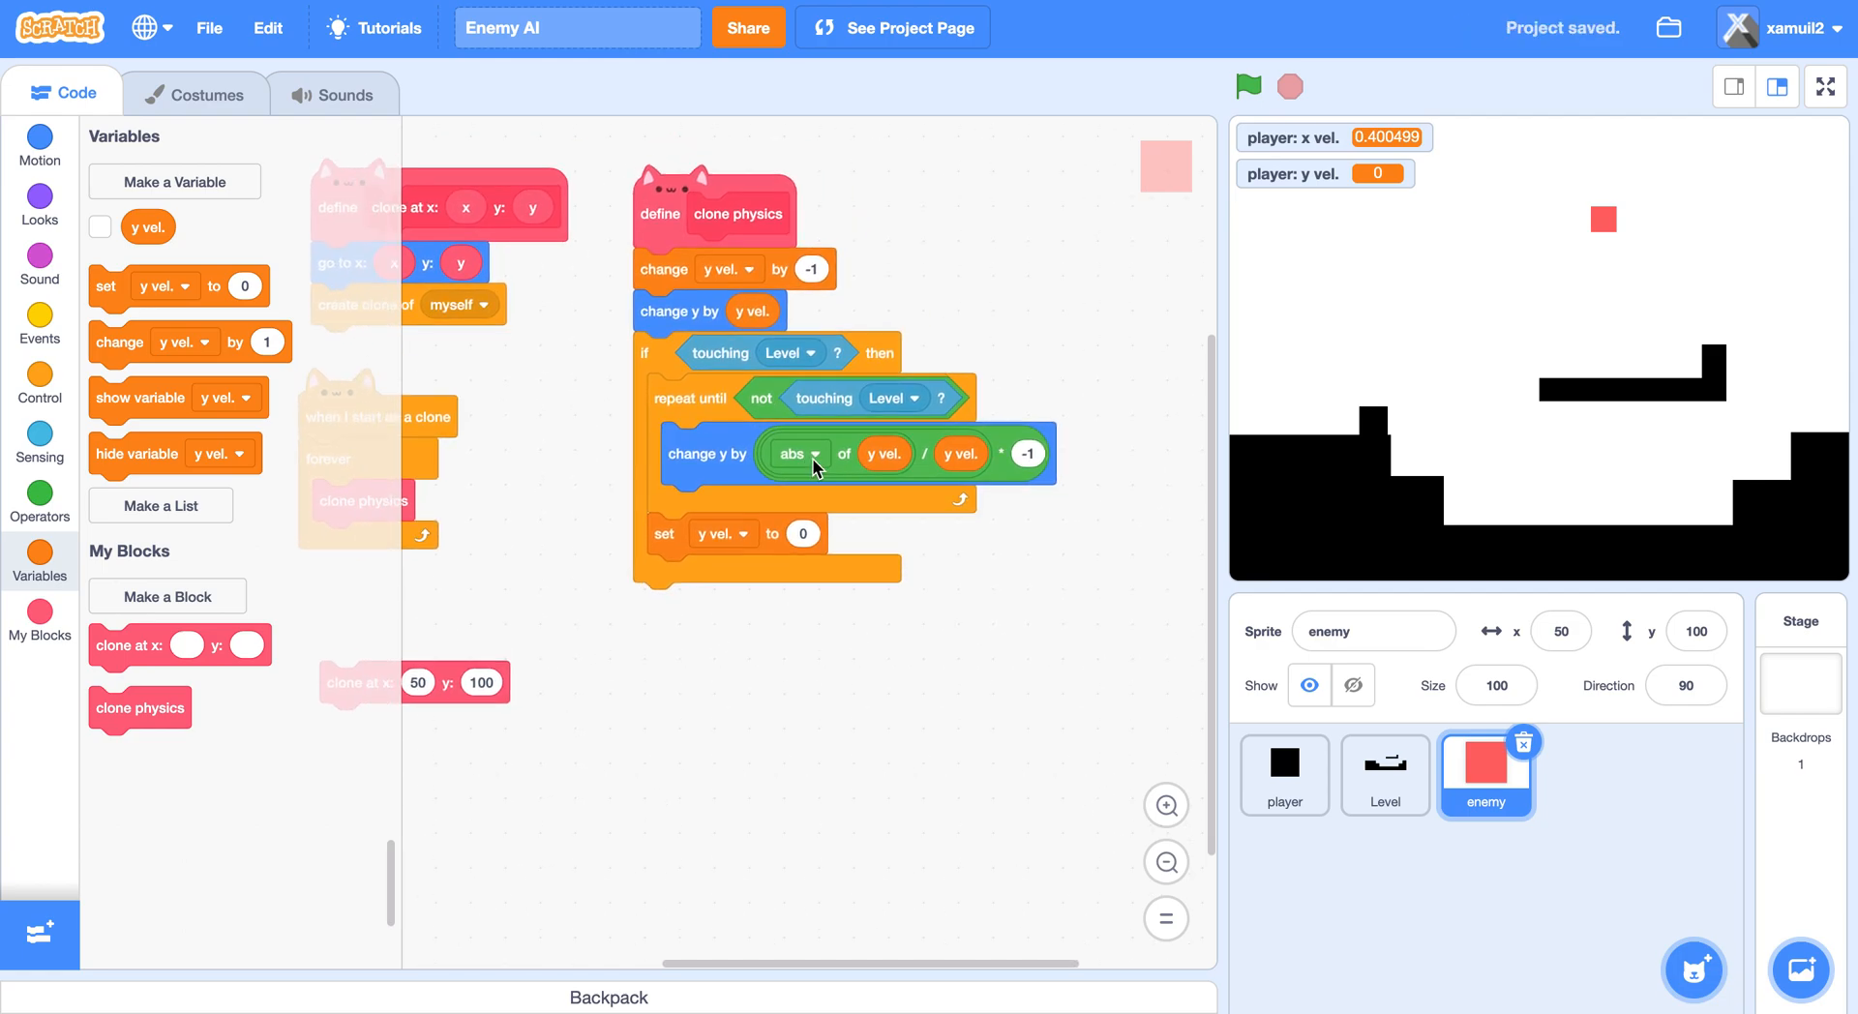
Create a variable named x vel. for this sprite only.
{"action": "left_click", "coordinate": [175, 181]}
{"action": "type", "text": "x"}
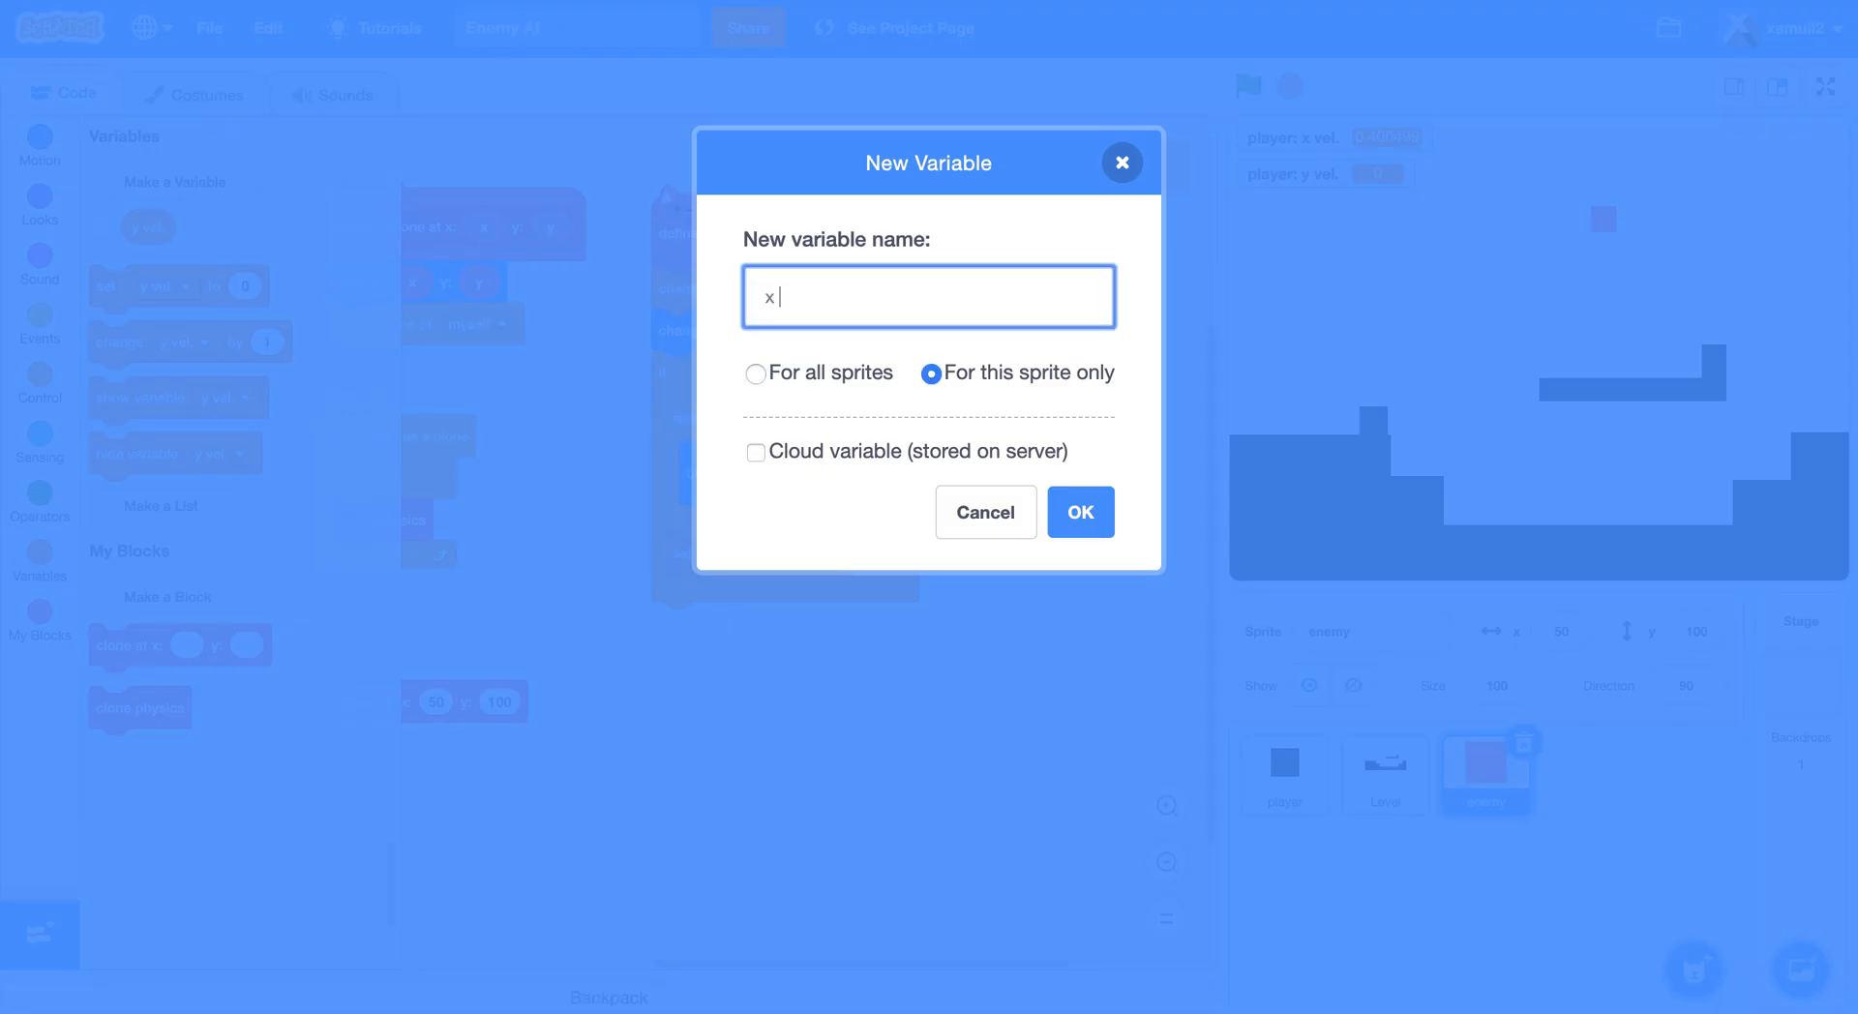
{"action": "type", "text": "vel."}
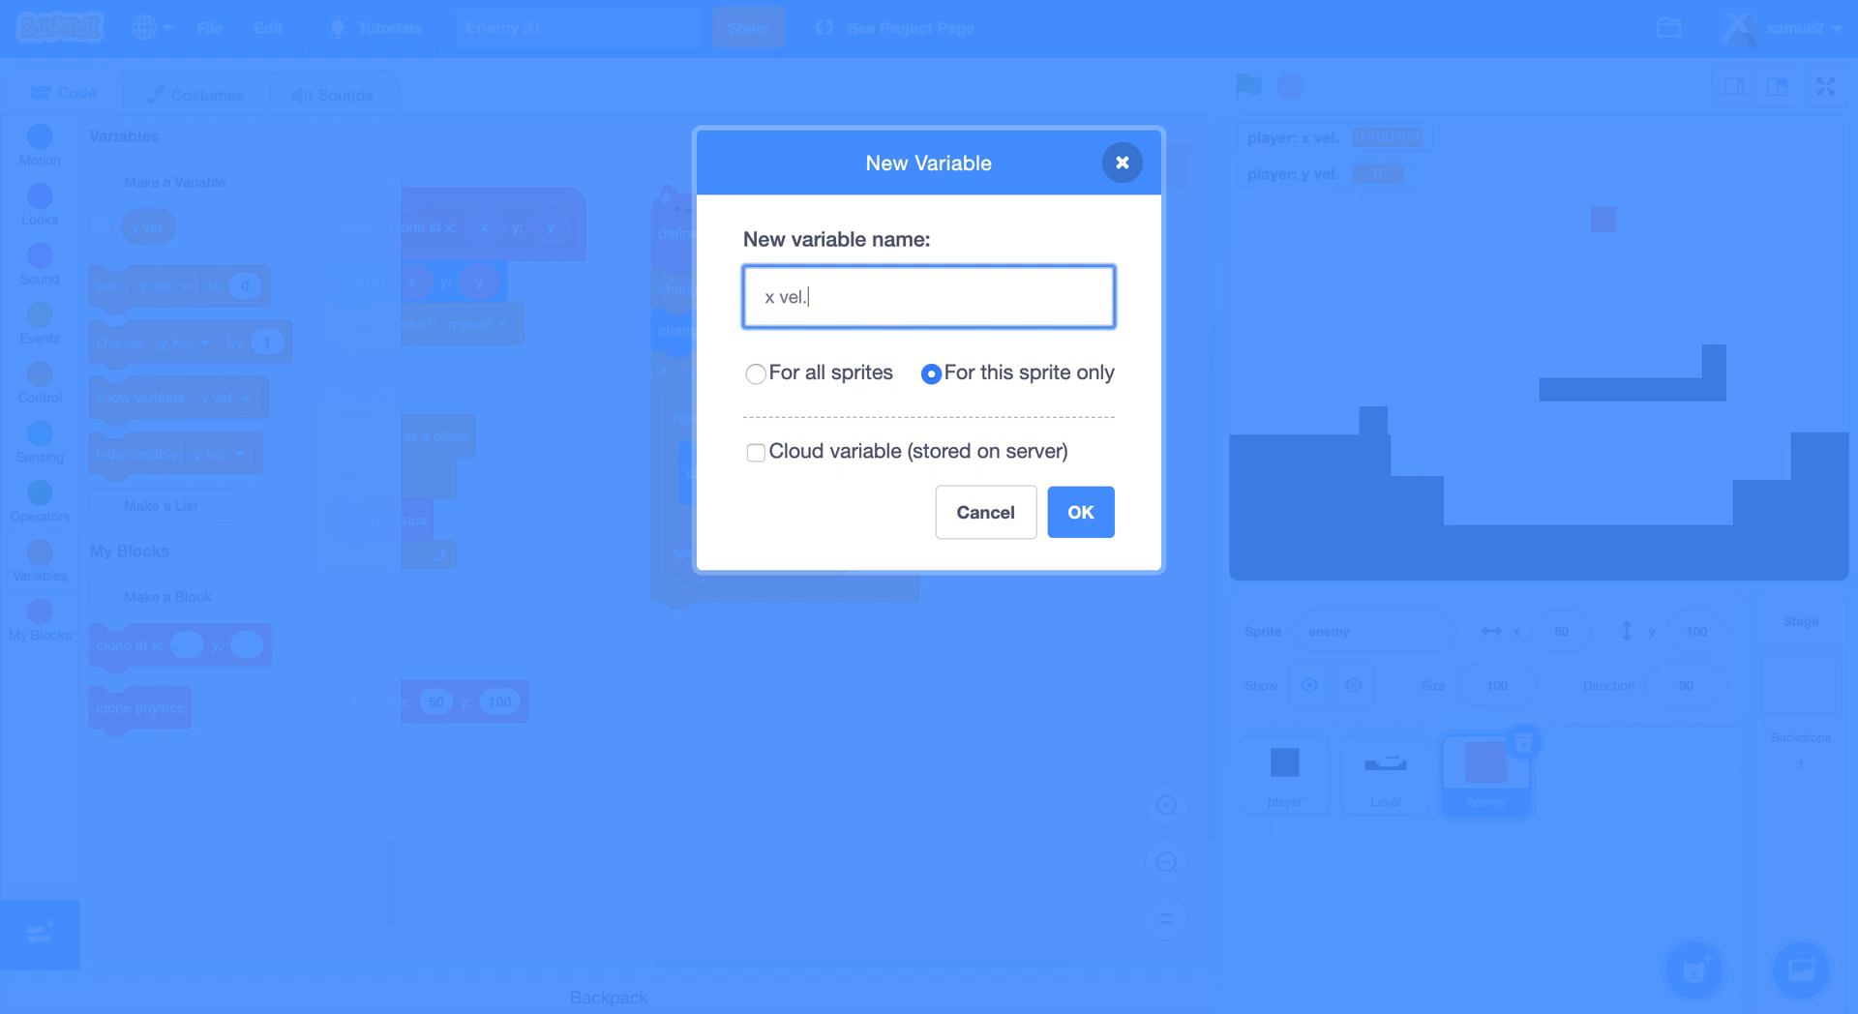
{"action": "left_click", "coordinate": [1080, 512]}
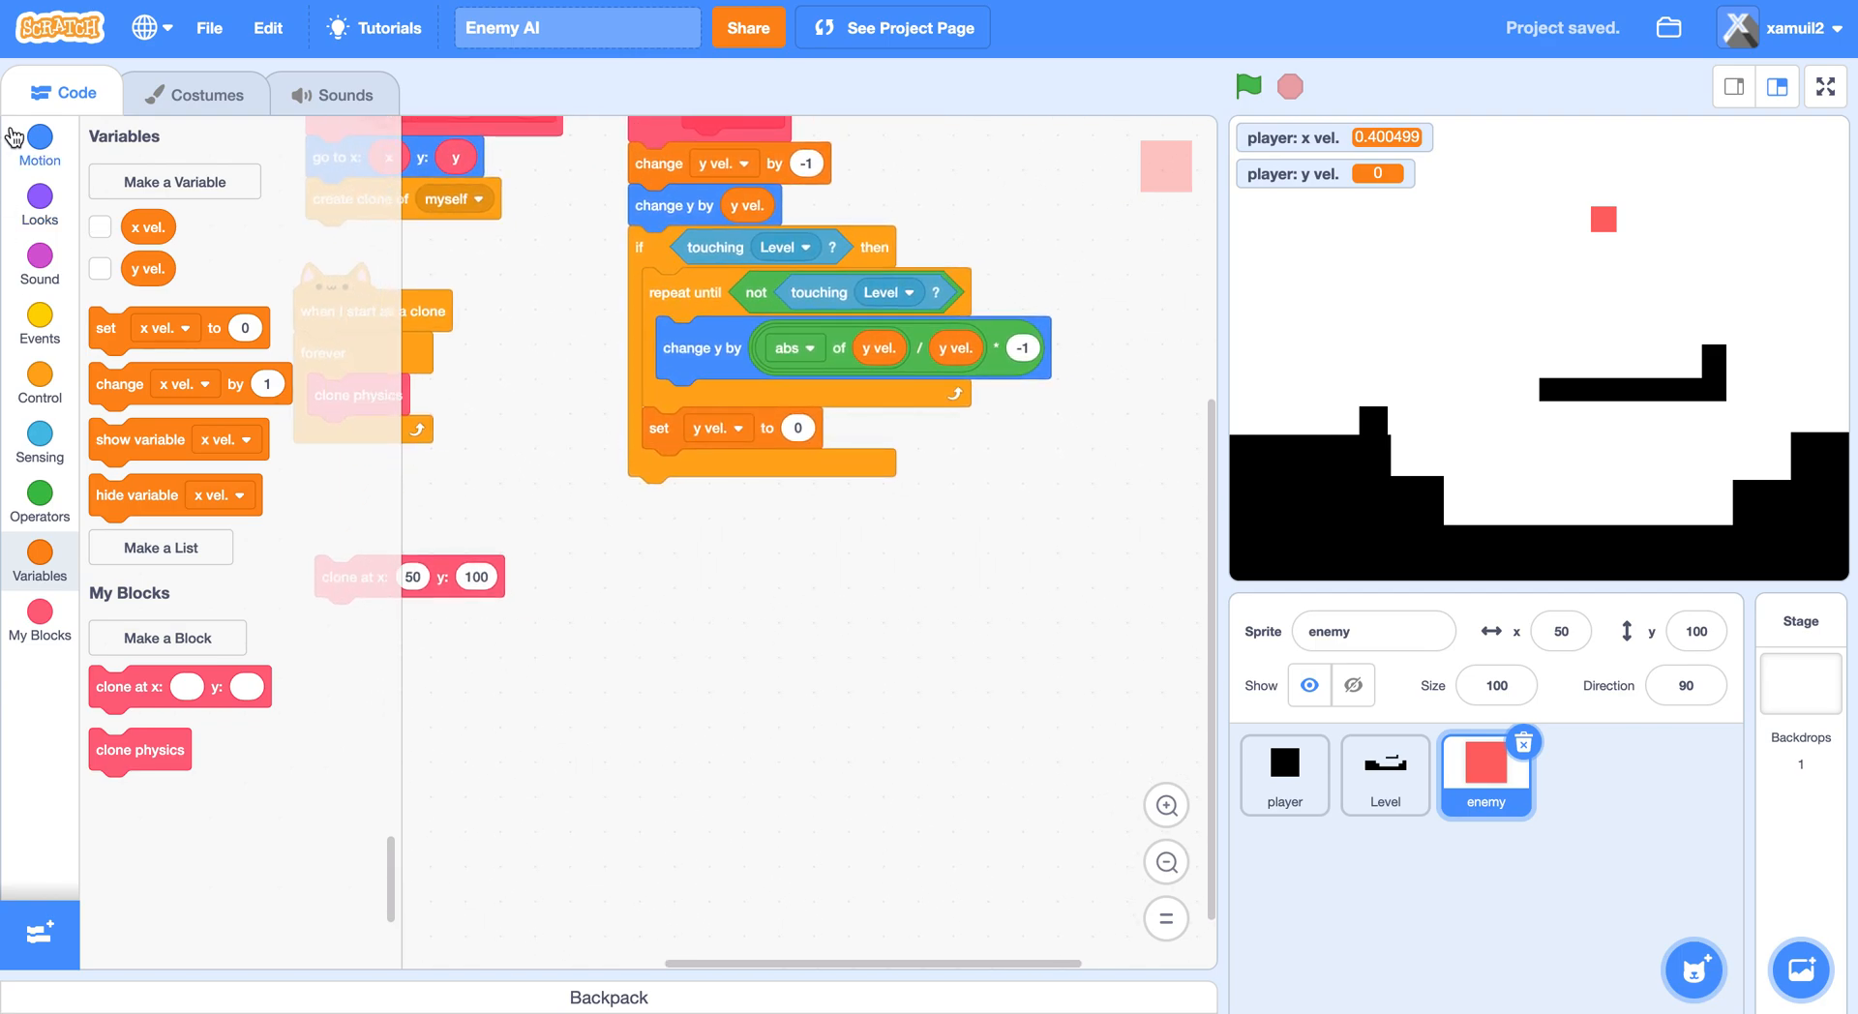
Add 'change x by x vel.' to clone physics and detach the forever loop from the clone start script.
{"action": "left_click", "coordinate": [38, 142]}
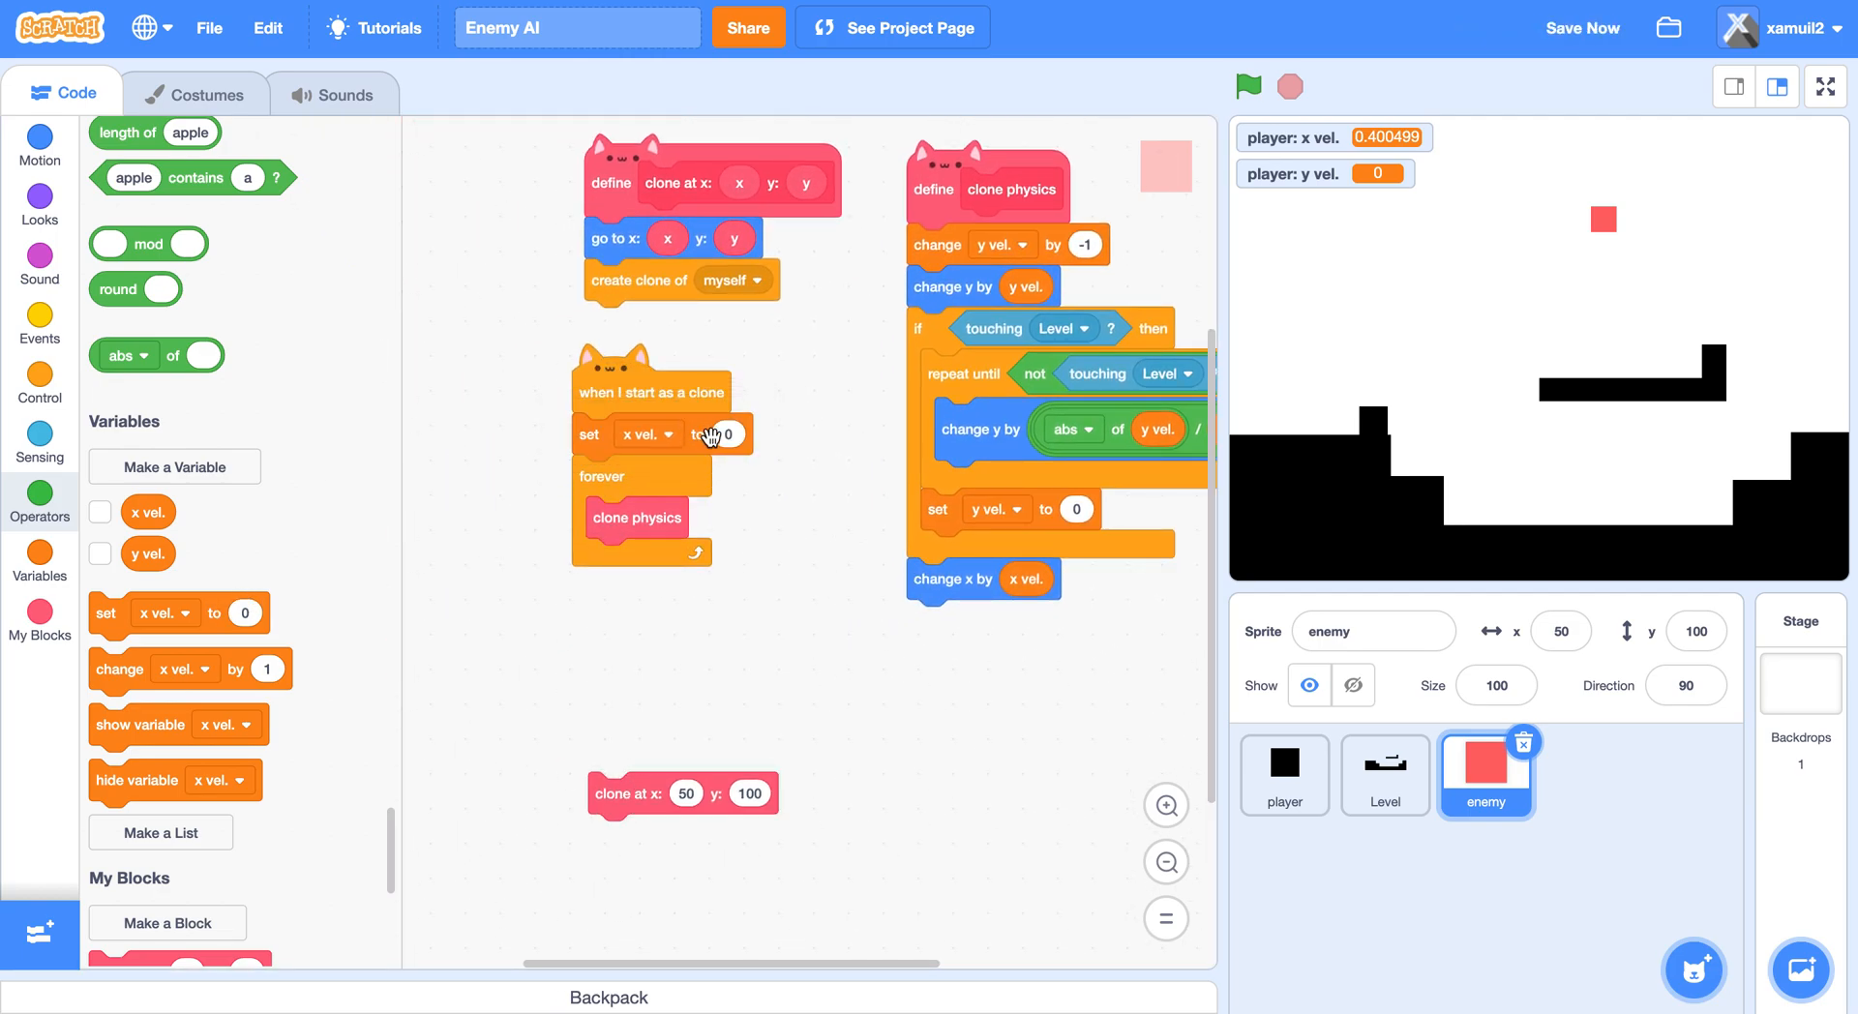
{"action": "left_click", "coordinate": [1580, 27]}
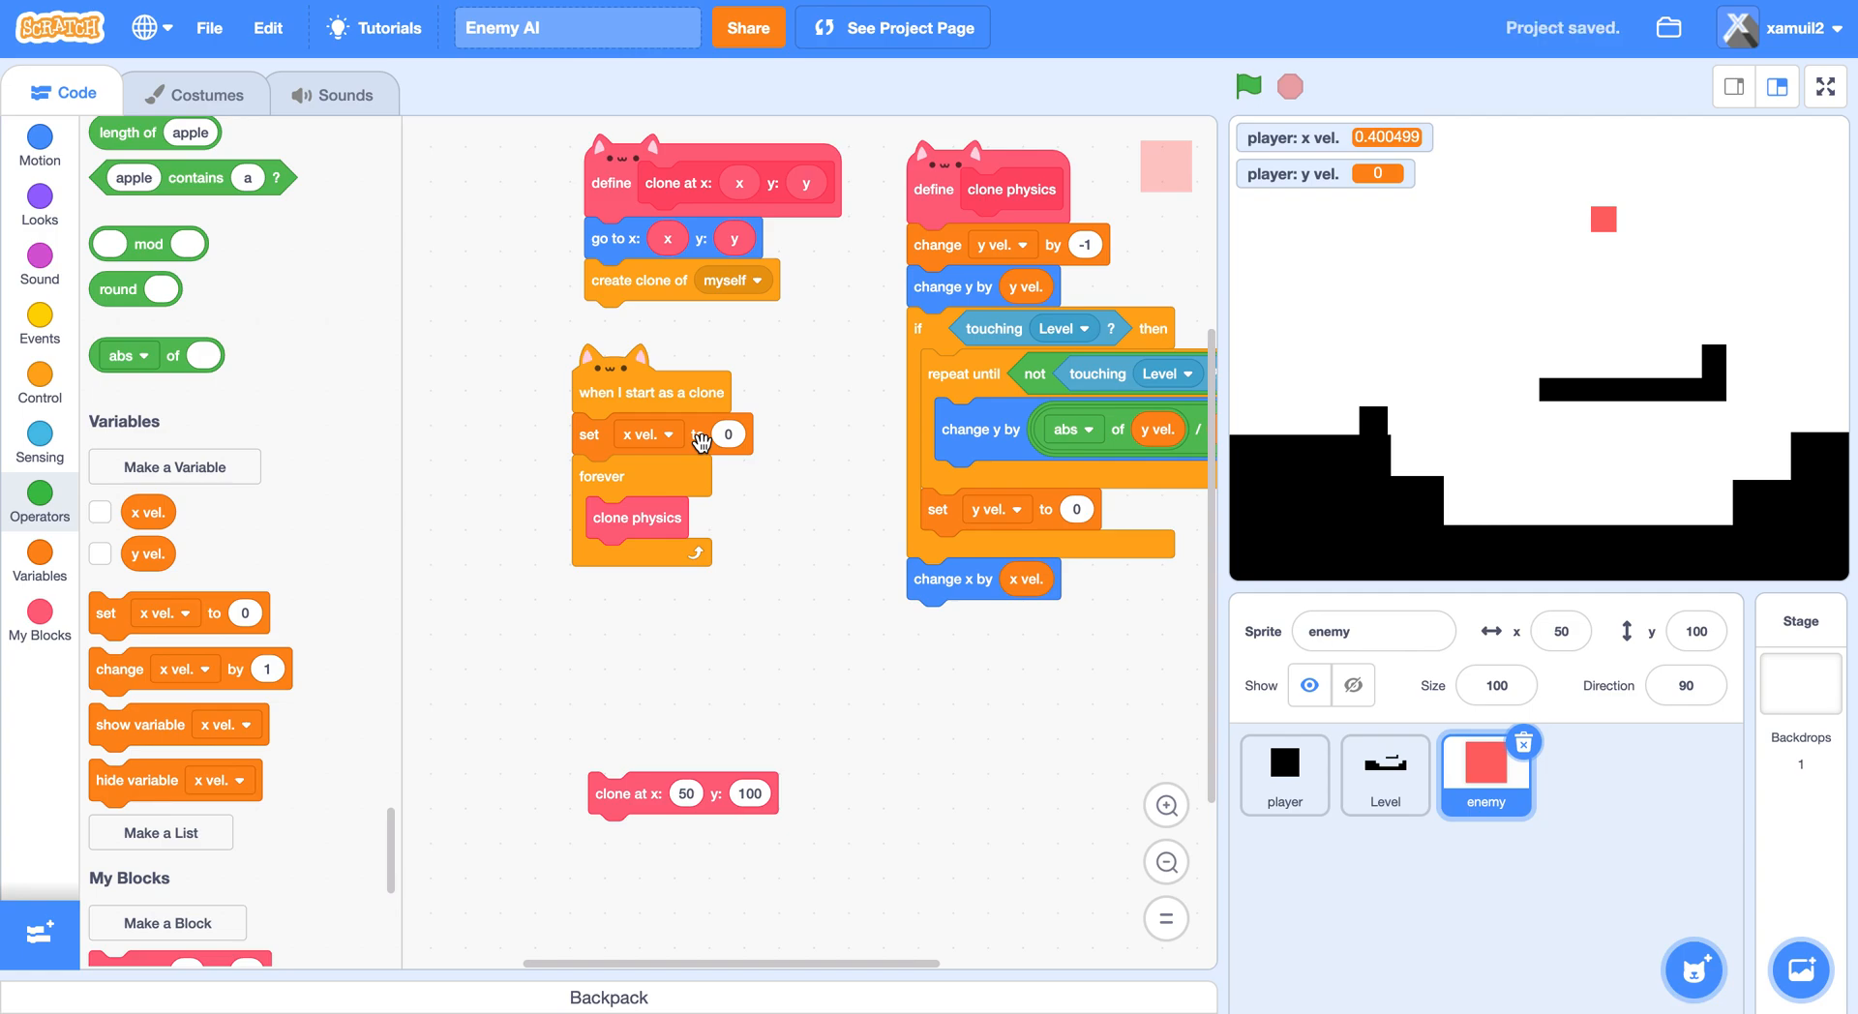
{"action": "mouse_move", "coordinate": [682, 474]}
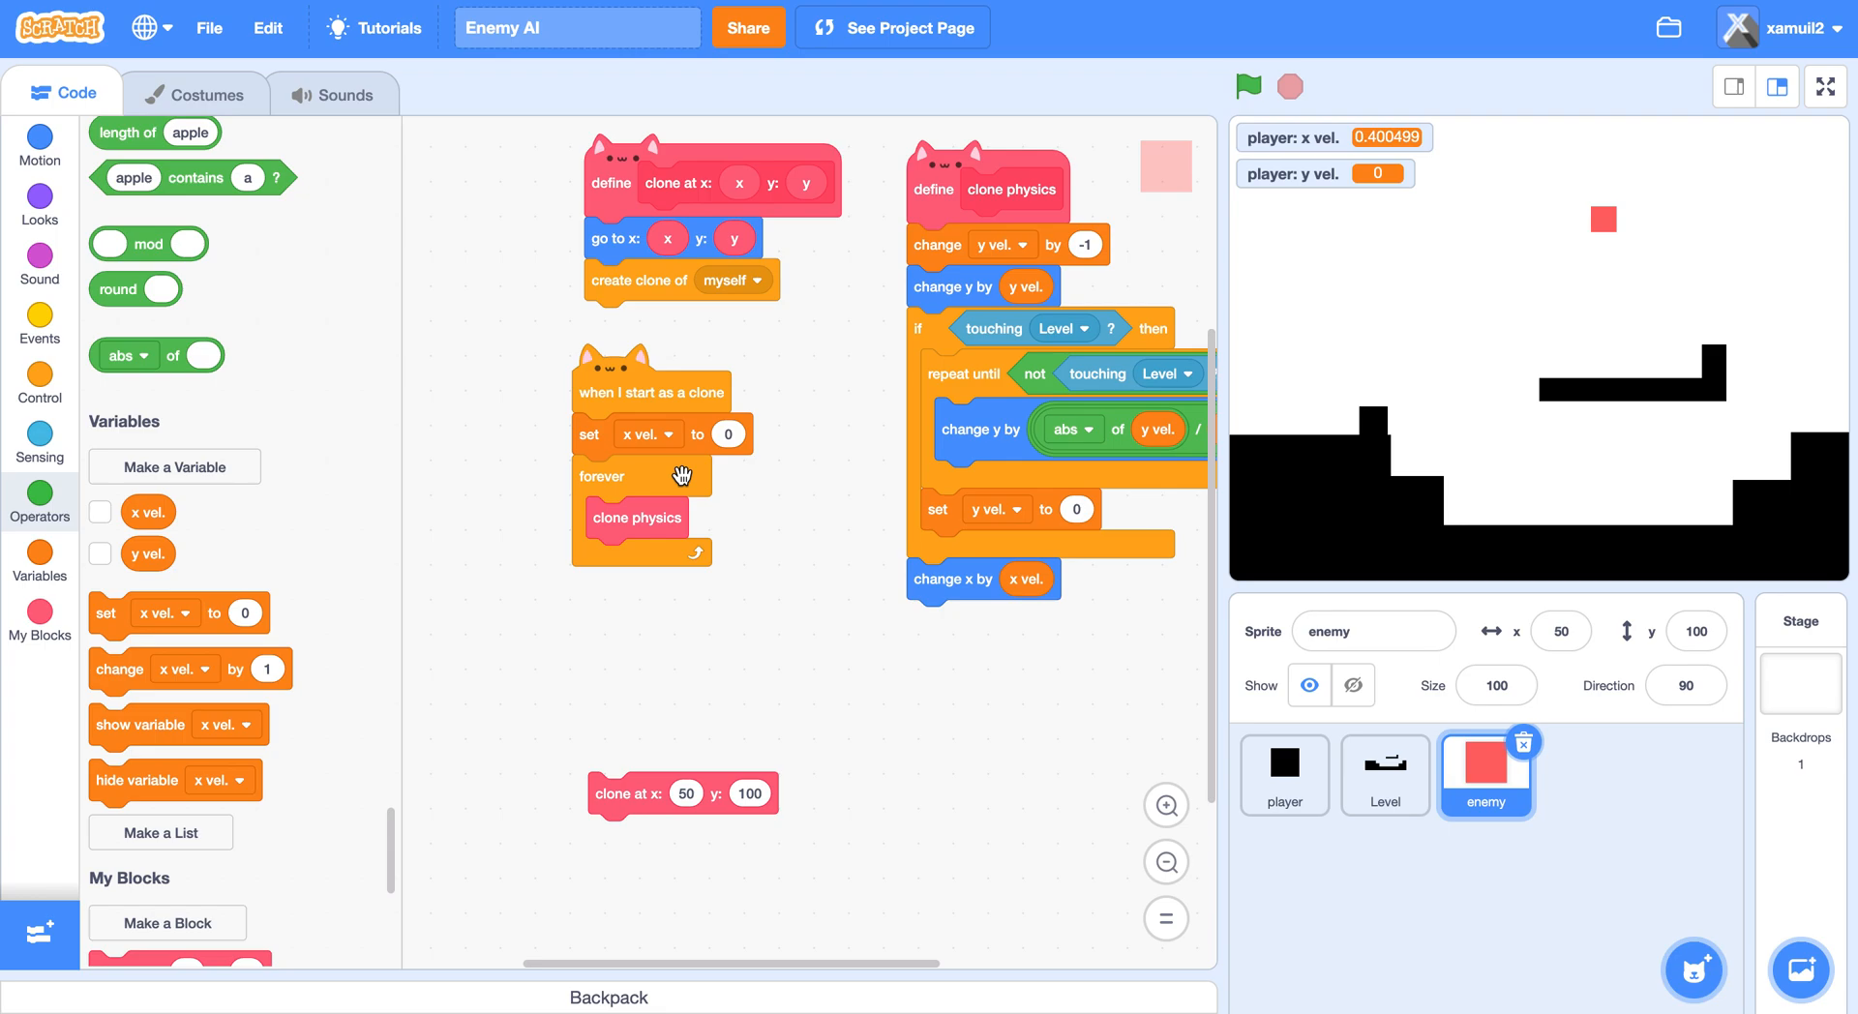
{"action": "left_click_drag", "start_coordinate": [644, 475], "coordinate": [589, 543]}
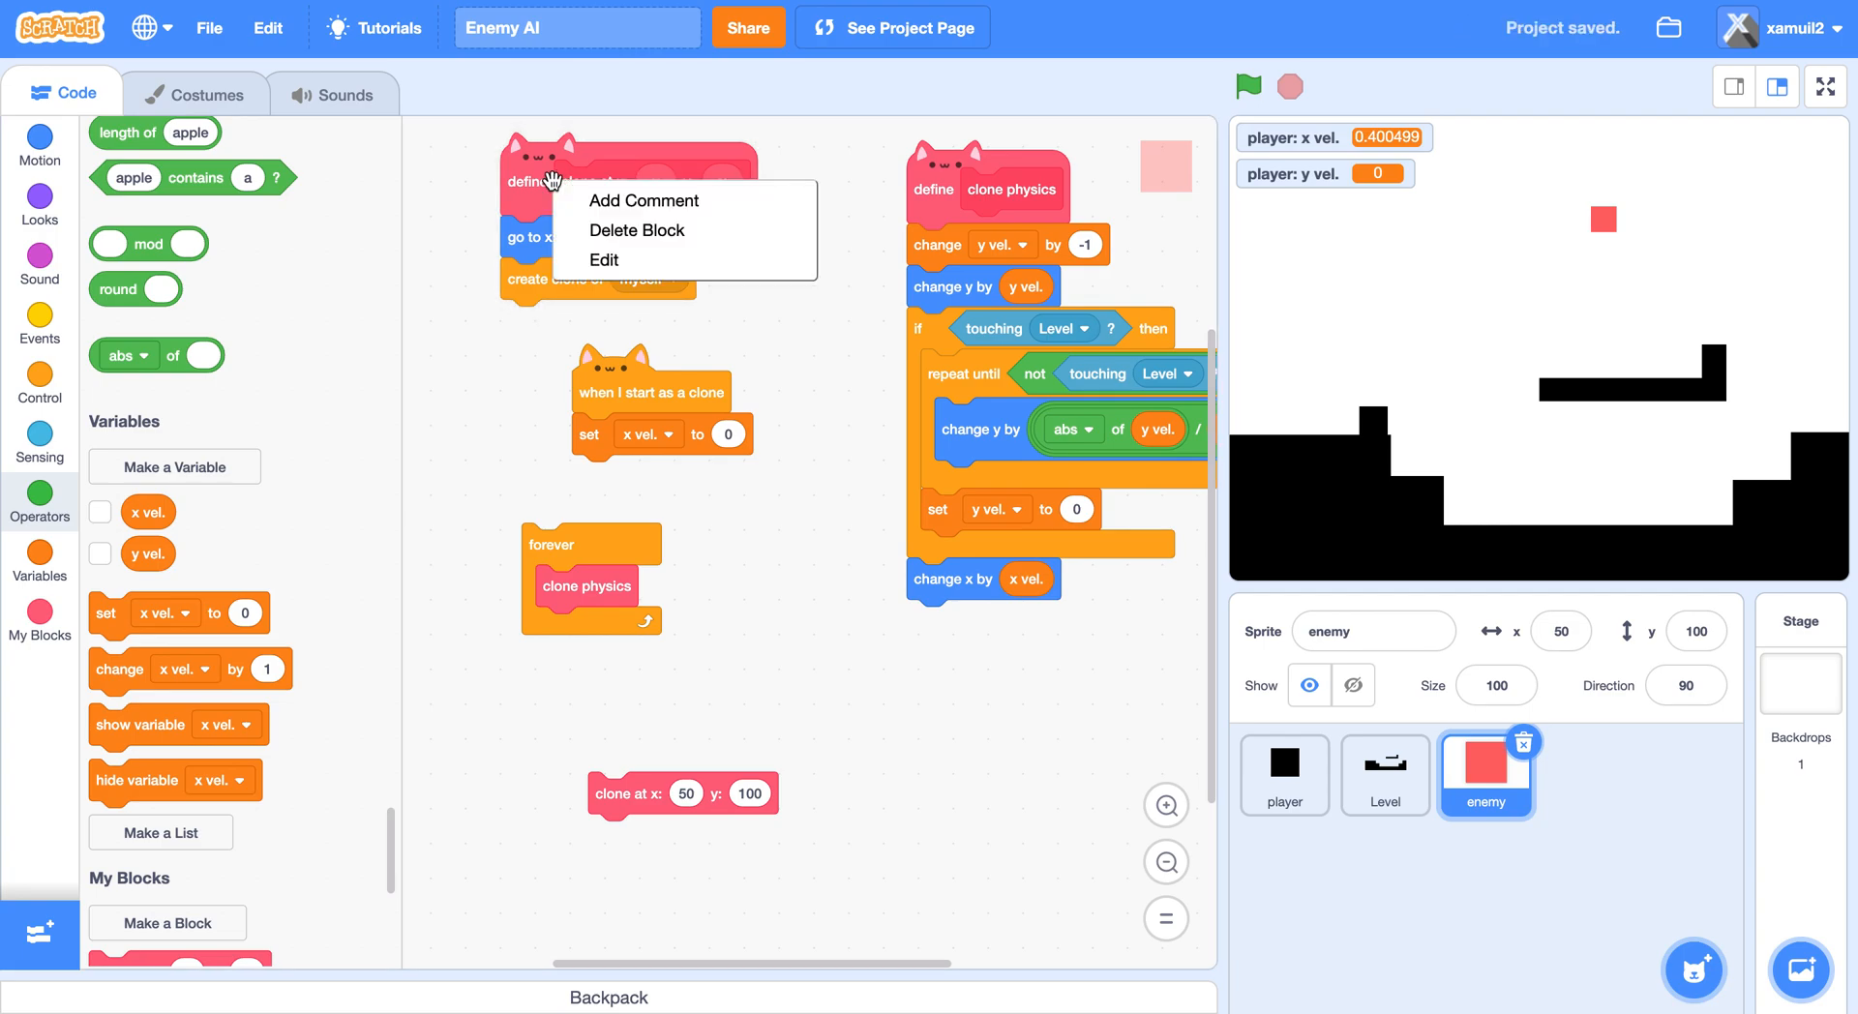
{"action": "mouse_move", "coordinate": [649, 293]}
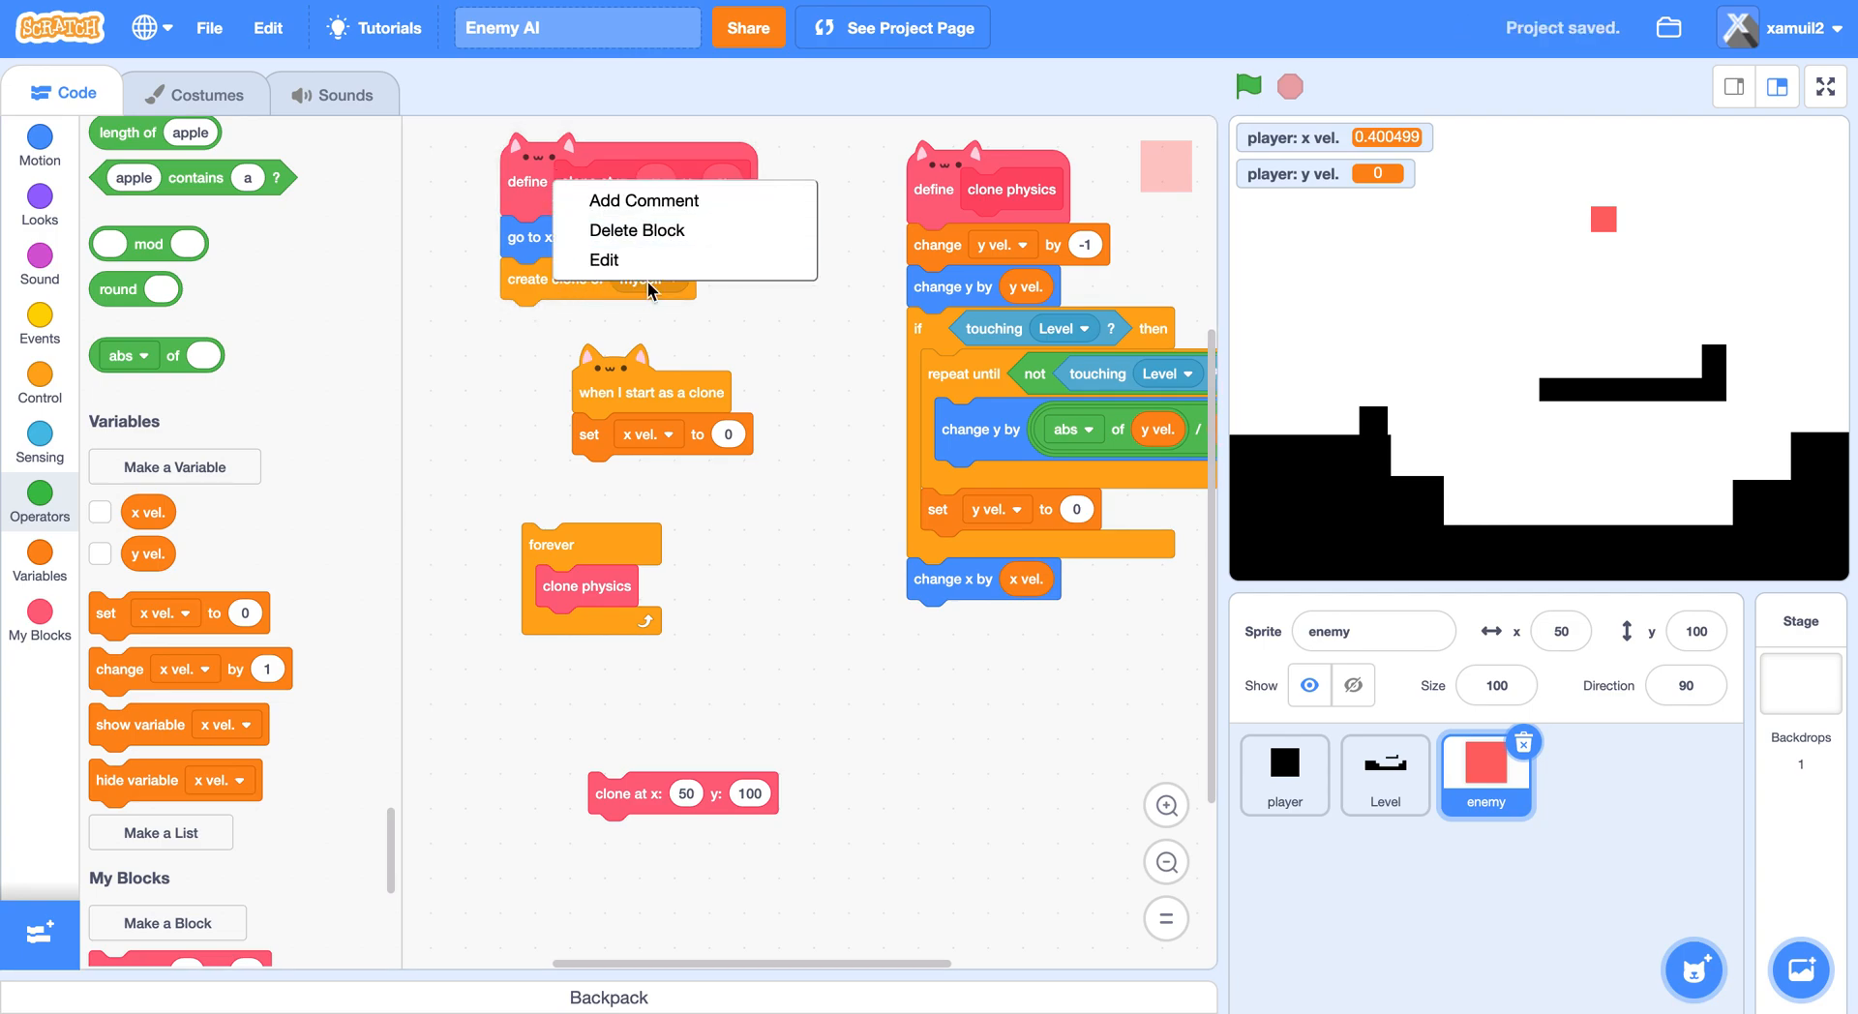
Give the clone at block a number input named speed and reattach the forever loop under the clone hat.
{"action": "left_click", "coordinate": [604, 260]}
{"action": "type", "text": "speed:"}
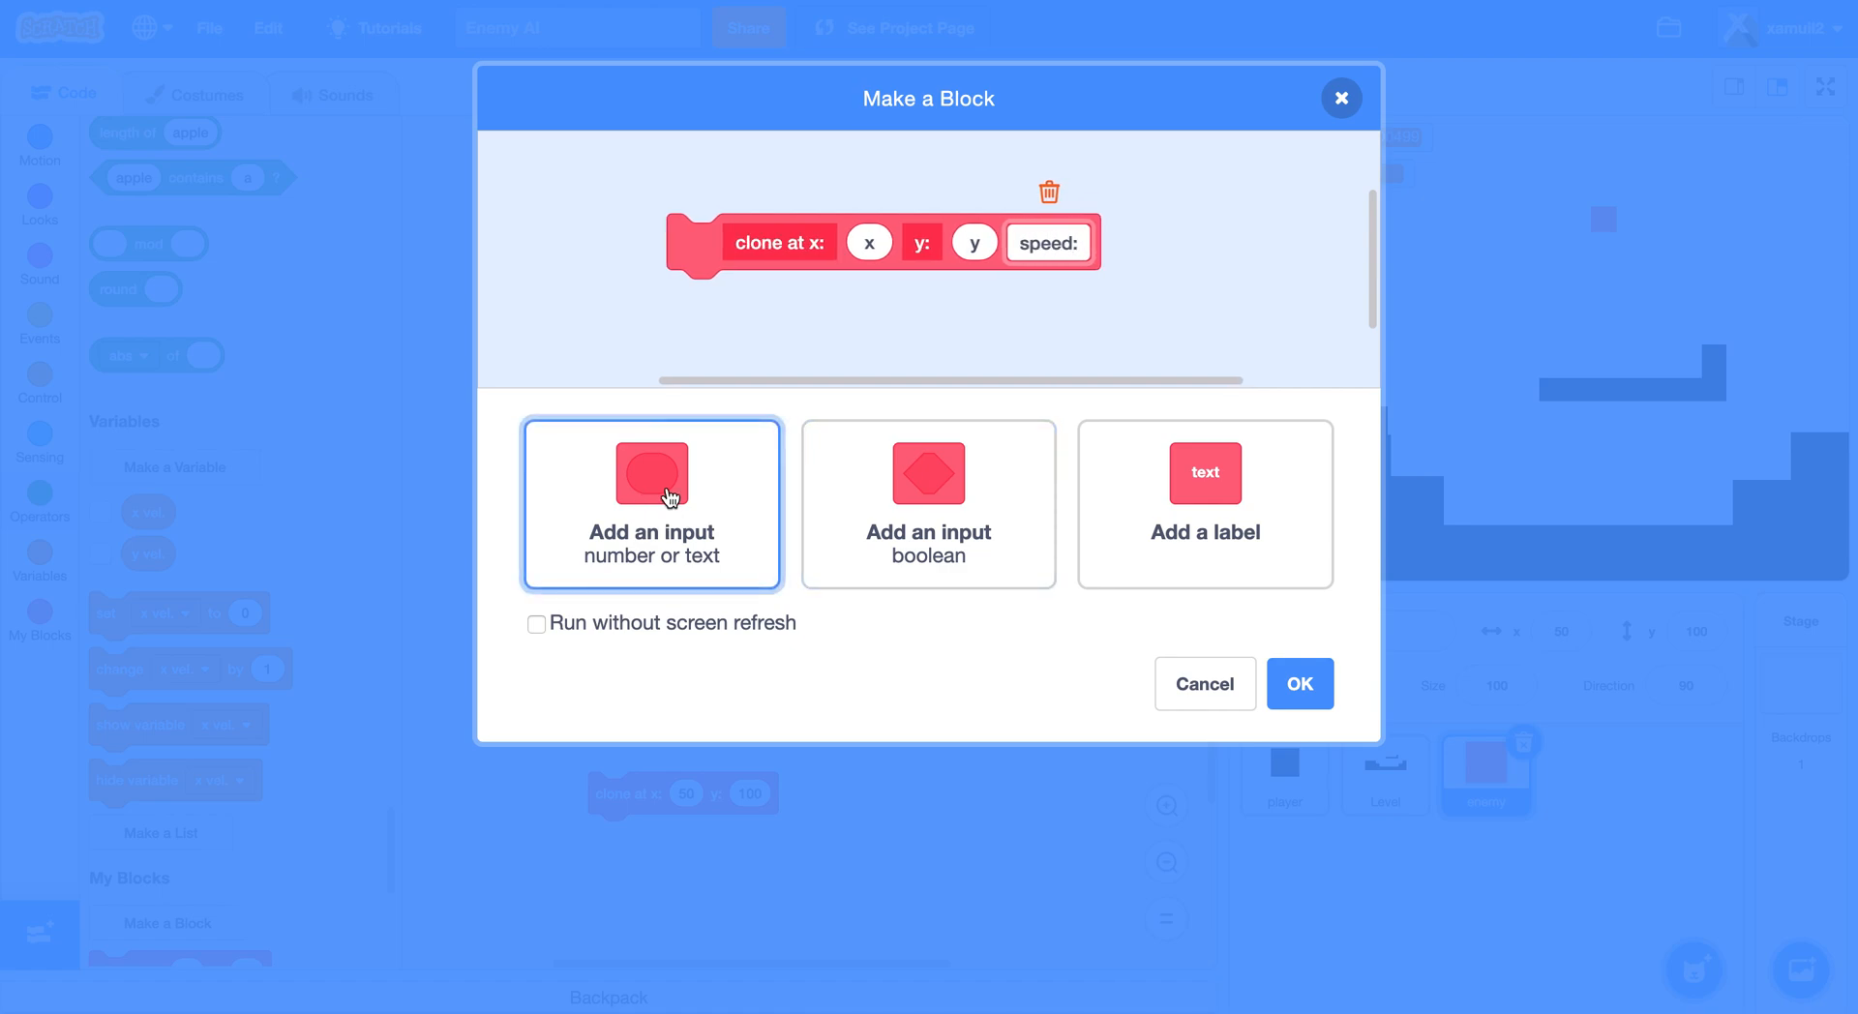
{"action": "left_click", "coordinate": [651, 490]}
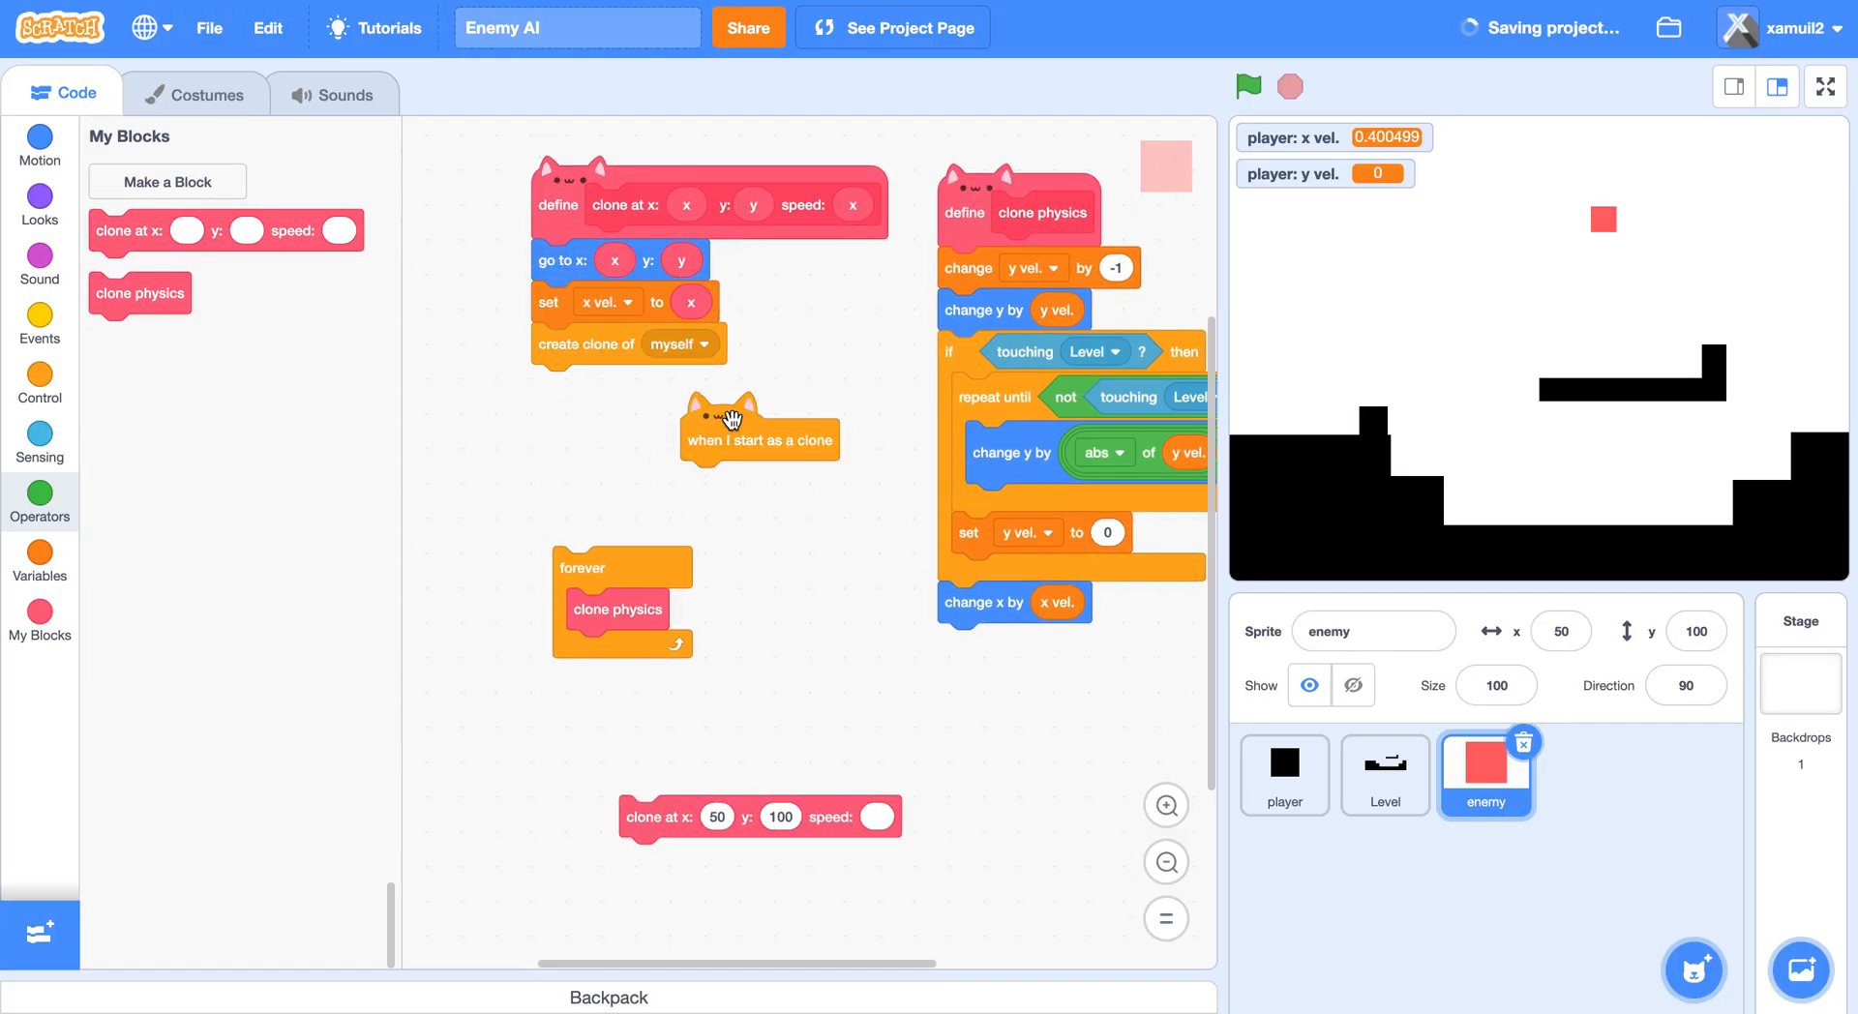
{"action": "left_click_drag", "start_coordinate": [732, 419], "coordinate": [571, 456]}
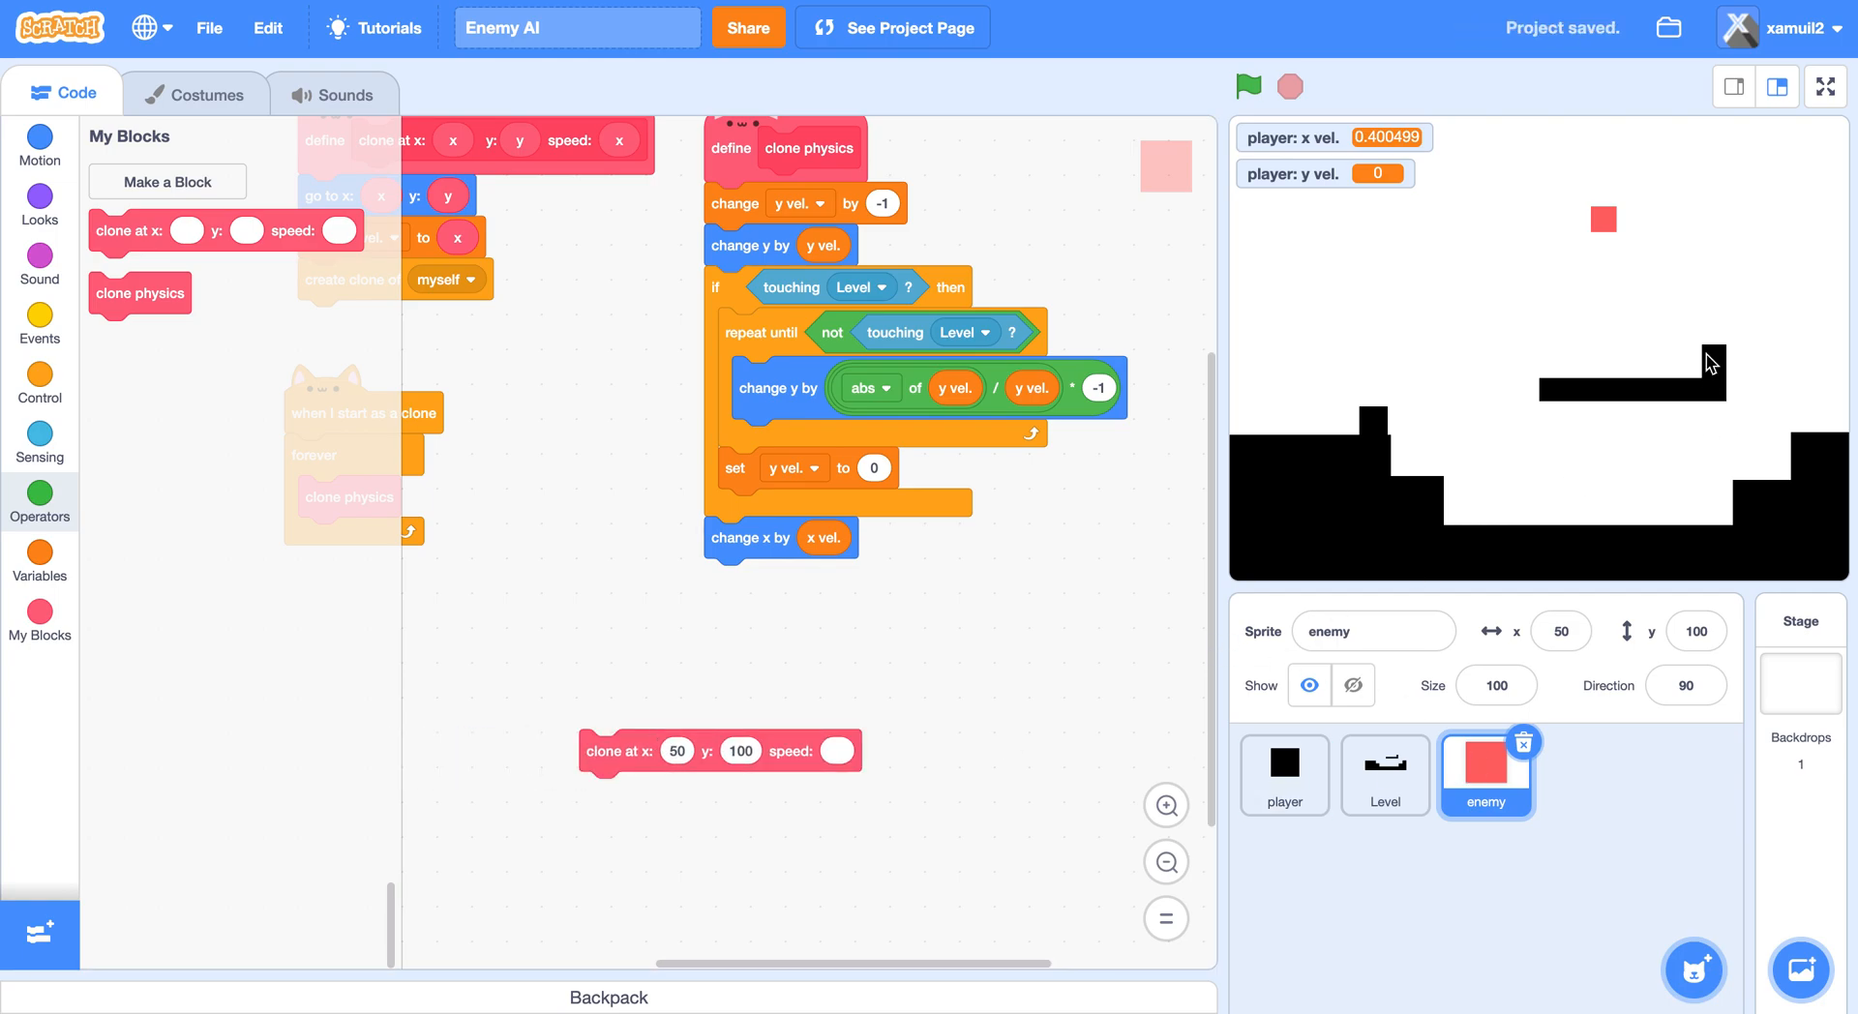
{"action": "mouse_move", "coordinate": [1493, 364]}
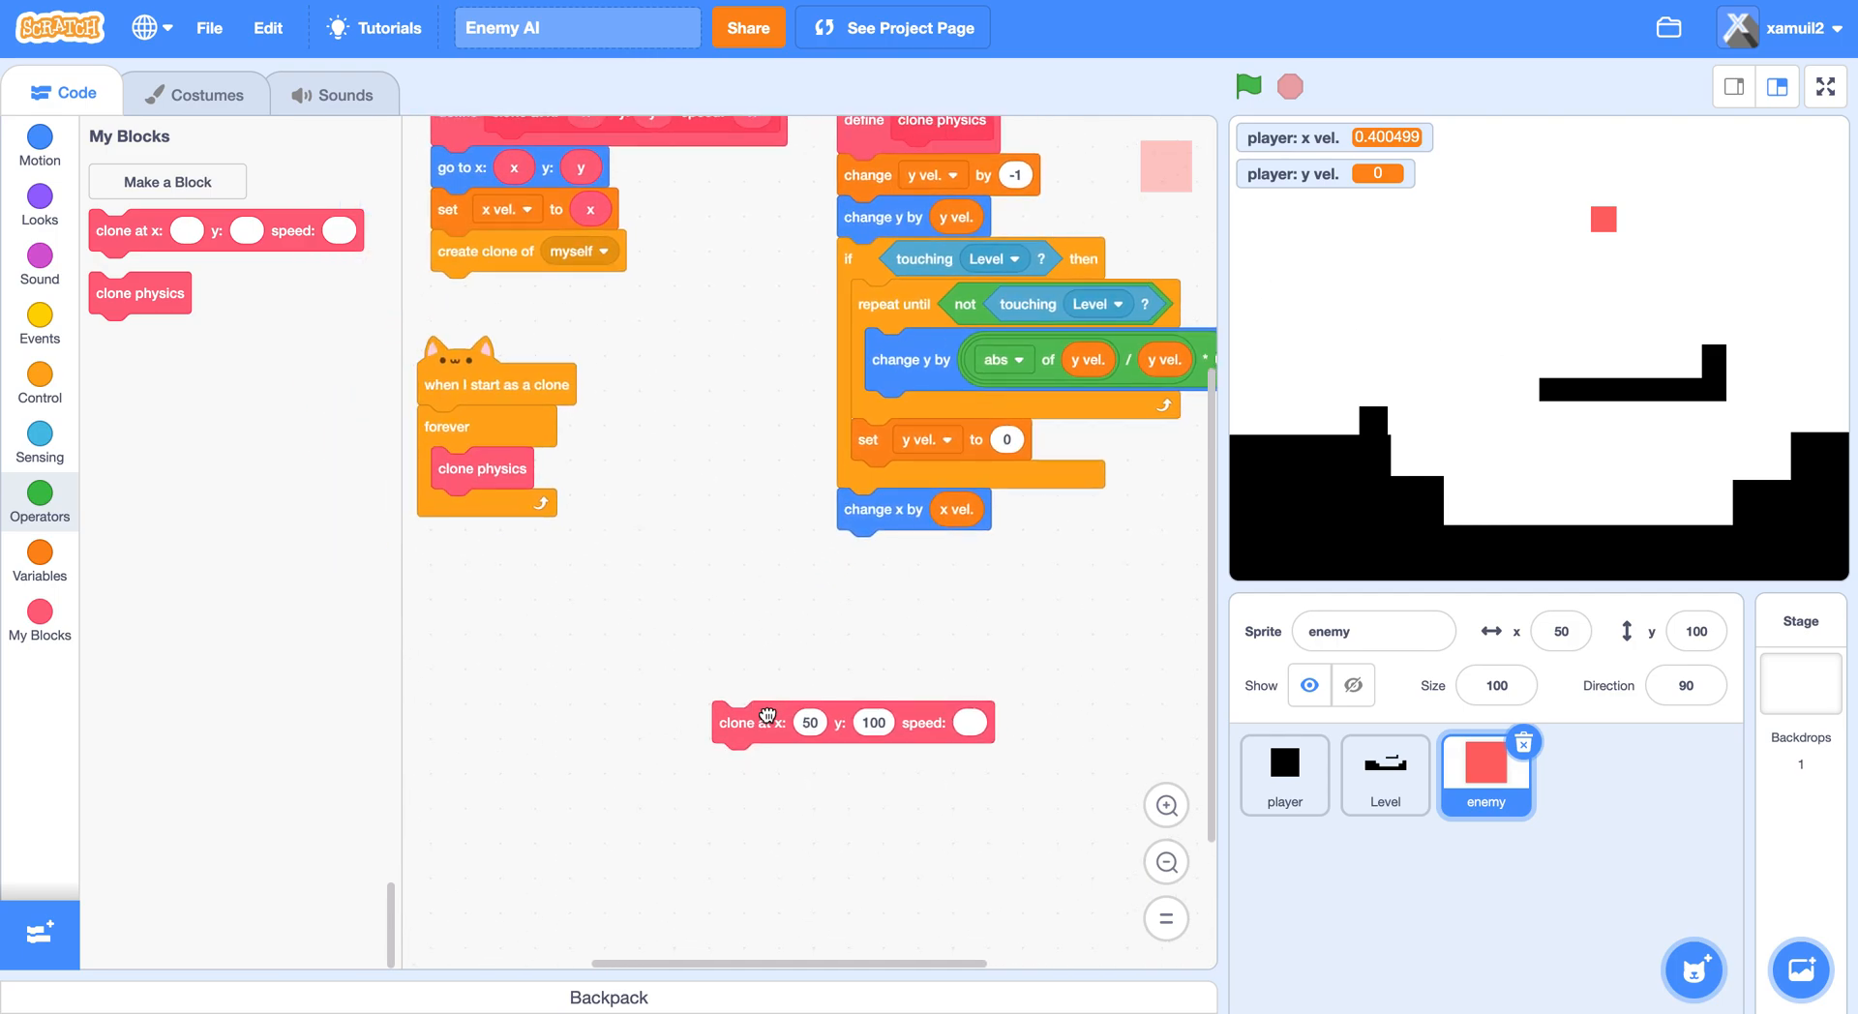
Test the clone at block with speed 2, then move 'change x by x vel' under the define hat.
{"action": "left_click", "coordinate": [1246, 85]}
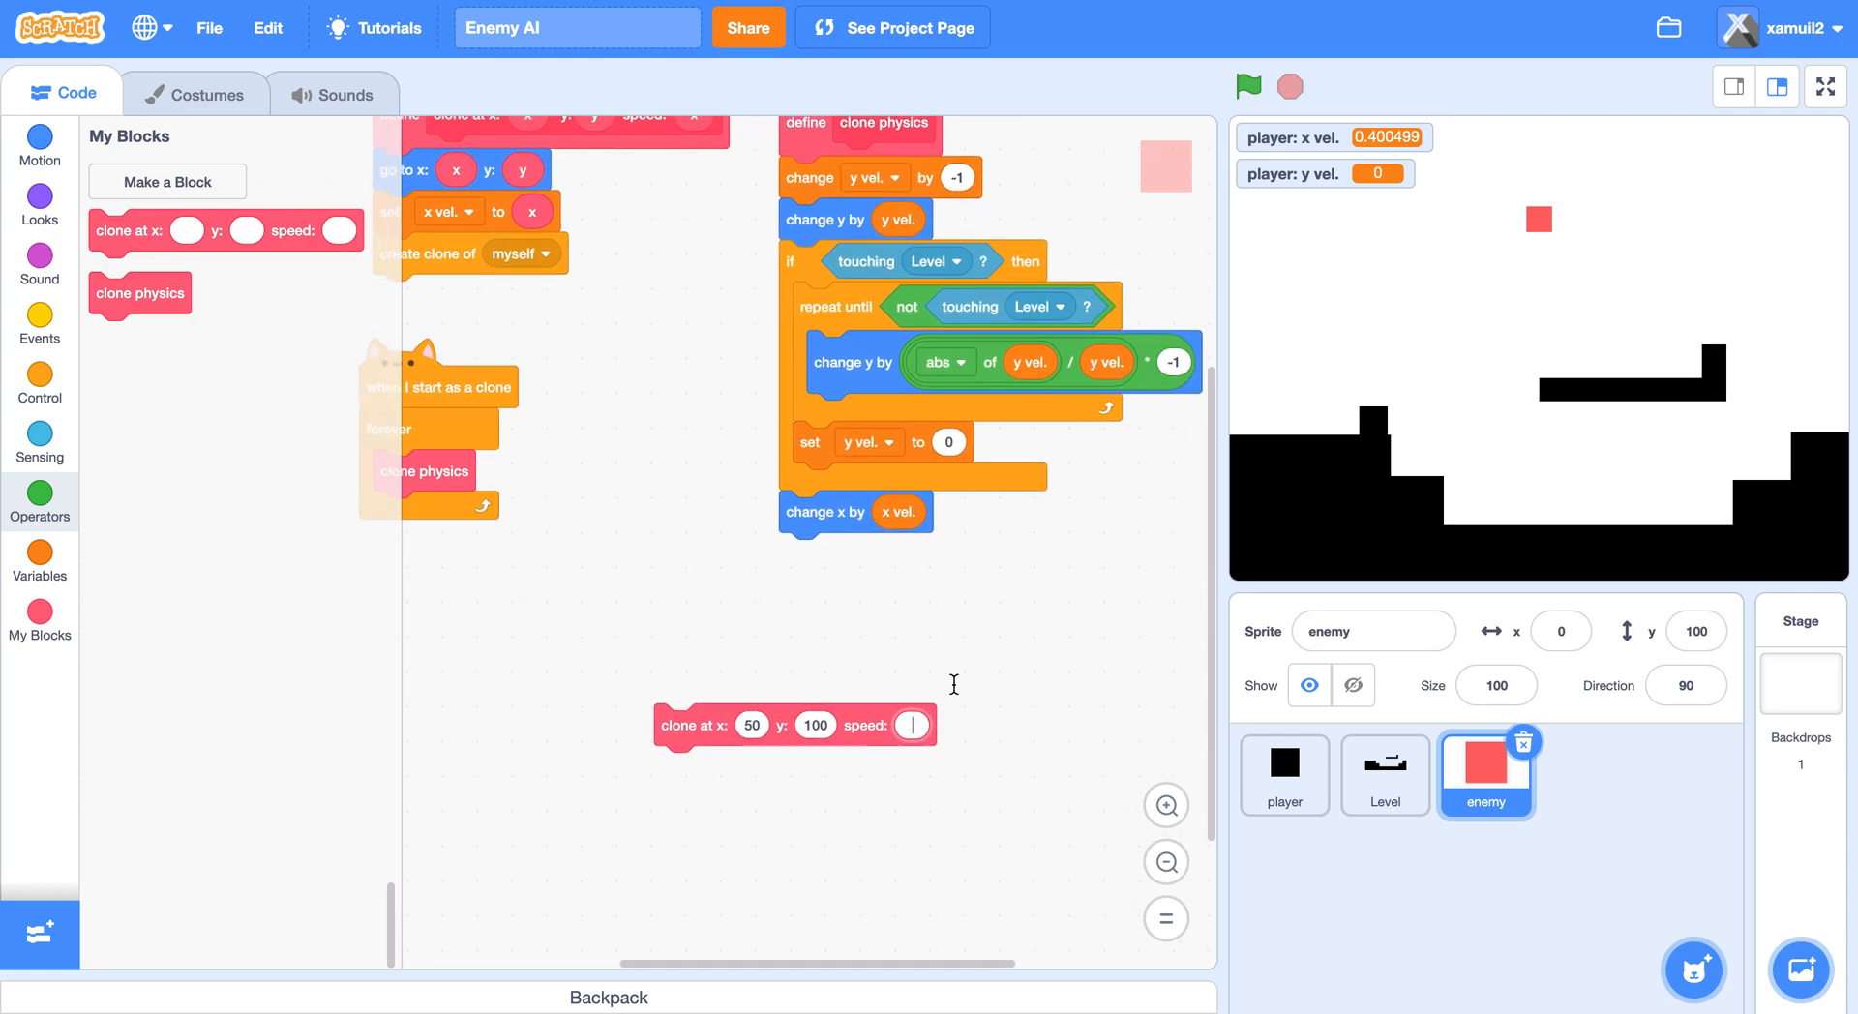
{"action": "left_click", "coordinate": [1246, 85]}
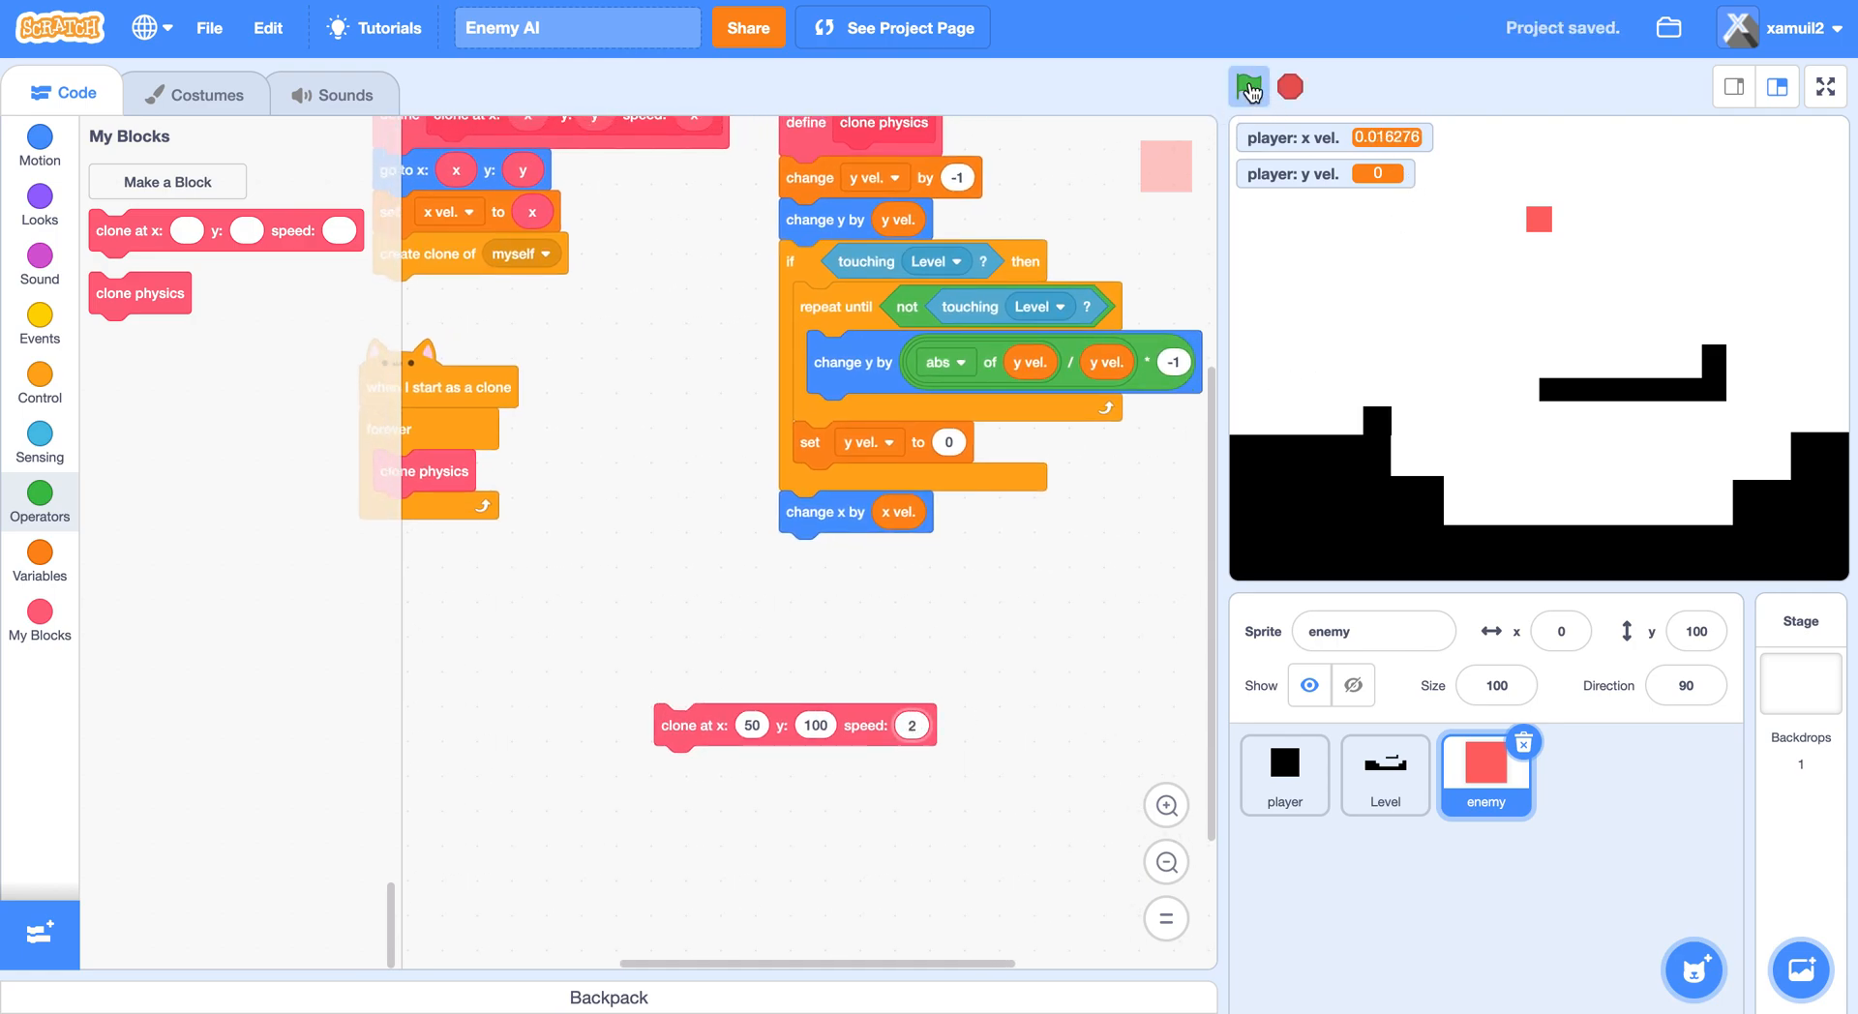
{"action": "left_click", "coordinate": [1247, 85]}
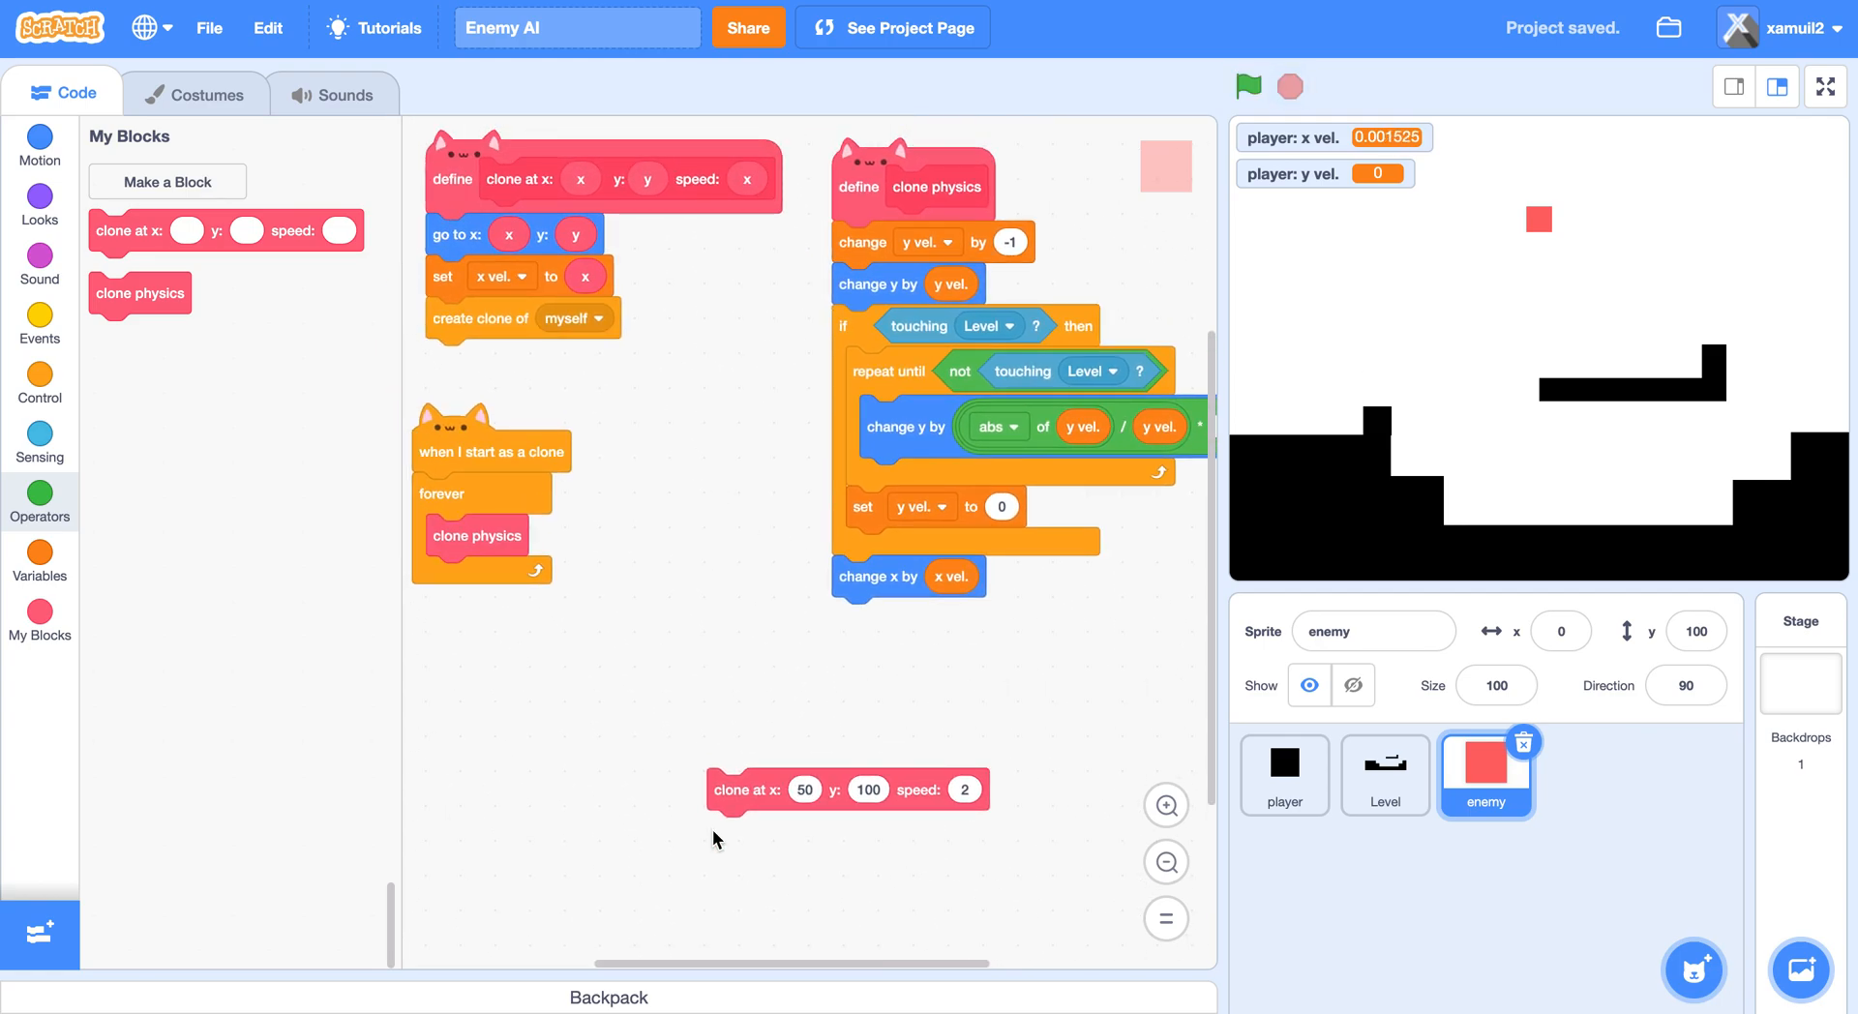
{"action": "left_click", "coordinate": [1247, 85]}
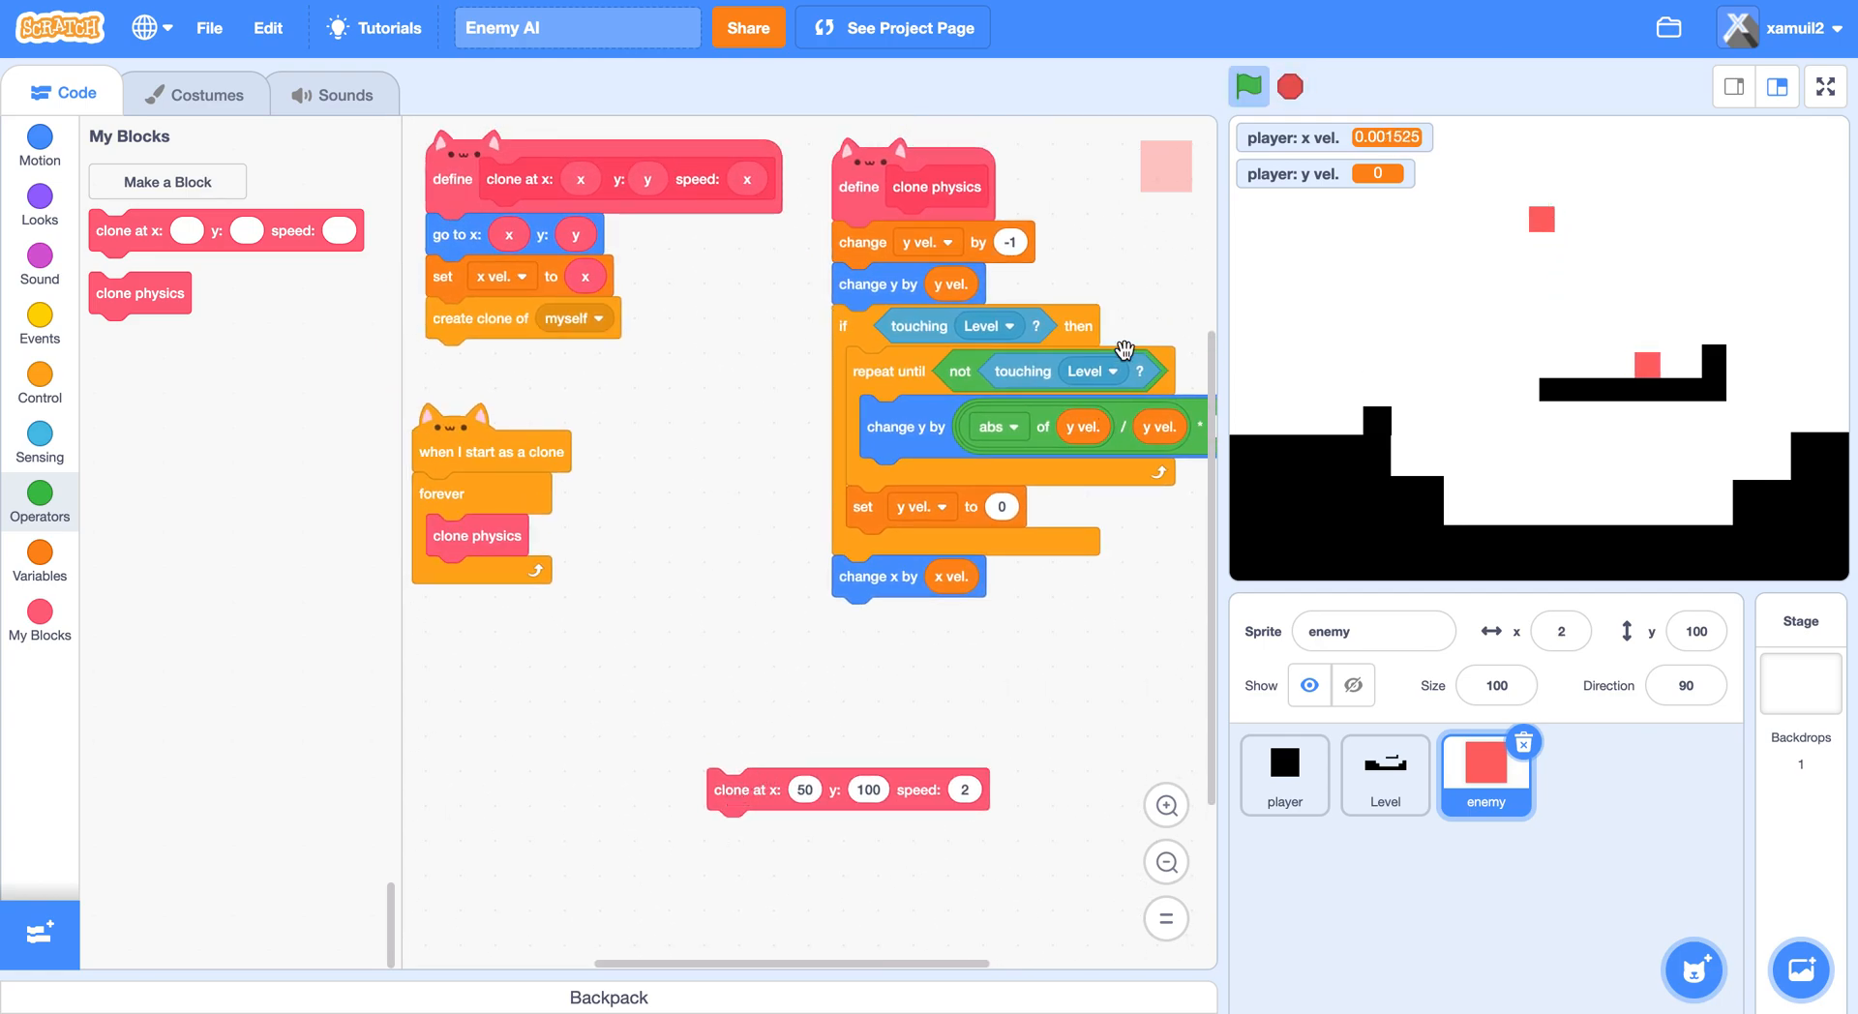
{"action": "left_click", "coordinate": [1290, 86]}
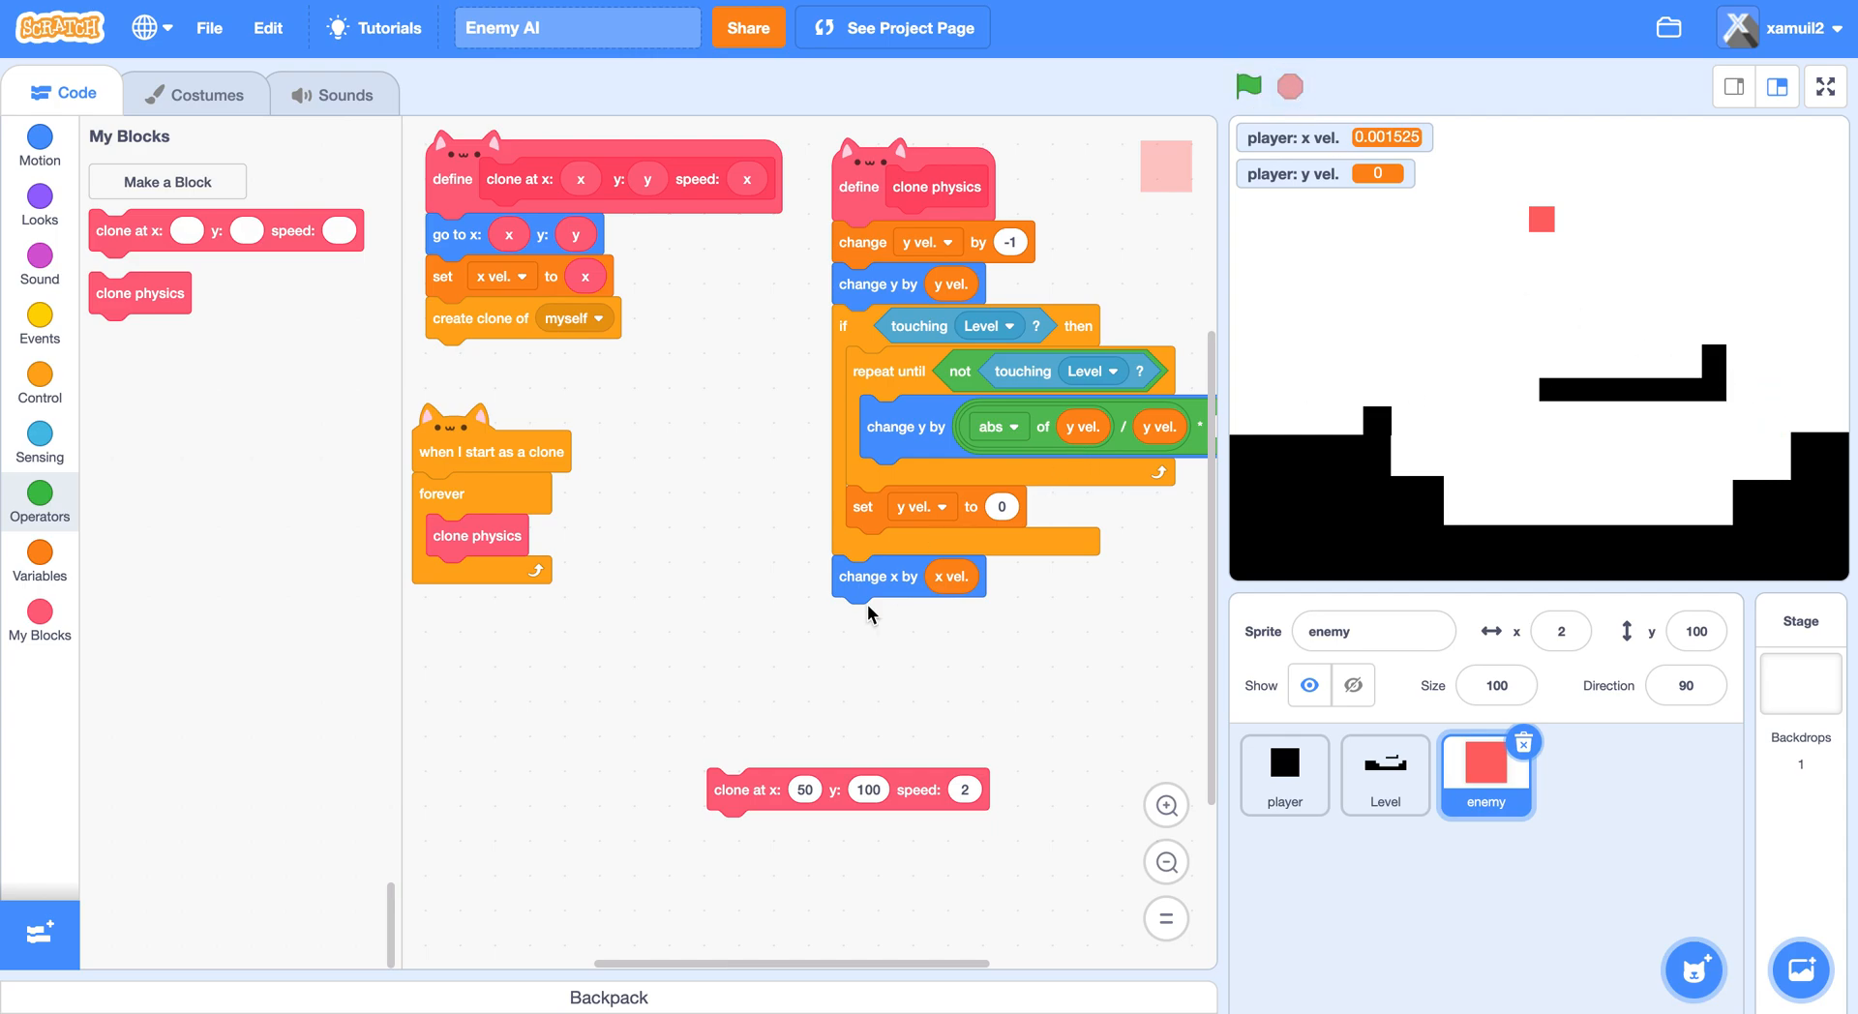
{"action": "mouse_move", "coordinate": [861, 580]}
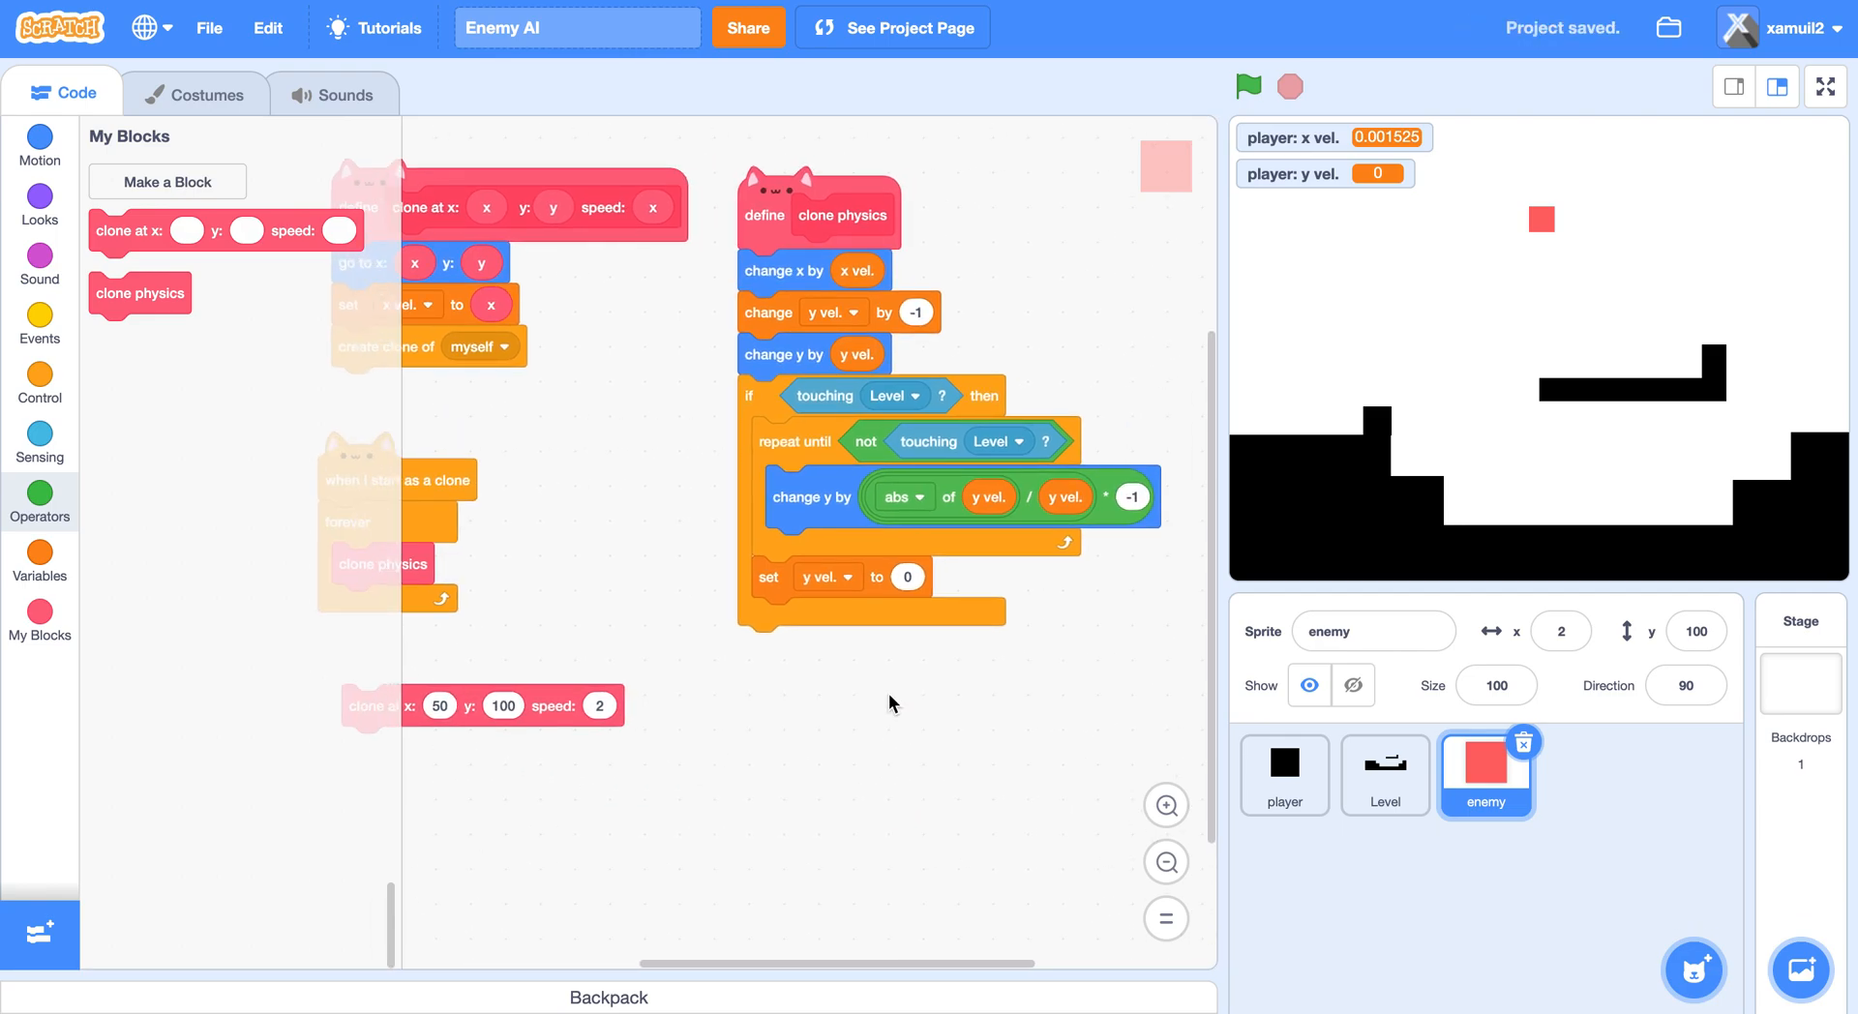
Build an 'if touching Level' check in clone physics.
{"action": "left_click", "coordinate": [39, 381]}
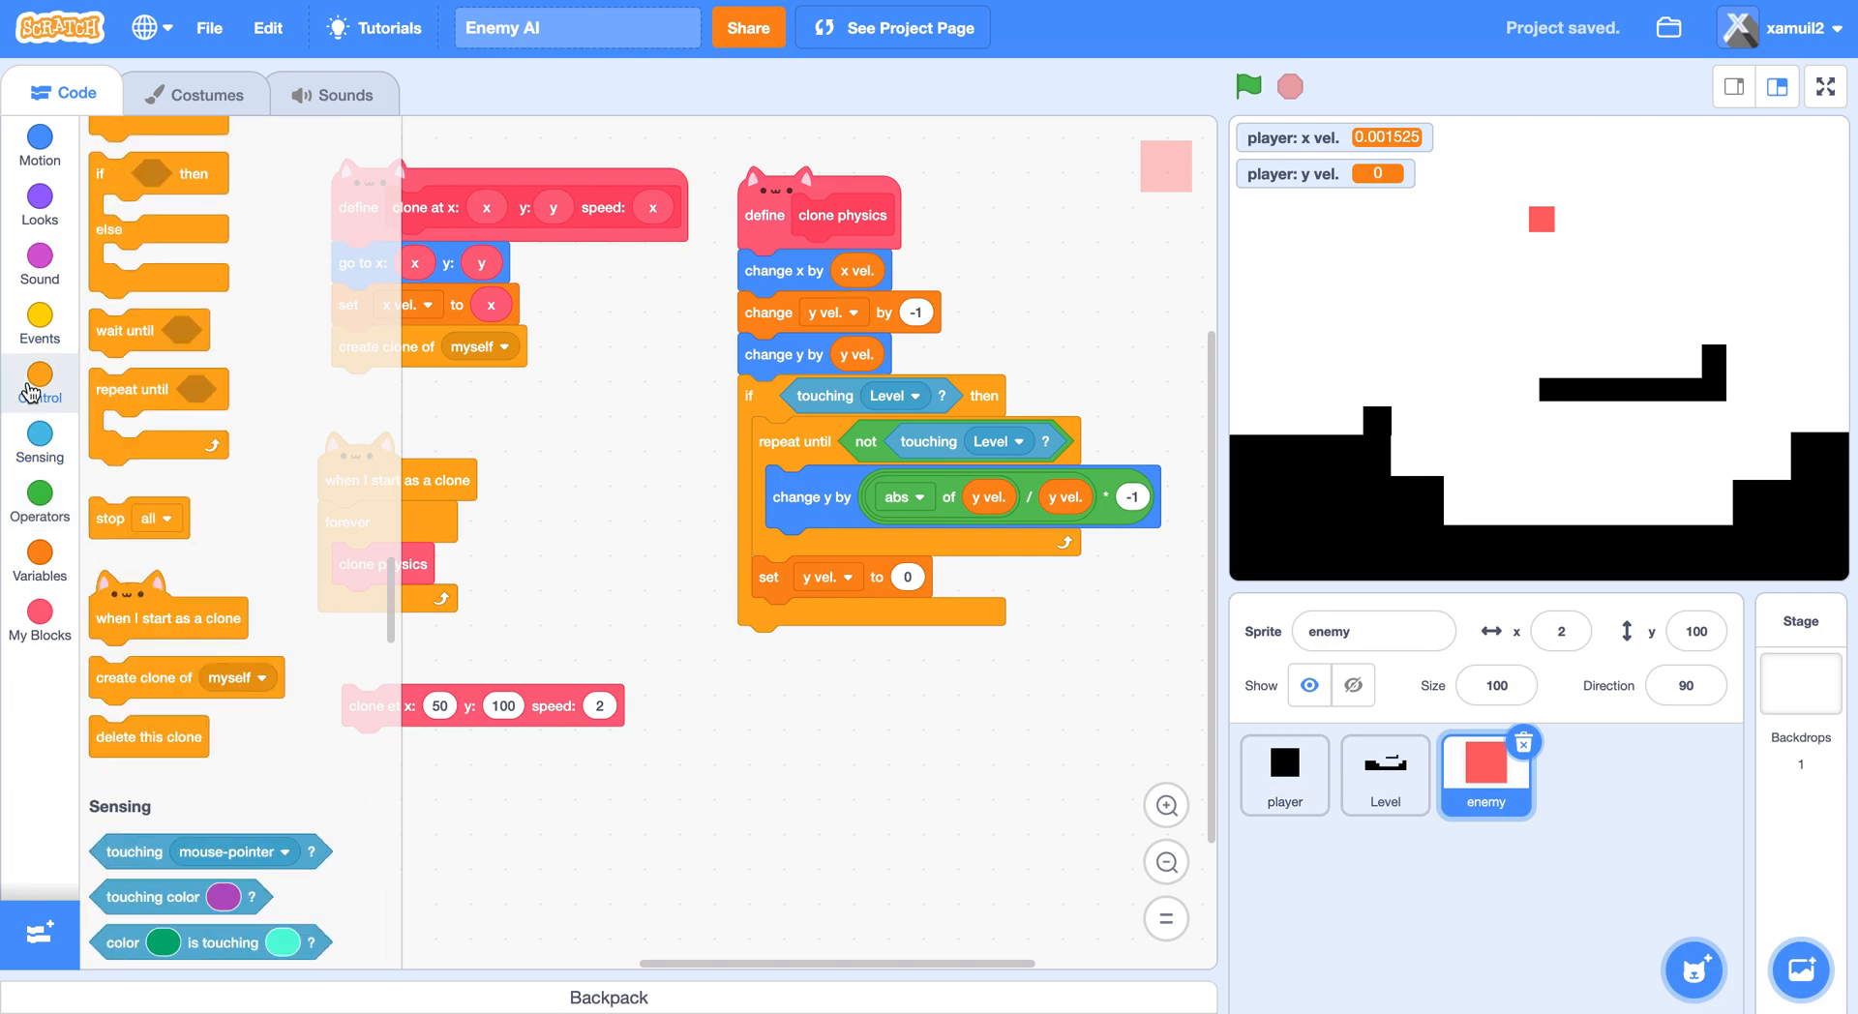
{"action": "left_click", "coordinate": [39, 382]}
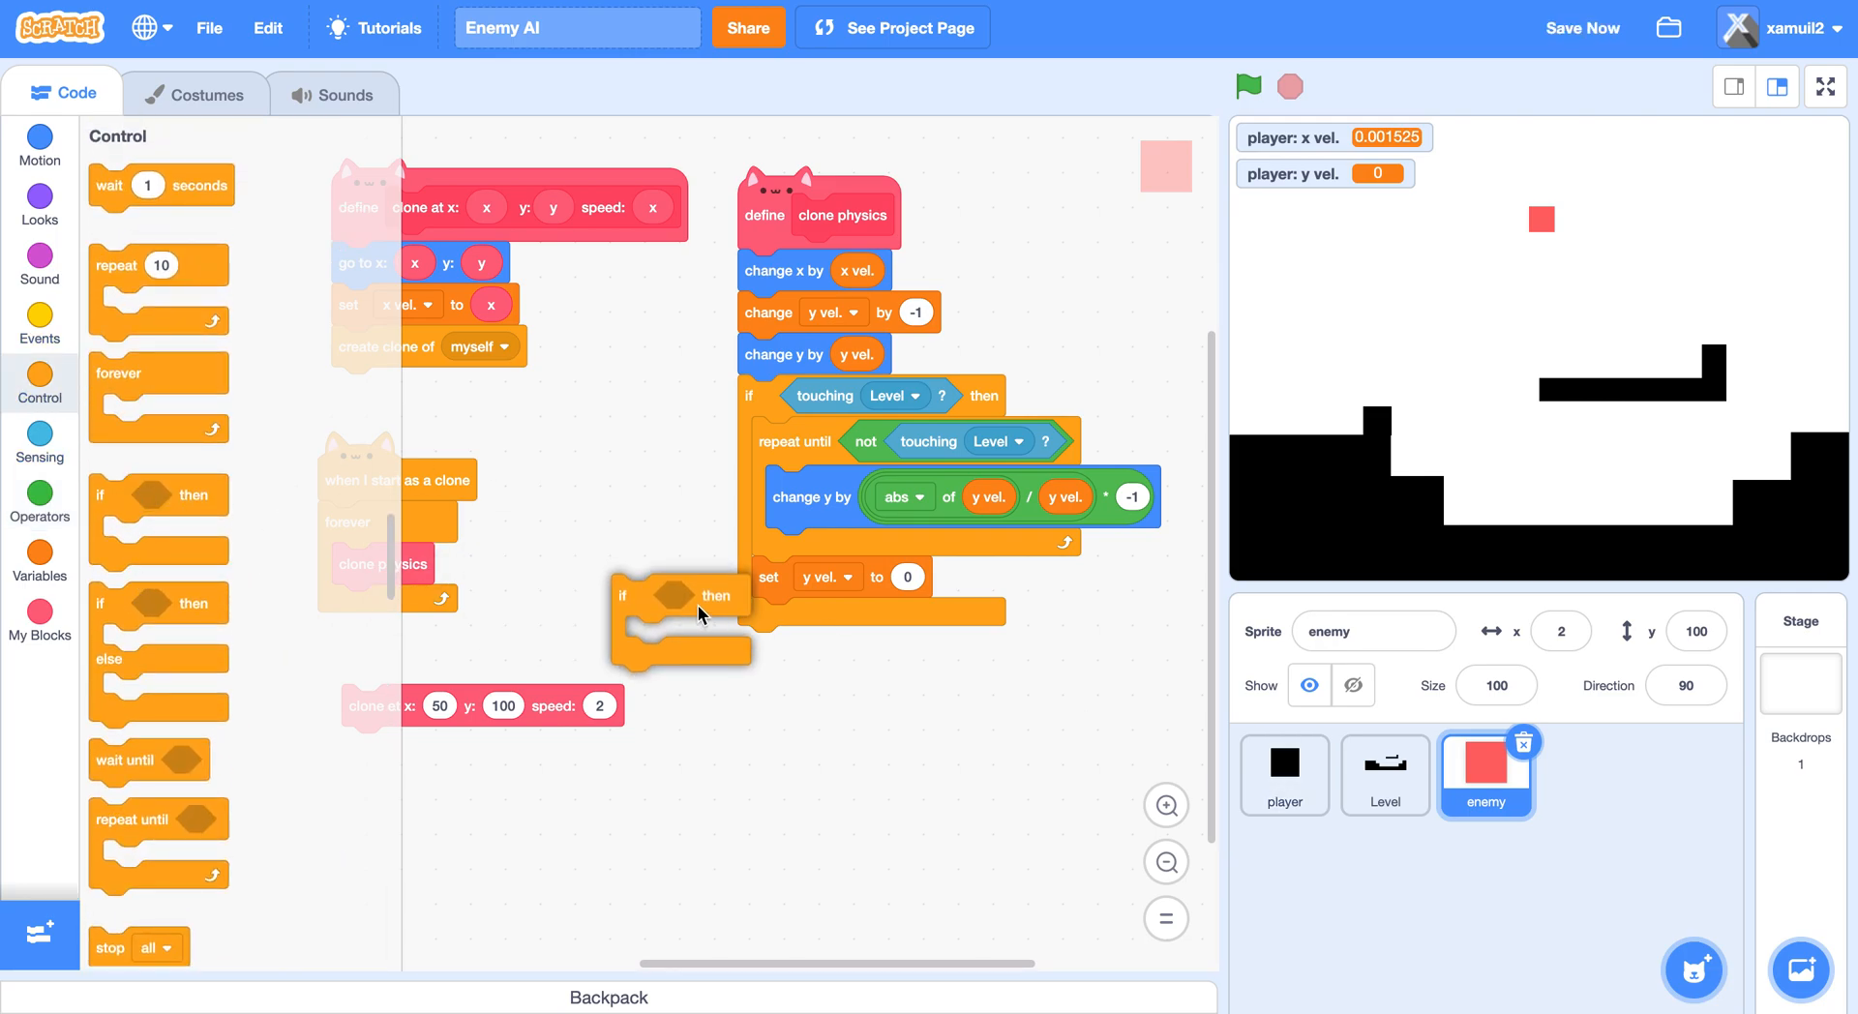
{"action": "left_click_drag", "start_coordinate": [675, 595], "coordinate": [622, 453]}
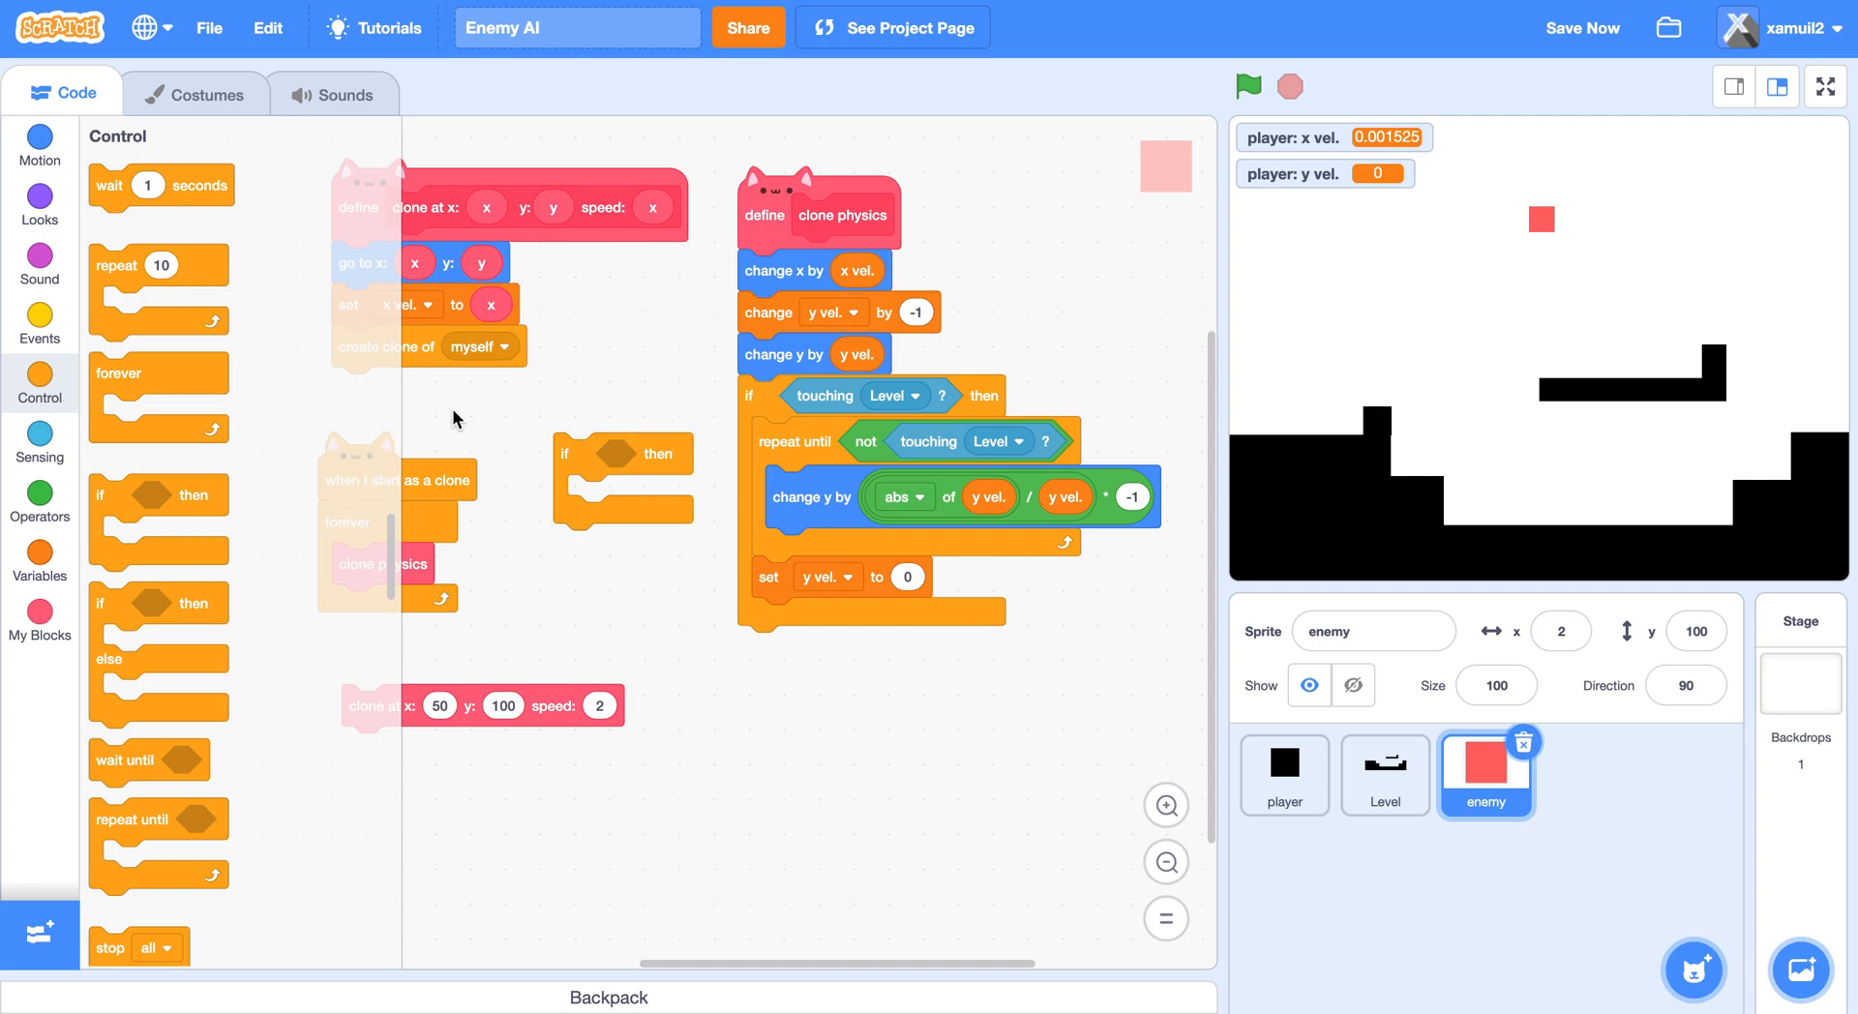
{"action": "left_click", "coordinate": [39, 442]}
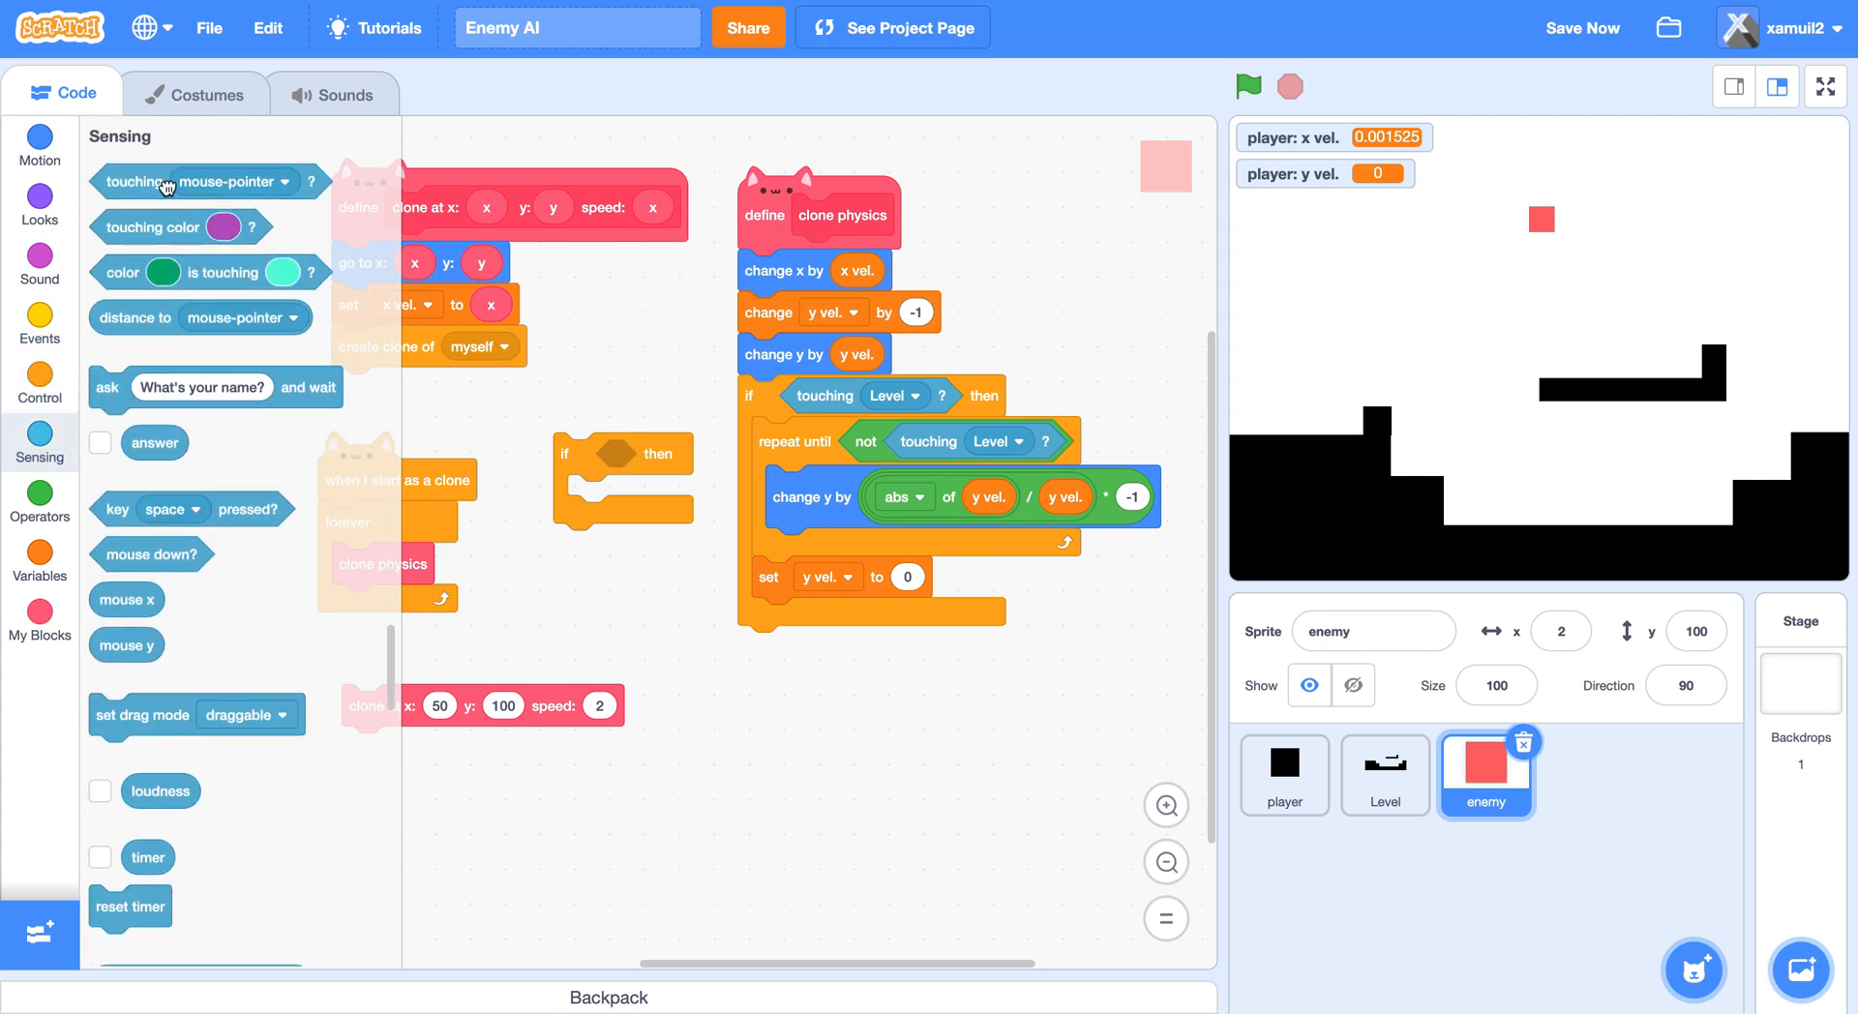
{"action": "left_click", "coordinate": [790, 454]}
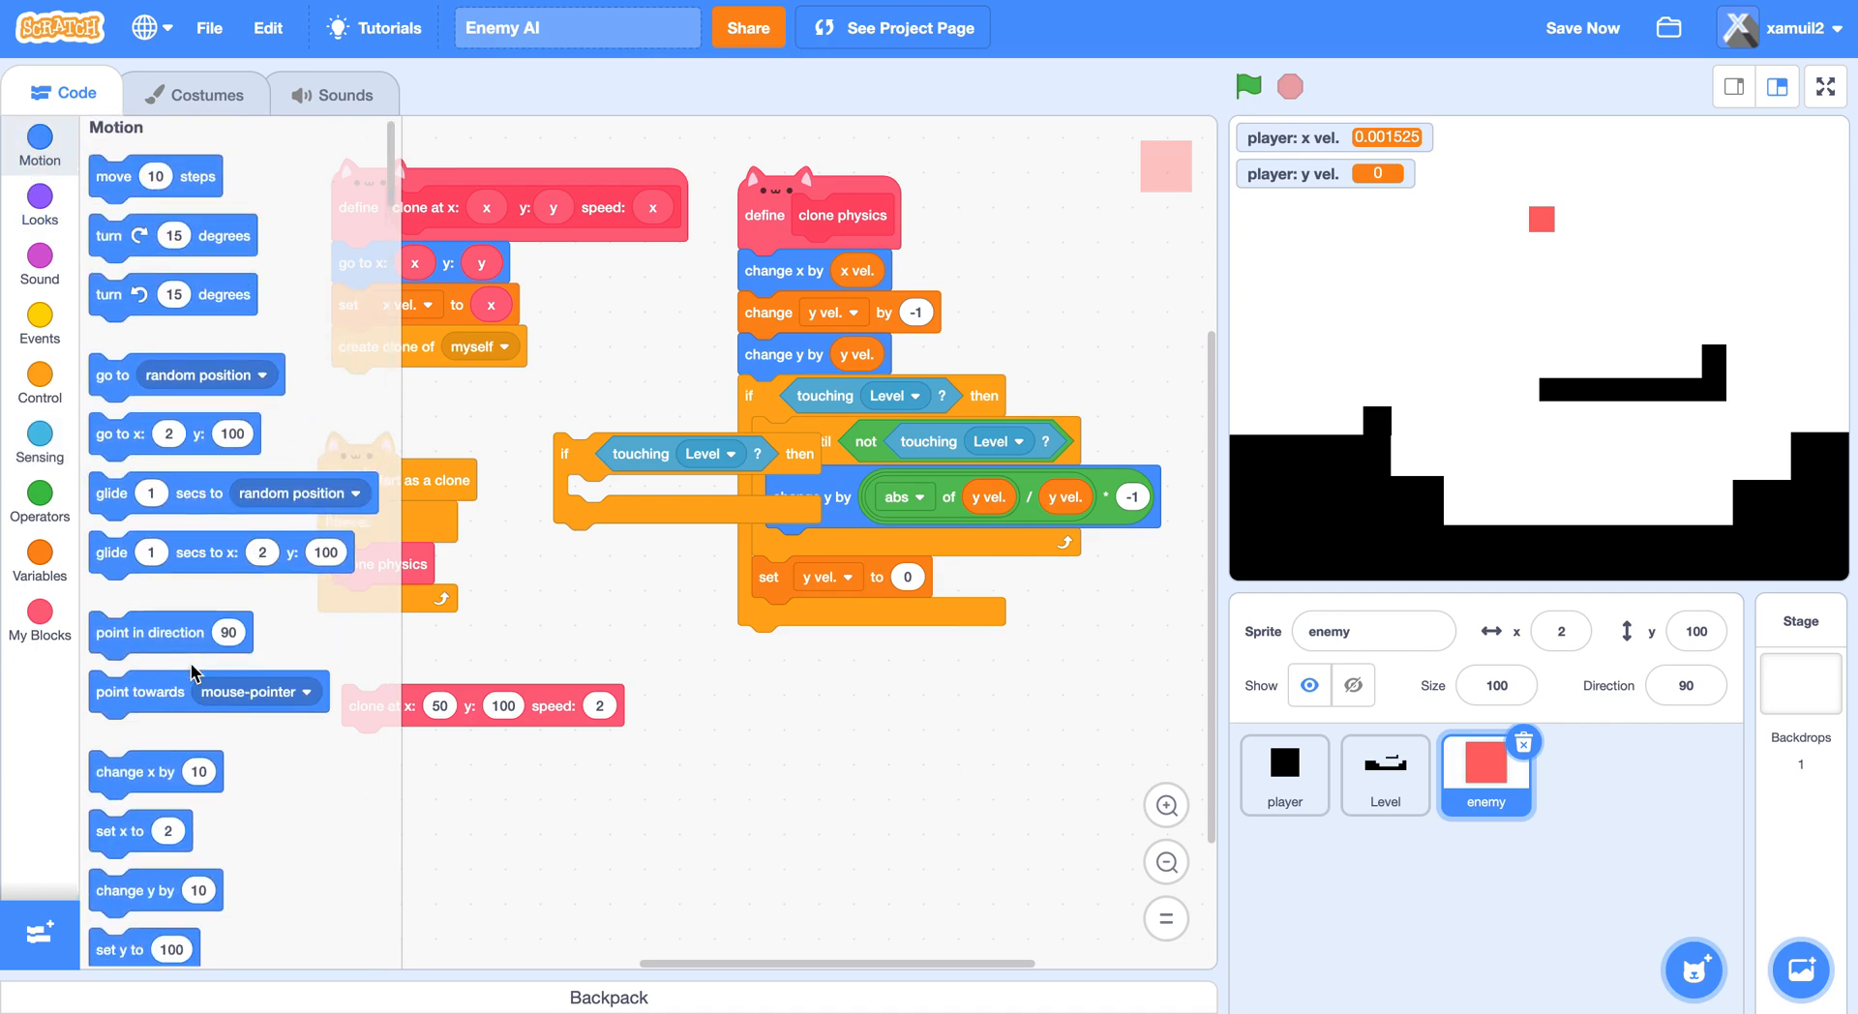
Duplicate the touching Level check several times and stack the copies before change y by y vel.
{"action": "scroll", "scroll_direction": "down", "scroll_amount": 3}
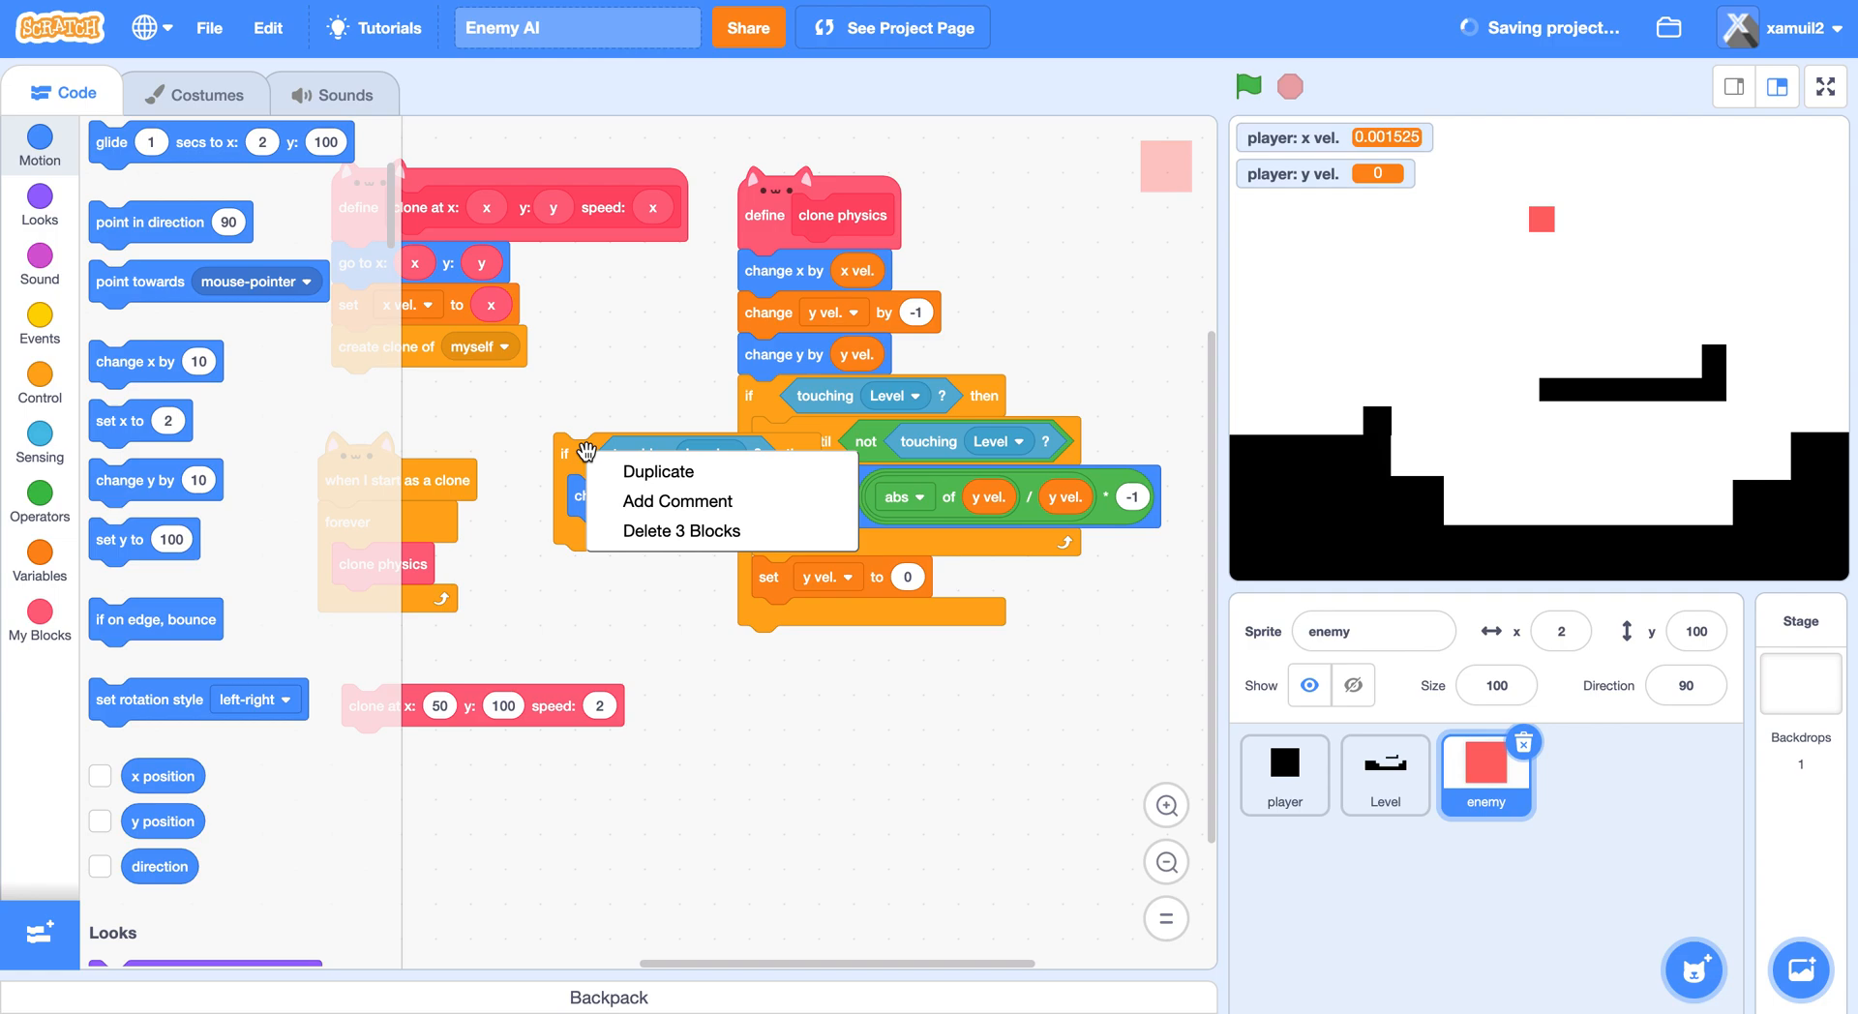
{"action": "left_click", "coordinate": [659, 470]}
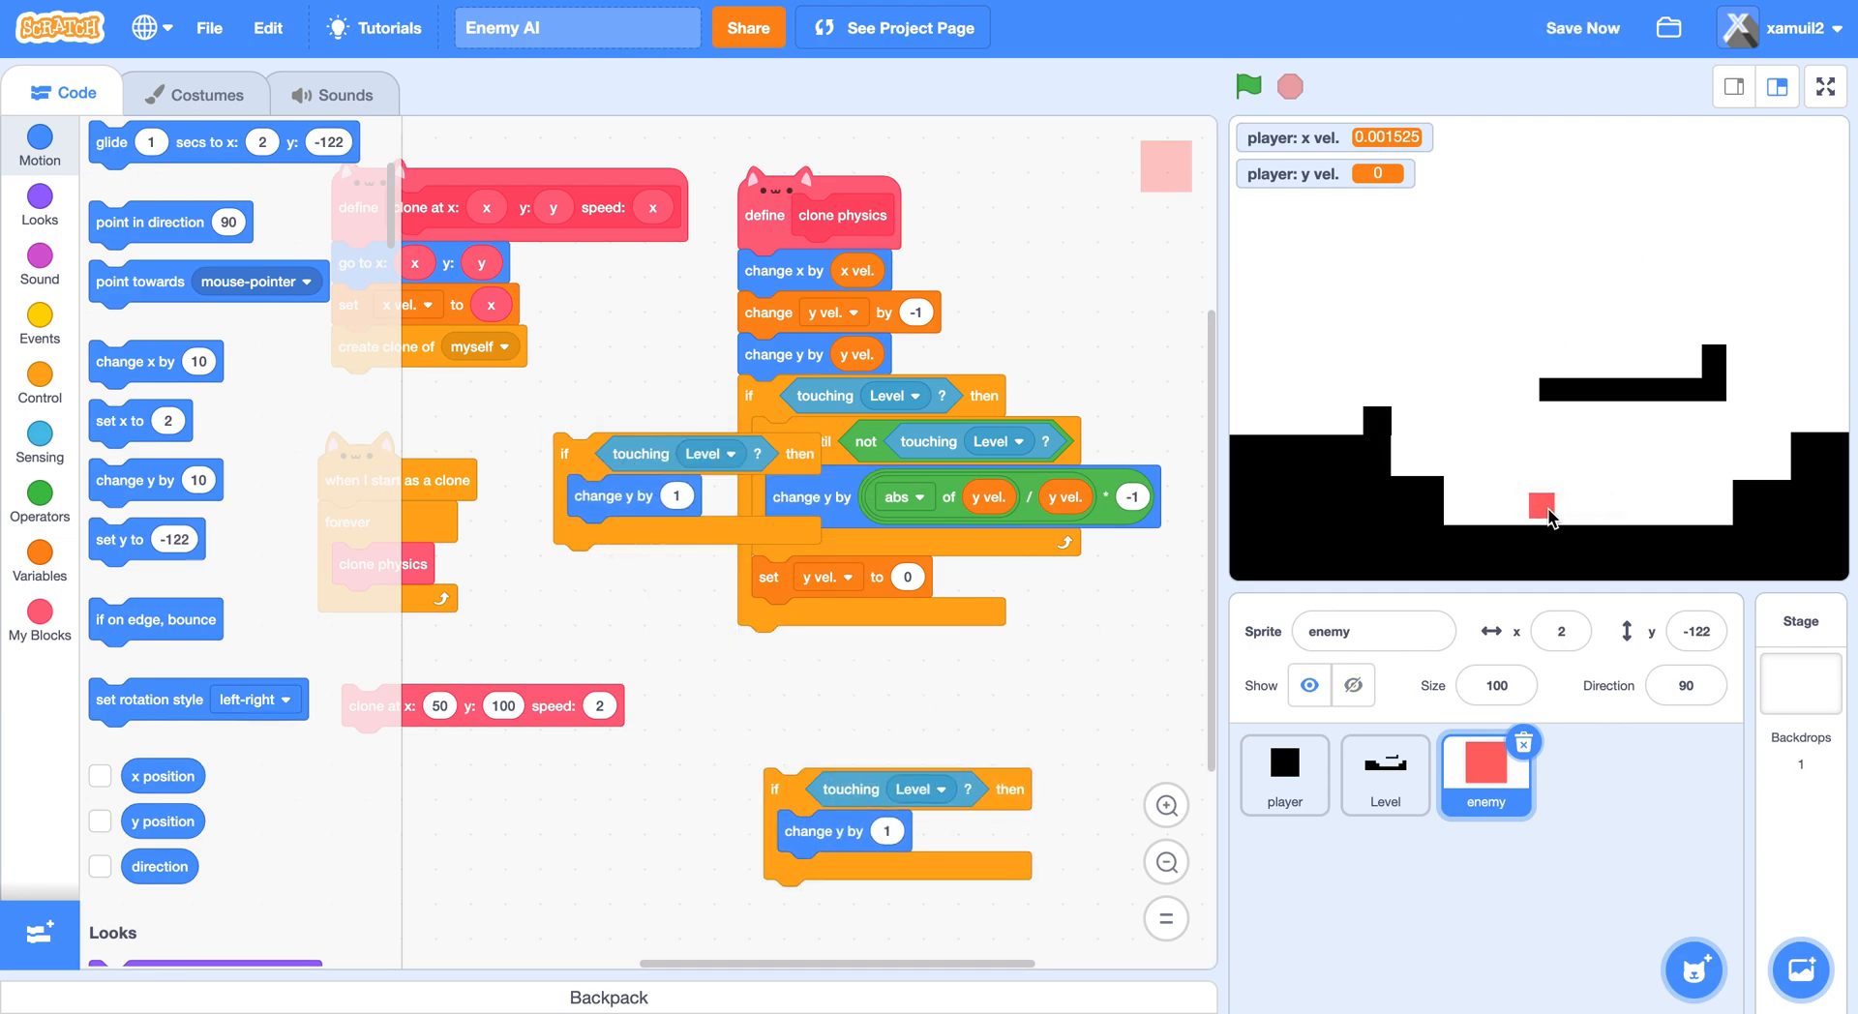
{"action": "left_click", "coordinate": [1582, 27]}
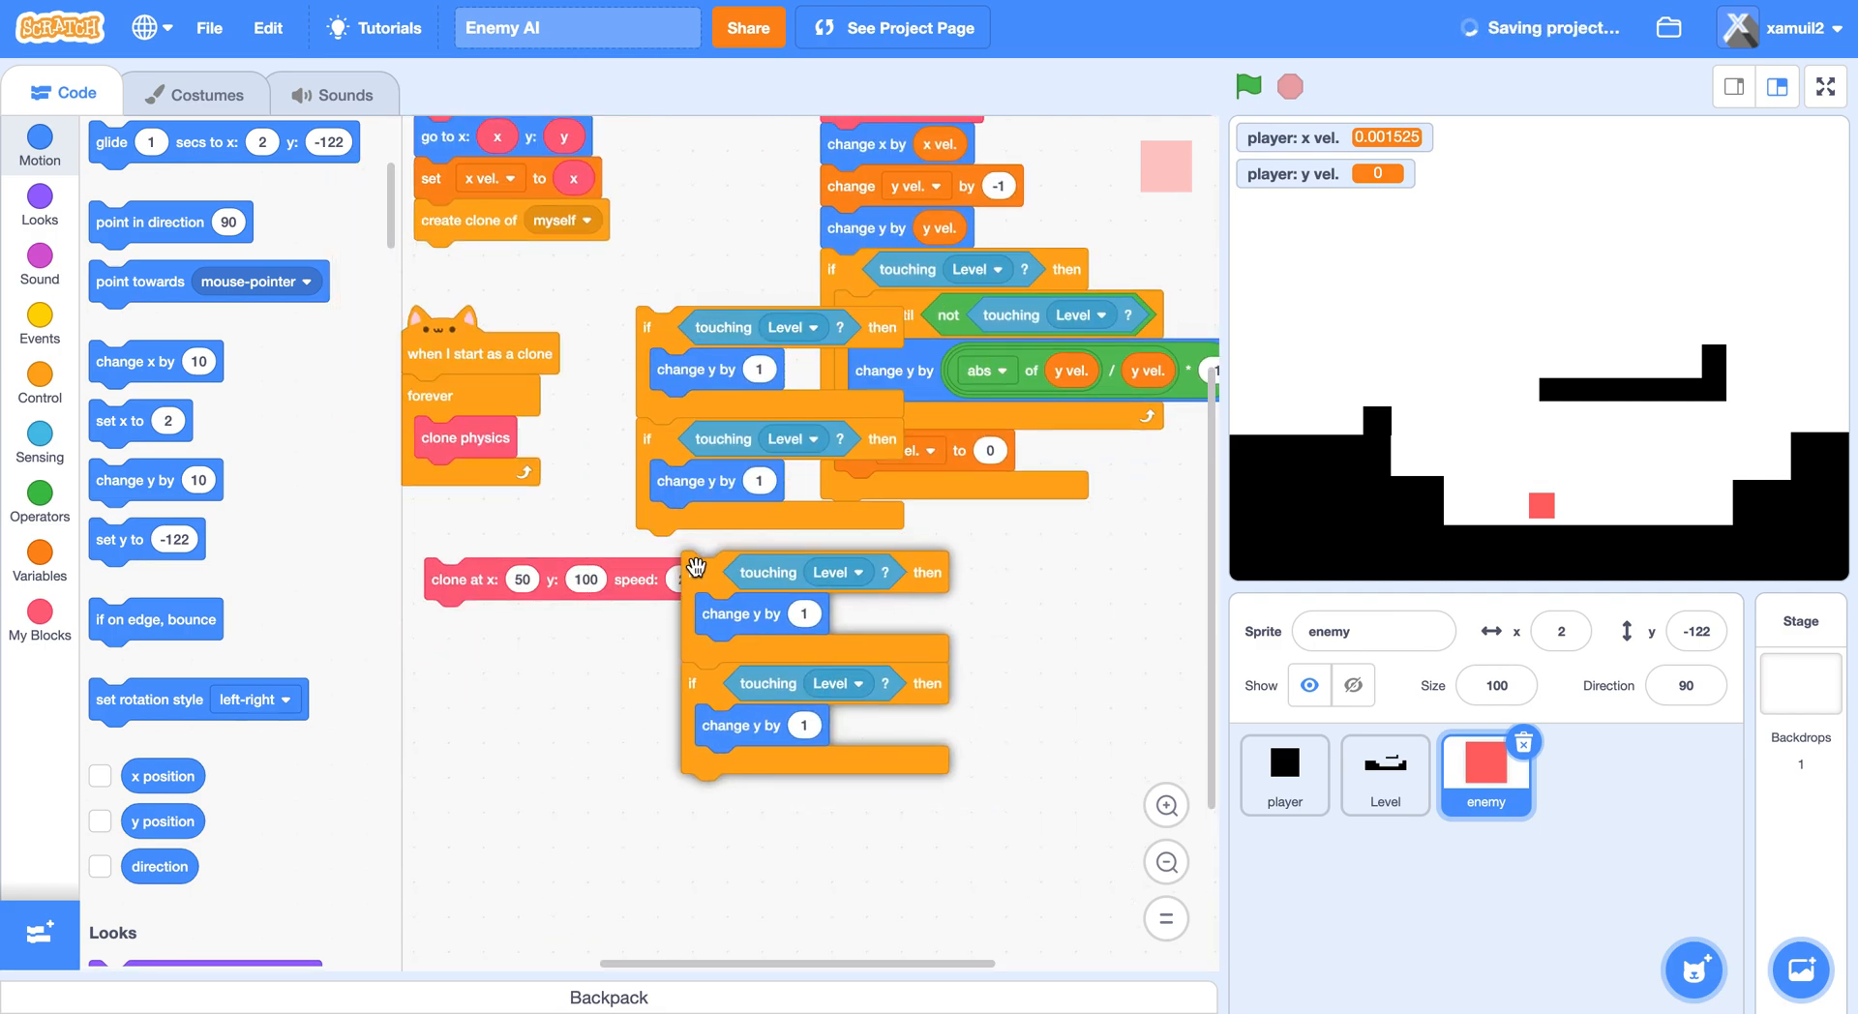
{"action": "left_click", "coordinate": [1283, 776]}
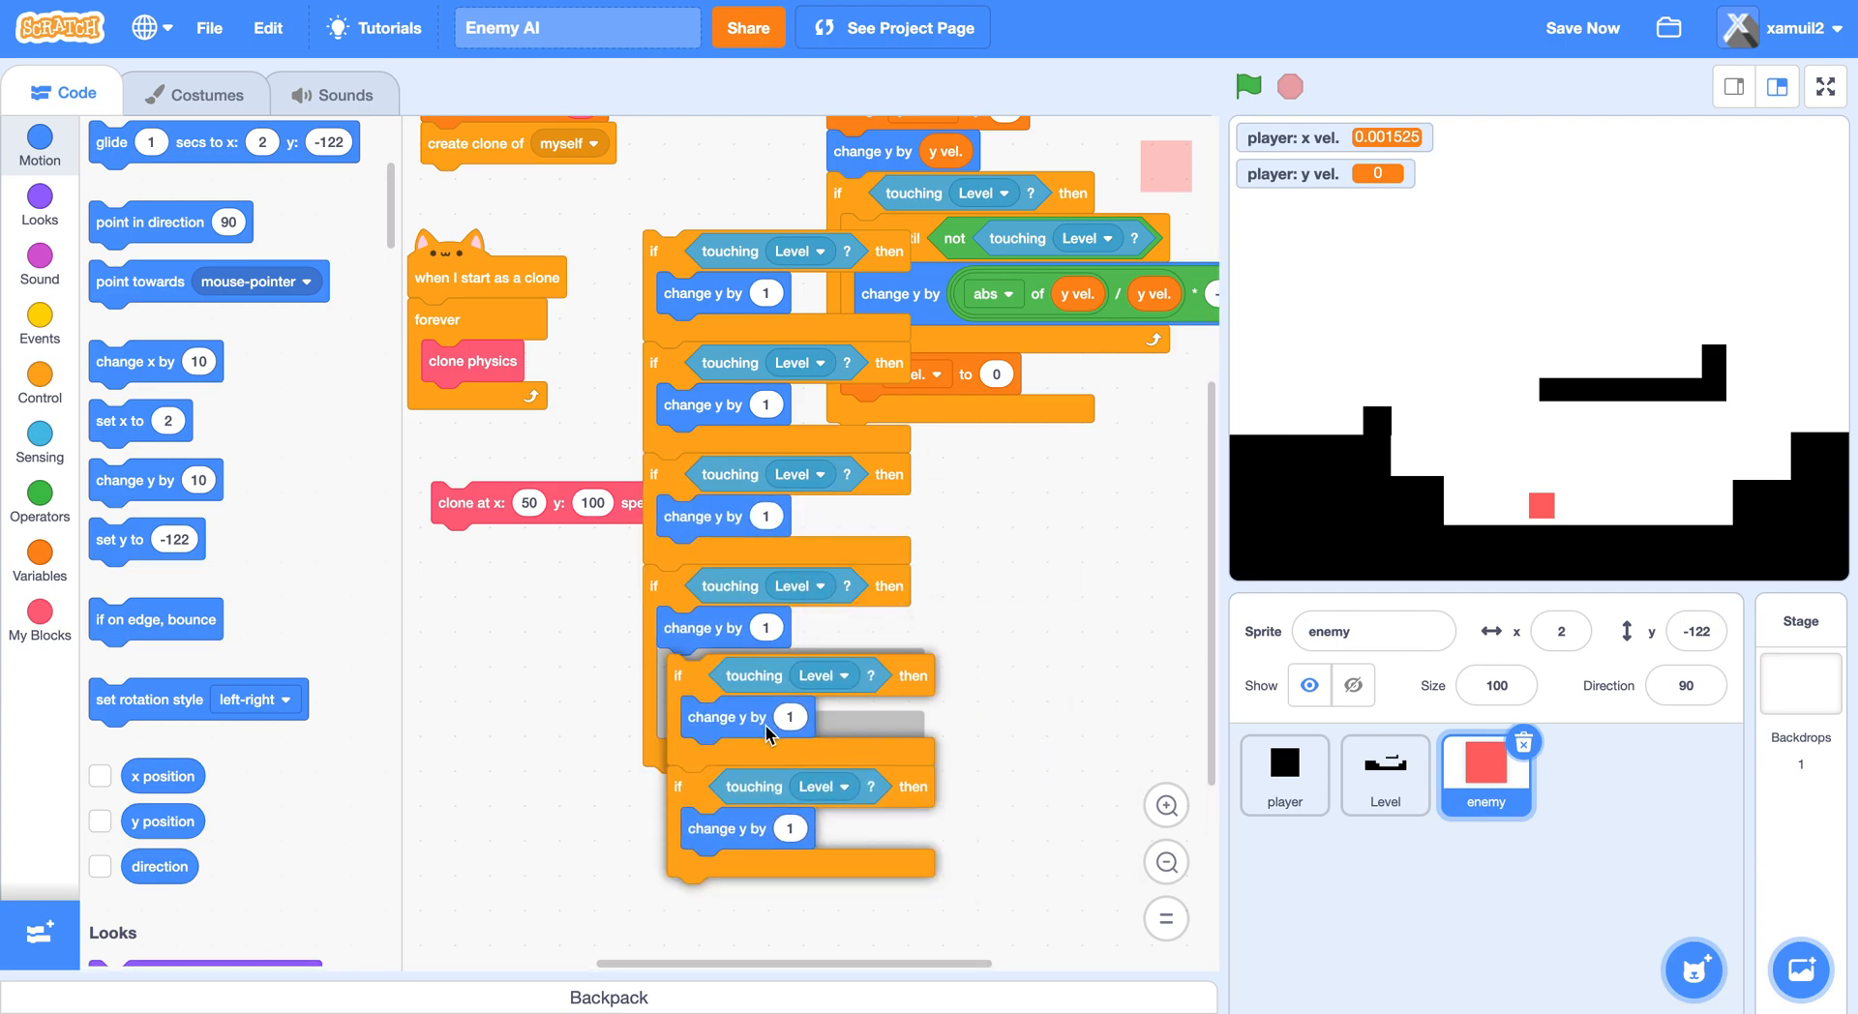
{"action": "scroll", "scroll_direction": "up", "scroll_amount": 3}
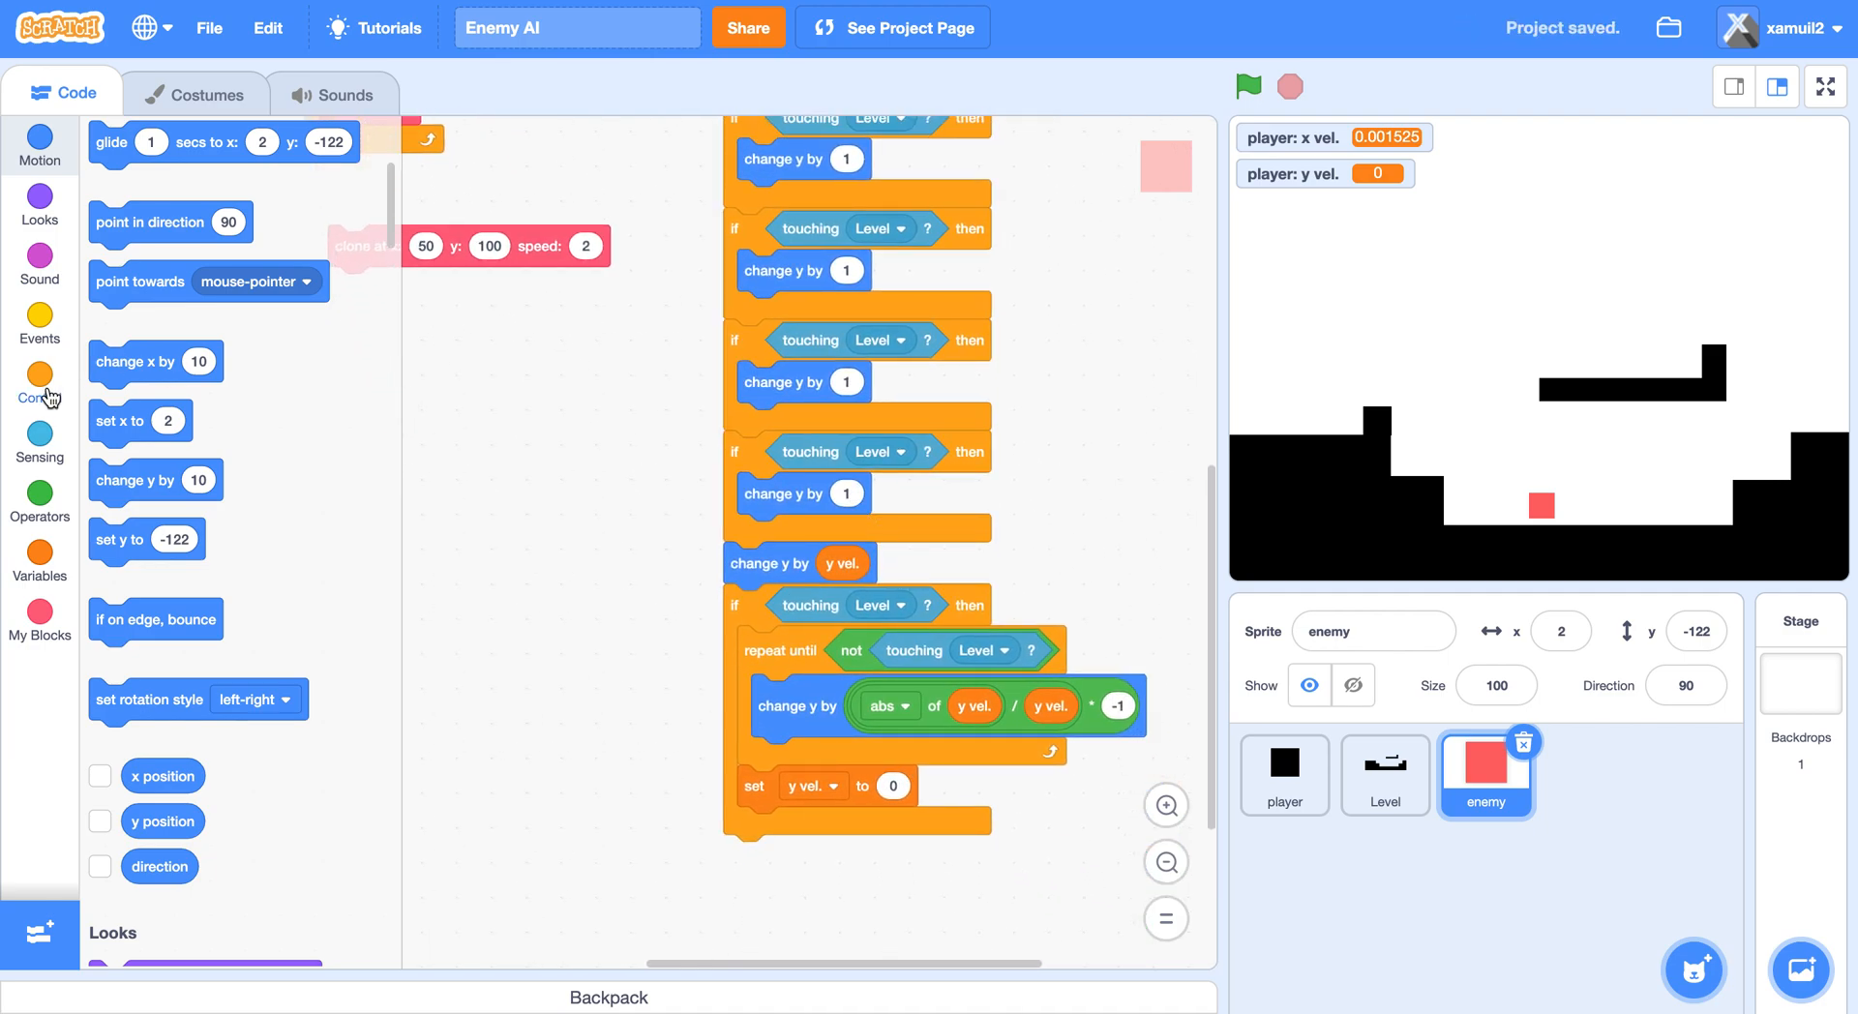
Insert another if-then above change y by y vel in clone physics.
{"action": "left_click", "coordinate": [39, 381]}
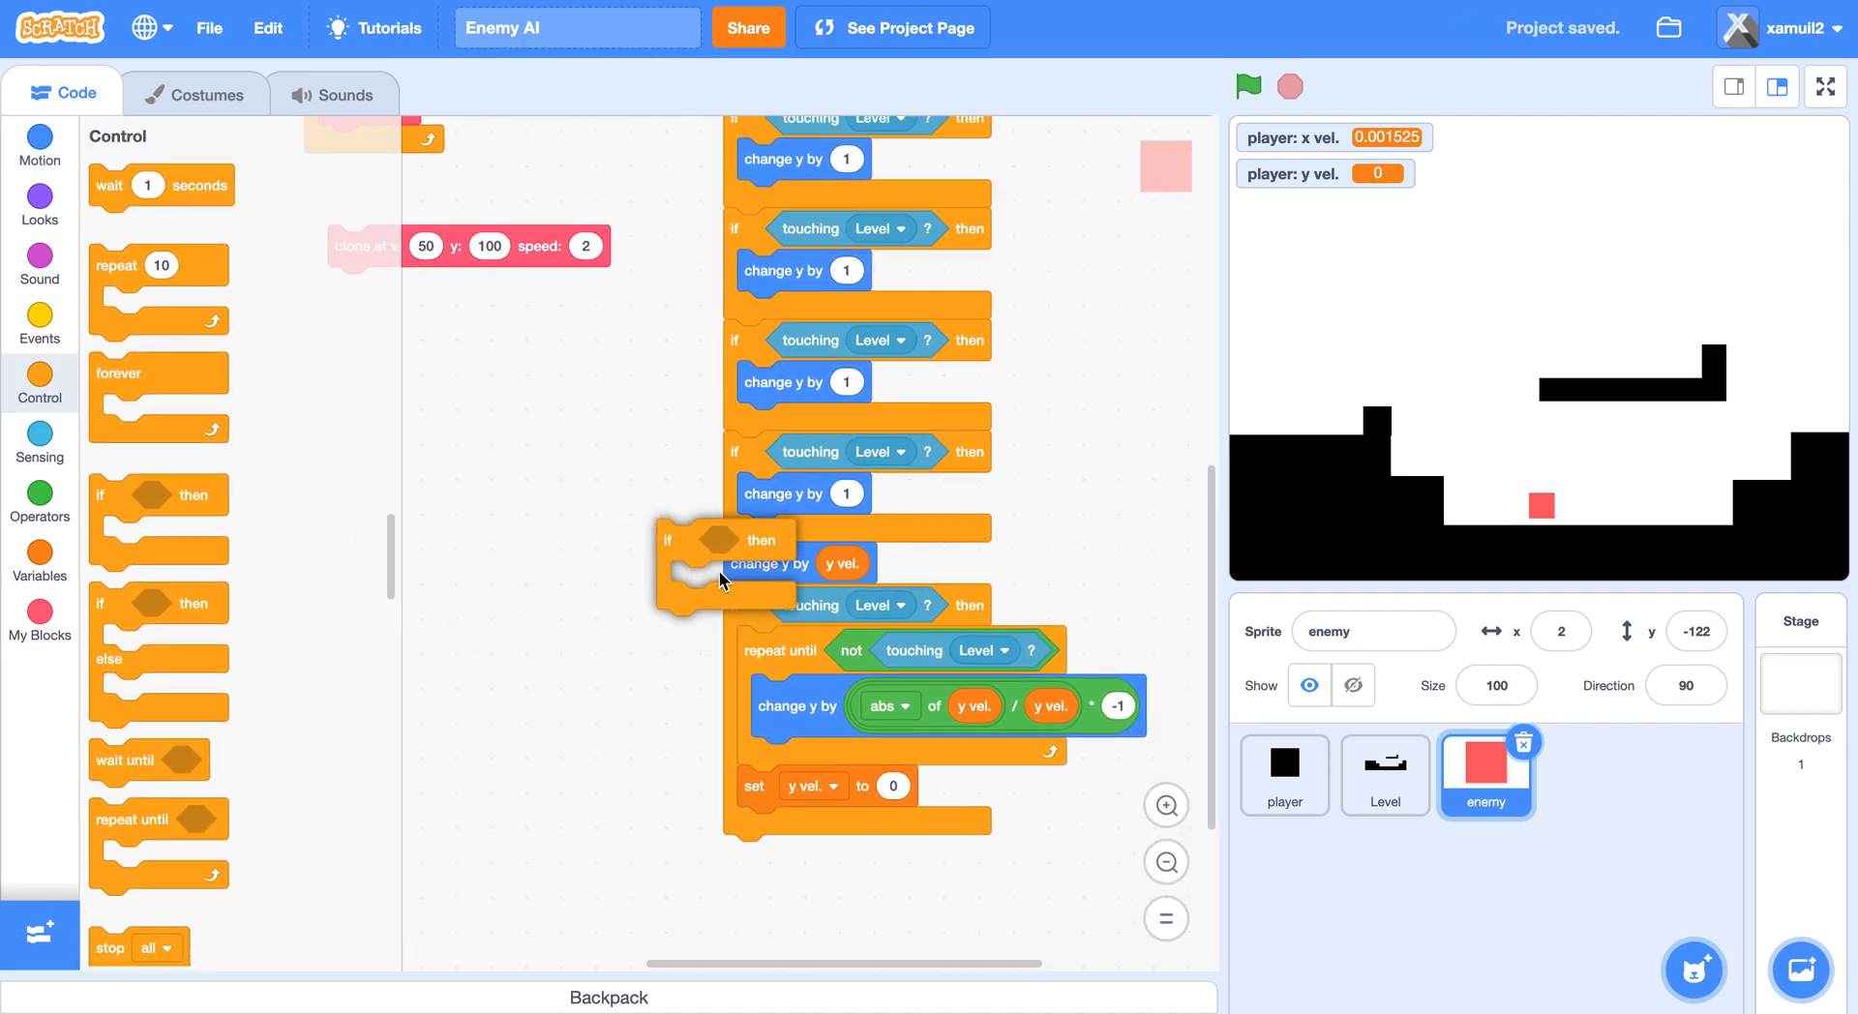
{"action": "left_click_drag", "start_coordinate": [669, 539], "coordinate": [735, 563]}
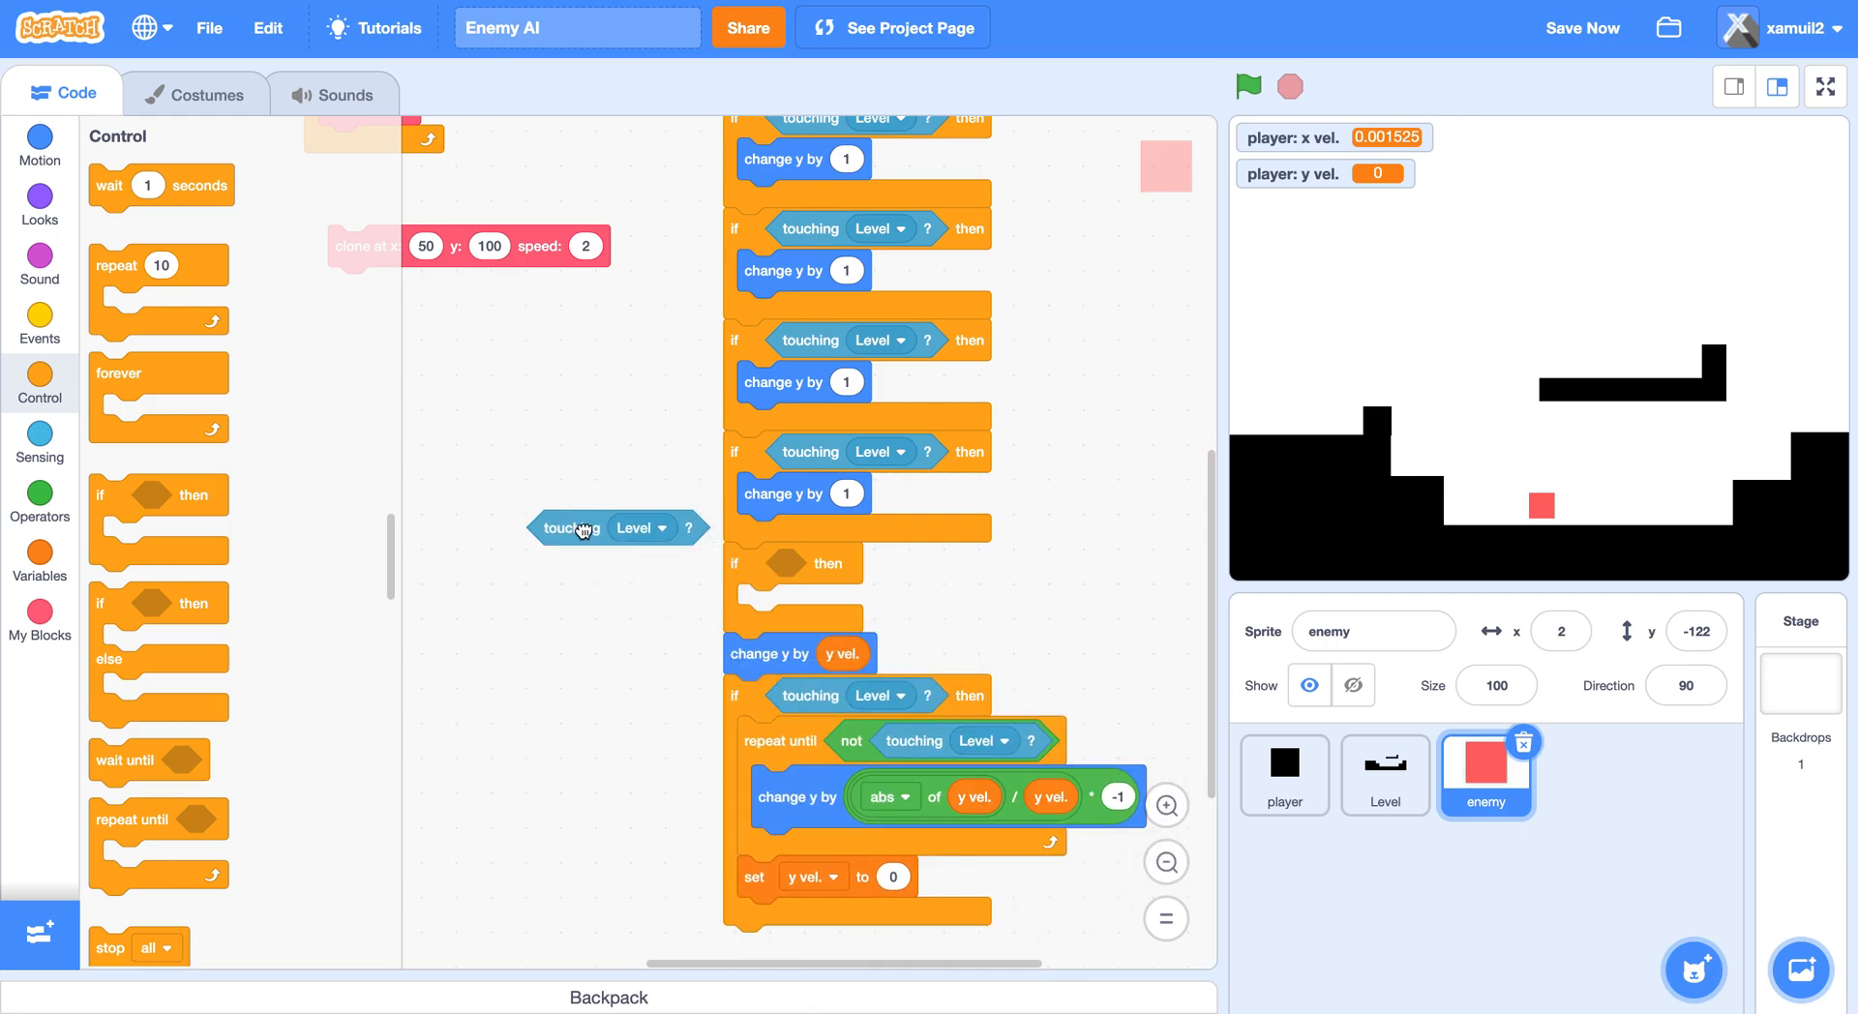
{"action": "scroll", "scroll_direction": "down", "scroll_amount": 3}
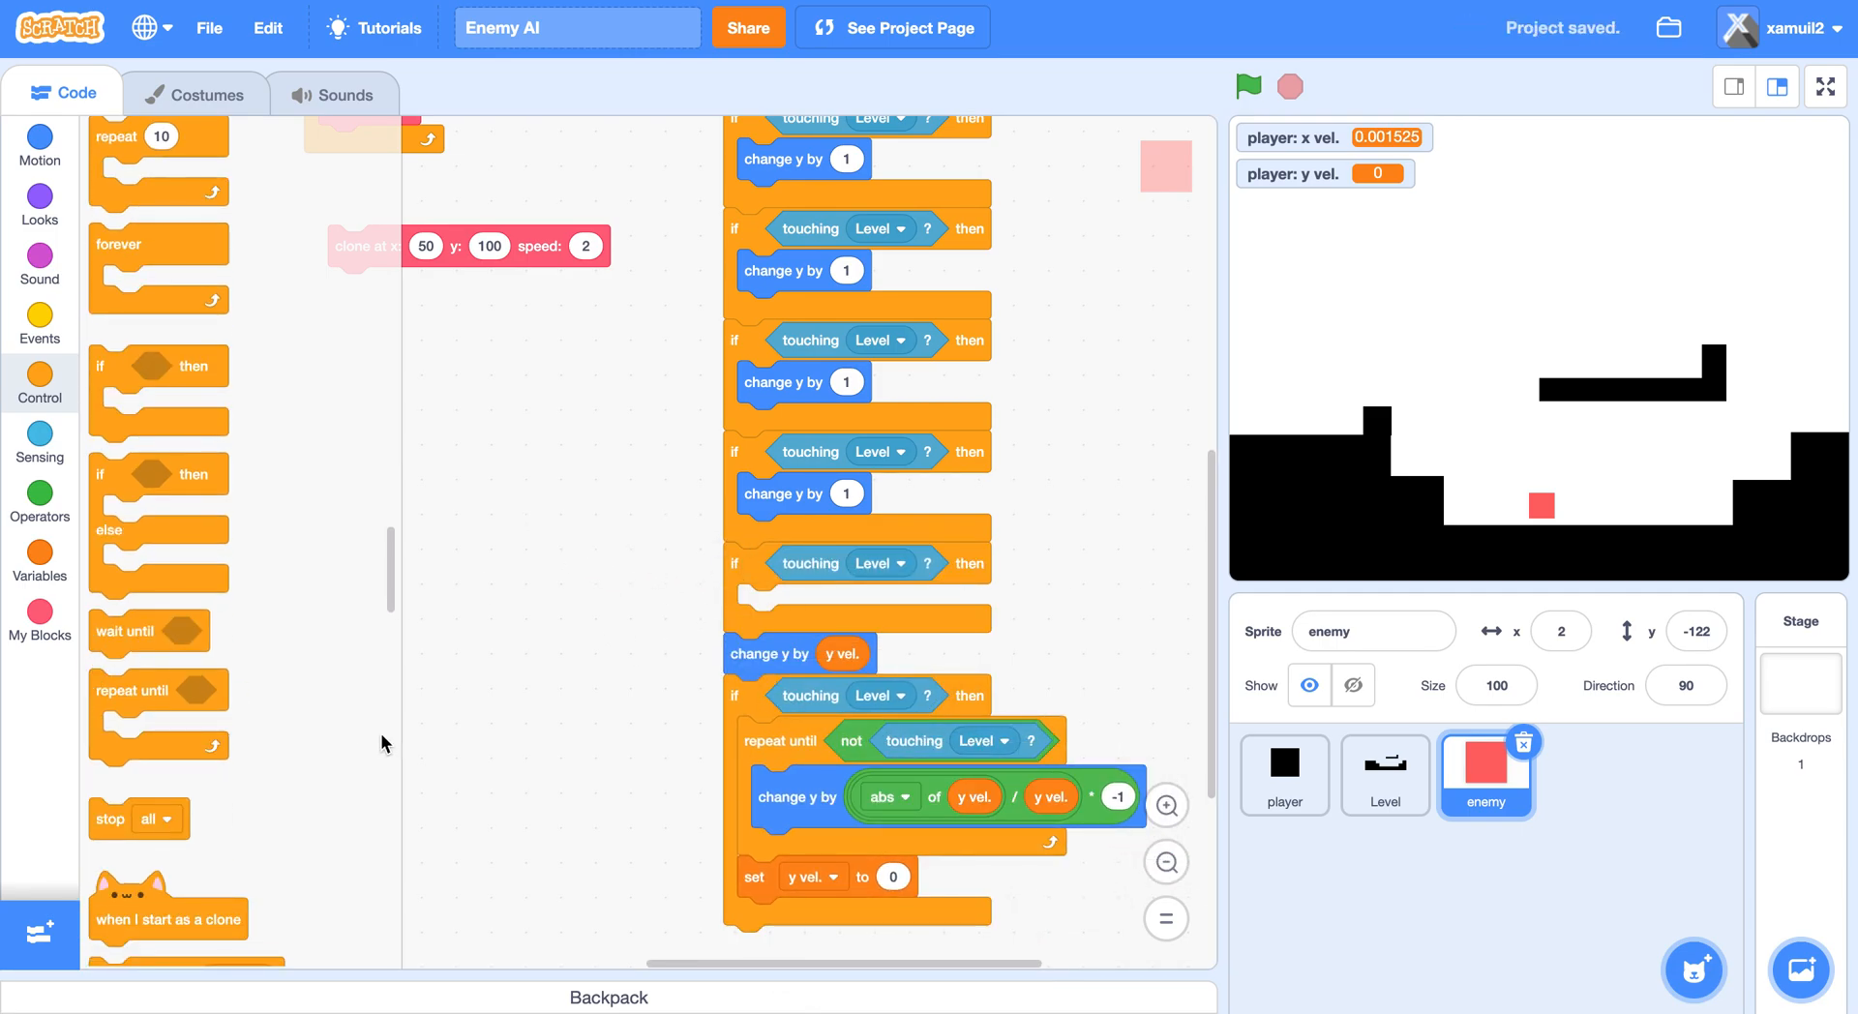
Copy the player's wall-push loop and set x vel blocks onto the enemy sprite's new check.
{"action": "left_click", "coordinate": [1283, 773]}
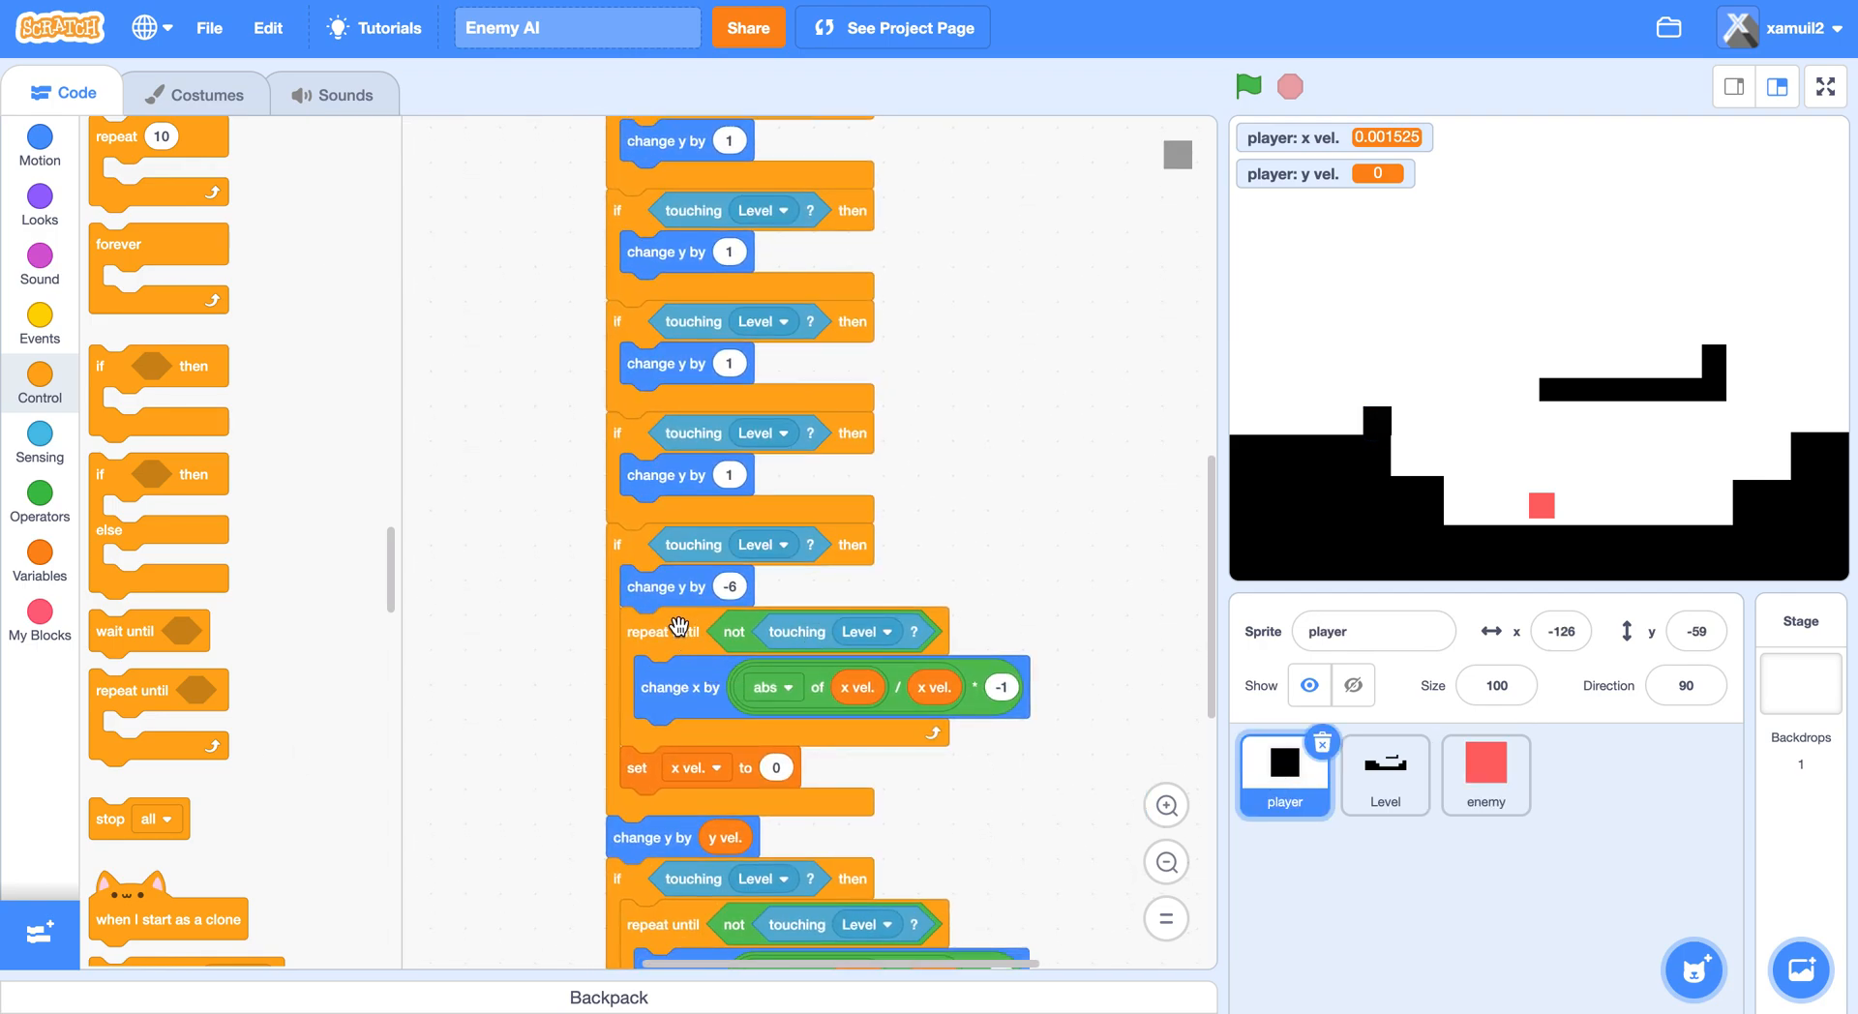
{"action": "left_click", "coordinate": [1485, 776]}
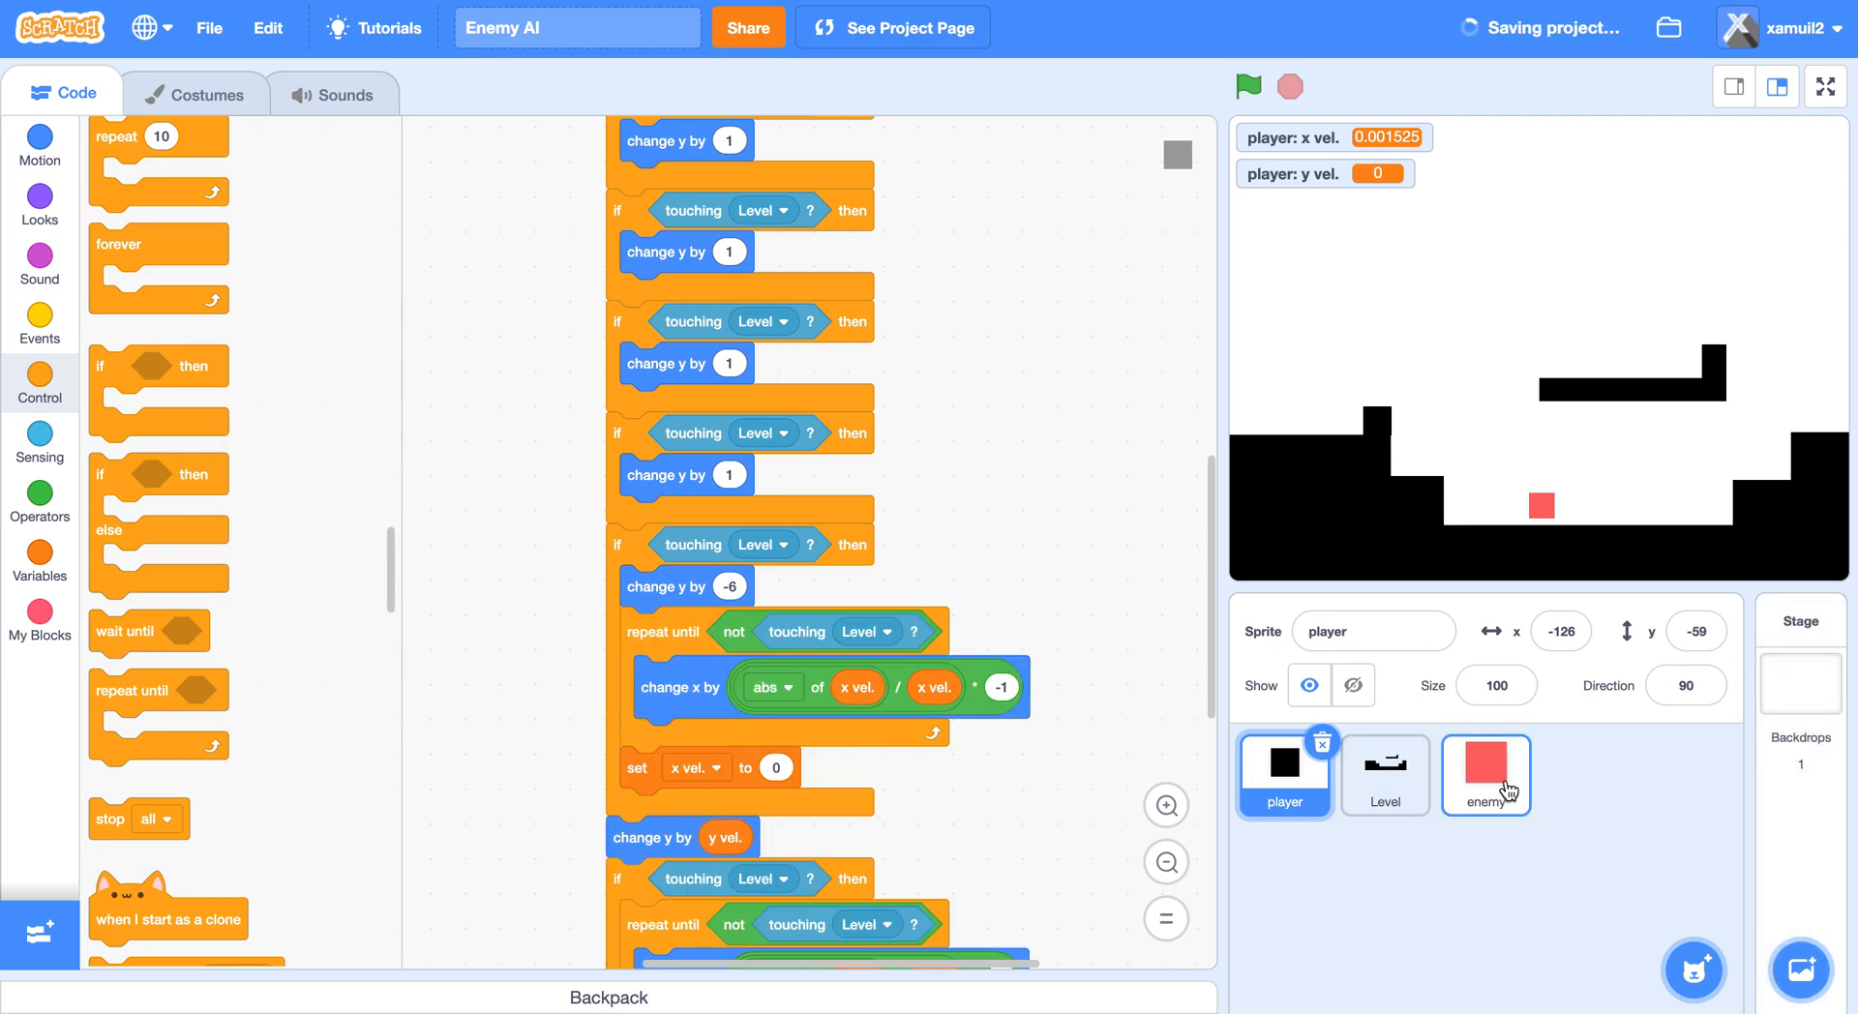
{"action": "left_click", "coordinate": [1485, 775]}
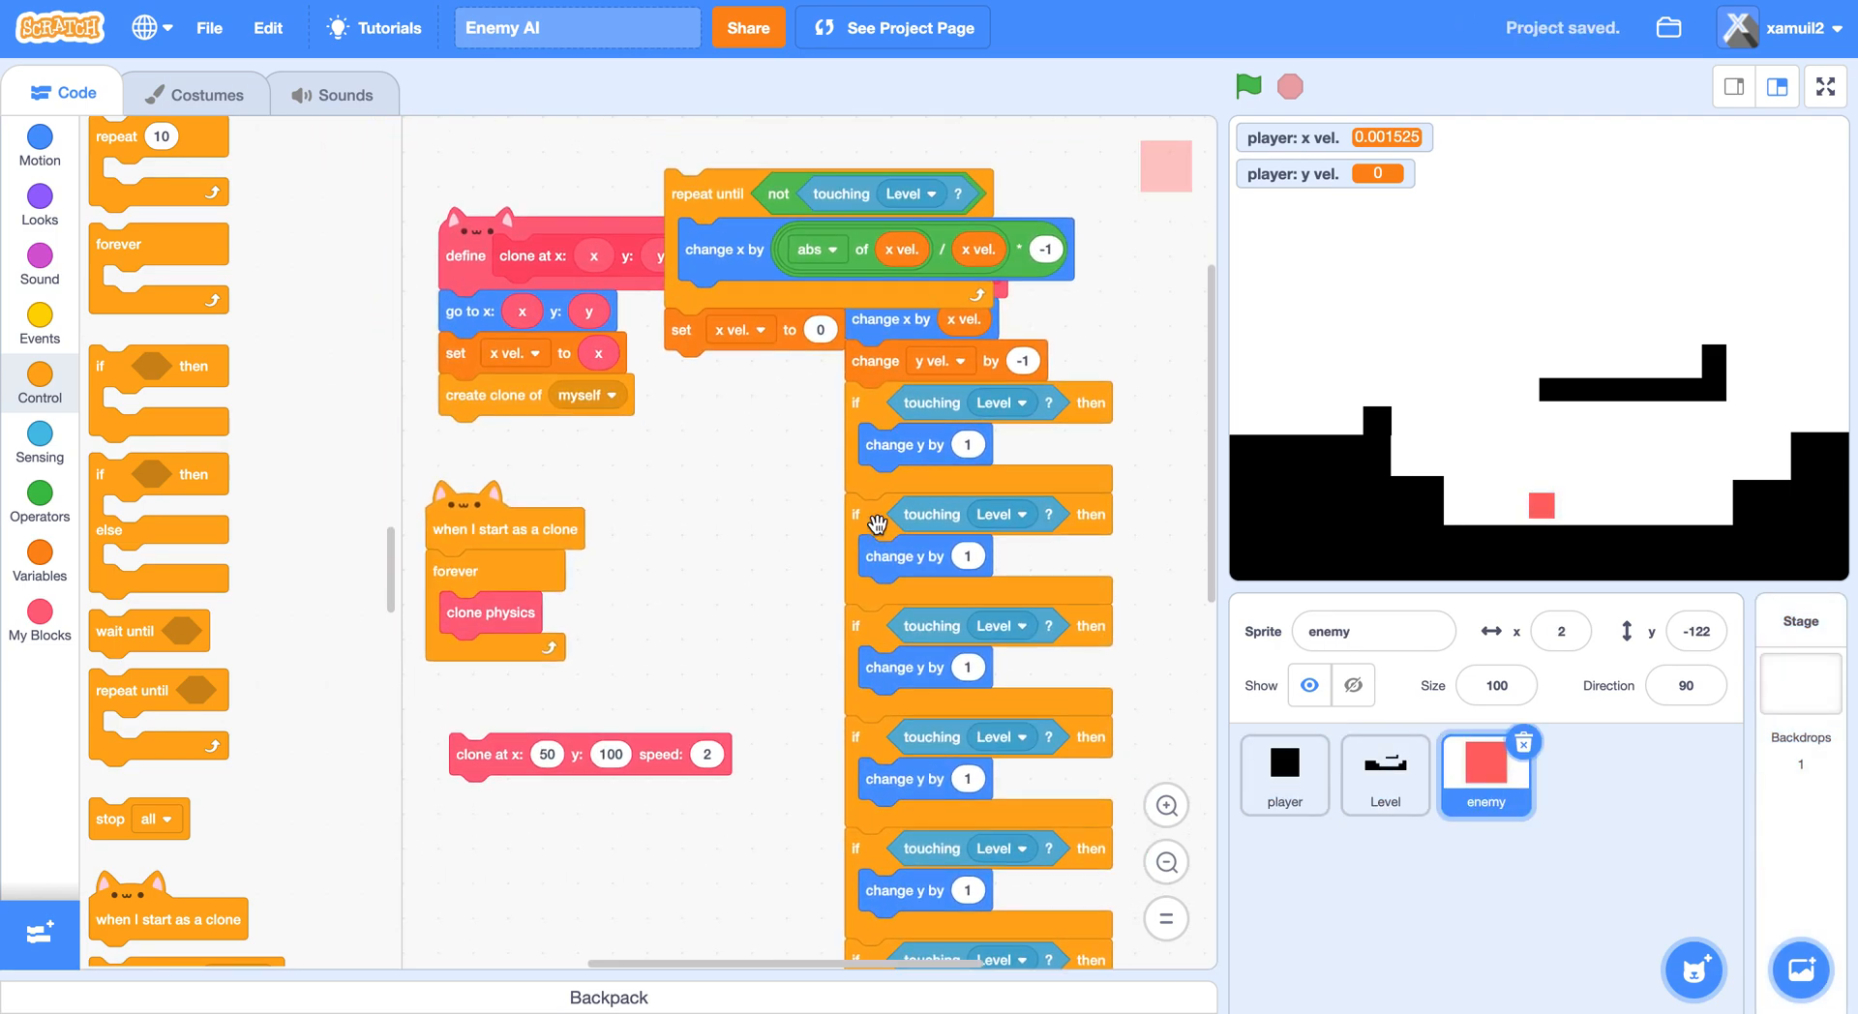
{"action": "mouse_move", "coordinate": [705, 187]}
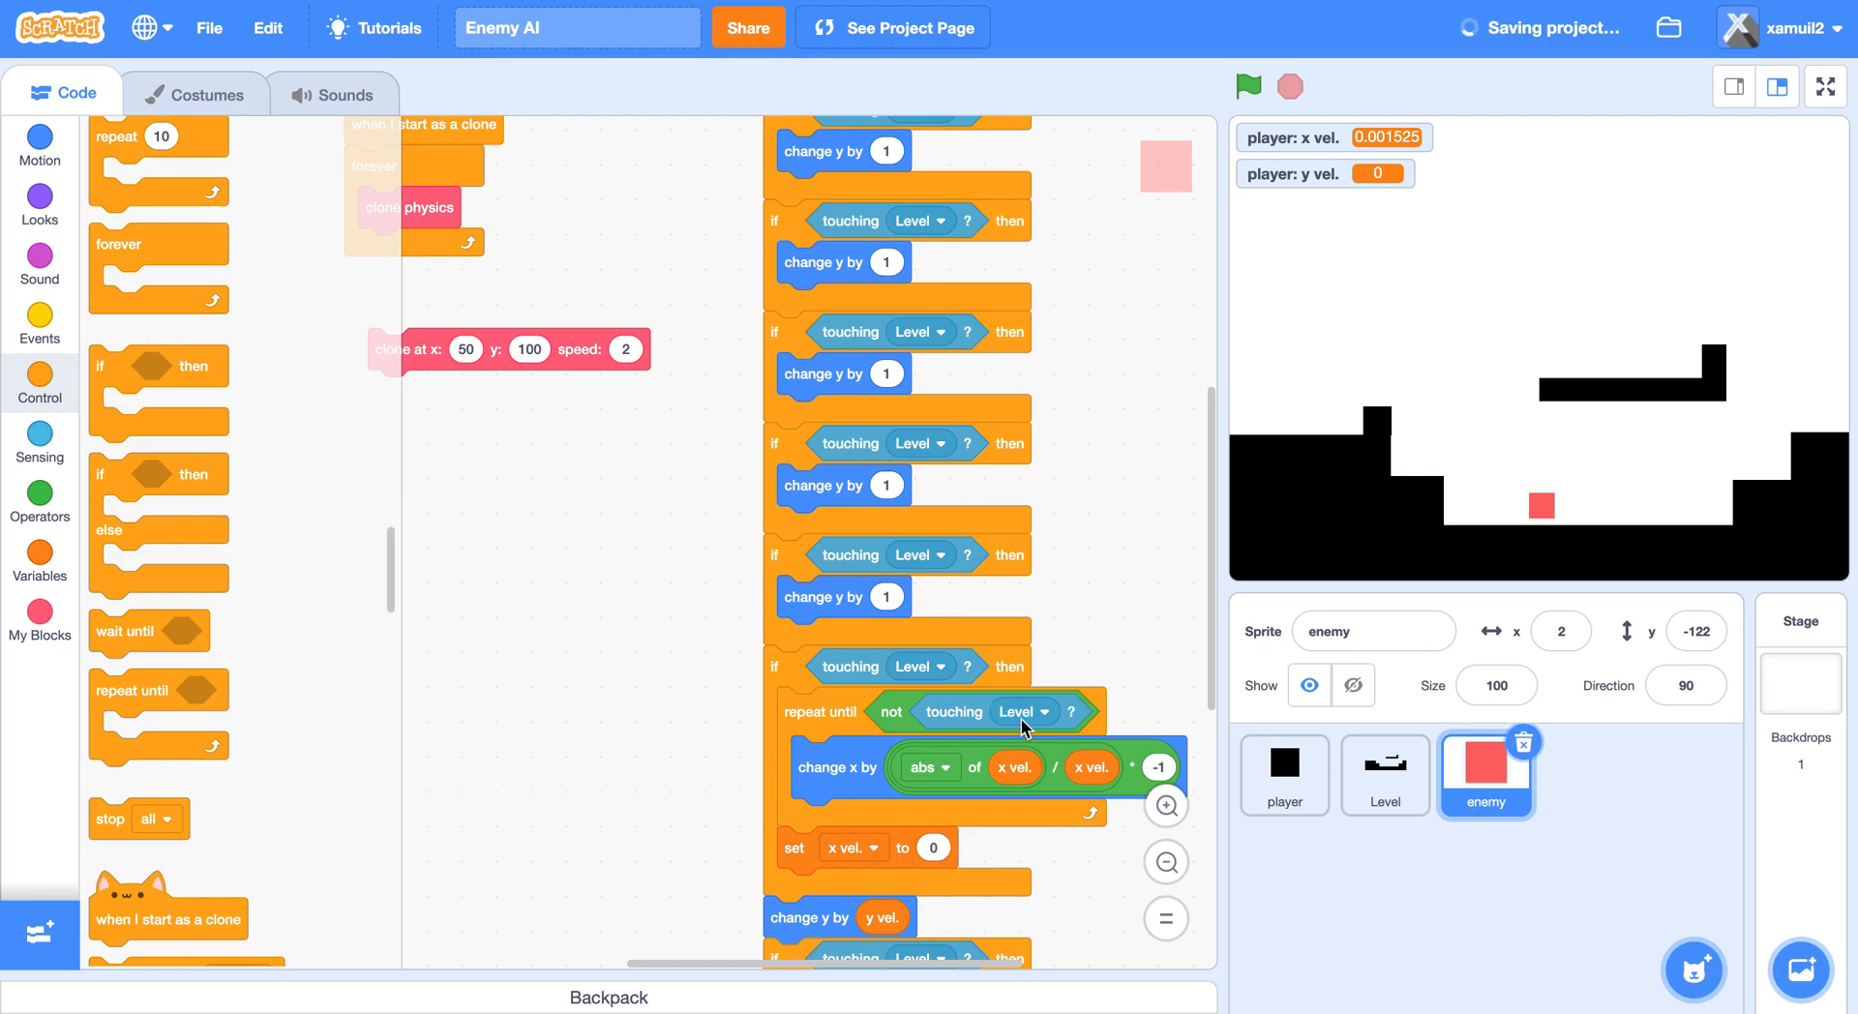
{"action": "scroll", "scroll_direction": "down", "scroll_amount": 3}
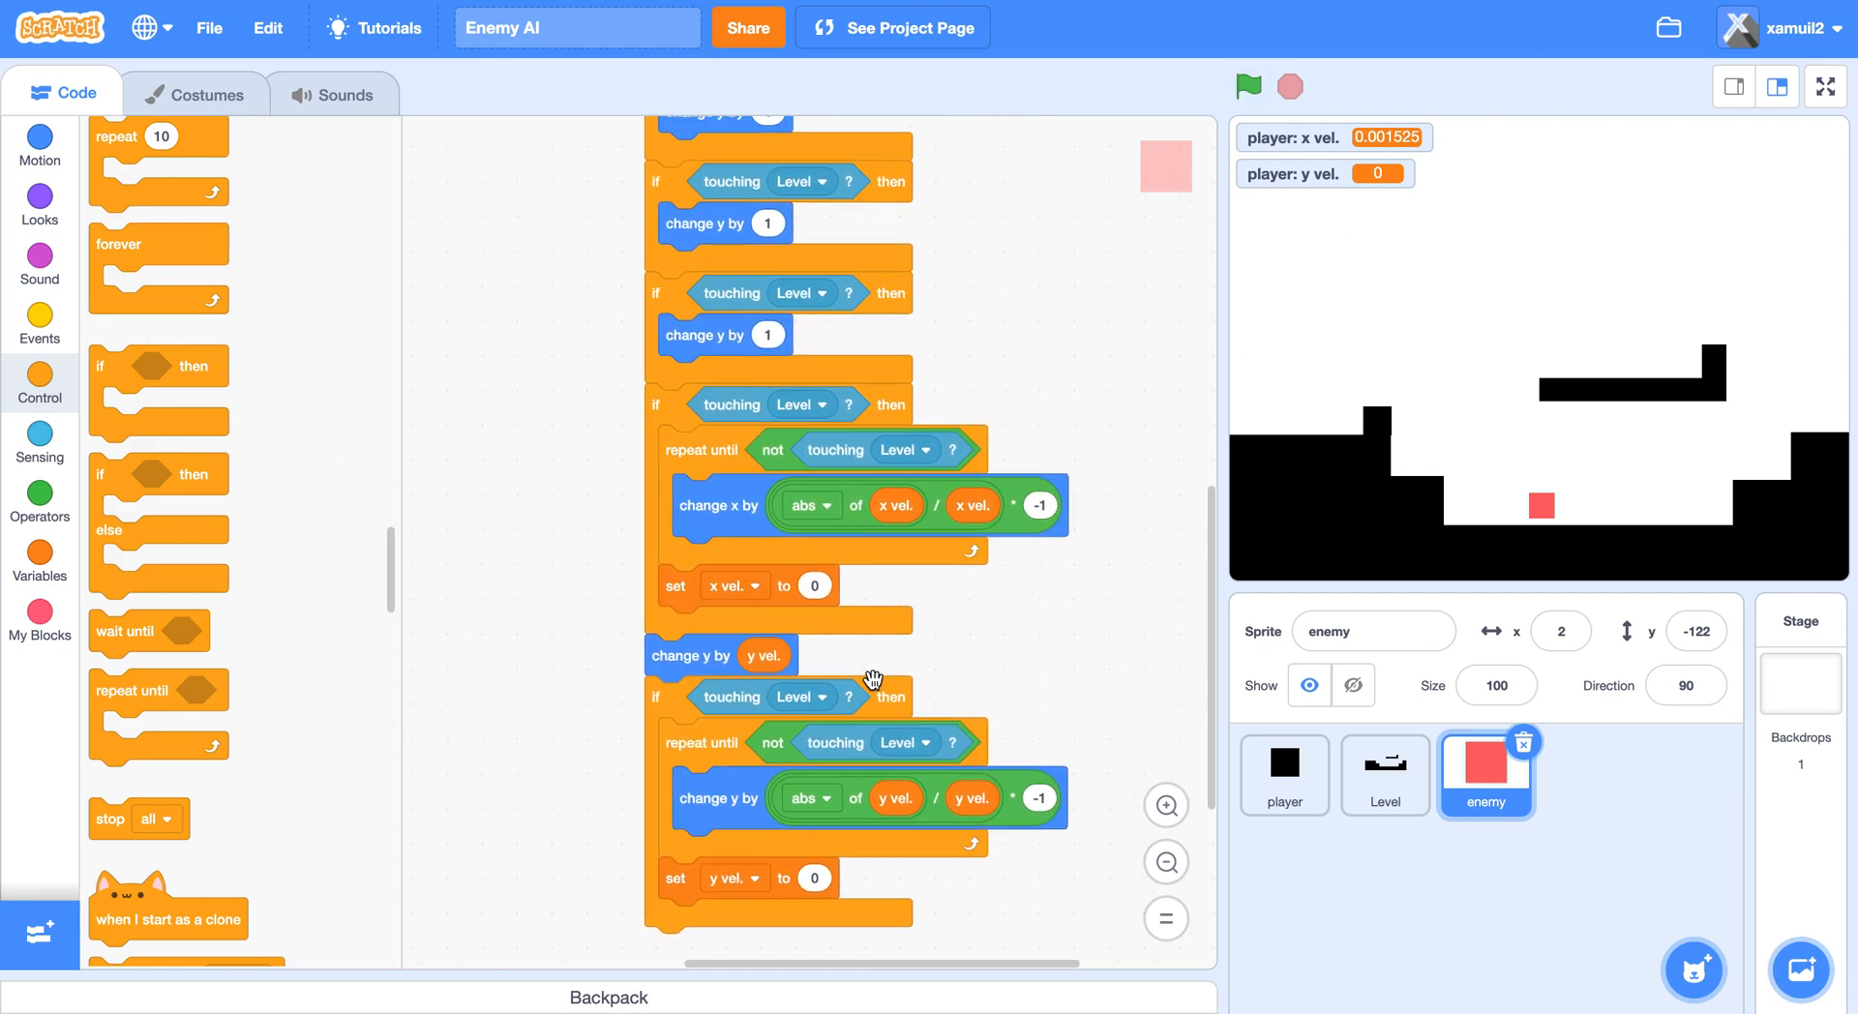
{"action": "left_click", "coordinate": [39, 492]}
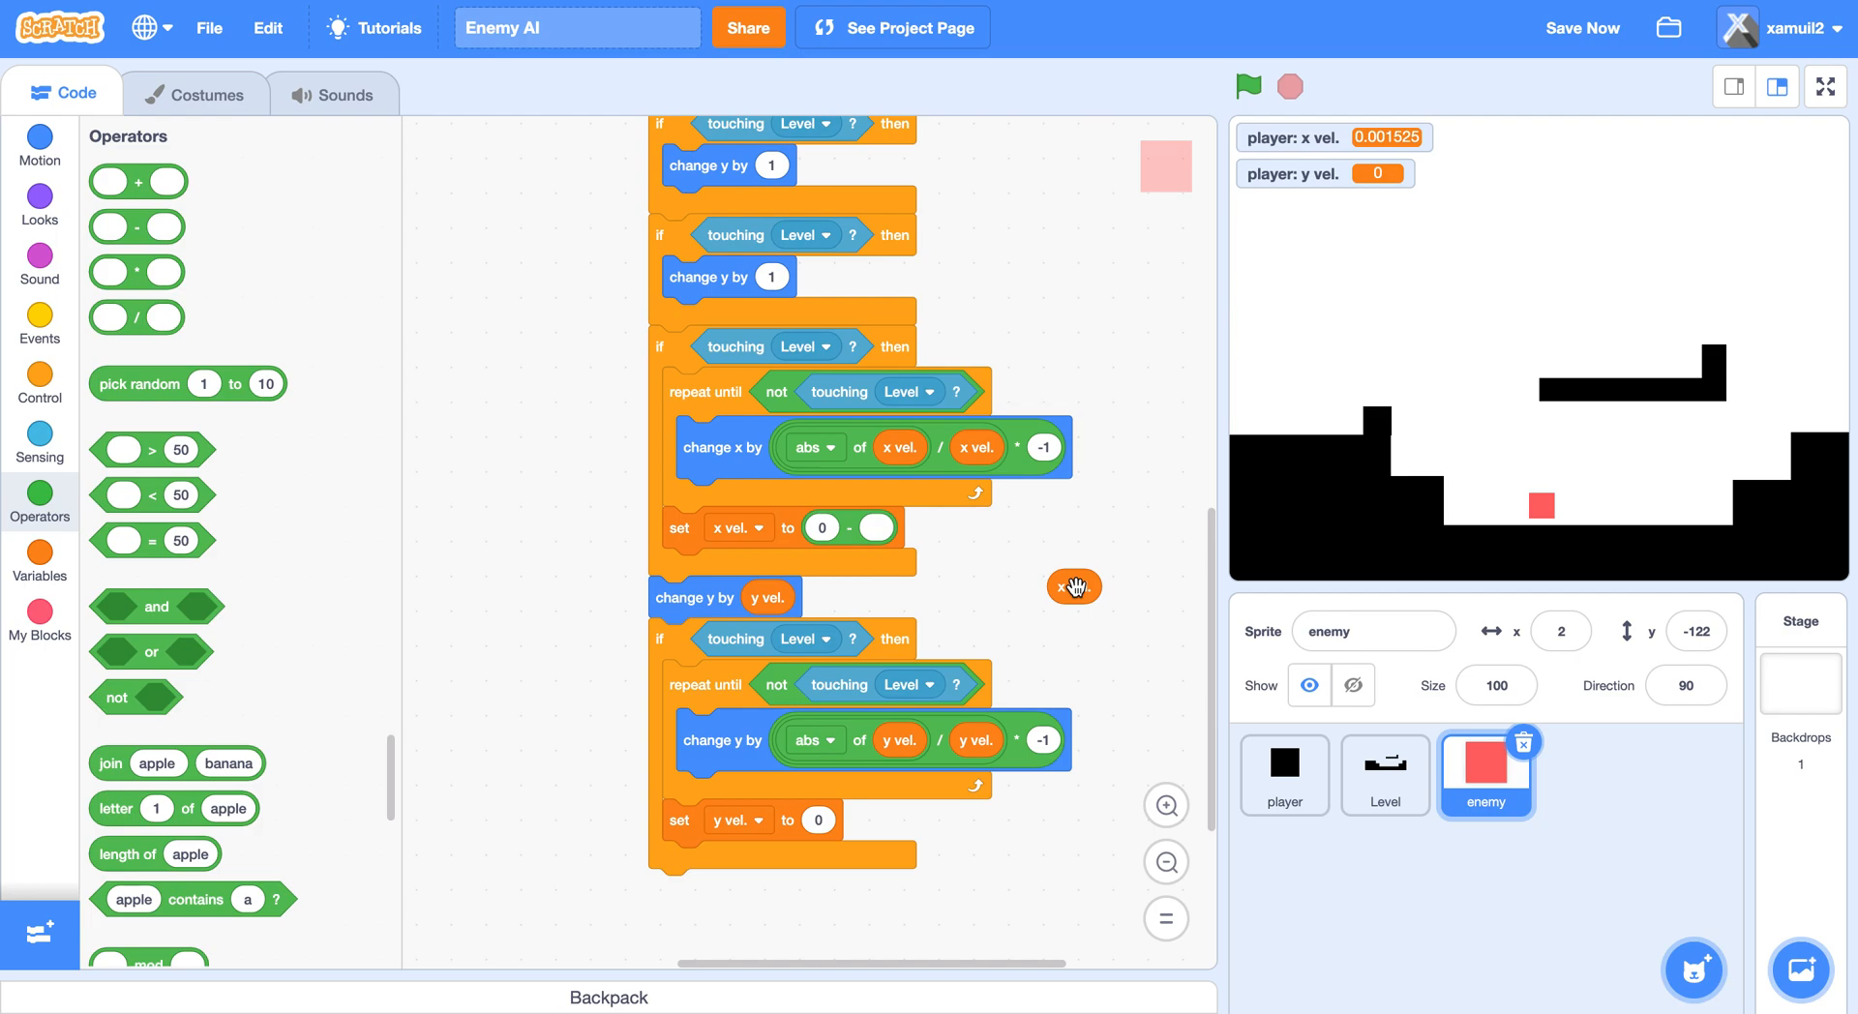
{"action": "mouse_move", "coordinate": [1489, 537]}
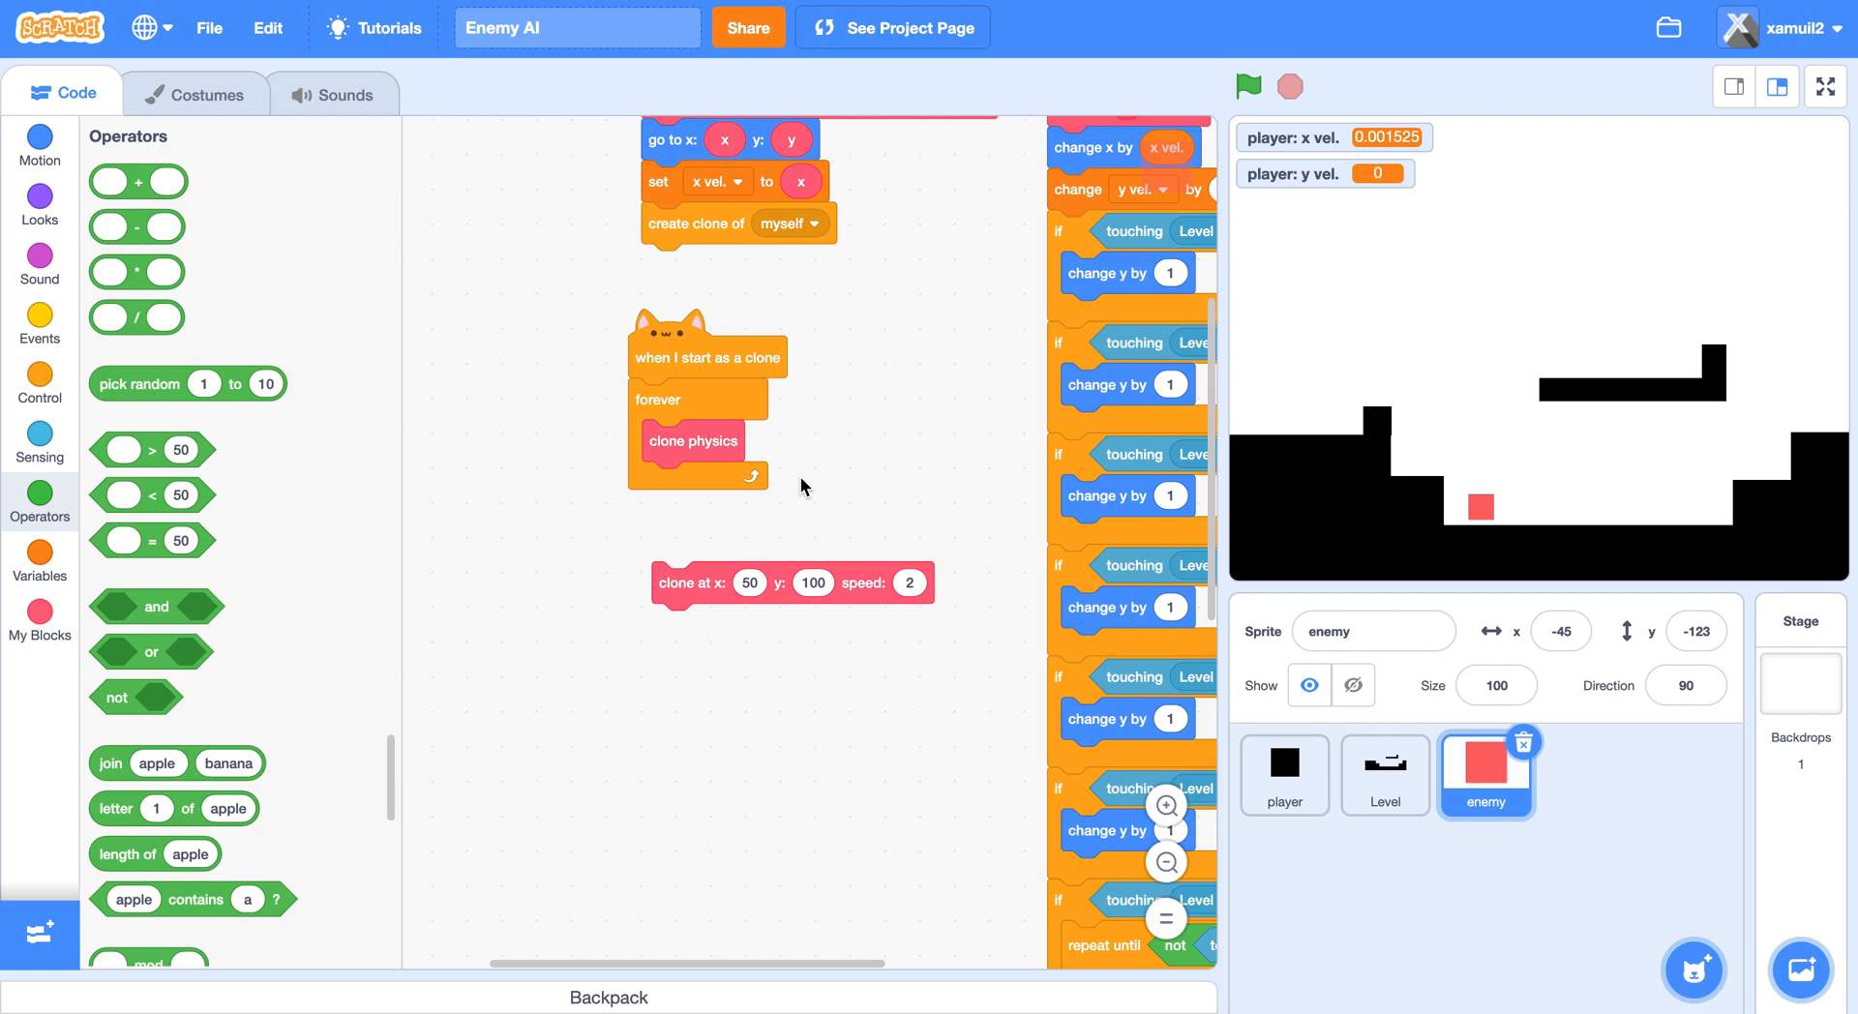
Spawn a test clone to check its reversed horizontal movement.
{"action": "left_click", "coordinate": [1246, 86]}
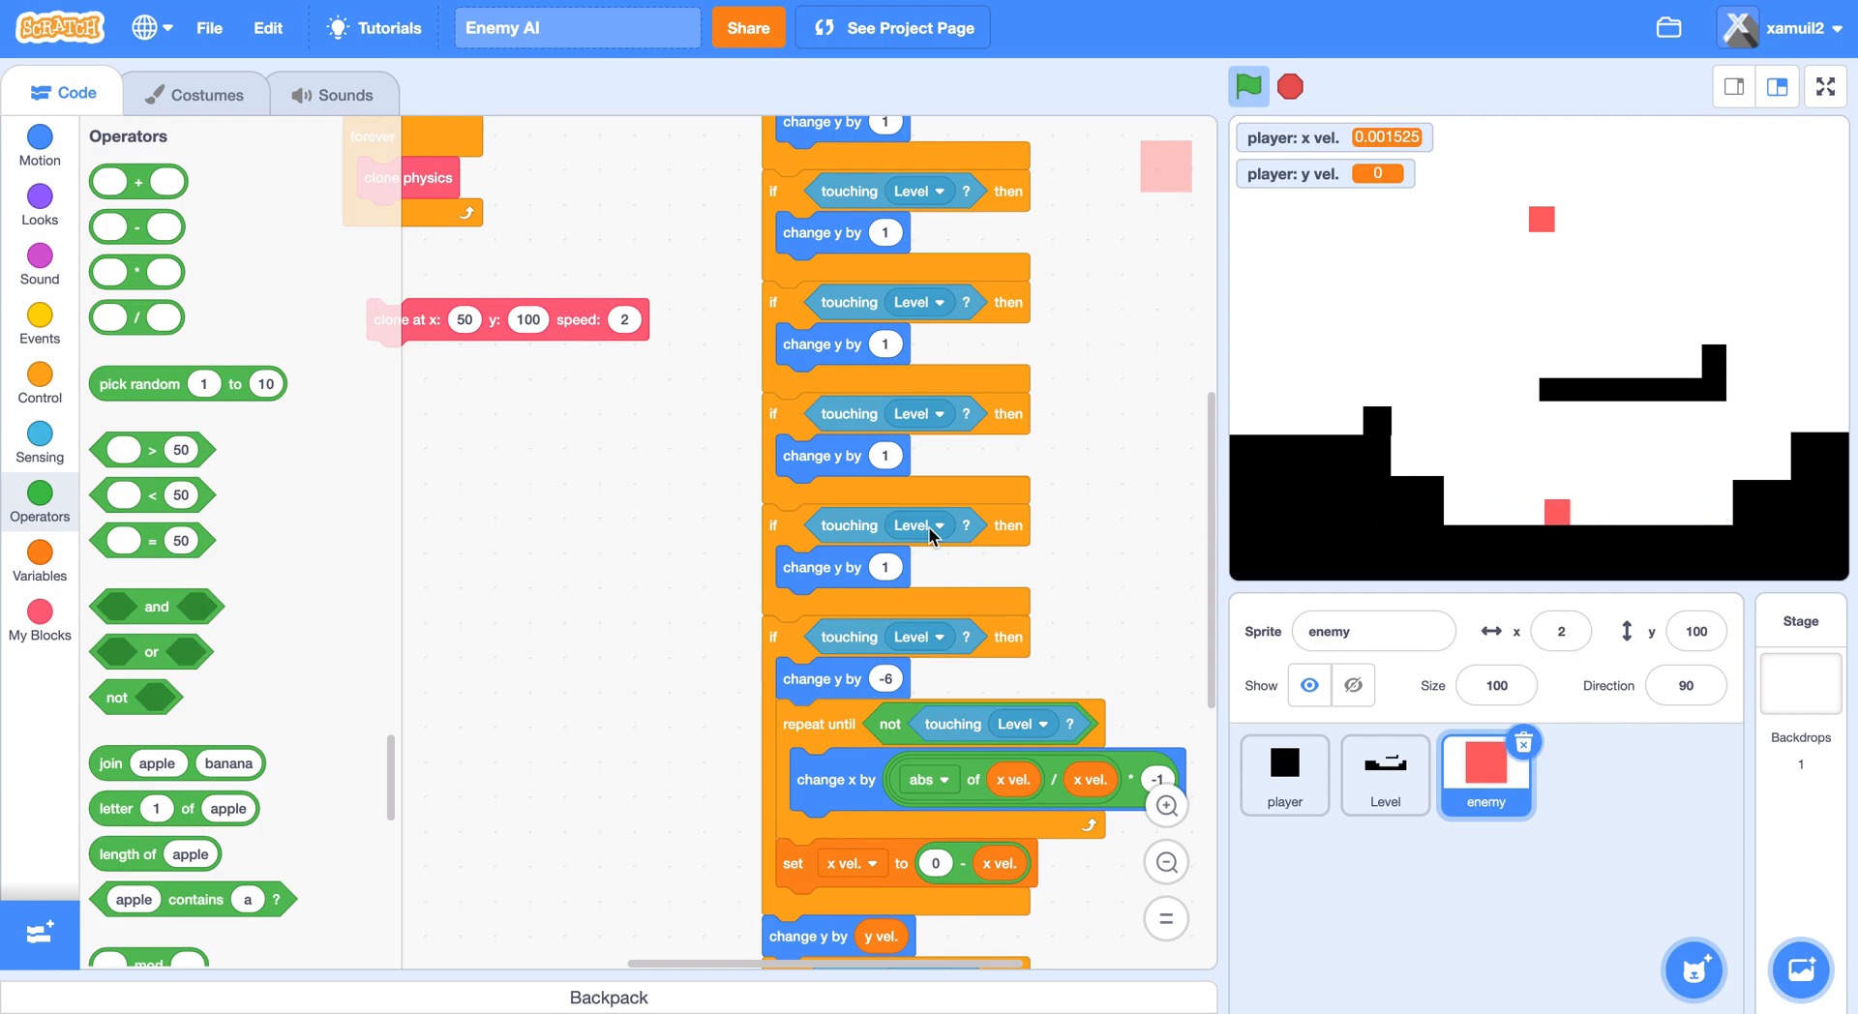
Watch the test clone move along the floor, then show the Variables blocks.
{"action": "scroll", "scroll_direction": "down", "scroll_amount": 3}
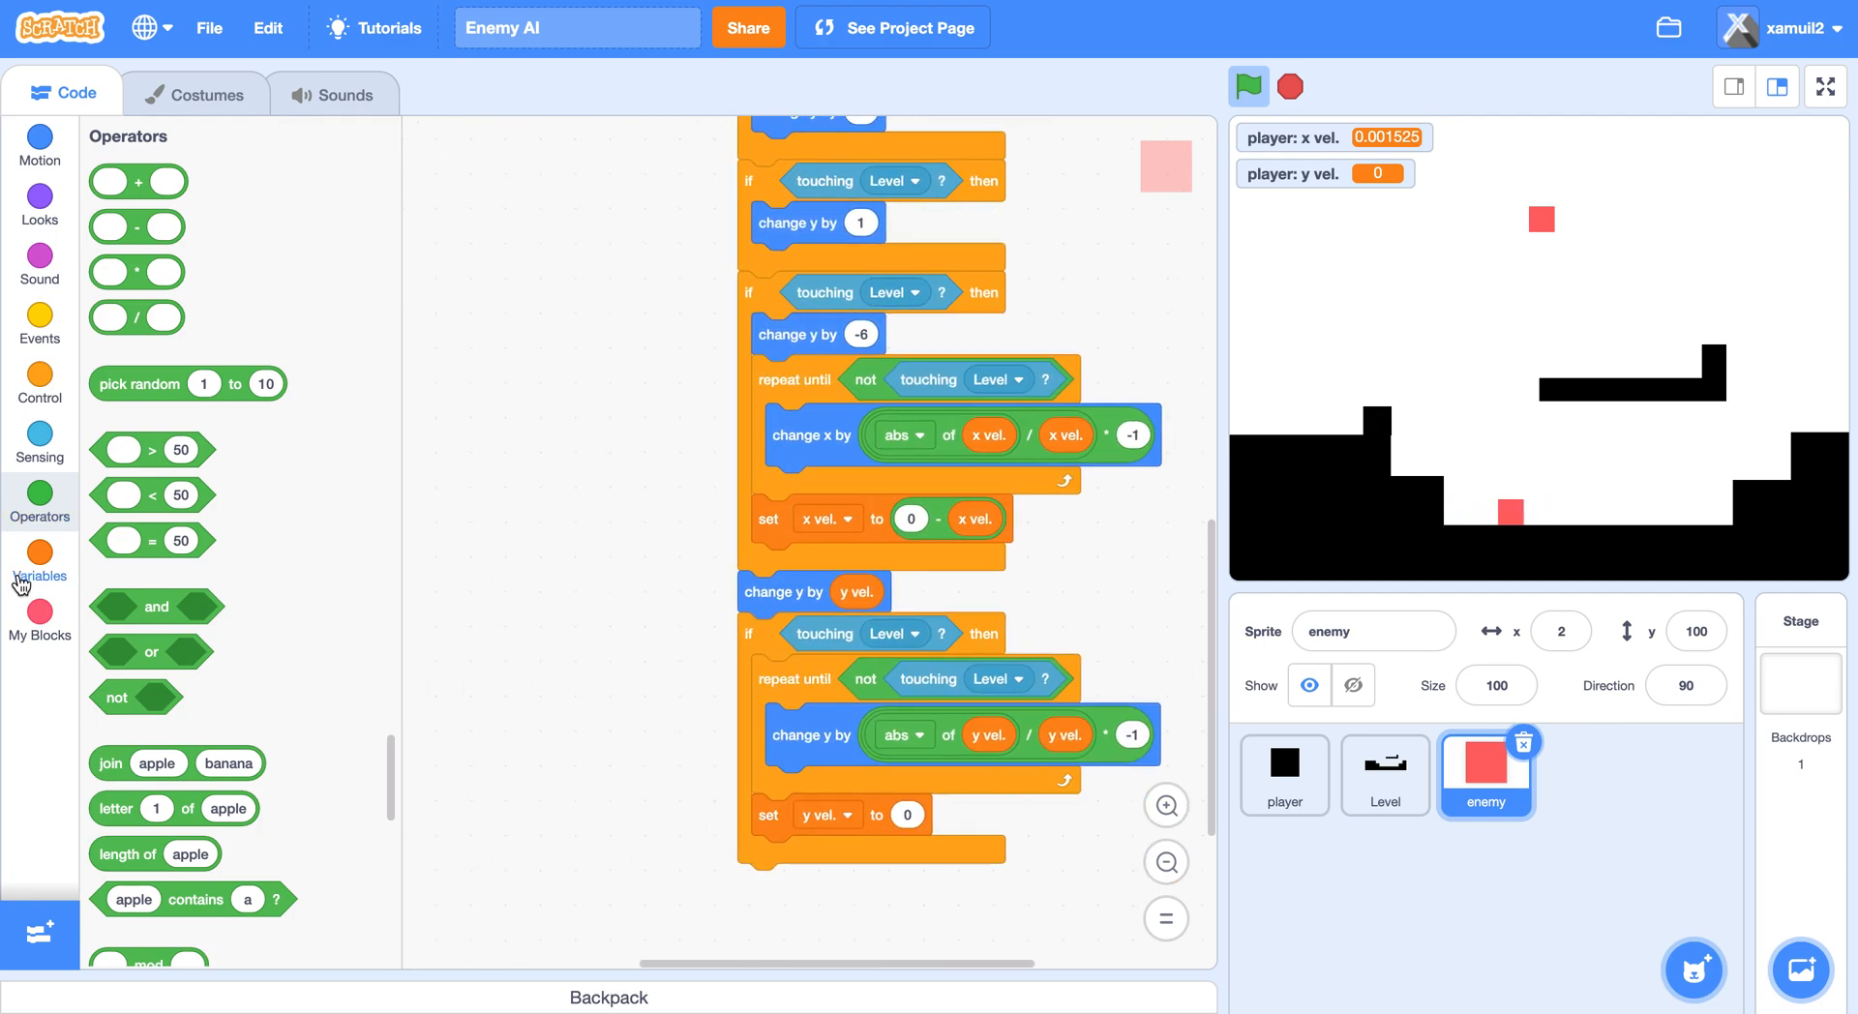
{"action": "left_click", "coordinate": [39, 563]}
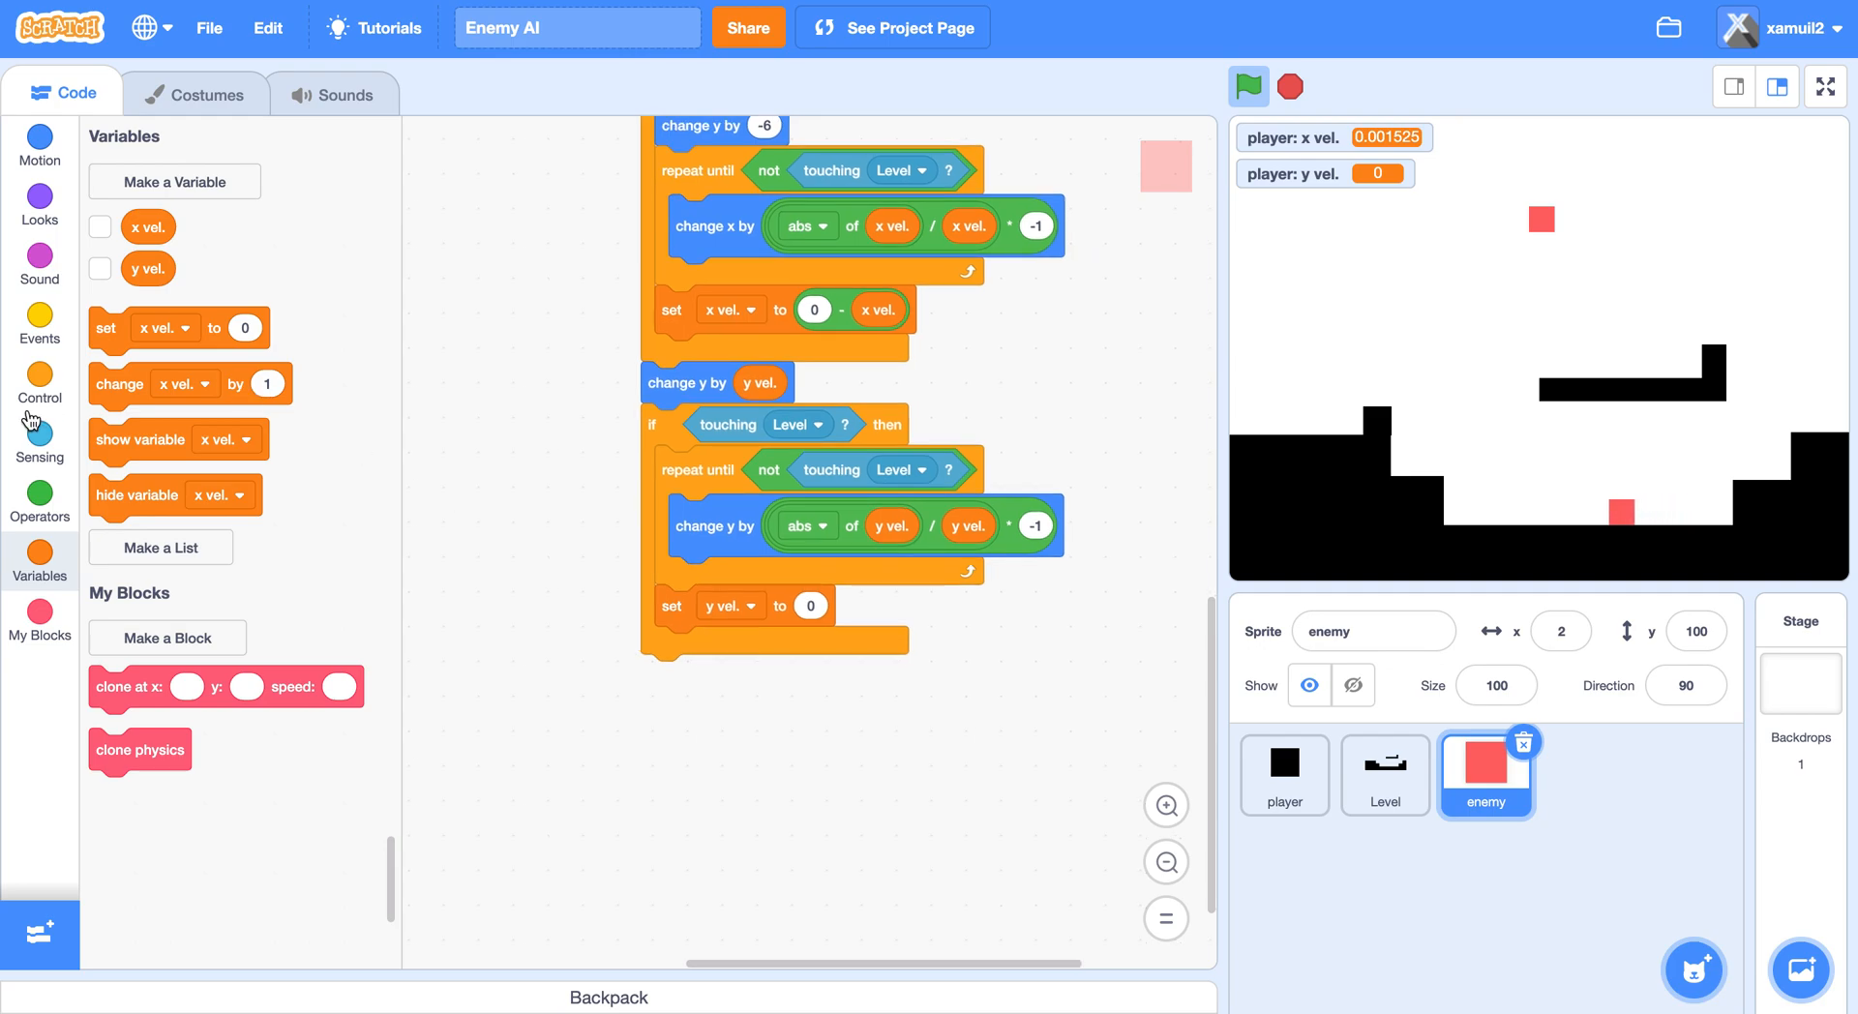
Switch the spare set block to y vel., make the landing bounce set y vel. to 10, and stop.
{"action": "left_click", "coordinate": [661, 751]}
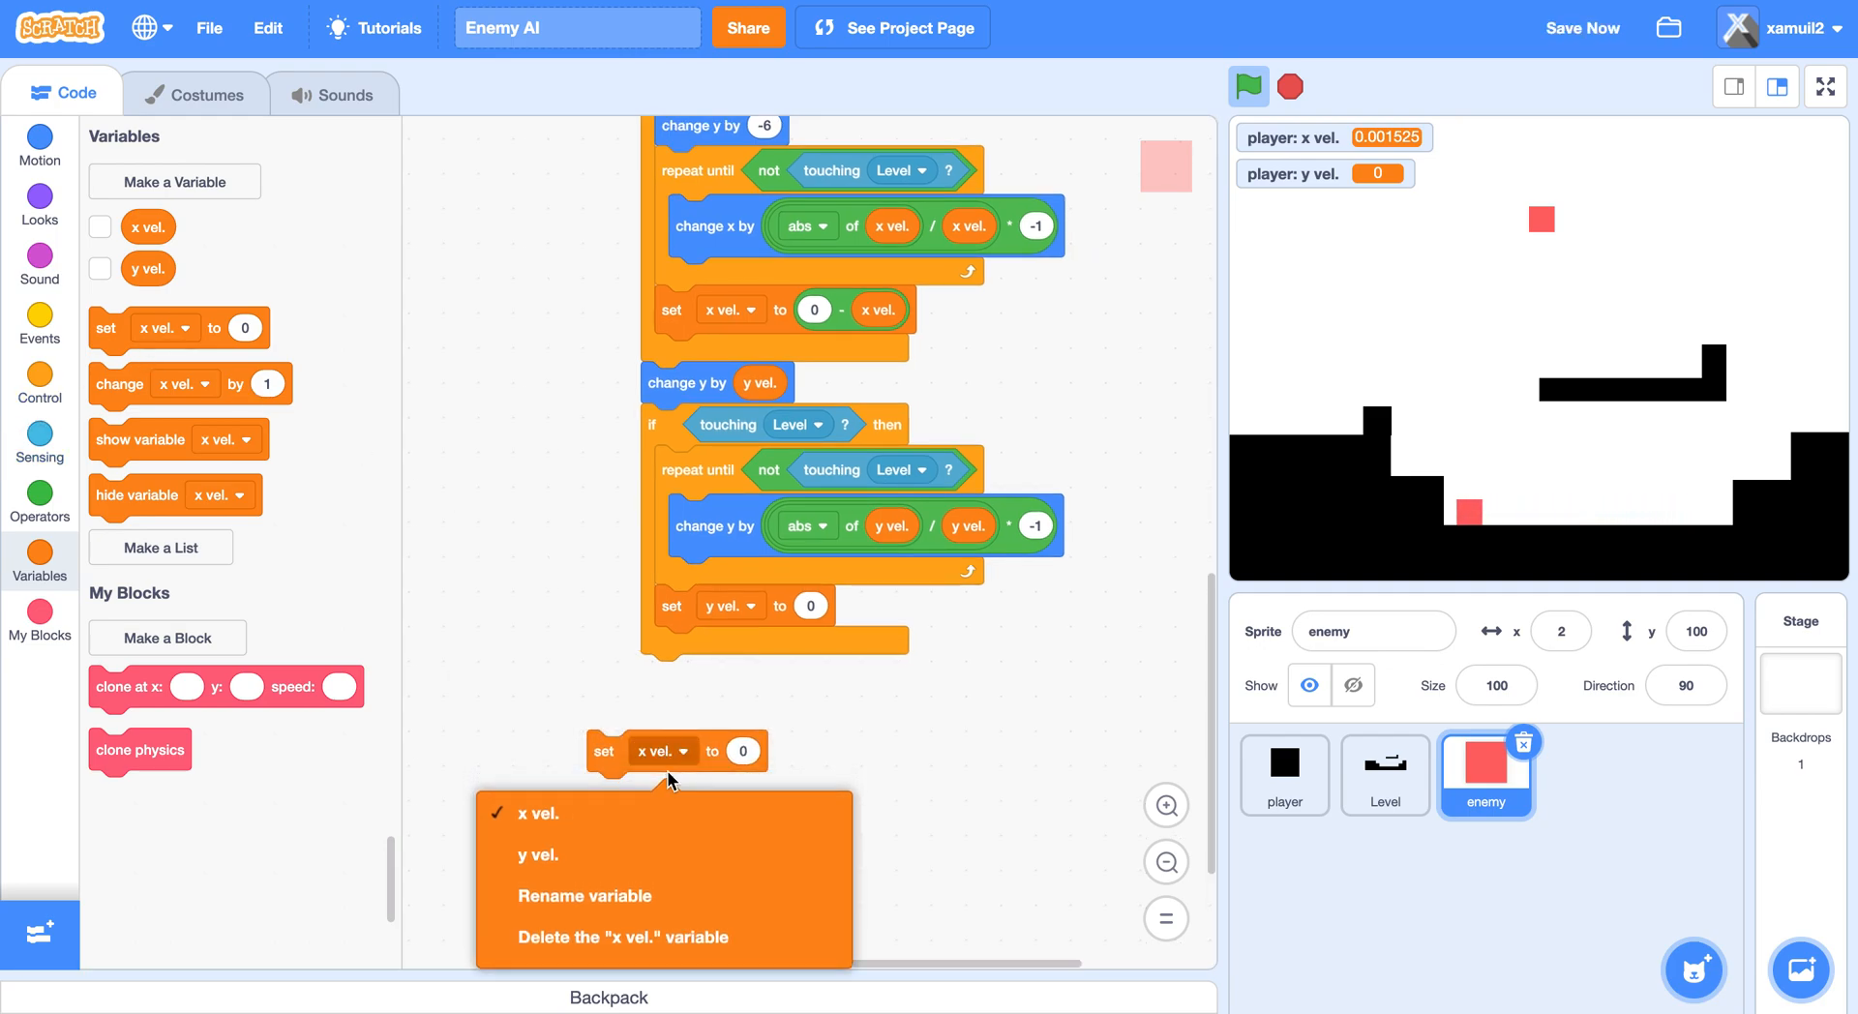
{"action": "left_click", "coordinate": [538, 854]}
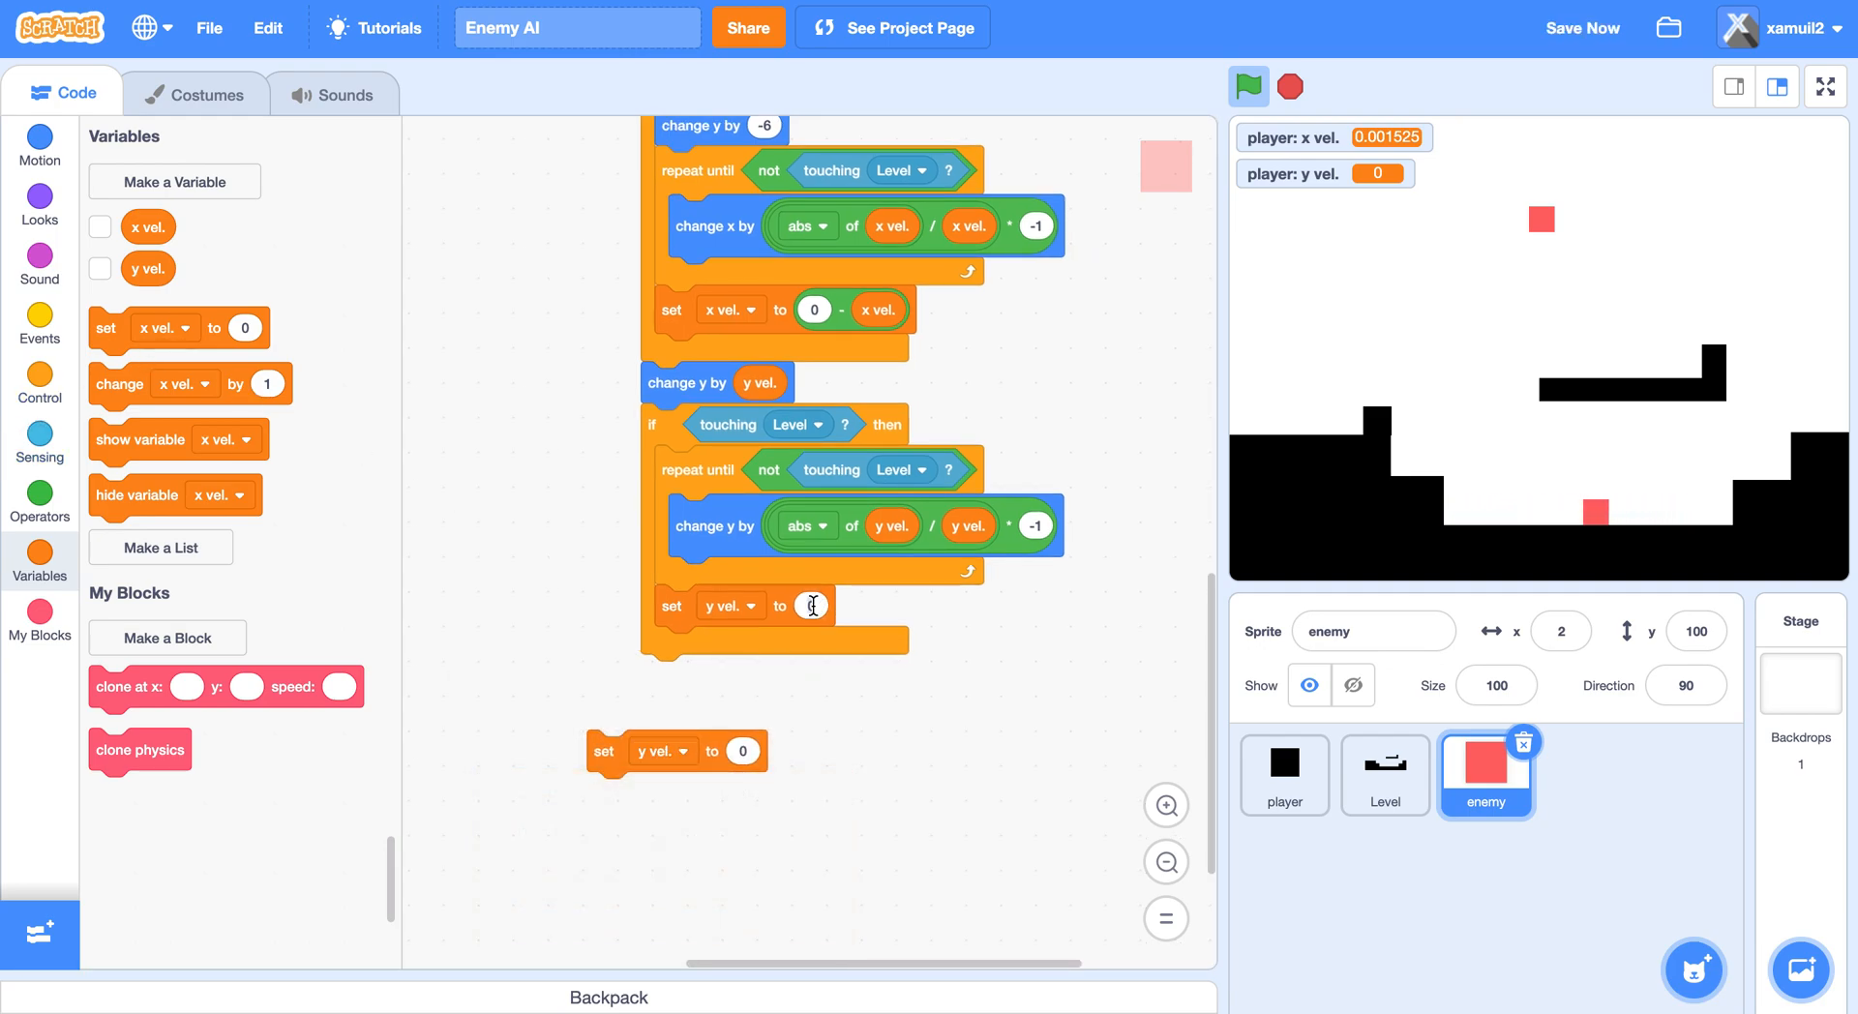
{"action": "type", "text": "10"}
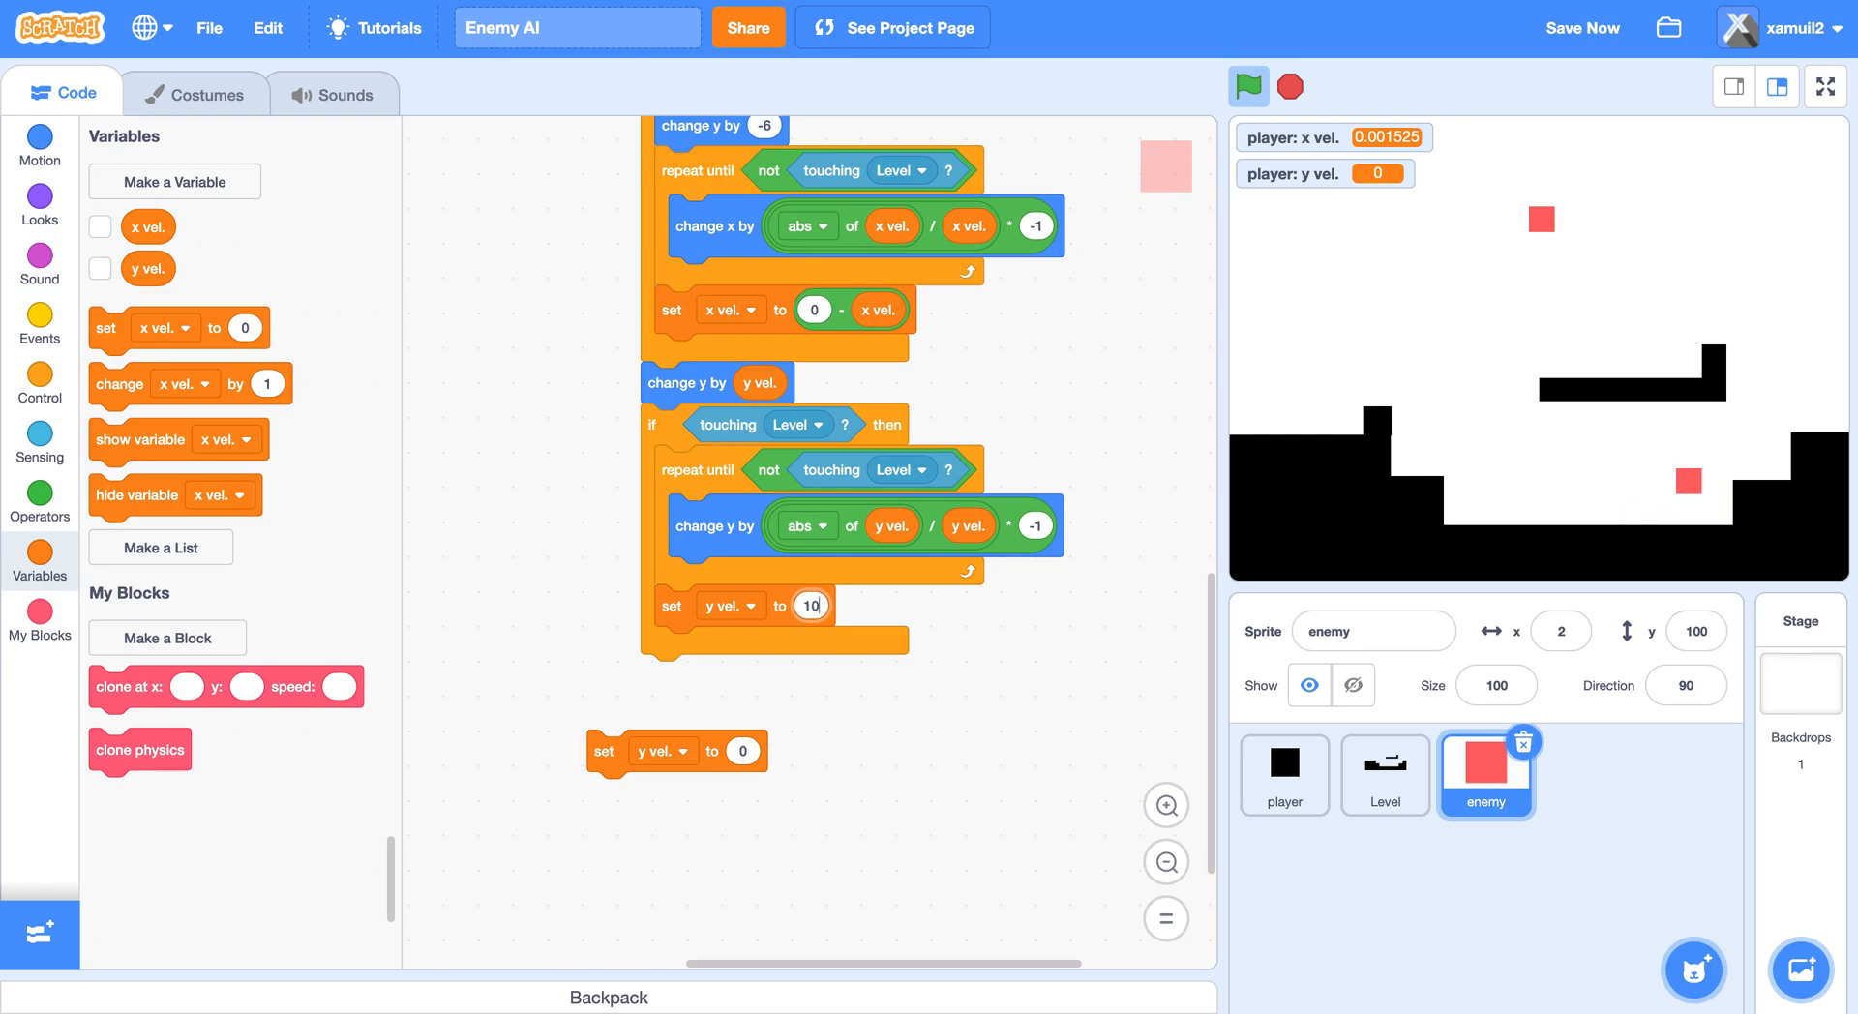
{"action": "left_click", "coordinate": [1580, 27]}
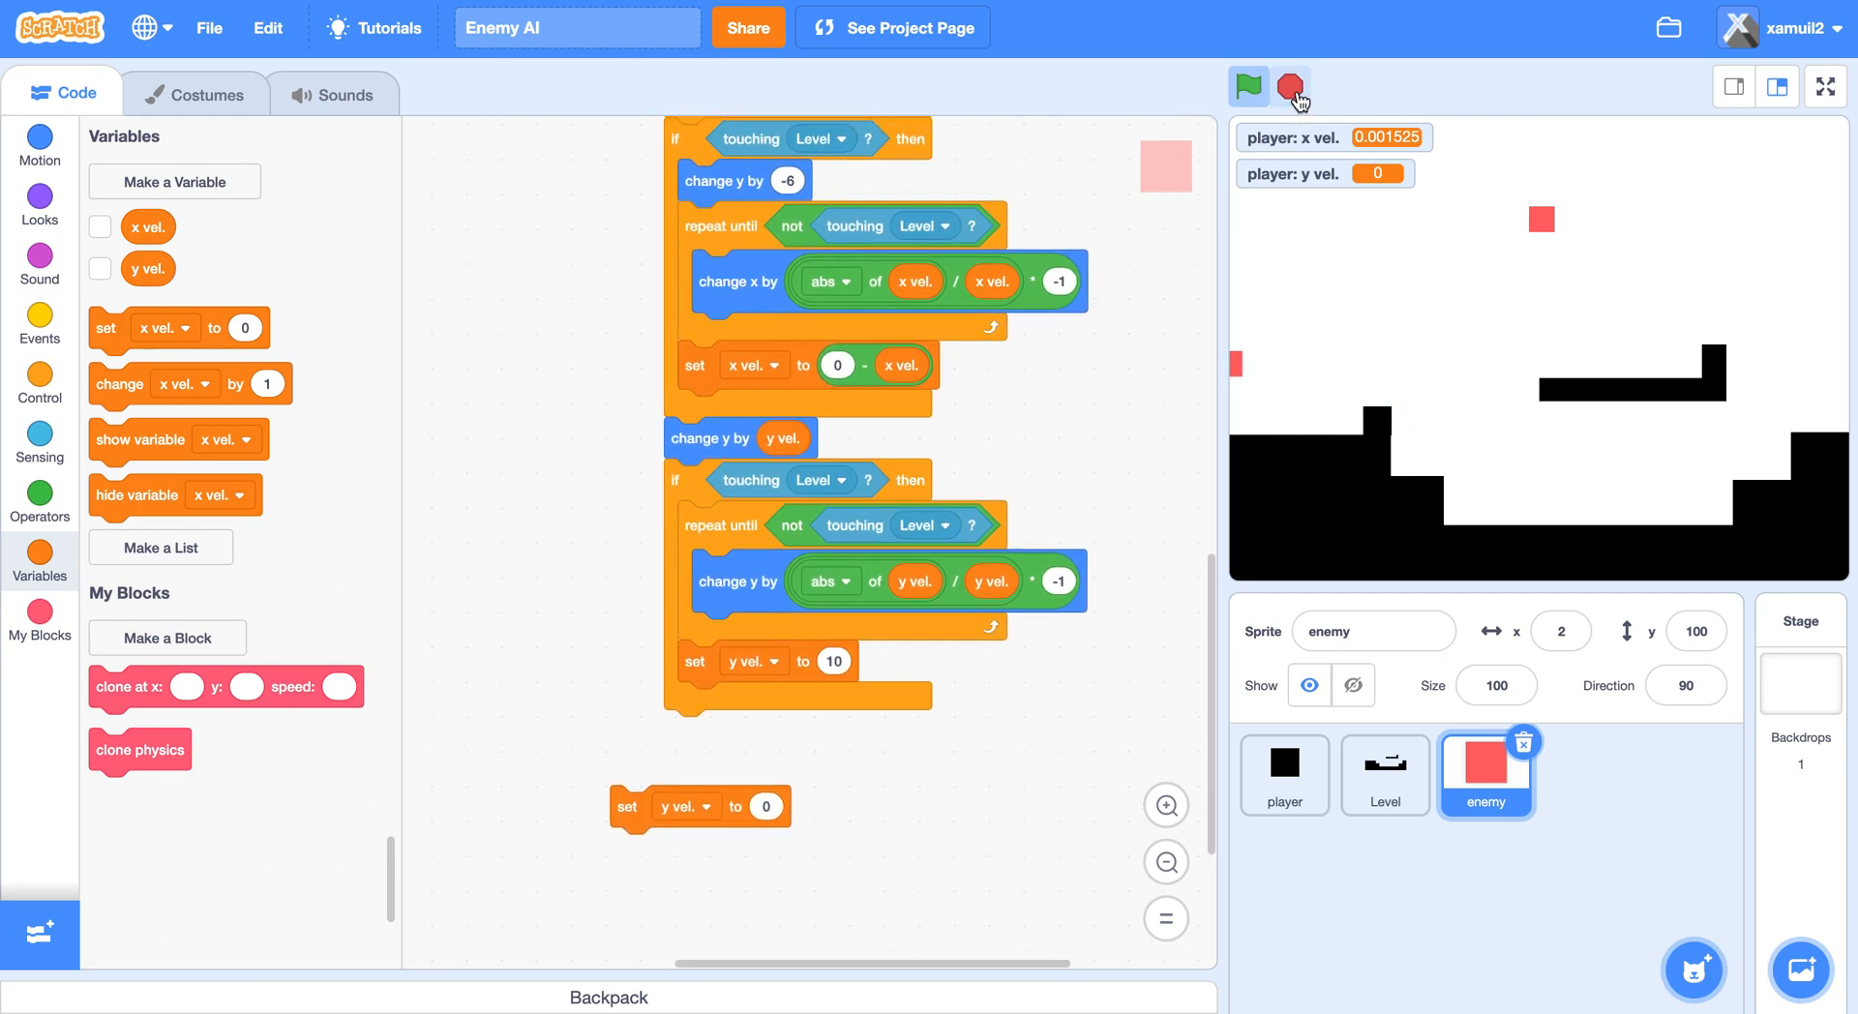
{"action": "left_click", "coordinate": [1290, 85]}
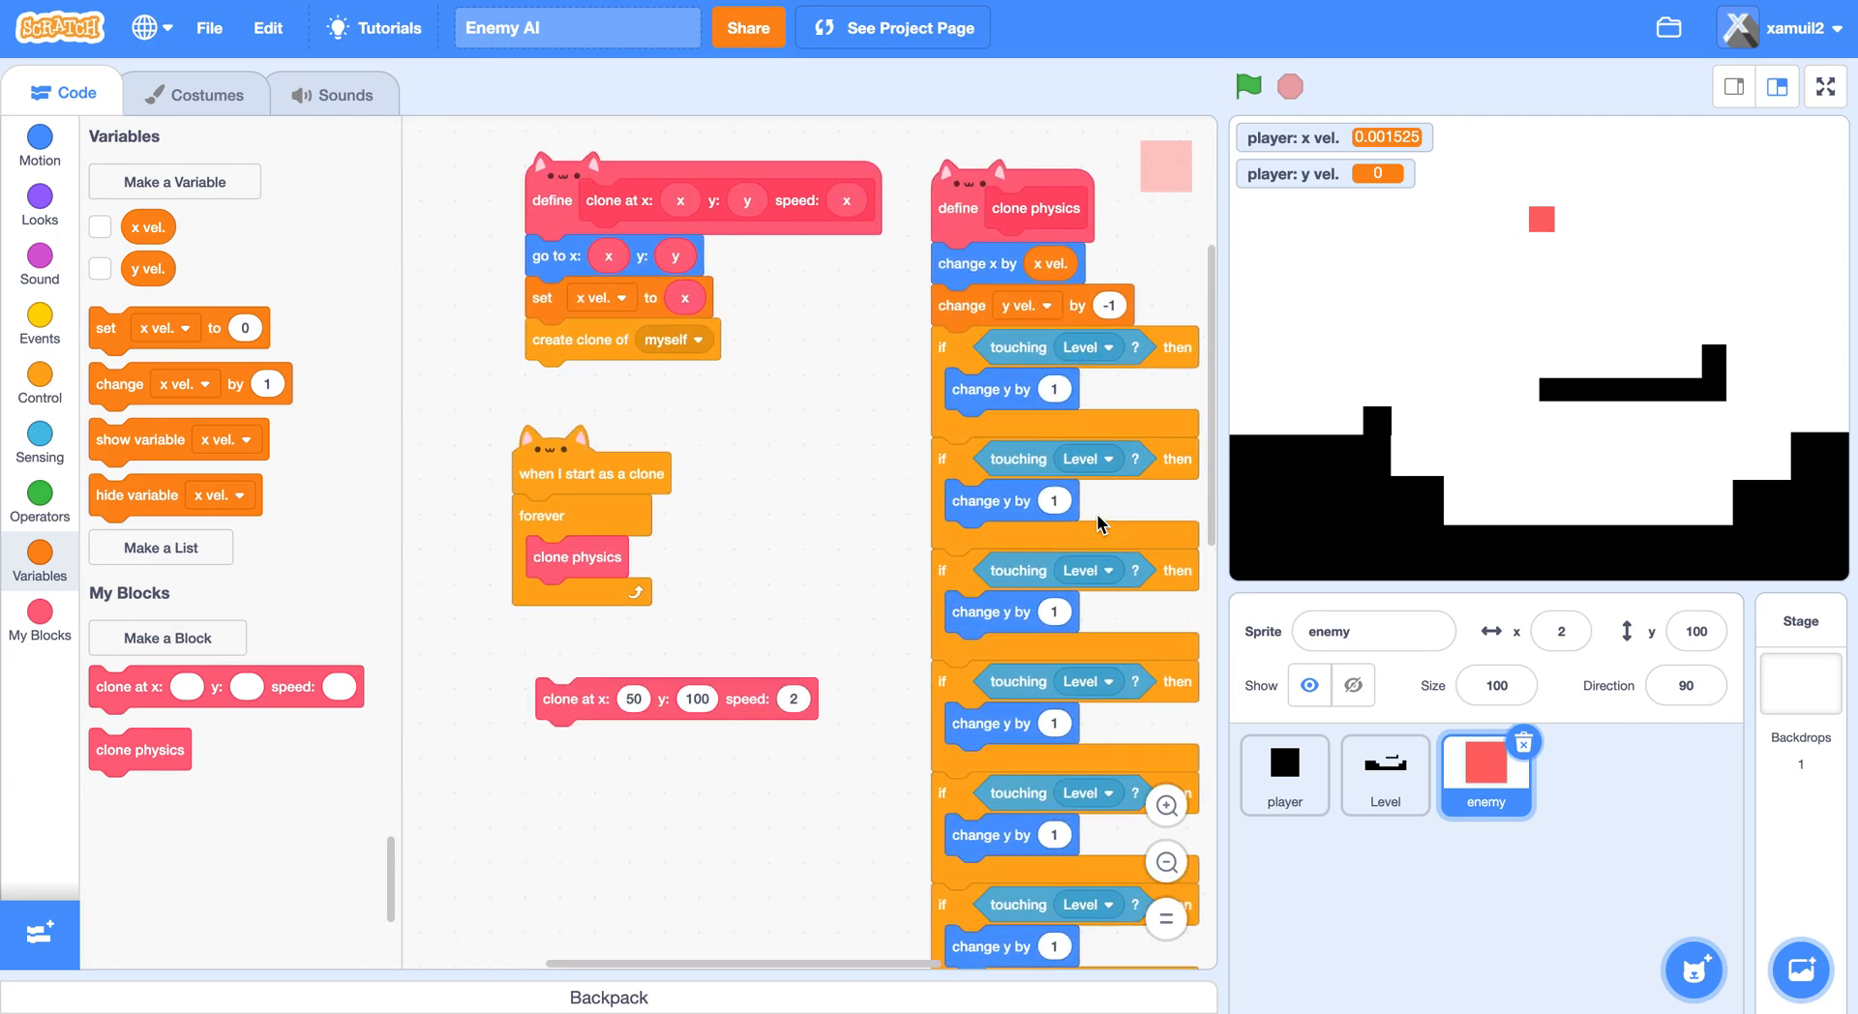
Build a green-flag script that hides the enemy and spawns a clone at 50, 100, speed 2, then test.
{"action": "left_click", "coordinate": [39, 253]}
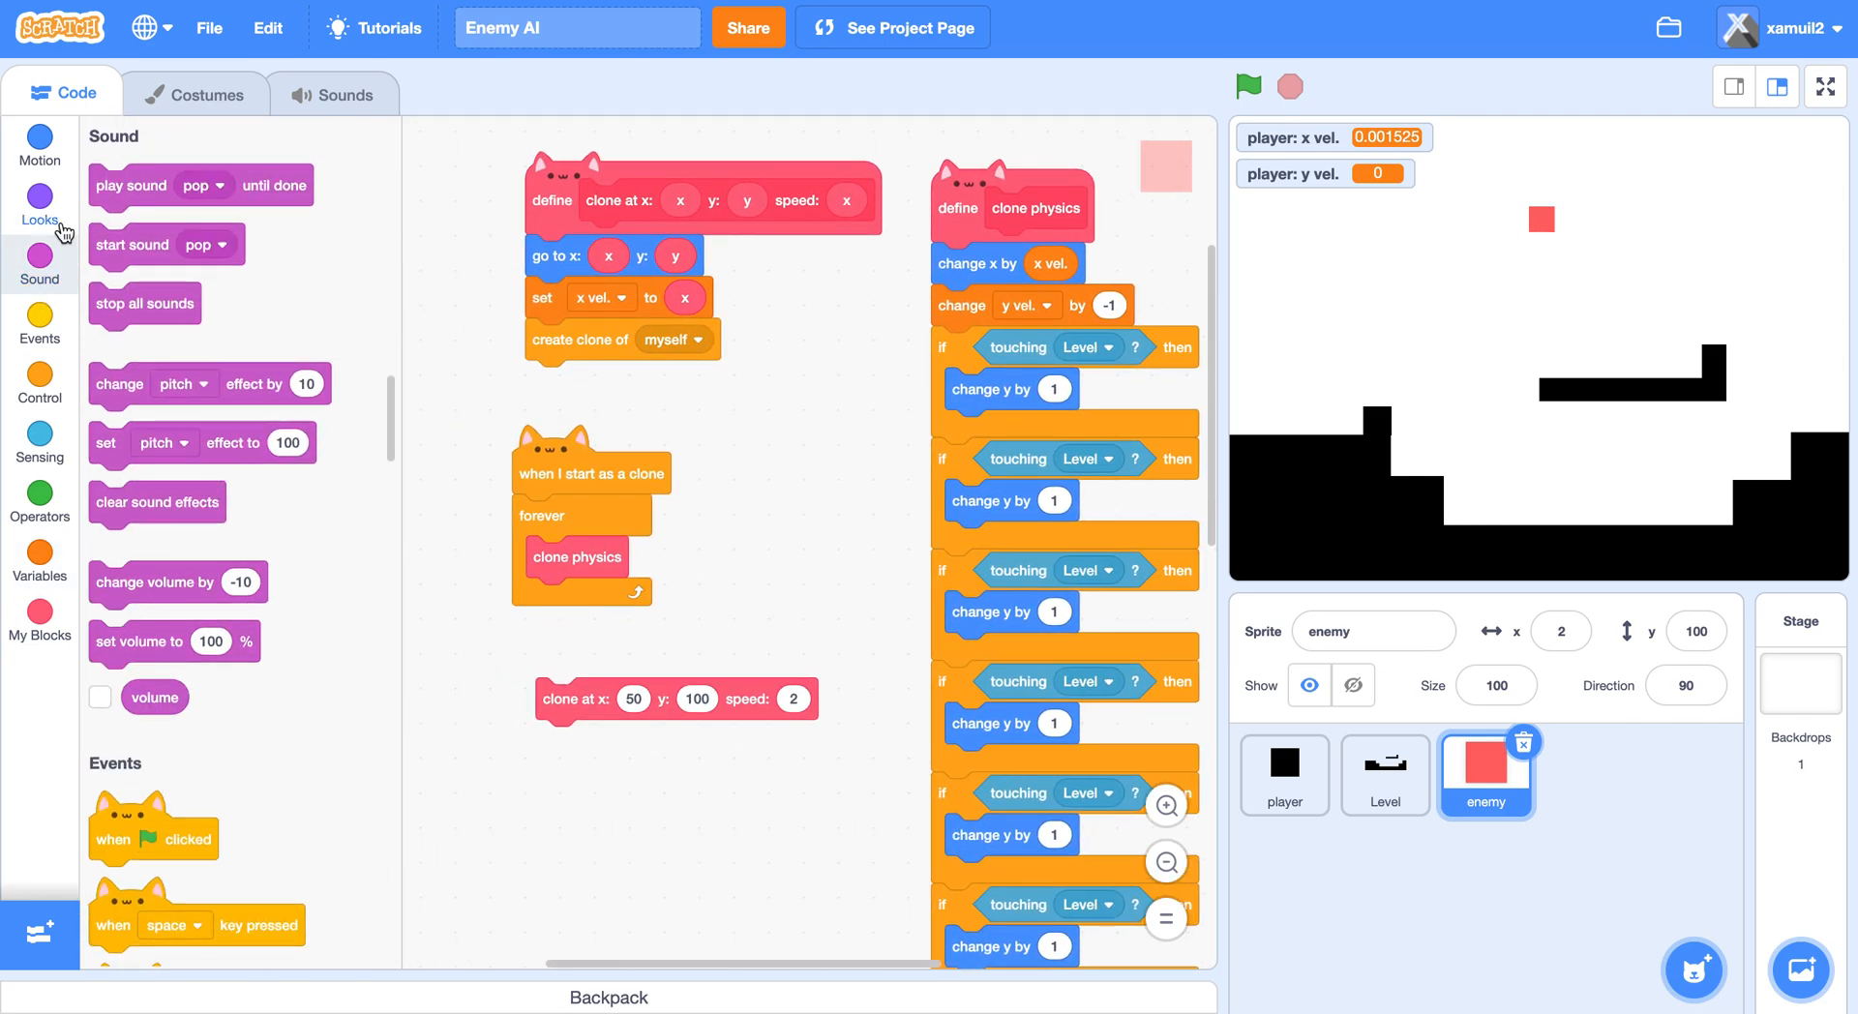
{"action": "left_click", "coordinate": [38, 150]}
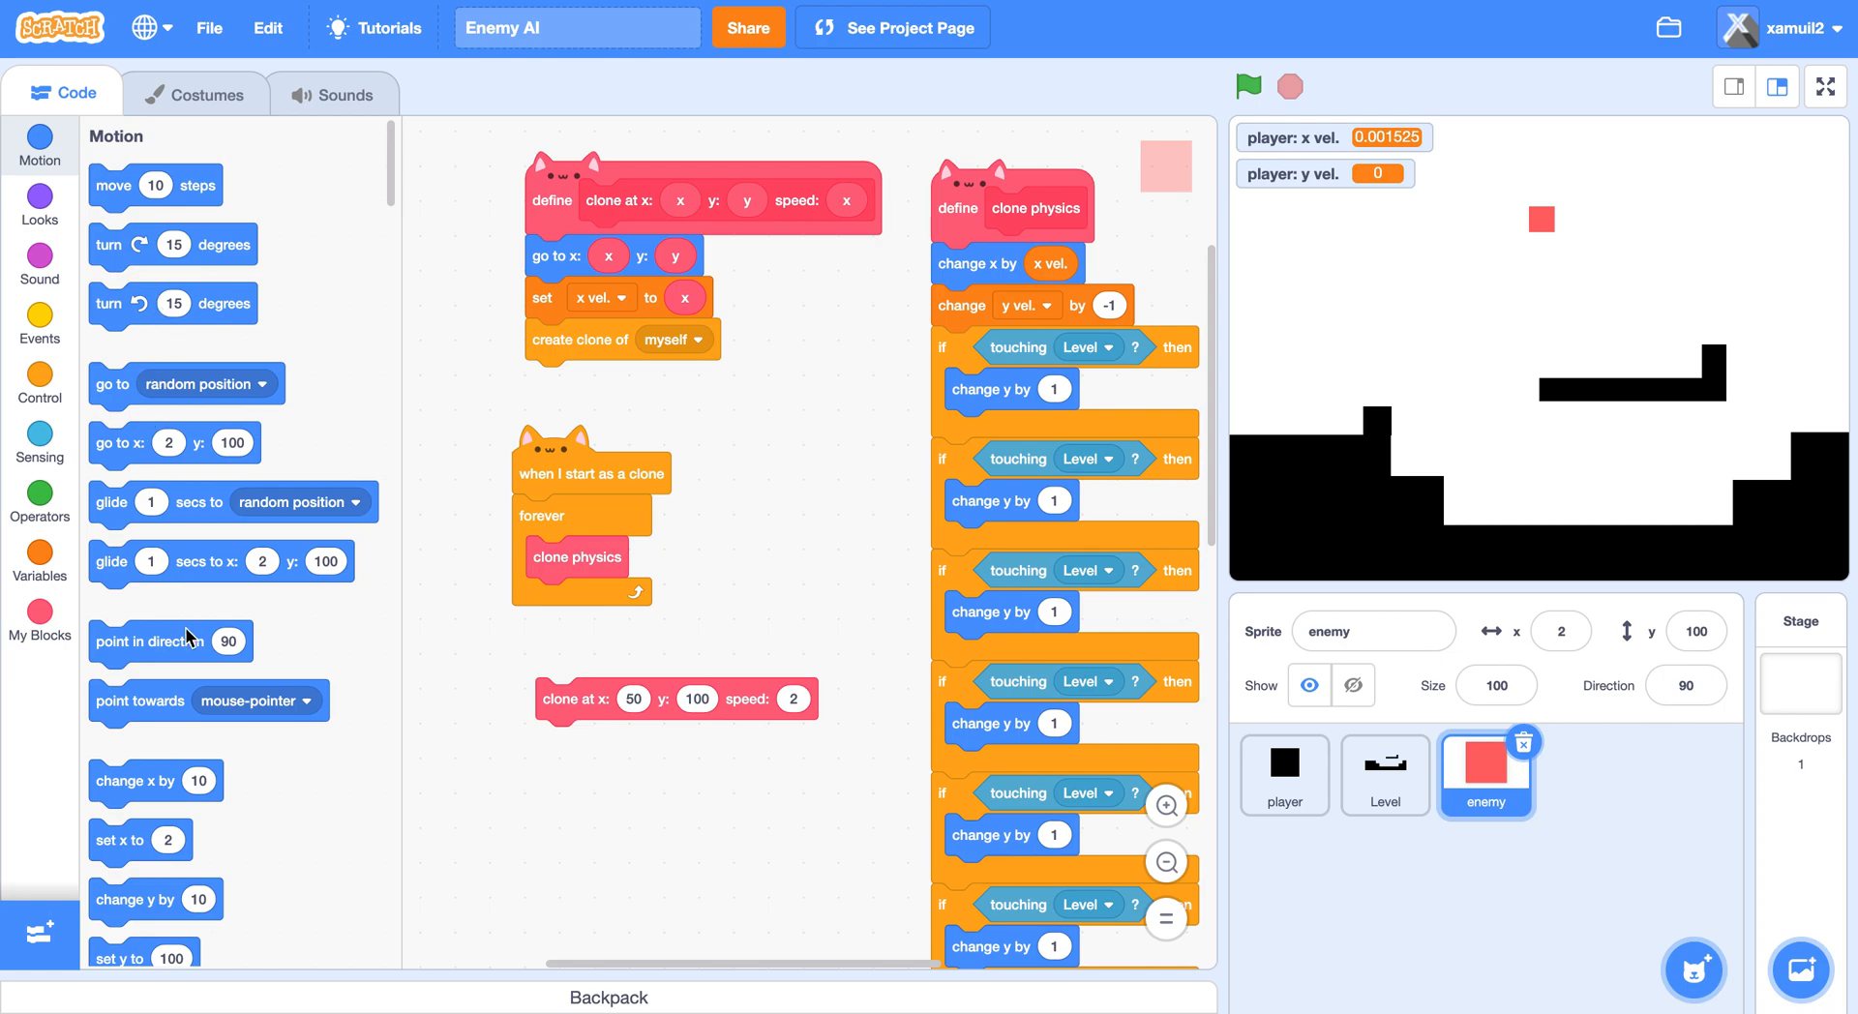
{"action": "left_click", "coordinate": [39, 324]}
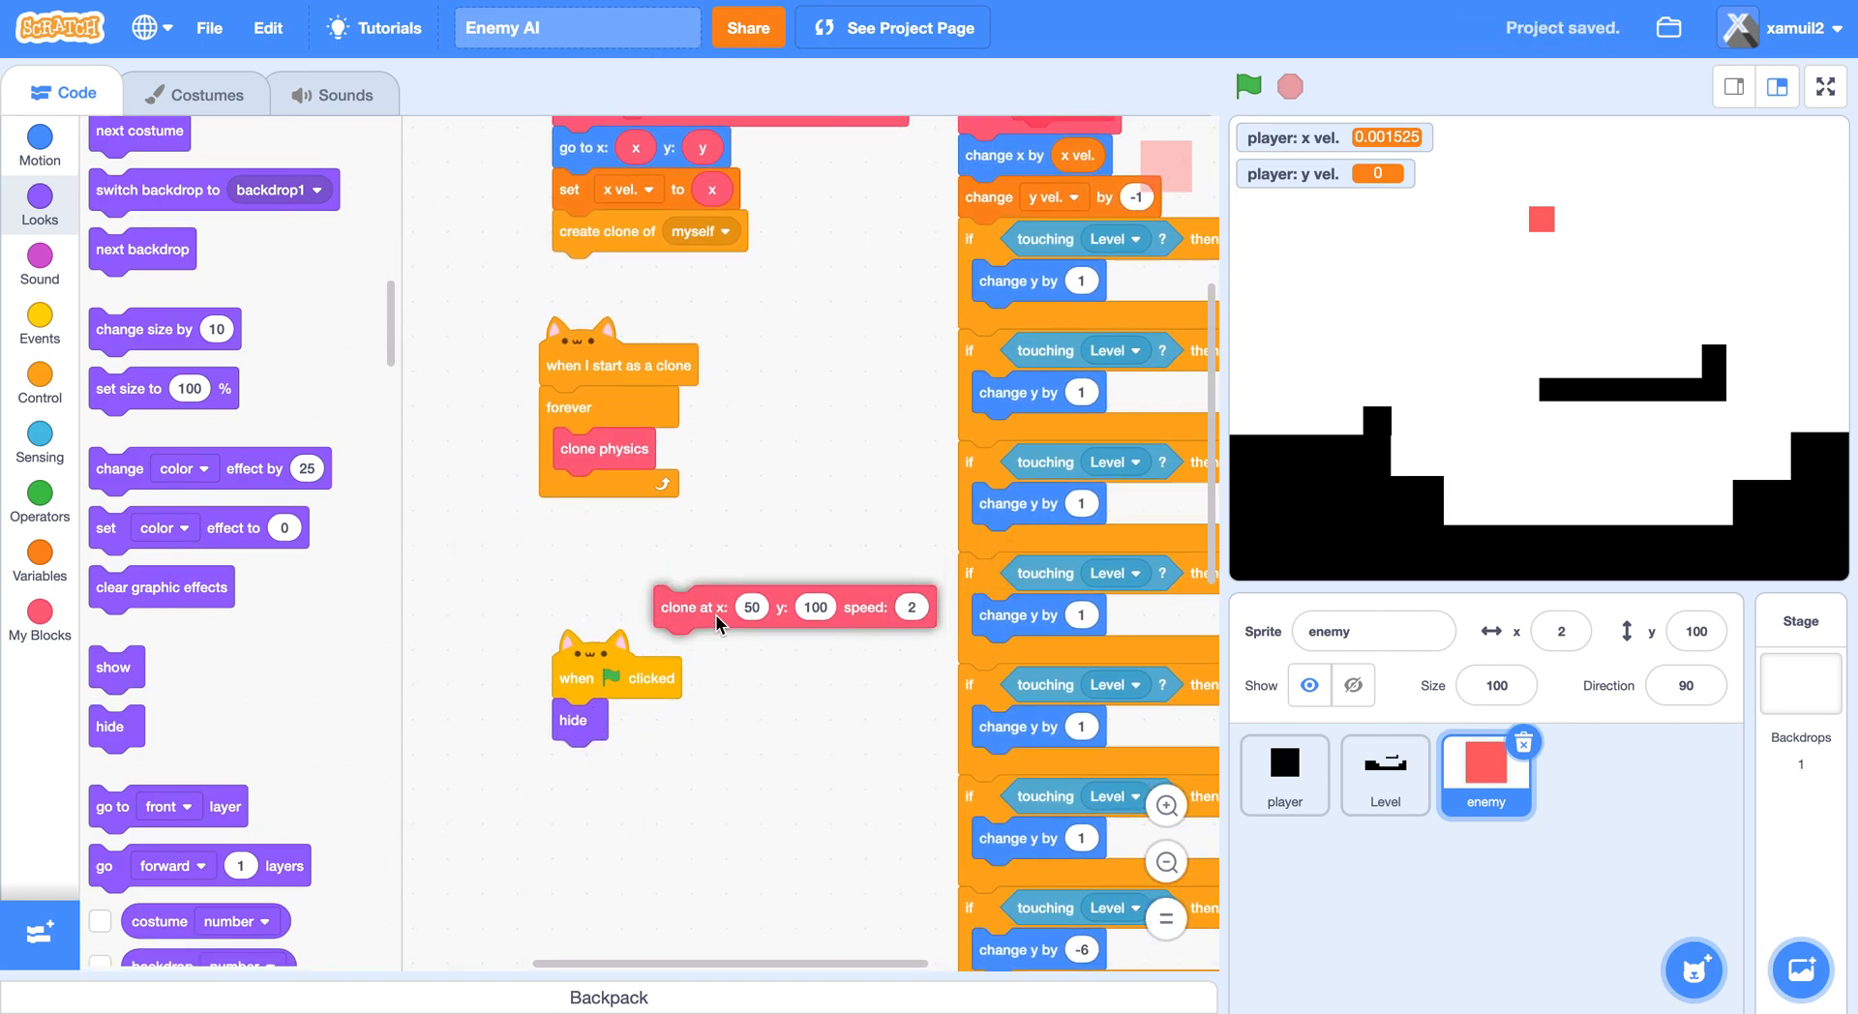
{"action": "left_click", "coordinate": [1245, 85]}
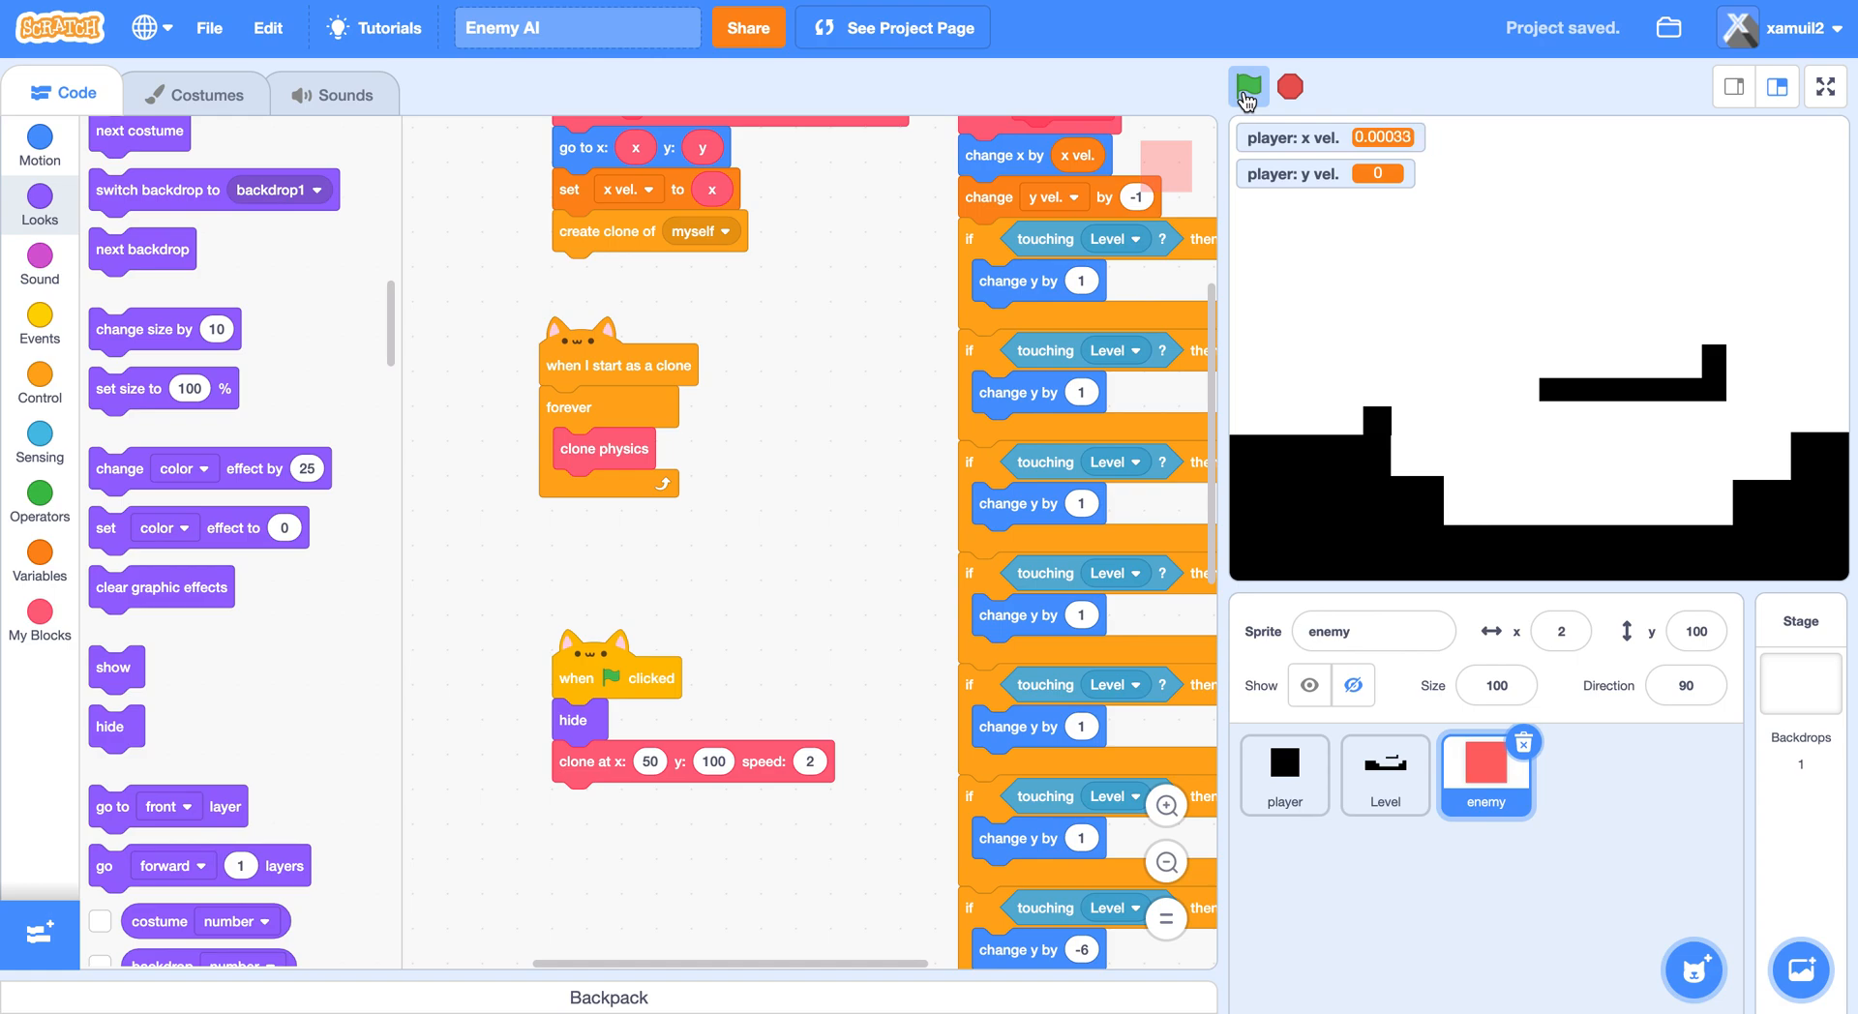
{"action": "left_click", "coordinate": [1246, 85]}
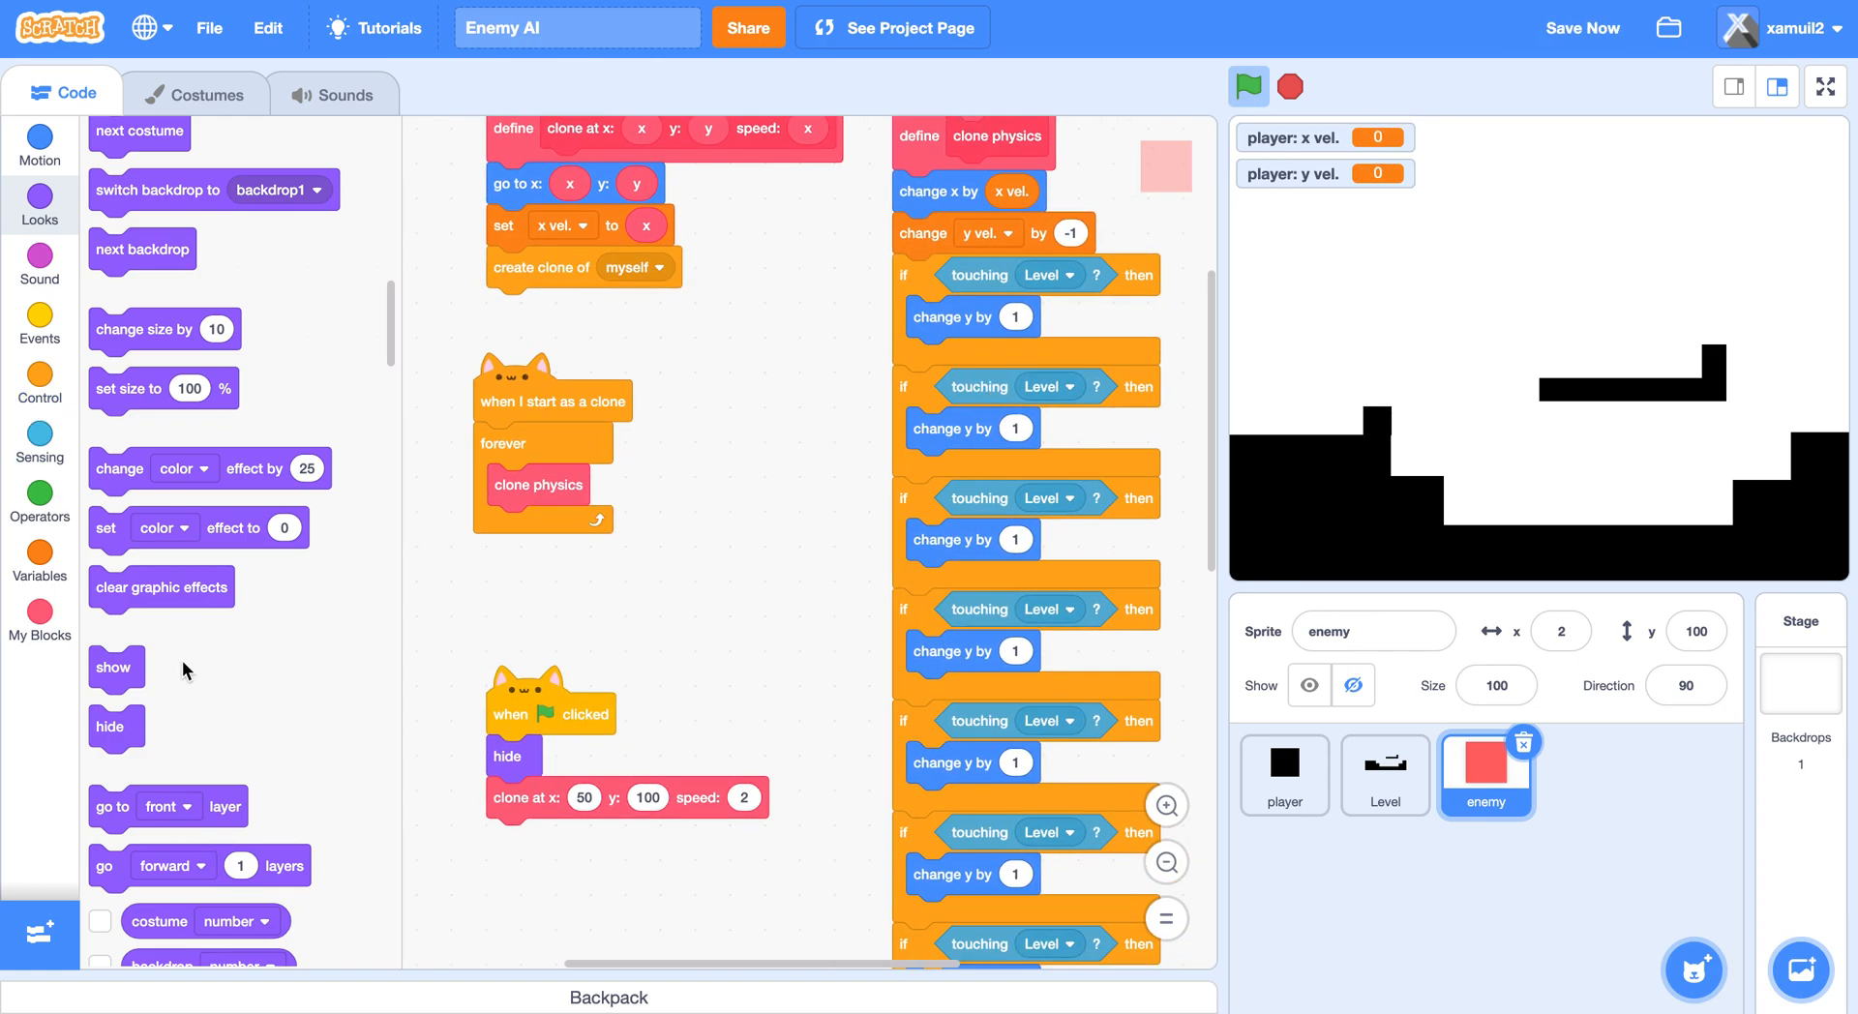
Add 'show' atop the clone start script, run the game, and switch to the player sprite.
{"action": "left_click", "coordinate": [1248, 85]}
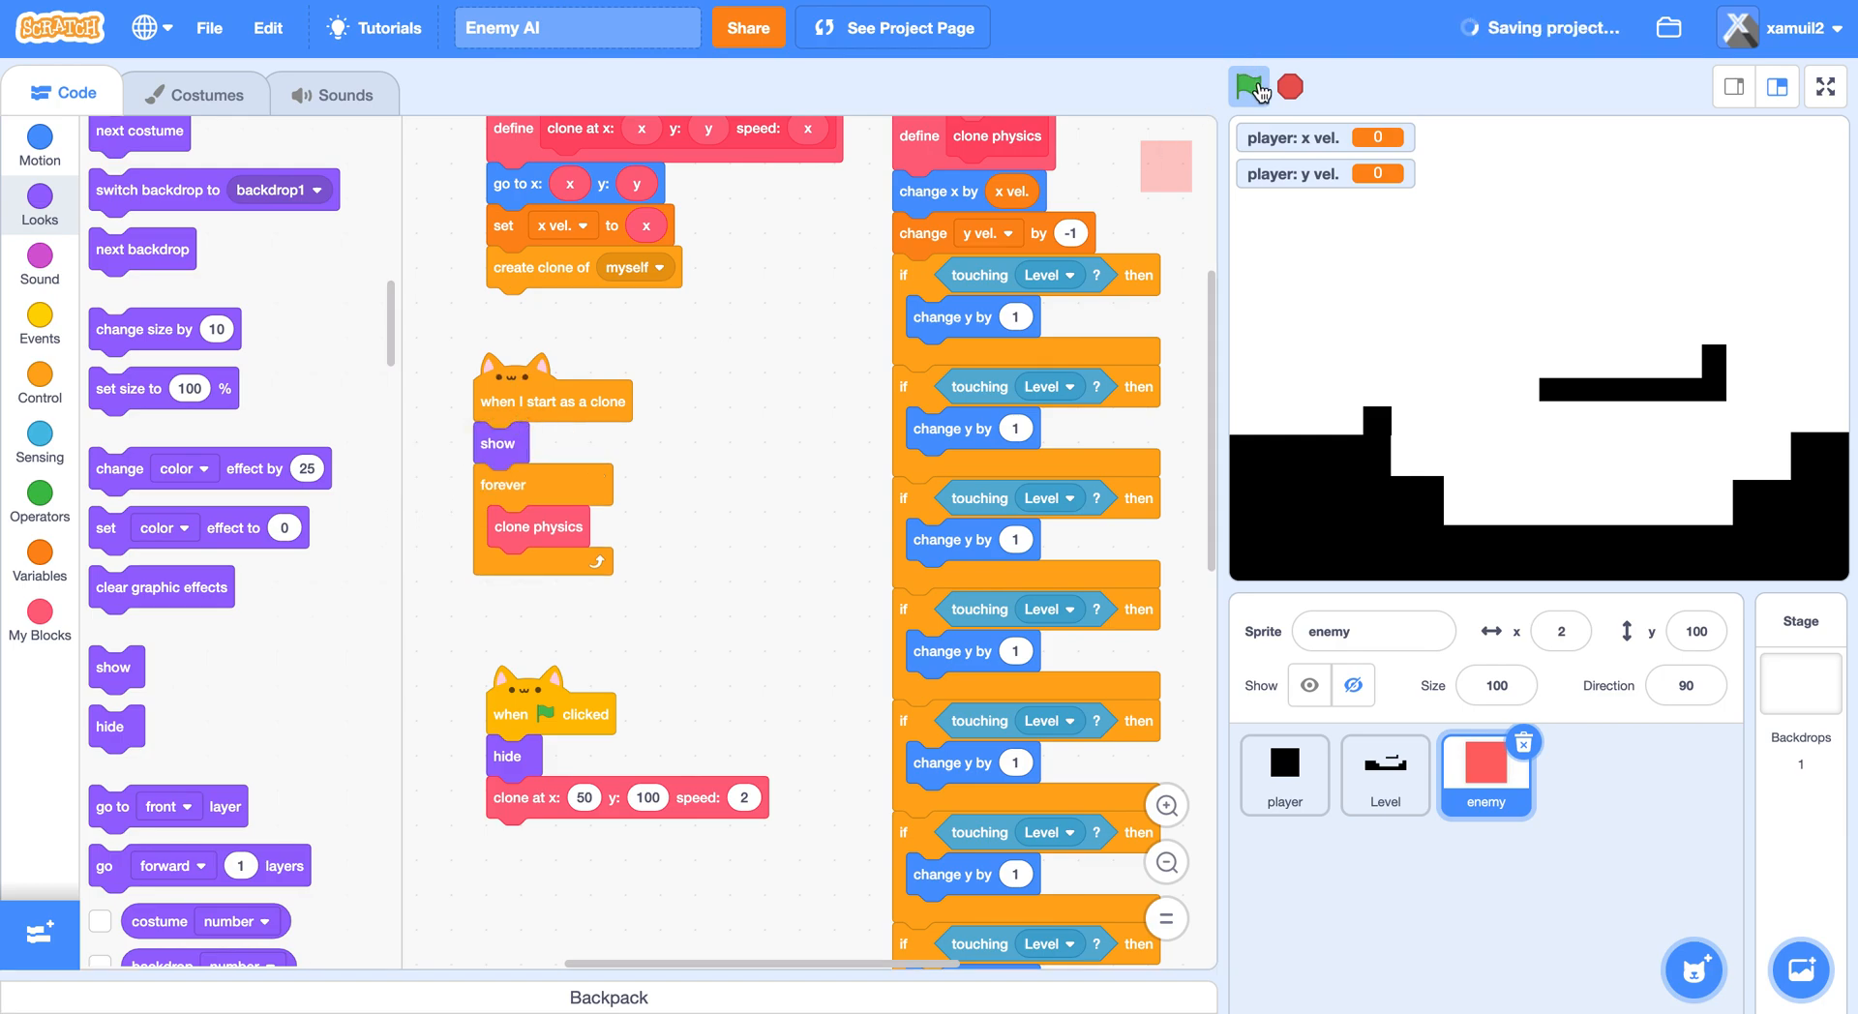
{"action": "left_click", "coordinate": [1246, 86]}
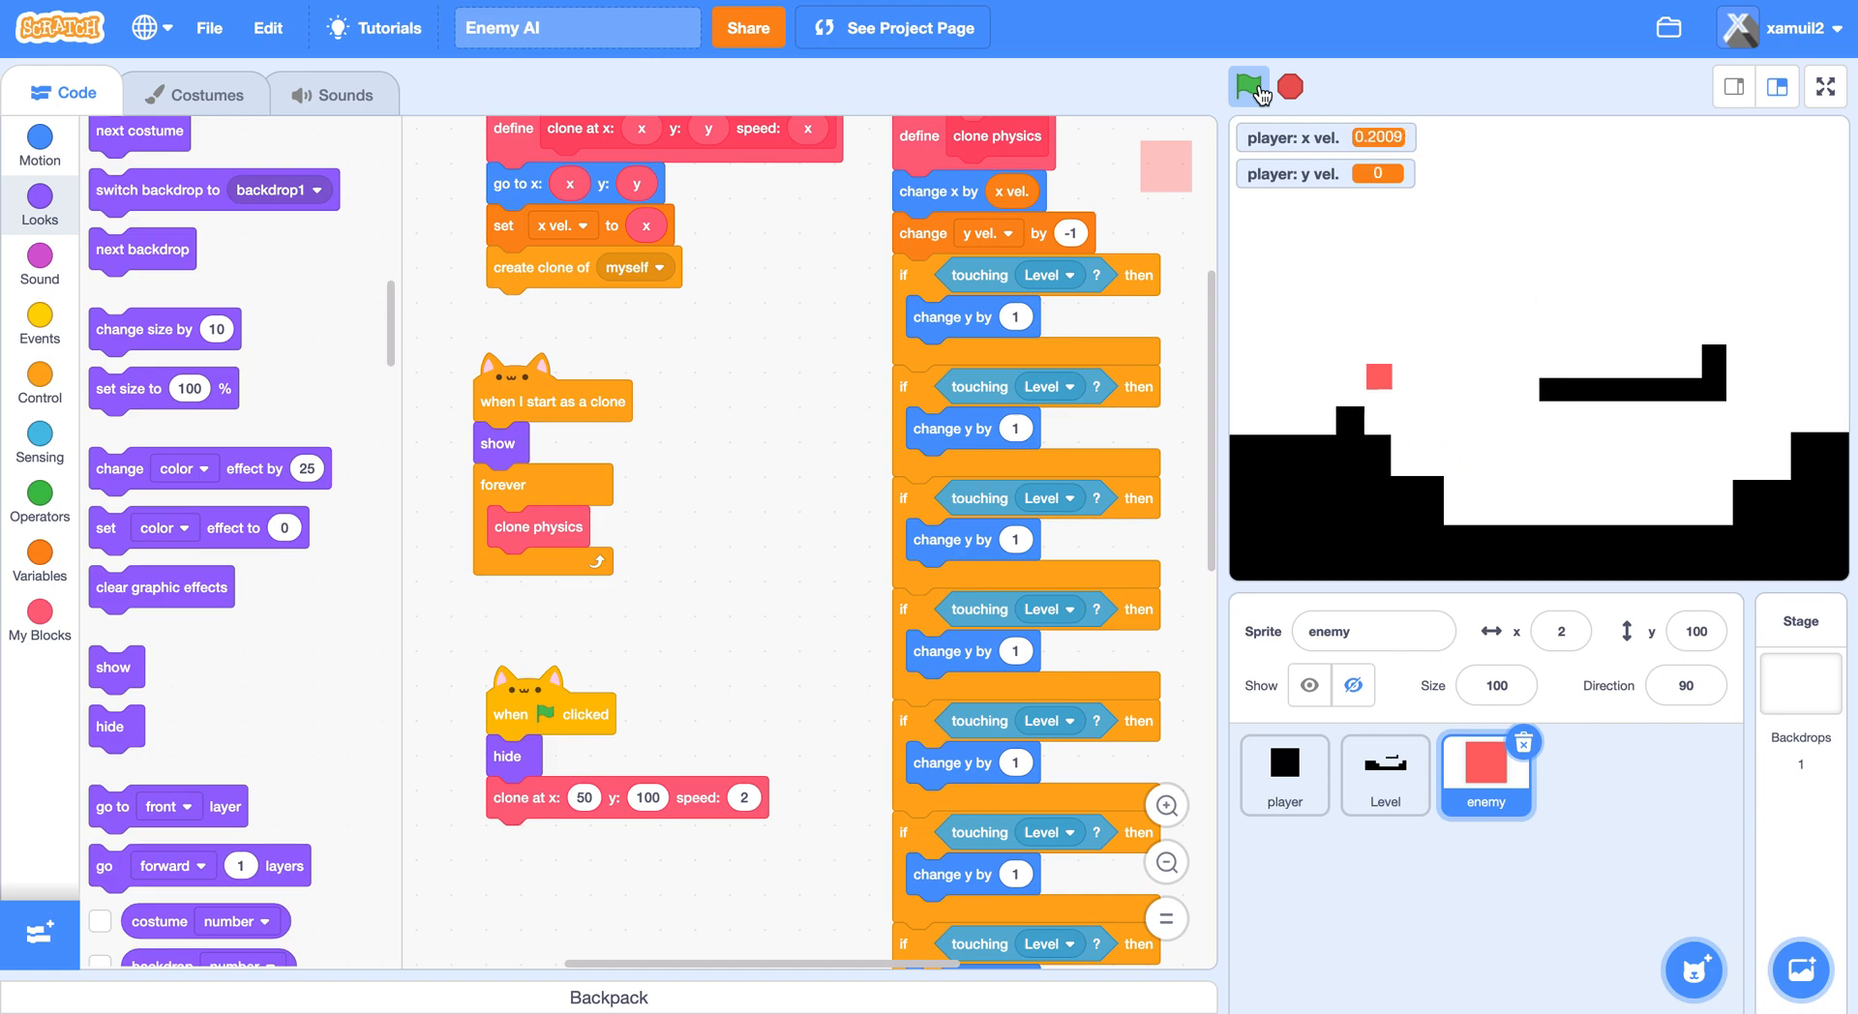
{"action": "left_click", "coordinate": [1288, 85]}
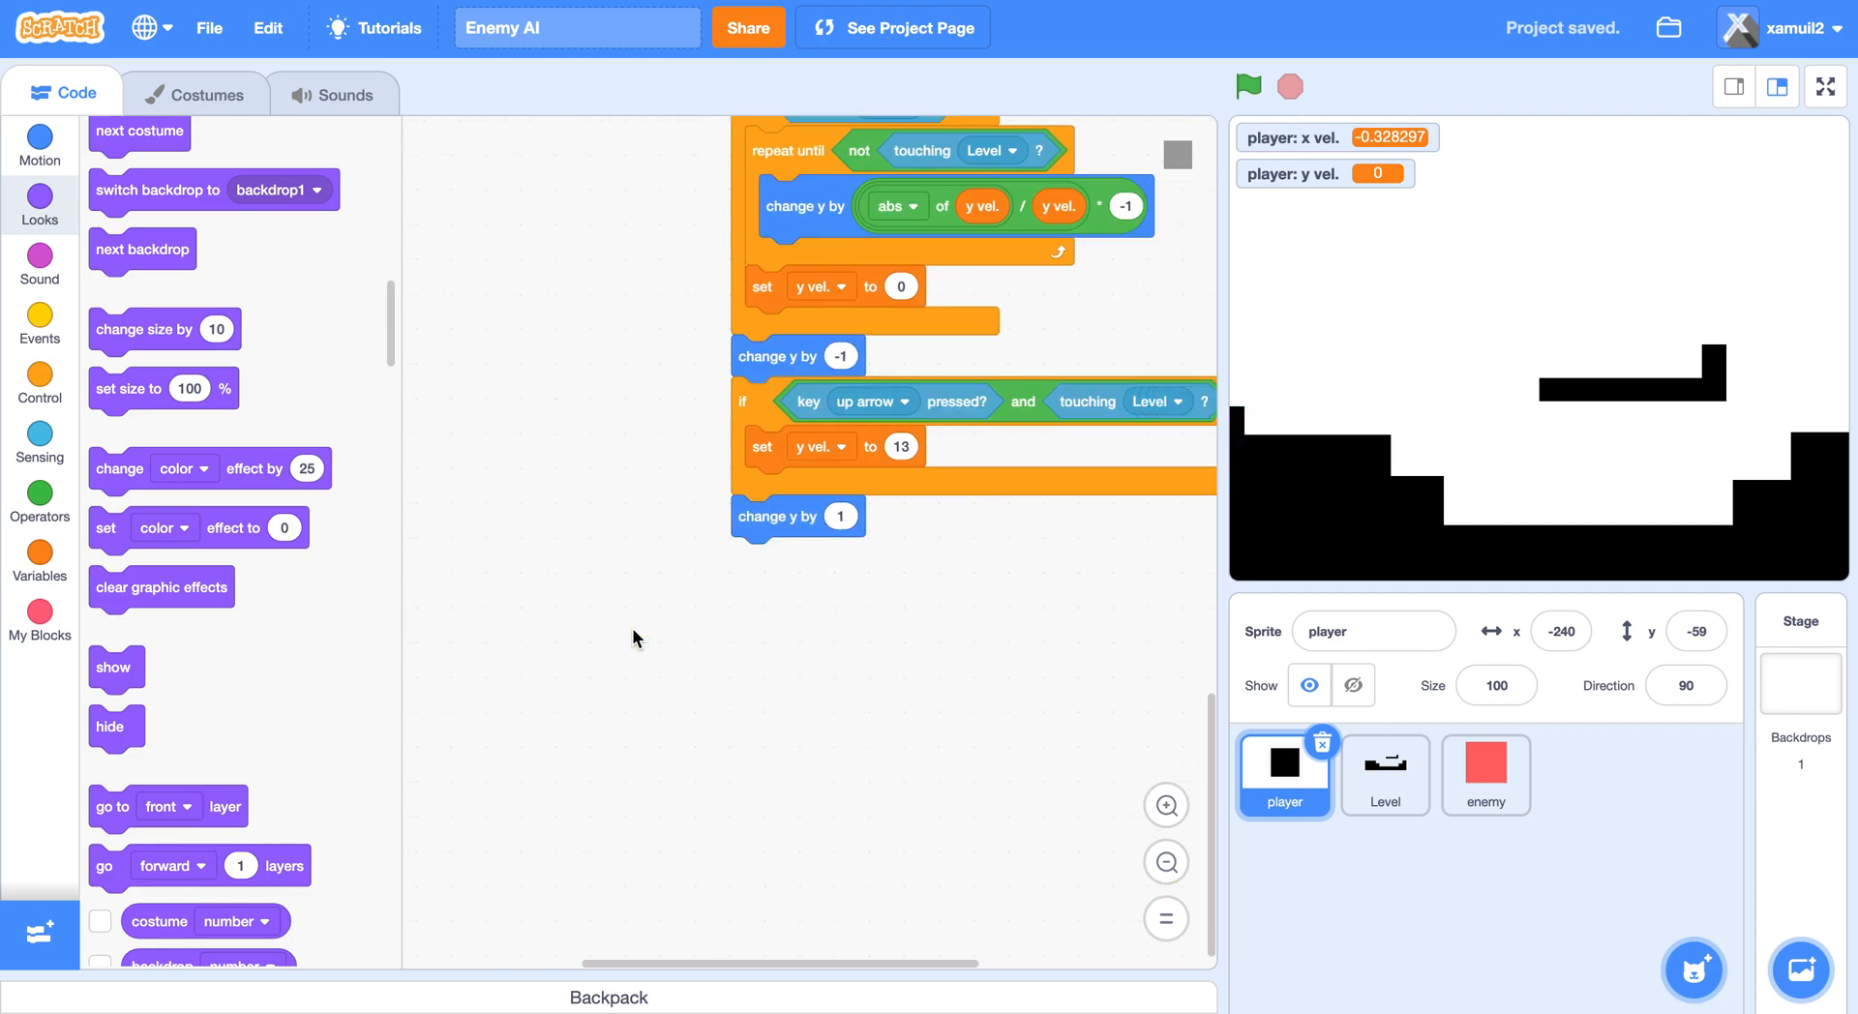
Add an 'if touching enemy? then stop all' check after 'change y by 1'.
{"action": "left_click", "coordinate": [39, 379]}
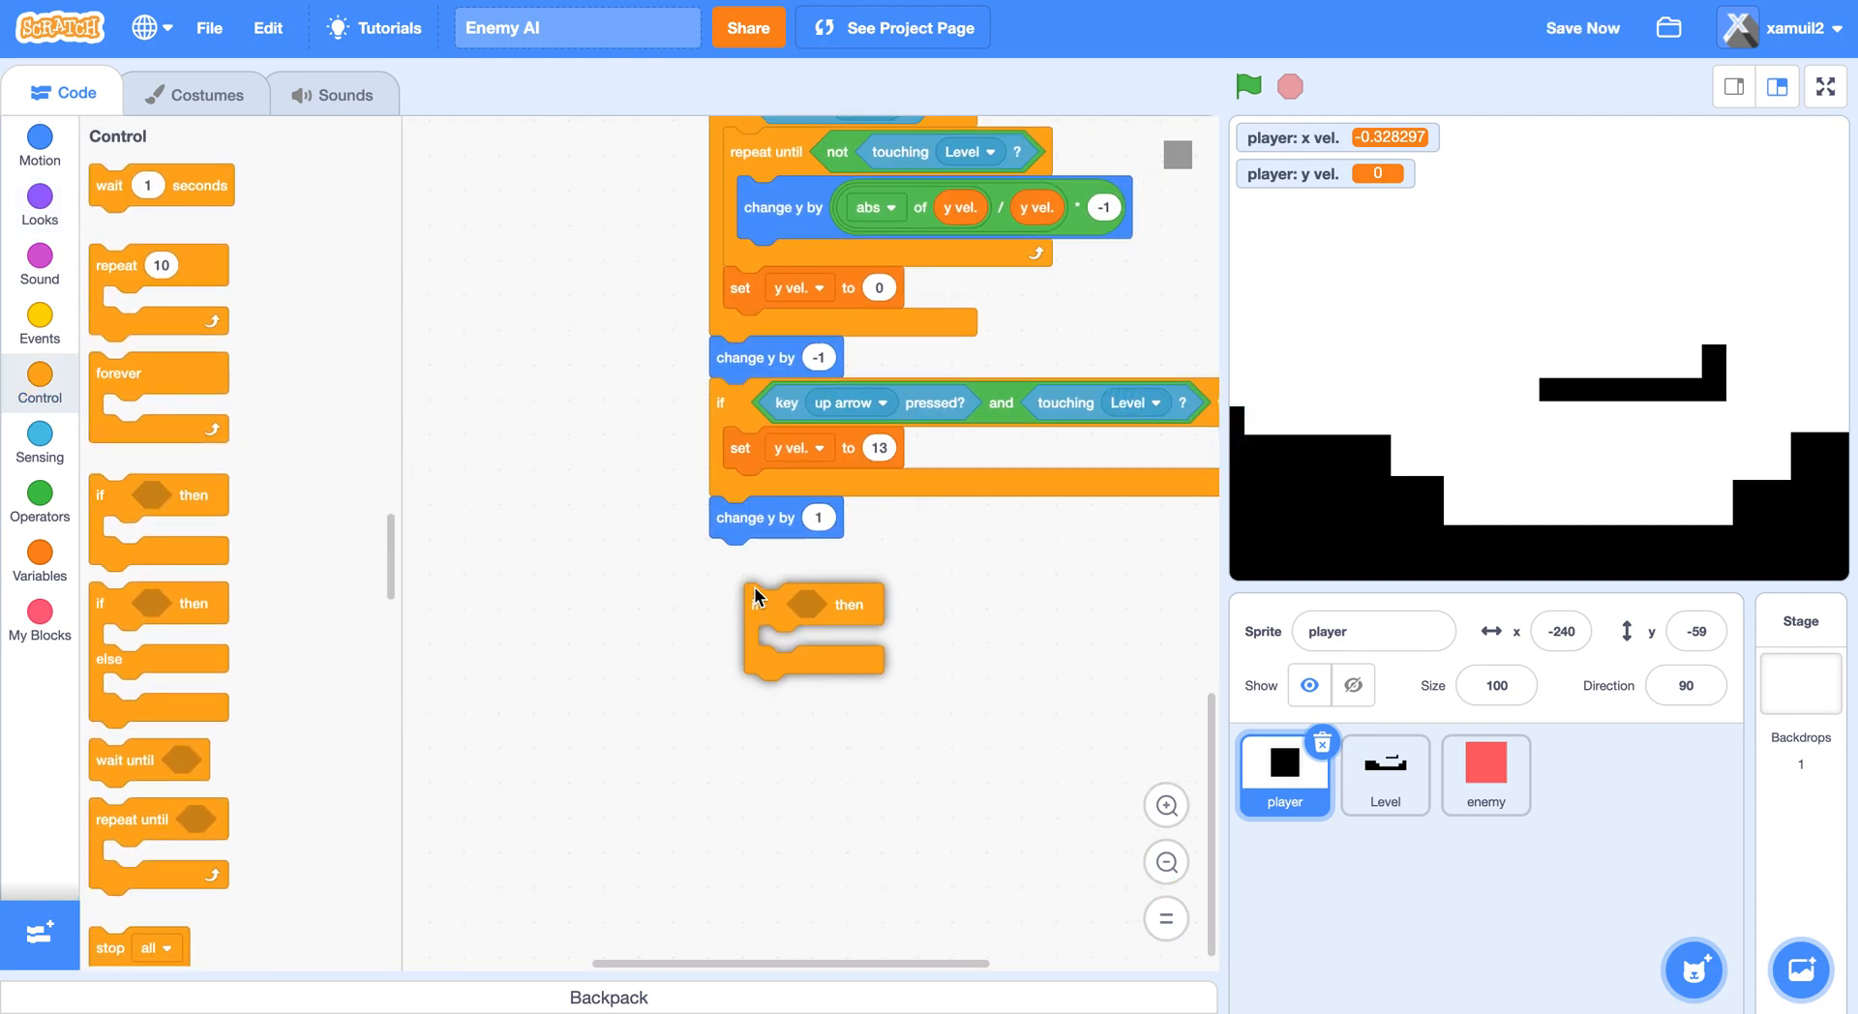
{"action": "left_click", "coordinate": [39, 445]}
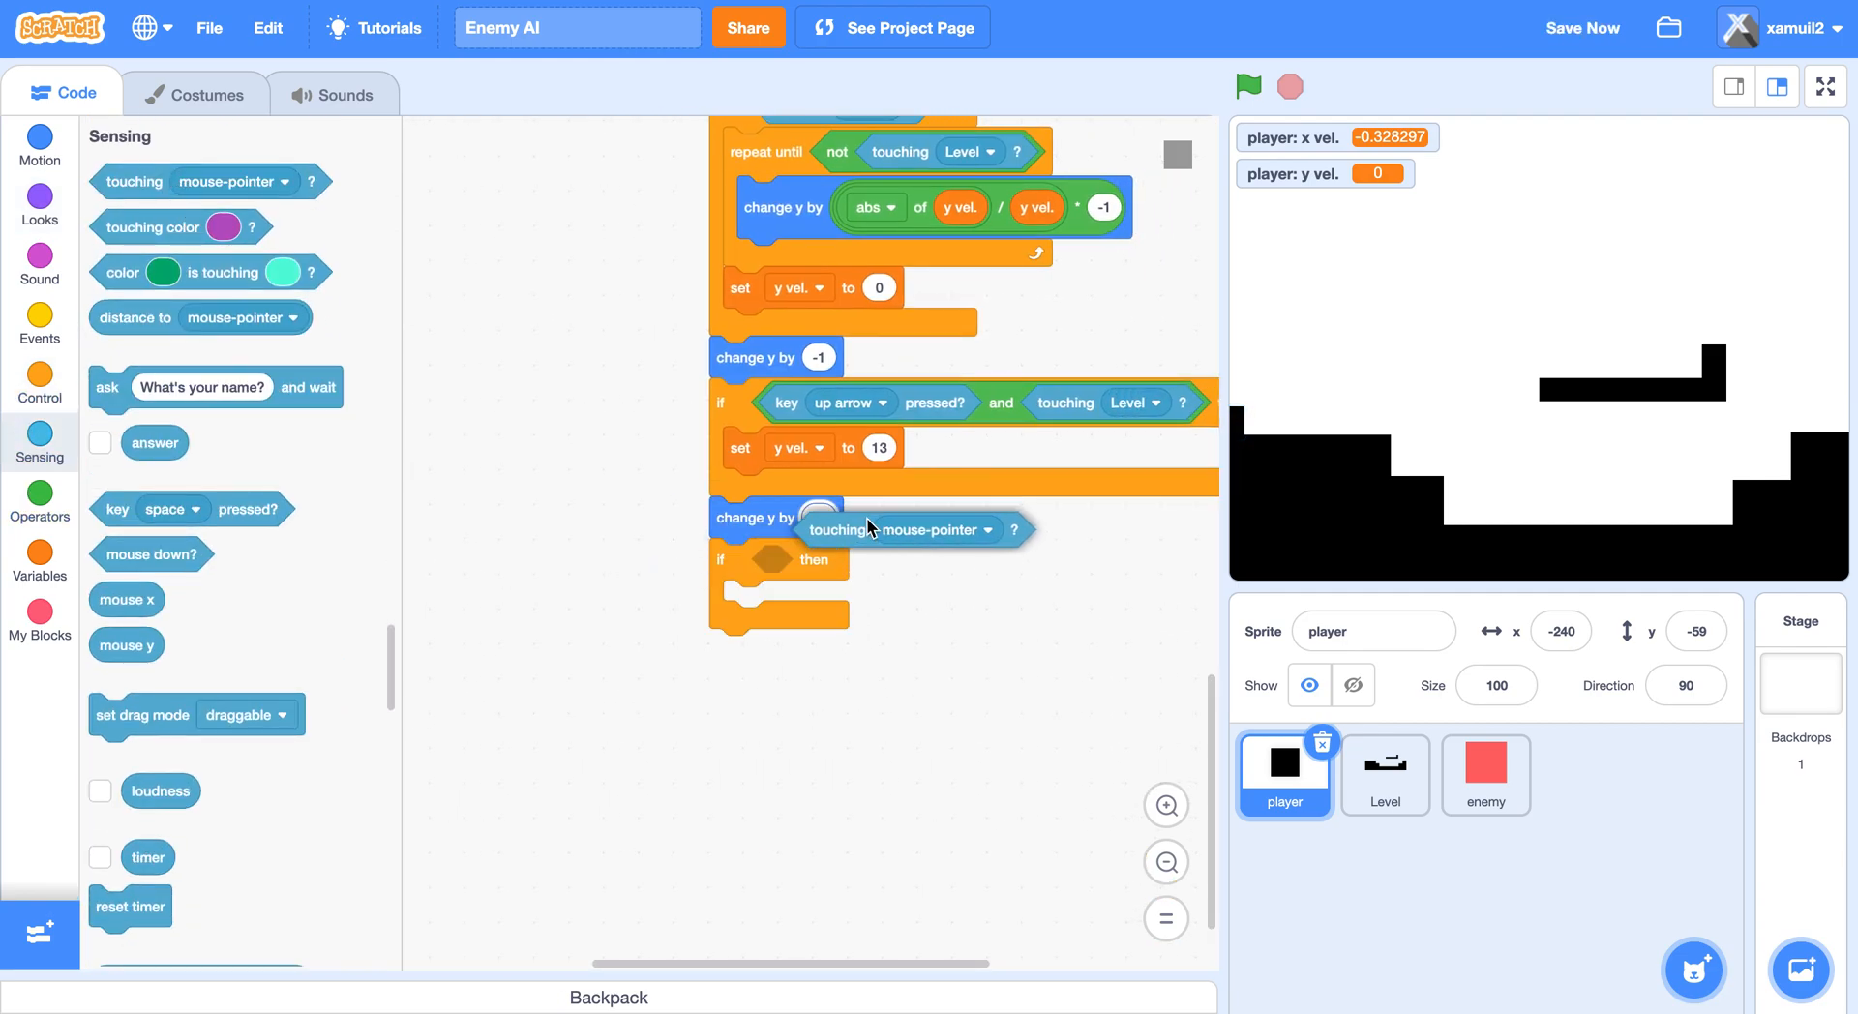
{"action": "left_click", "coordinate": [897, 559]}
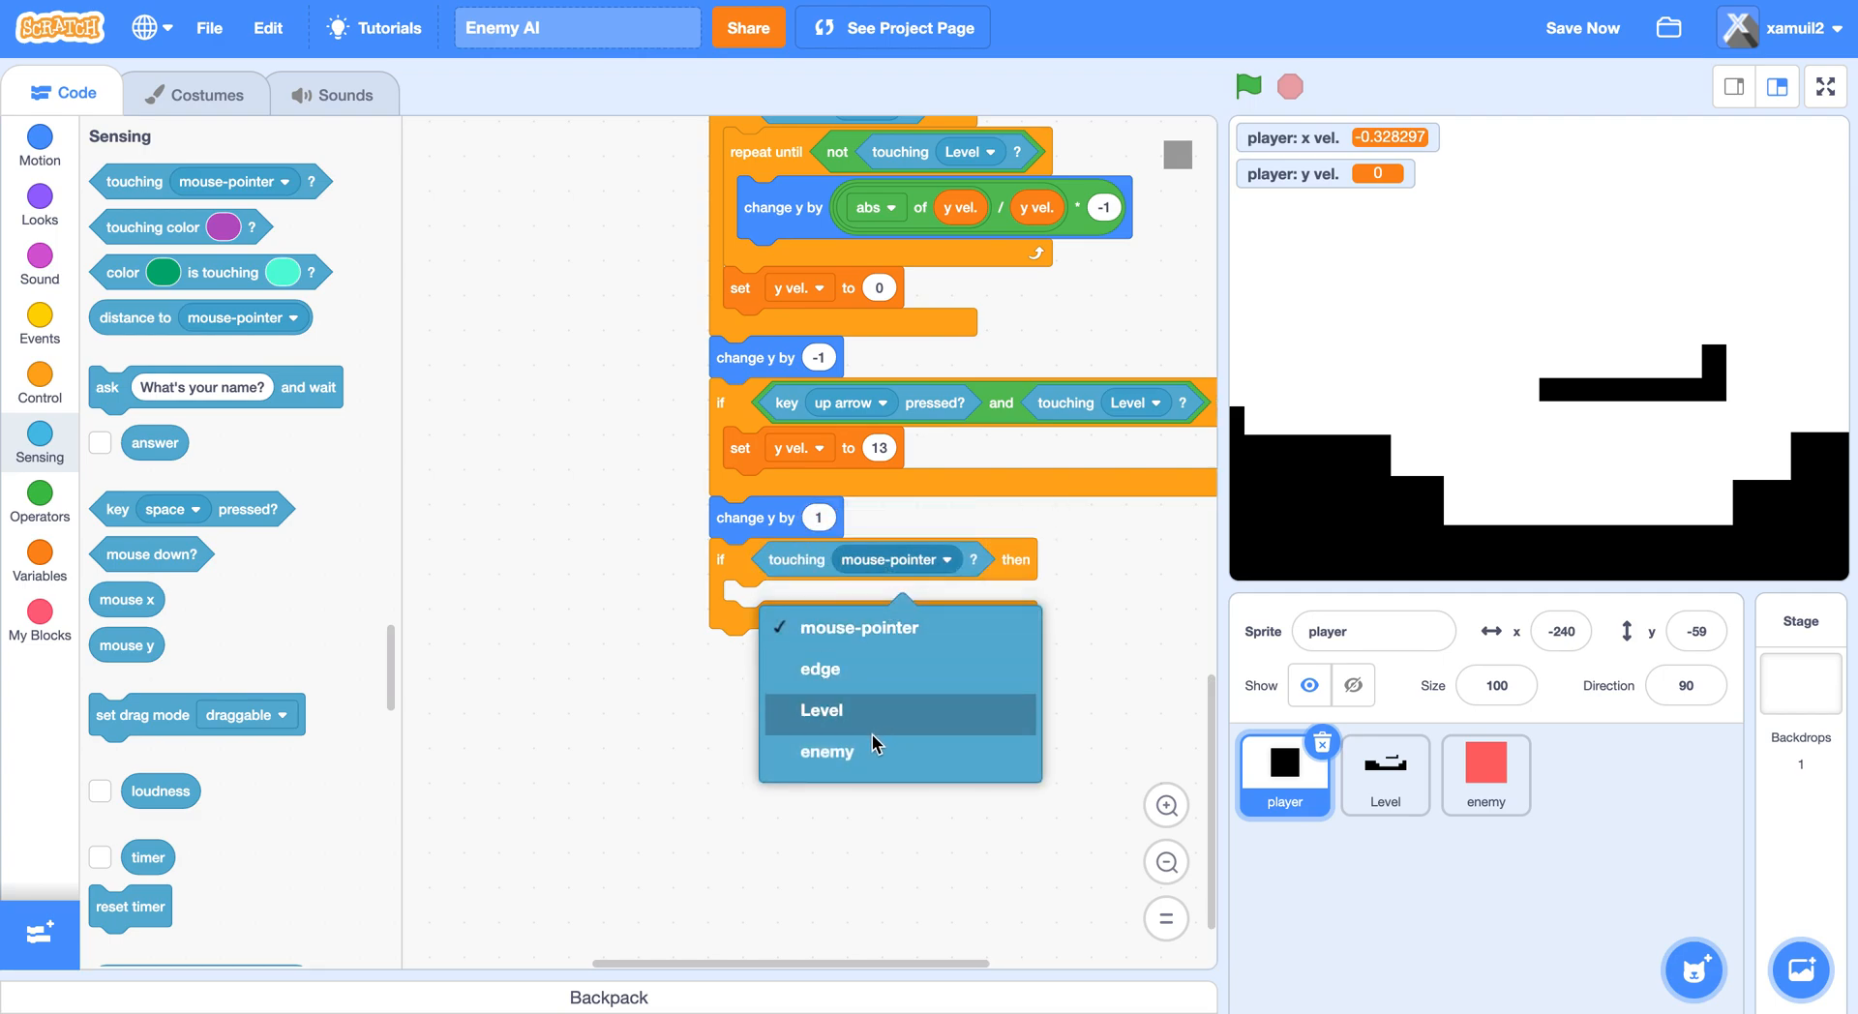
{"action": "left_click", "coordinate": [827, 751]}
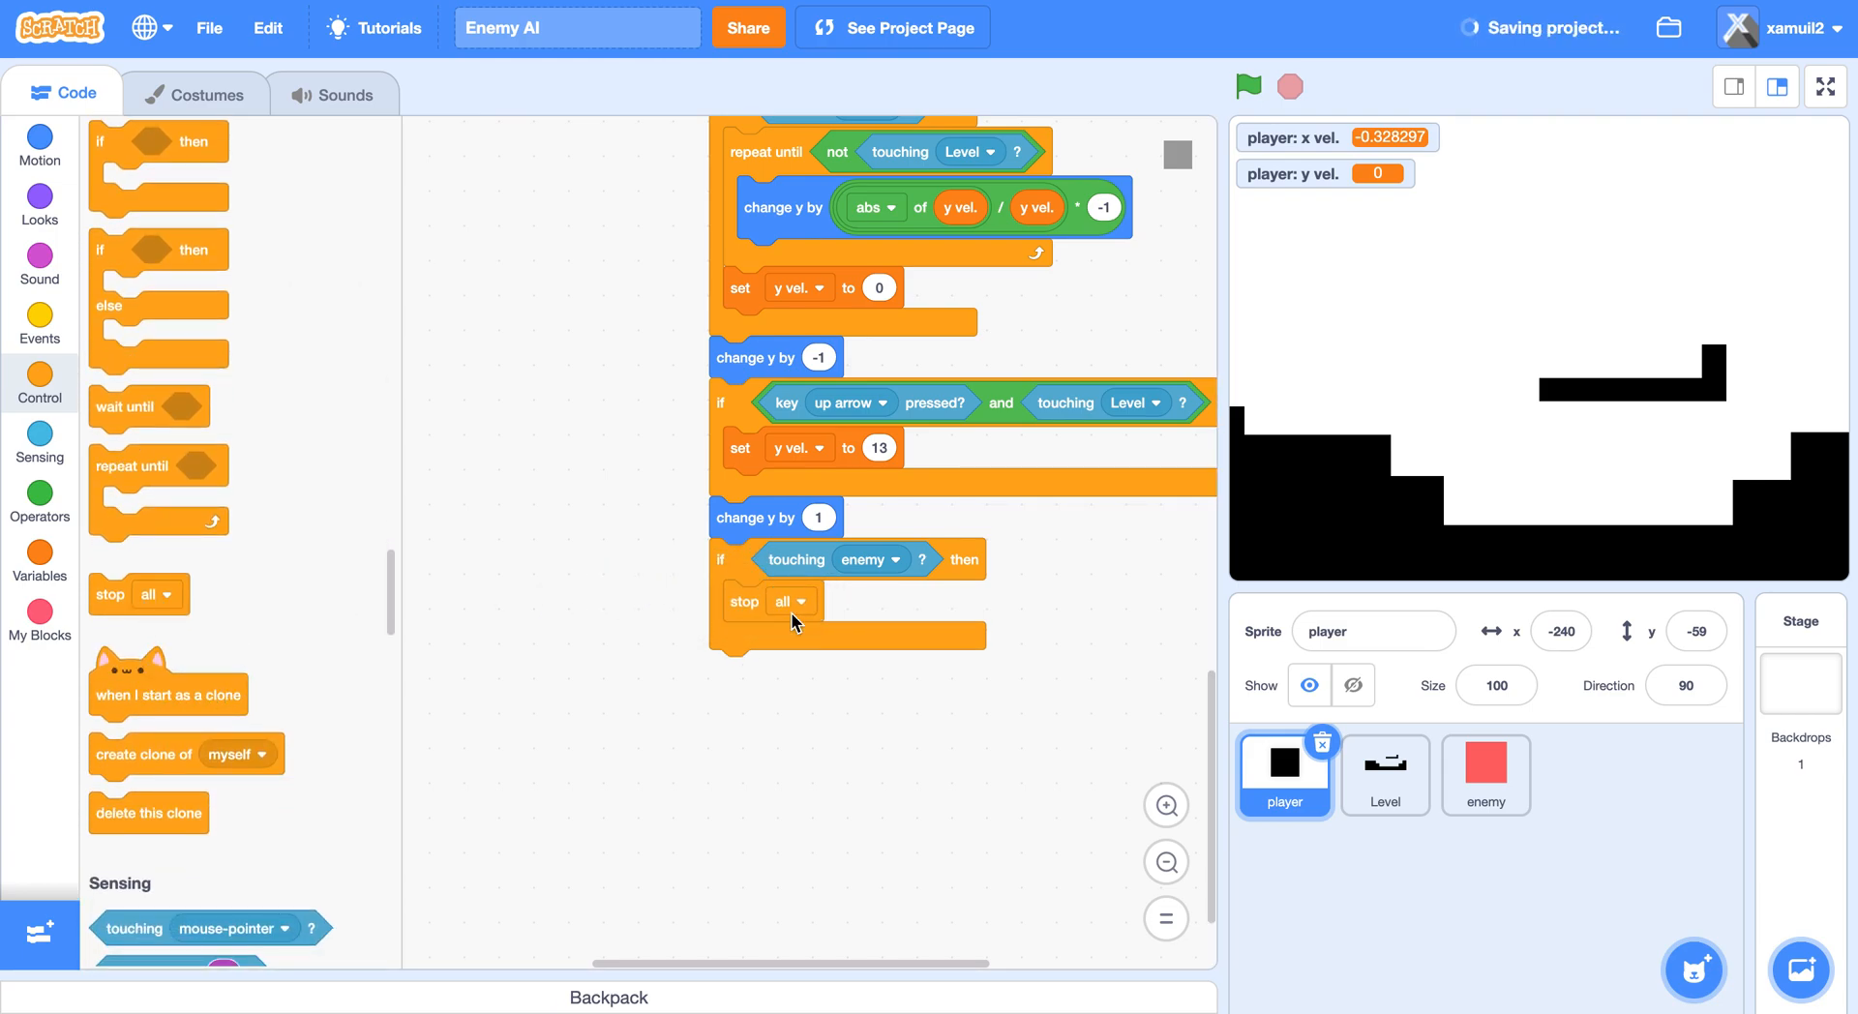
{"action": "left_click", "coordinate": [1246, 85]}
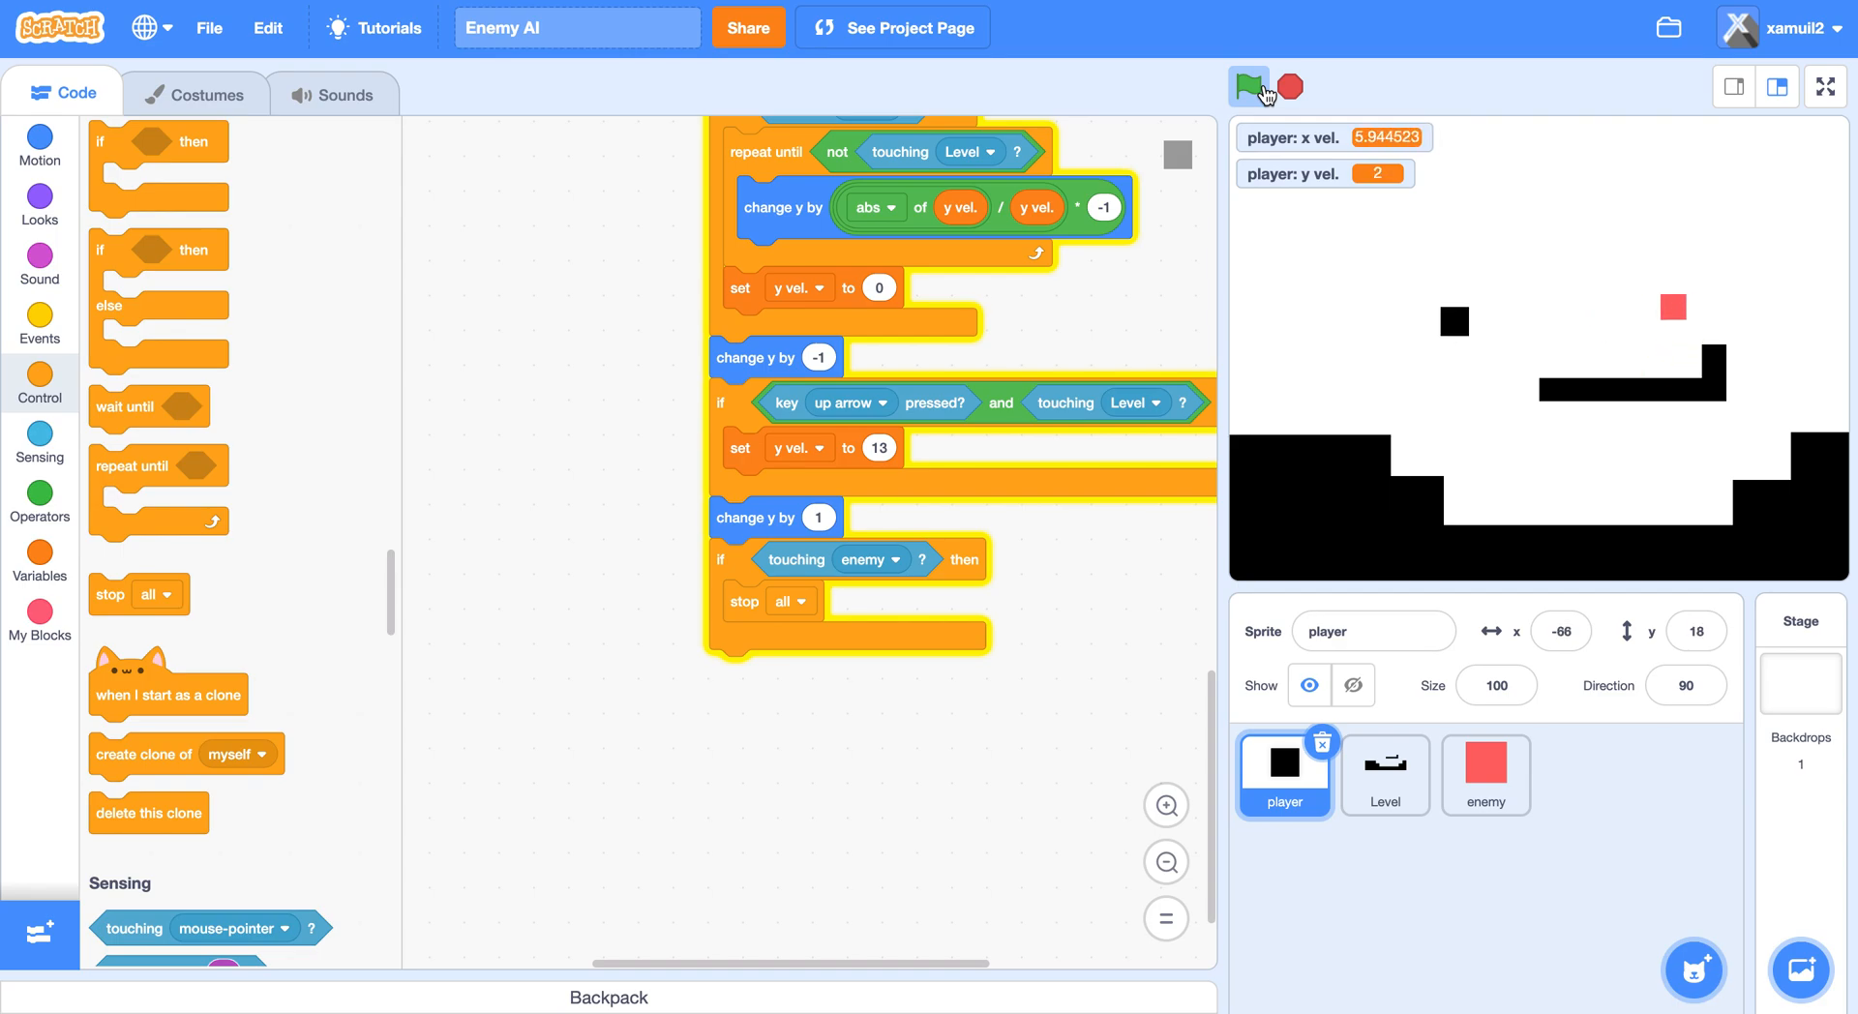
Run the game with the green flag three times to test the enemy collision.
{"action": "left_click", "coordinate": [1247, 85]}
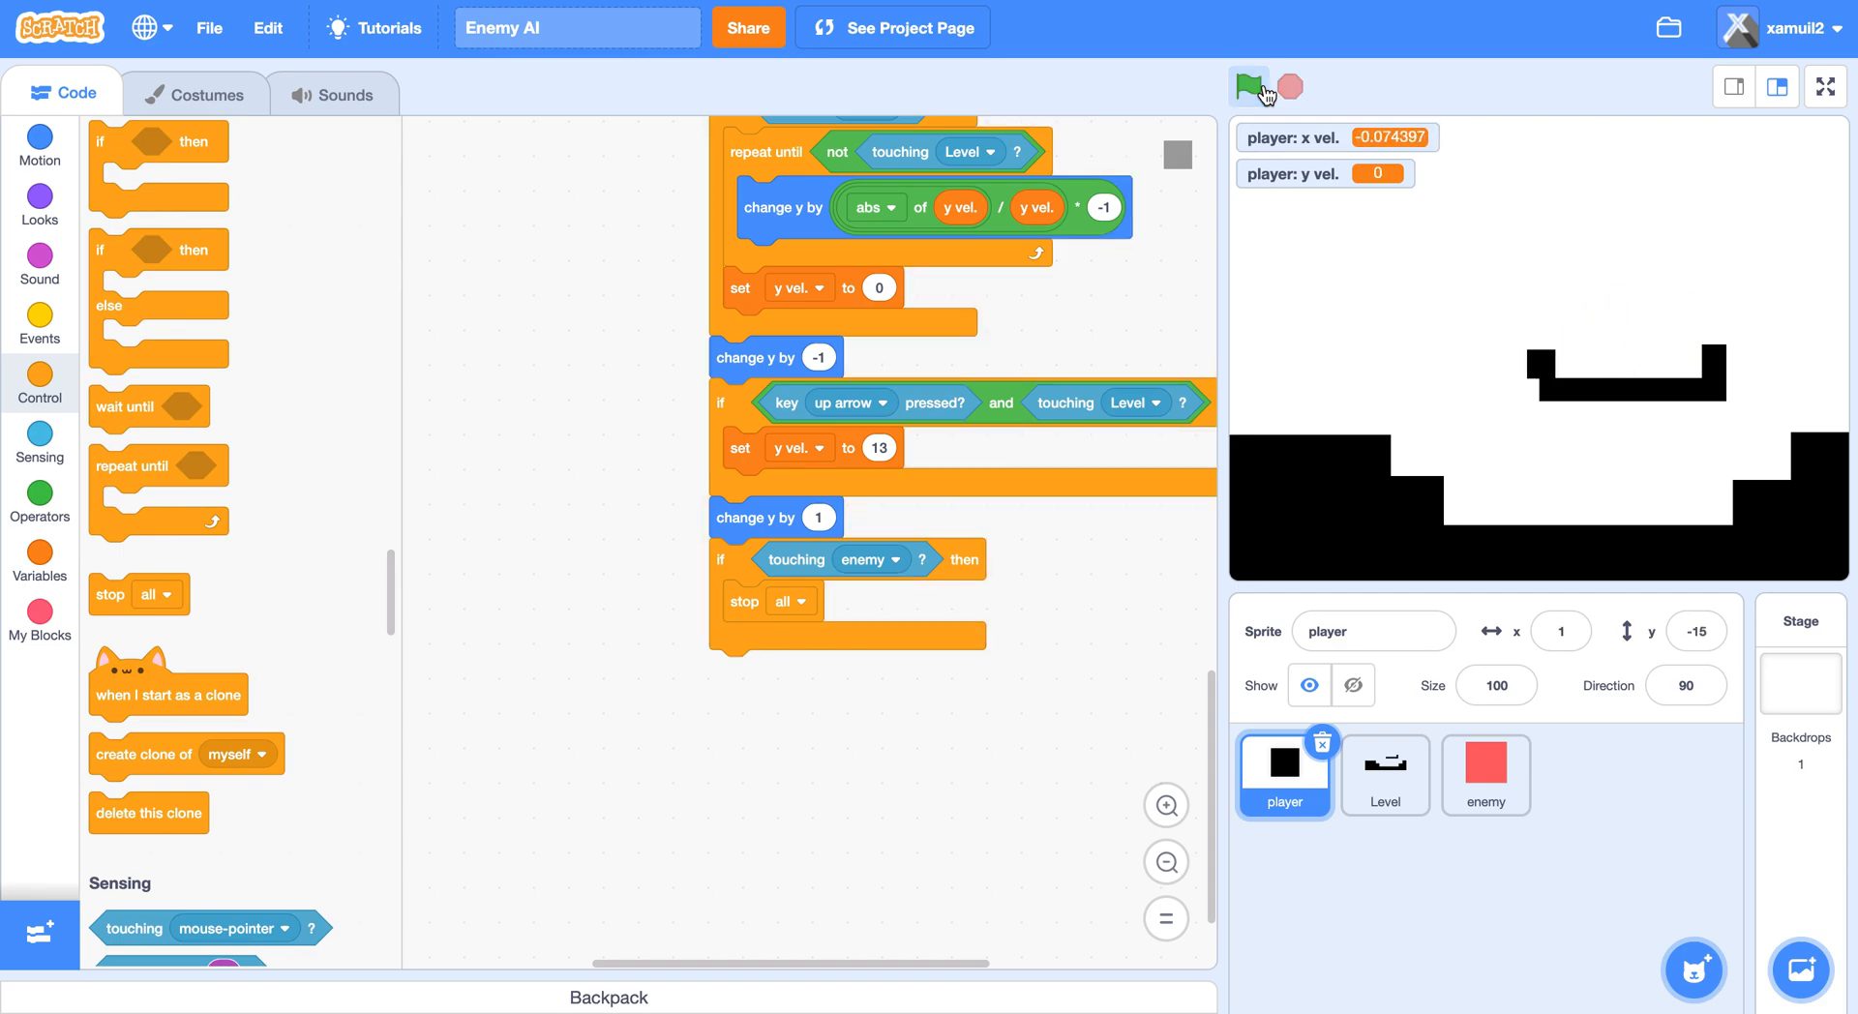
{"action": "left_click", "coordinate": [1246, 85]}
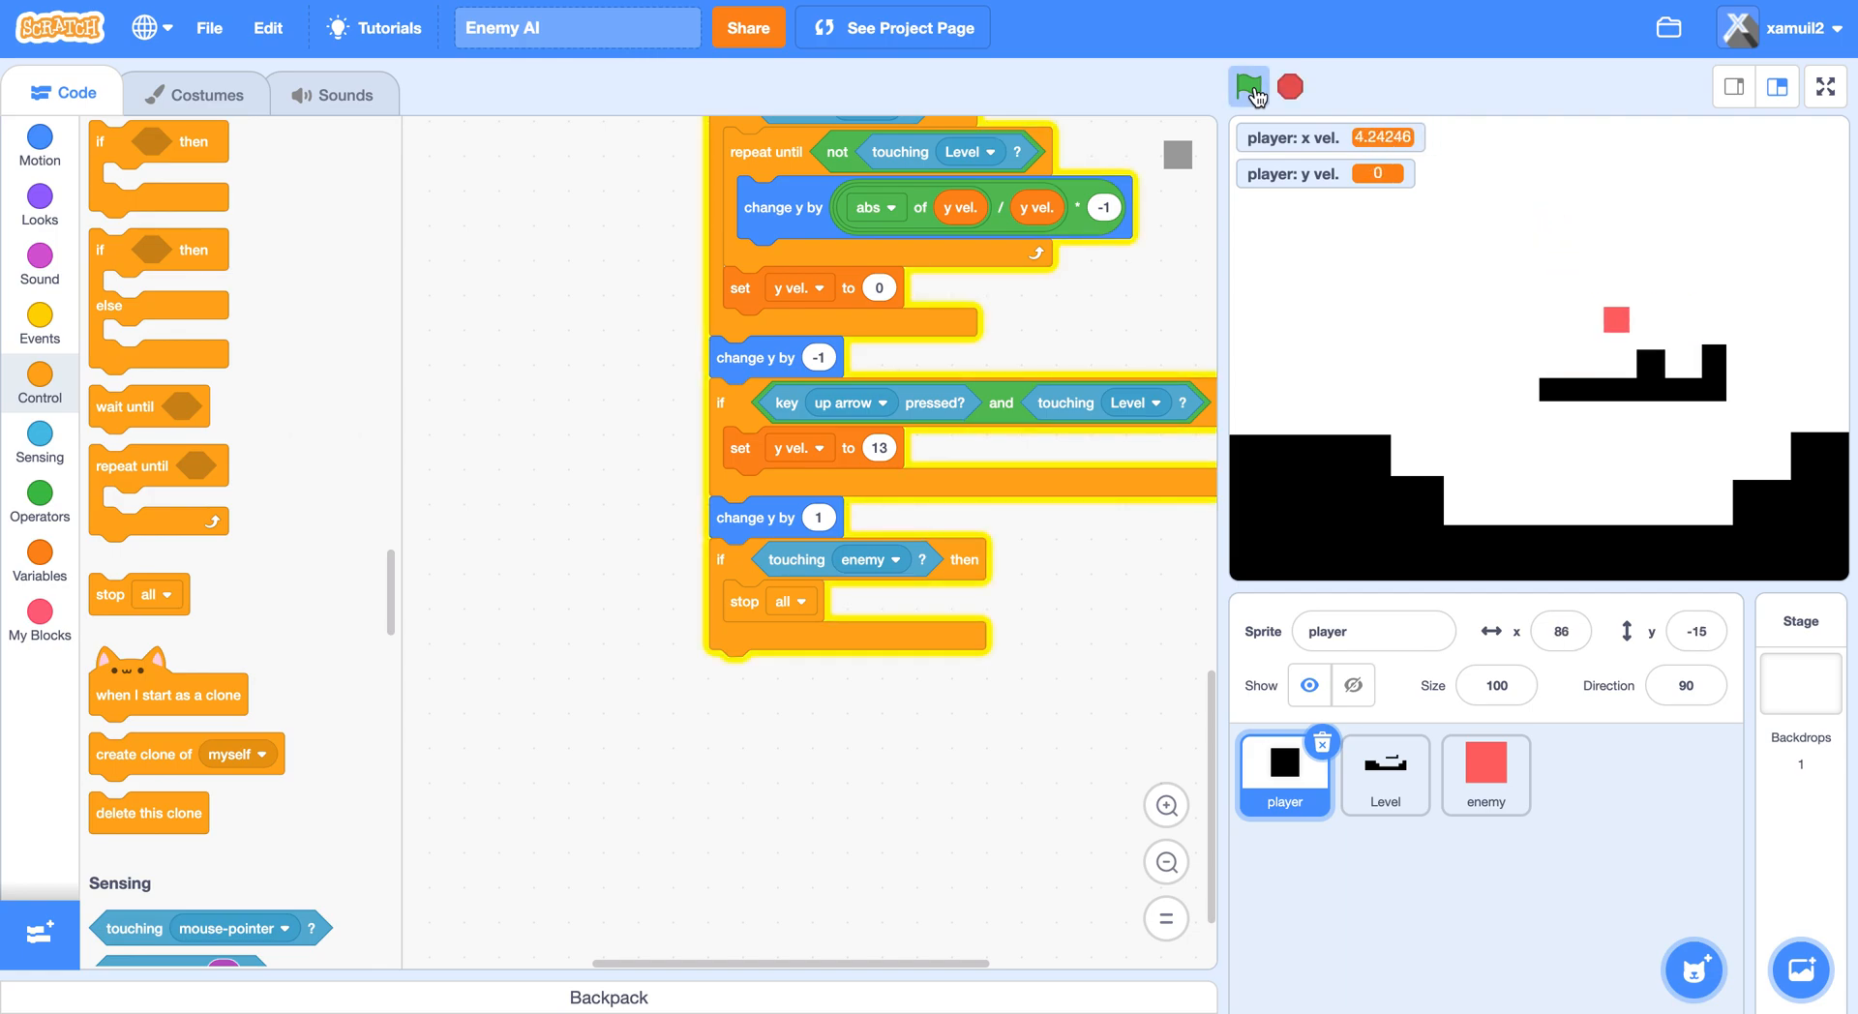
{"action": "left_click", "coordinate": [1246, 85]}
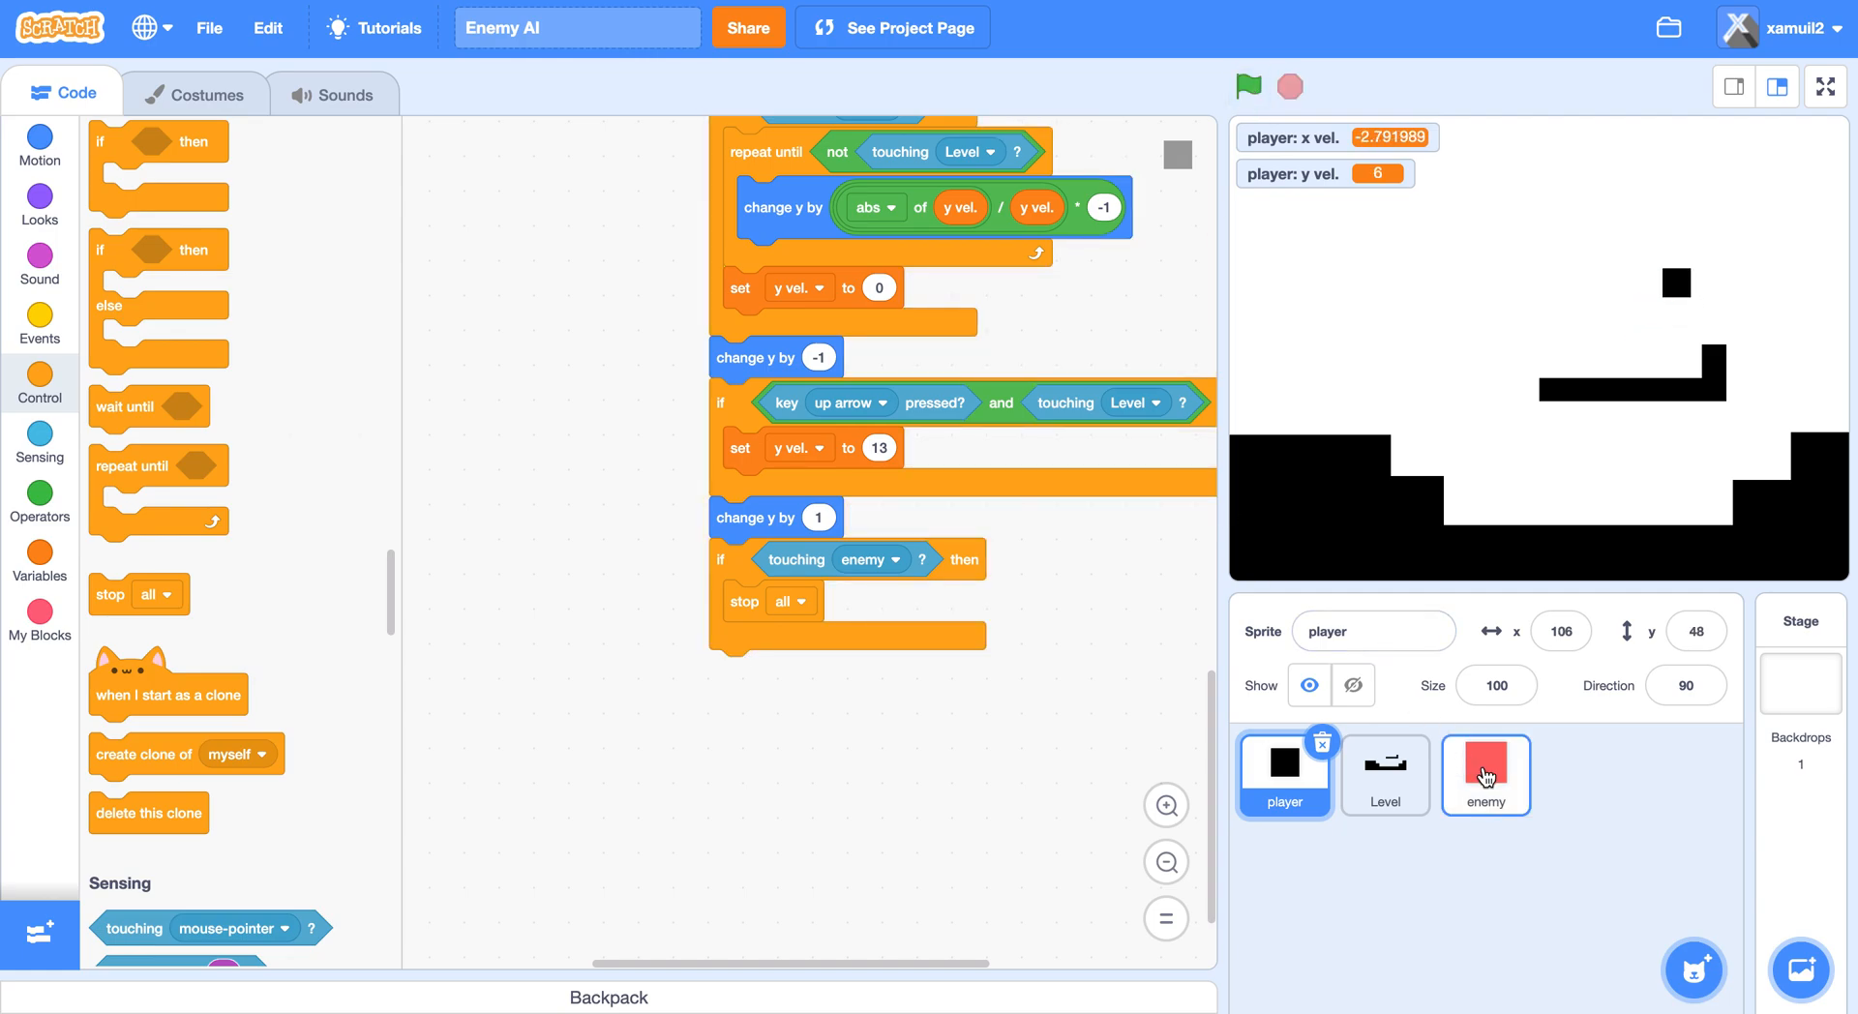
Select the enemy sprite, test-run the game twice, and right-click its clone physics script.
{"action": "left_click", "coordinate": [1484, 775]}
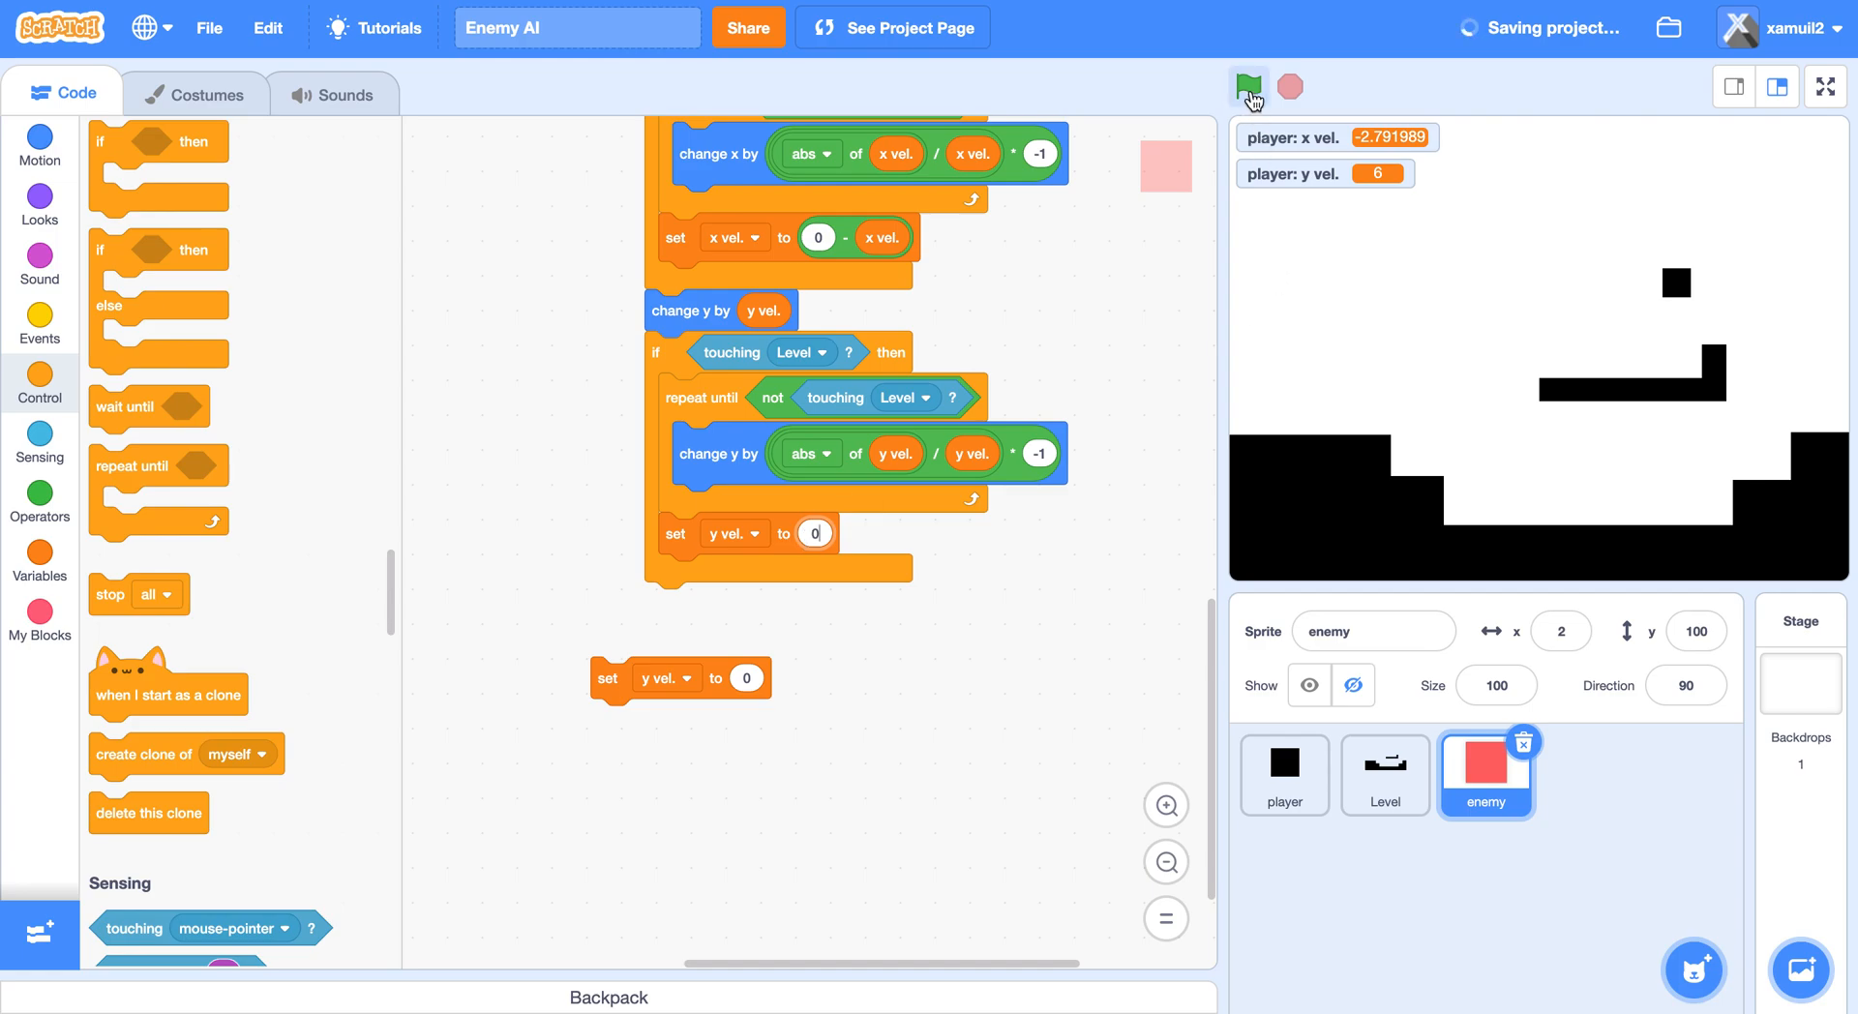
{"action": "left_click", "coordinate": [1247, 85]}
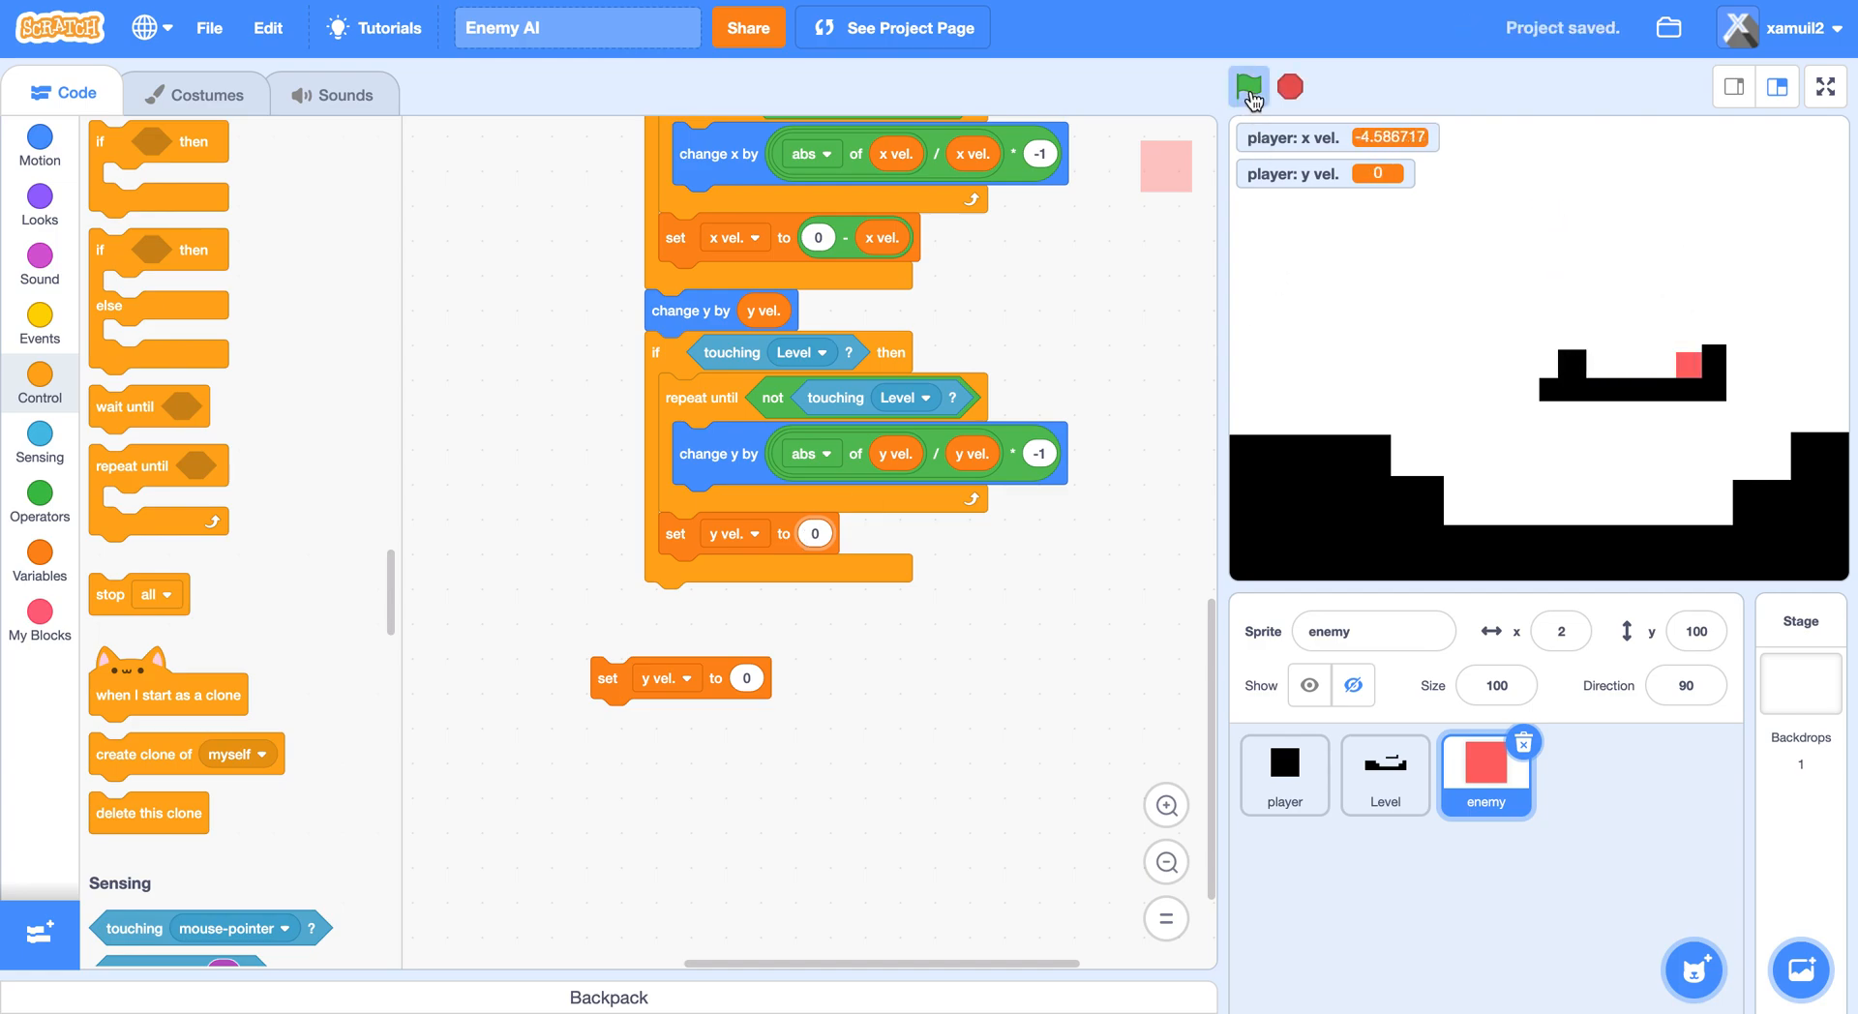
{"action": "left_click", "coordinate": [1246, 85]}
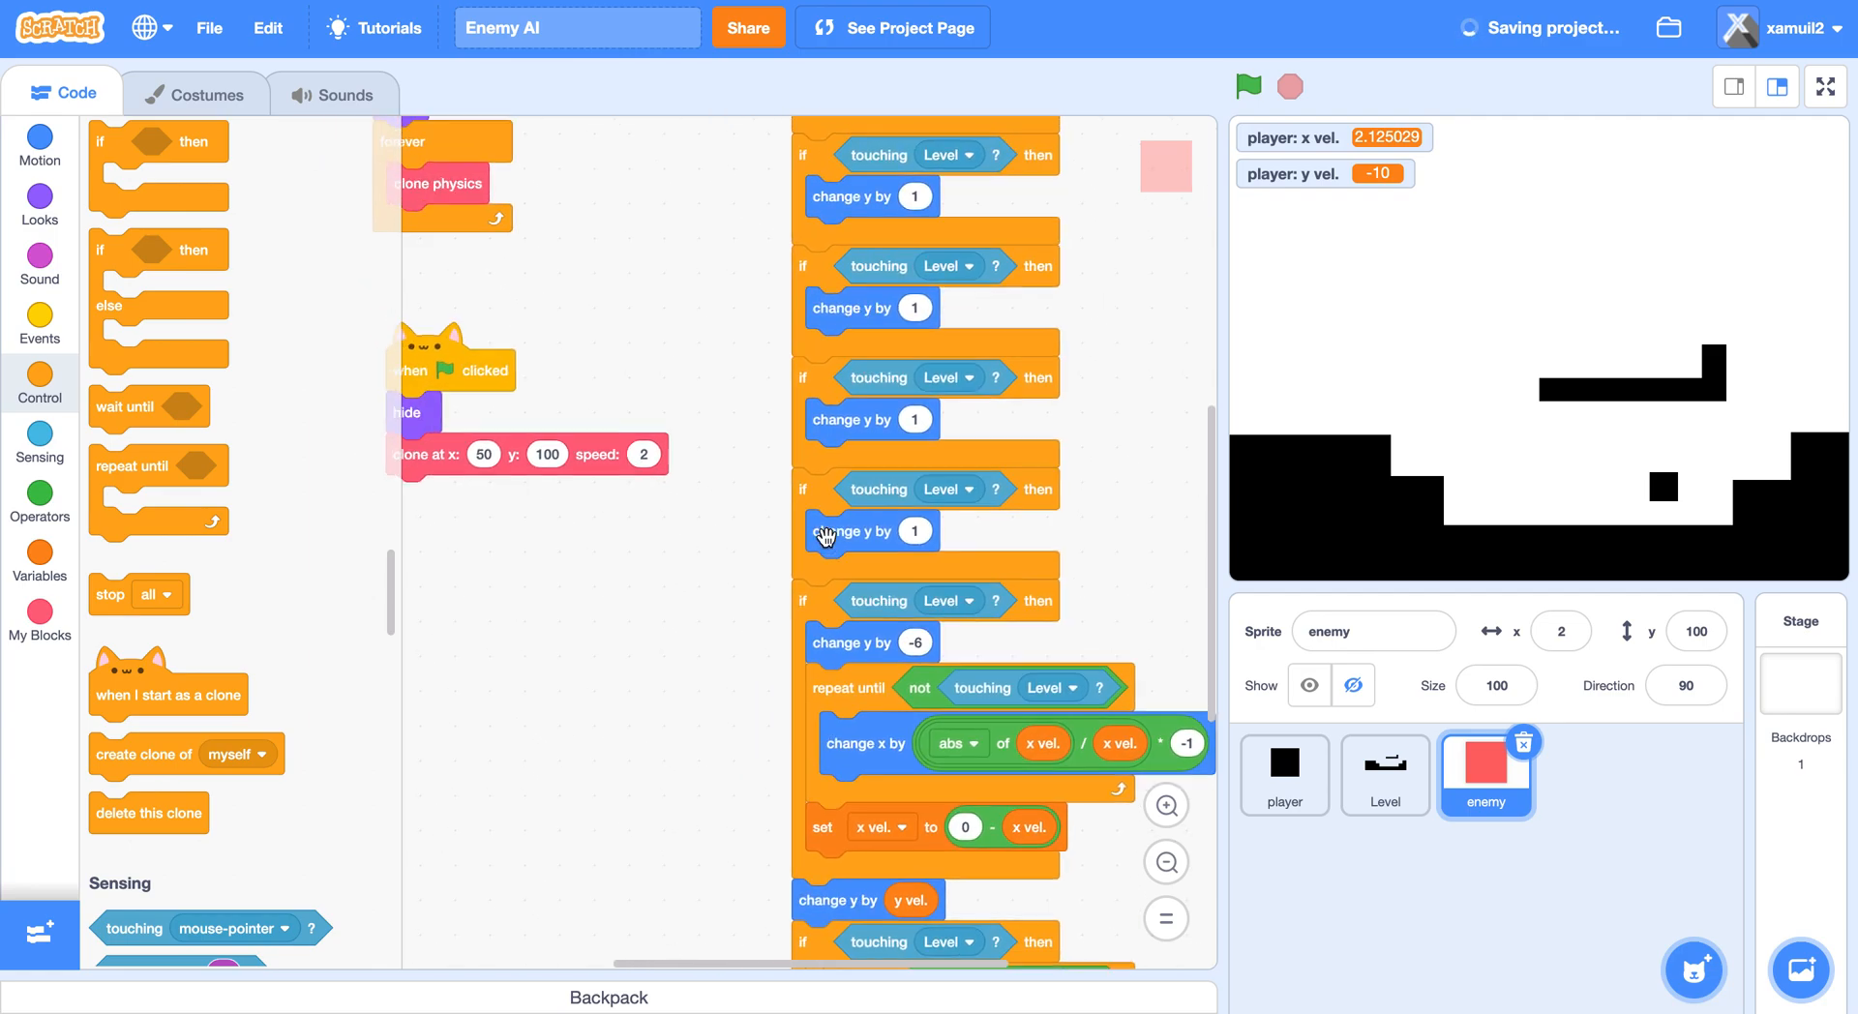
{"action": "right_click", "coordinate": [770, 344]}
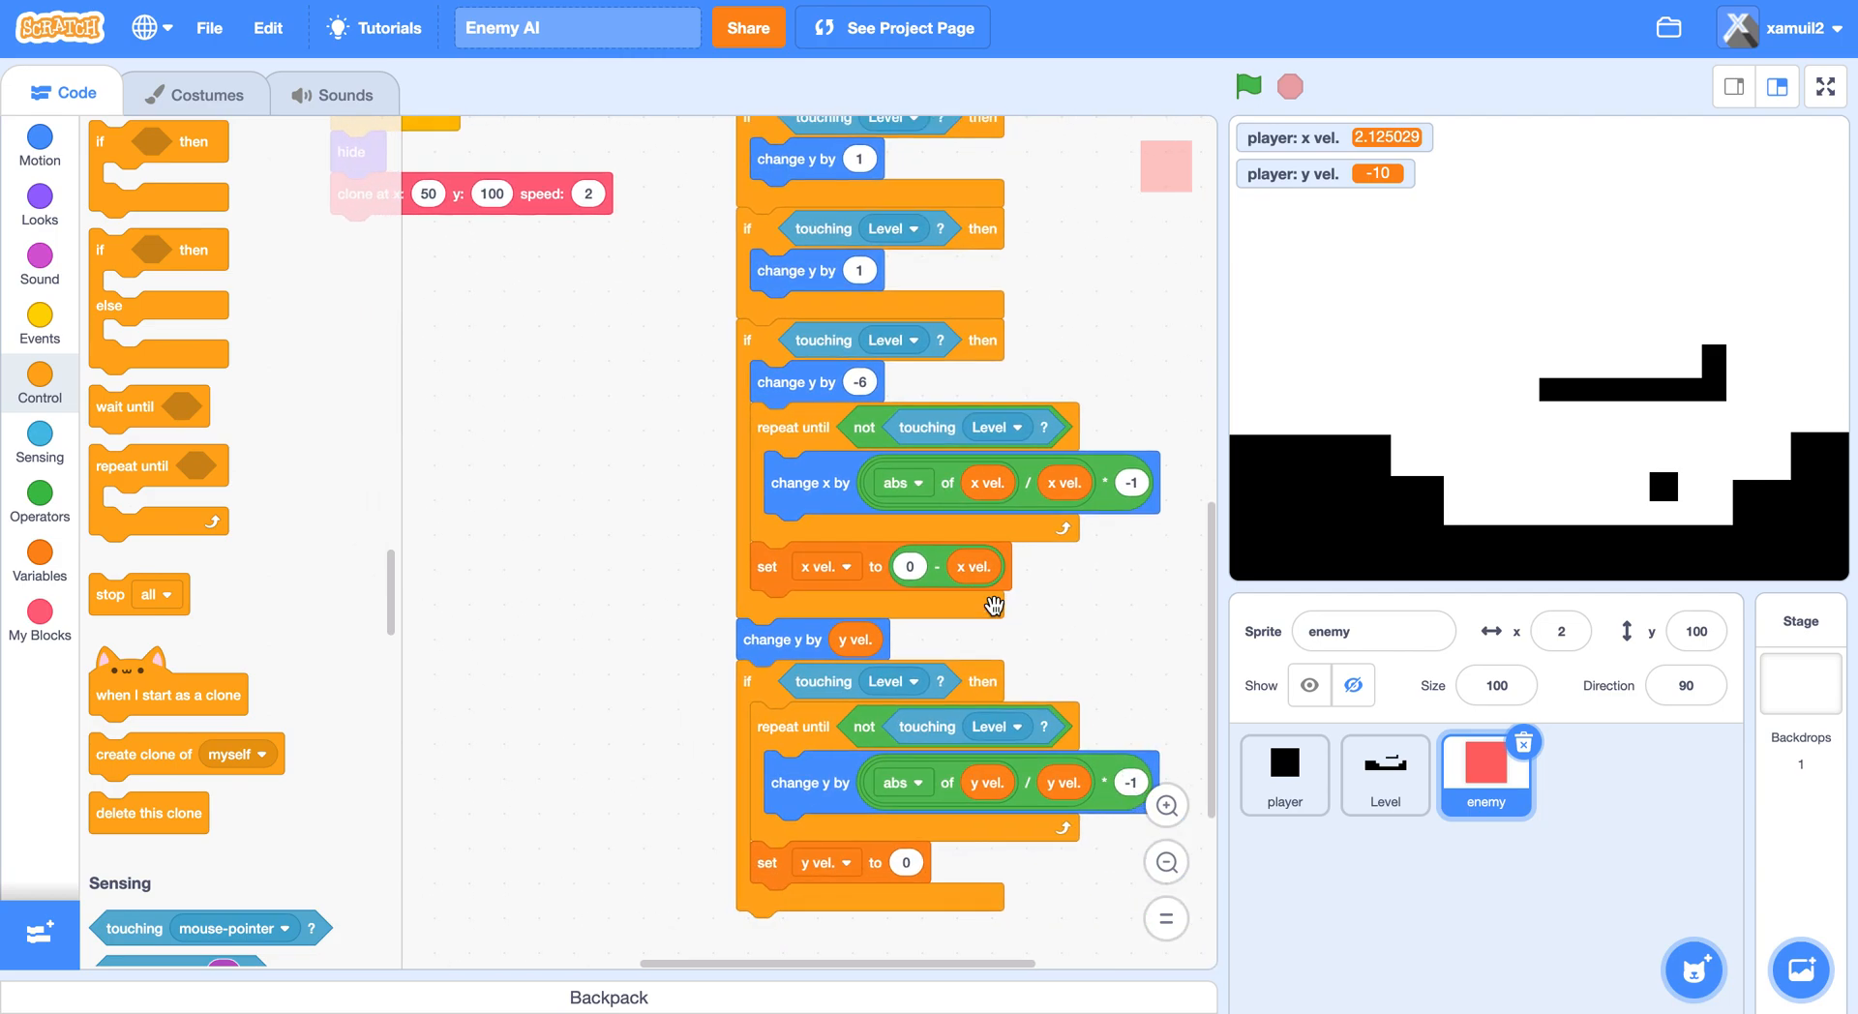
{"action": "mouse_move", "coordinate": [1268, 147]}
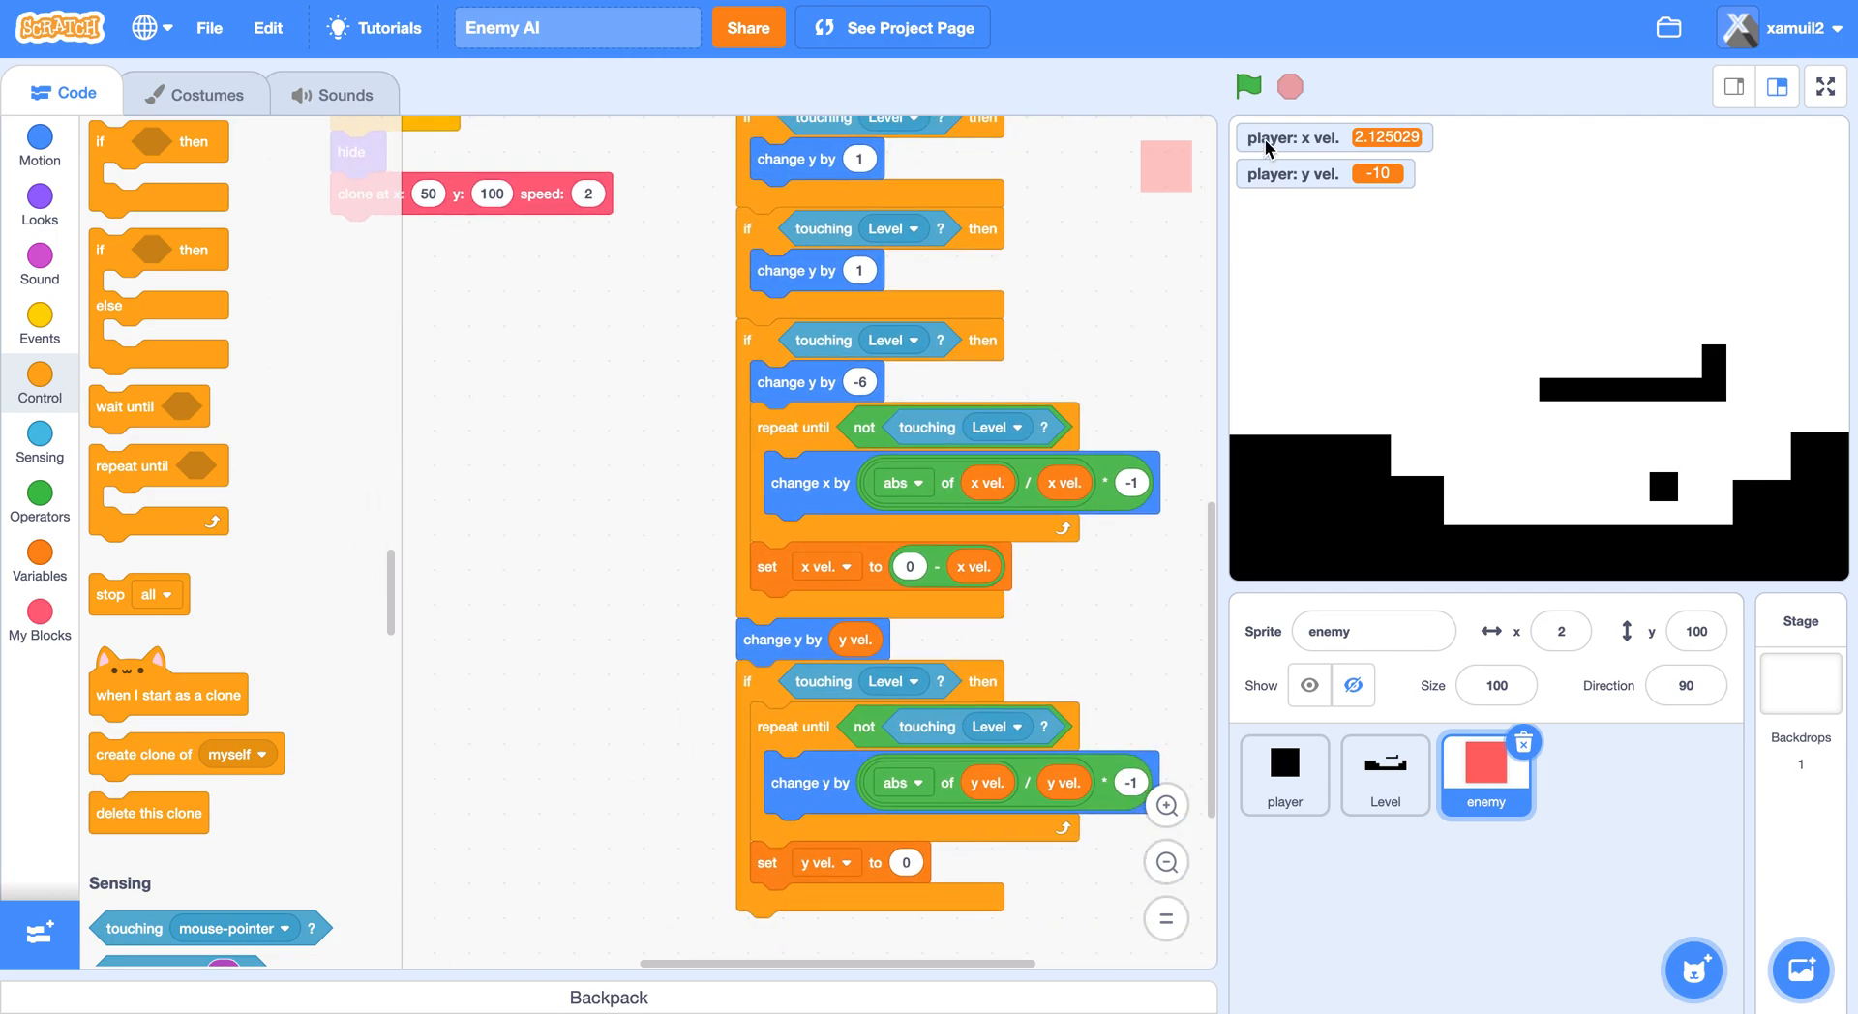